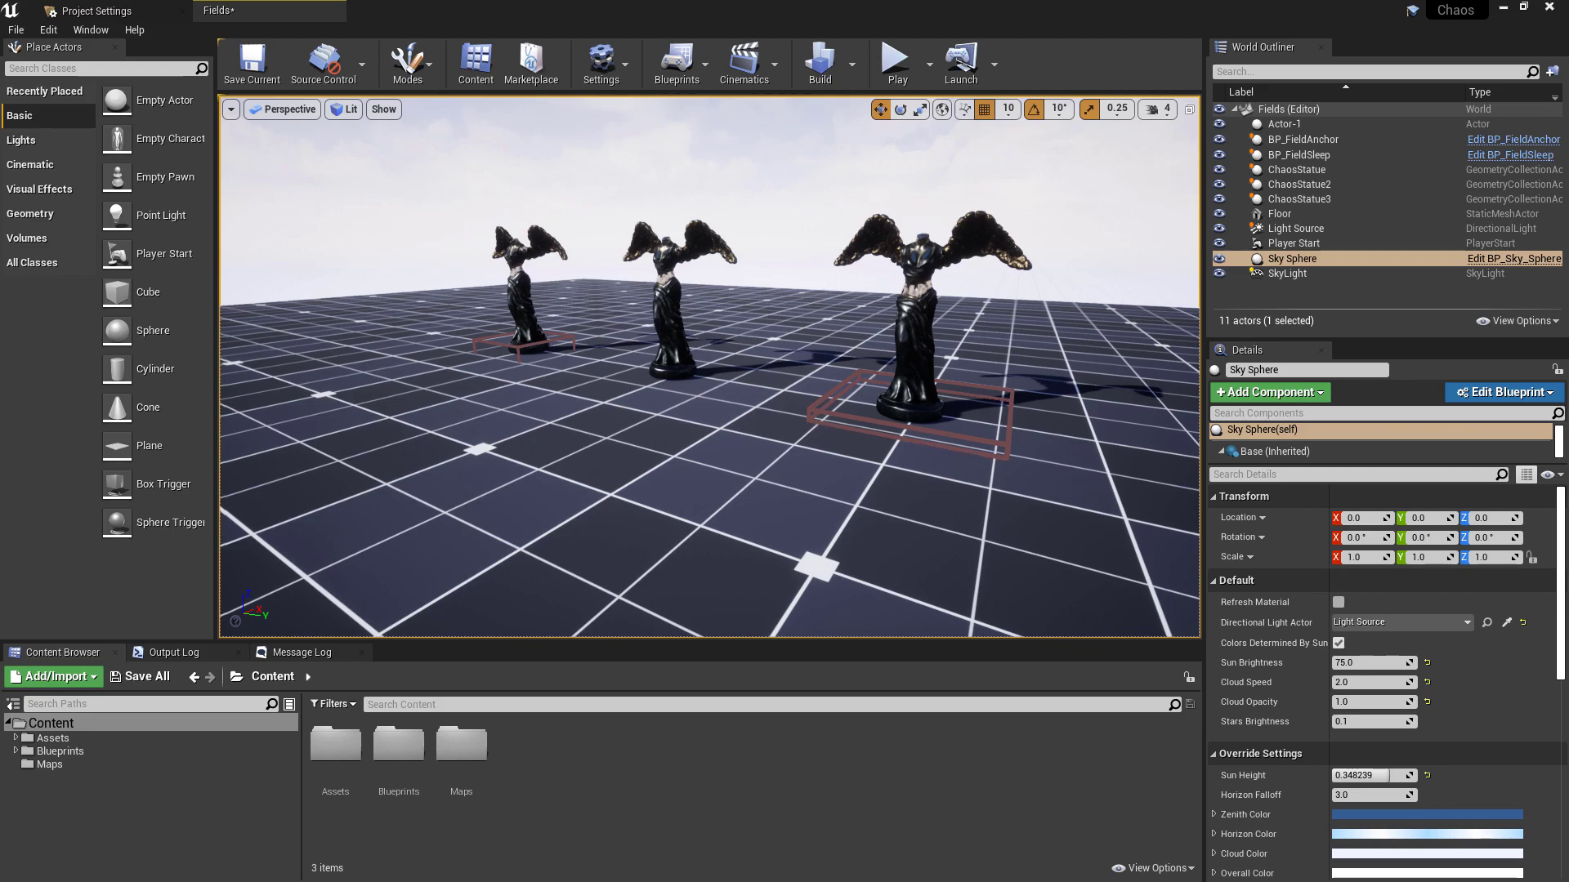
- Play-test the Fields level twice, firing at the statues to shatter them
{"action": "left_click", "coordinate": [894, 60]}
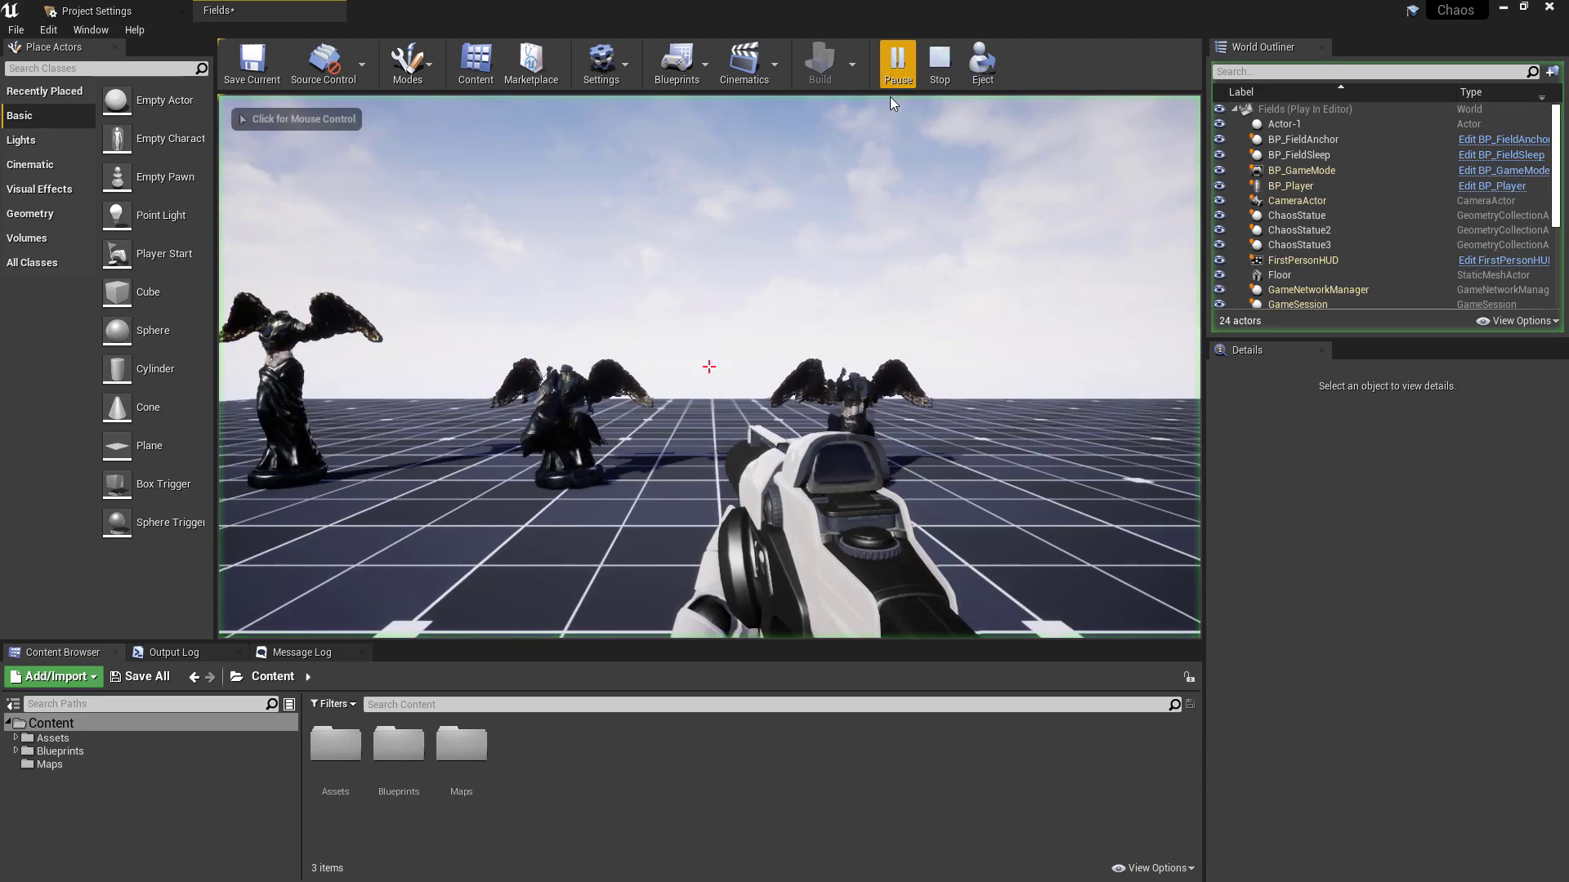
{"action": "left_click", "coordinate": [896, 64]}
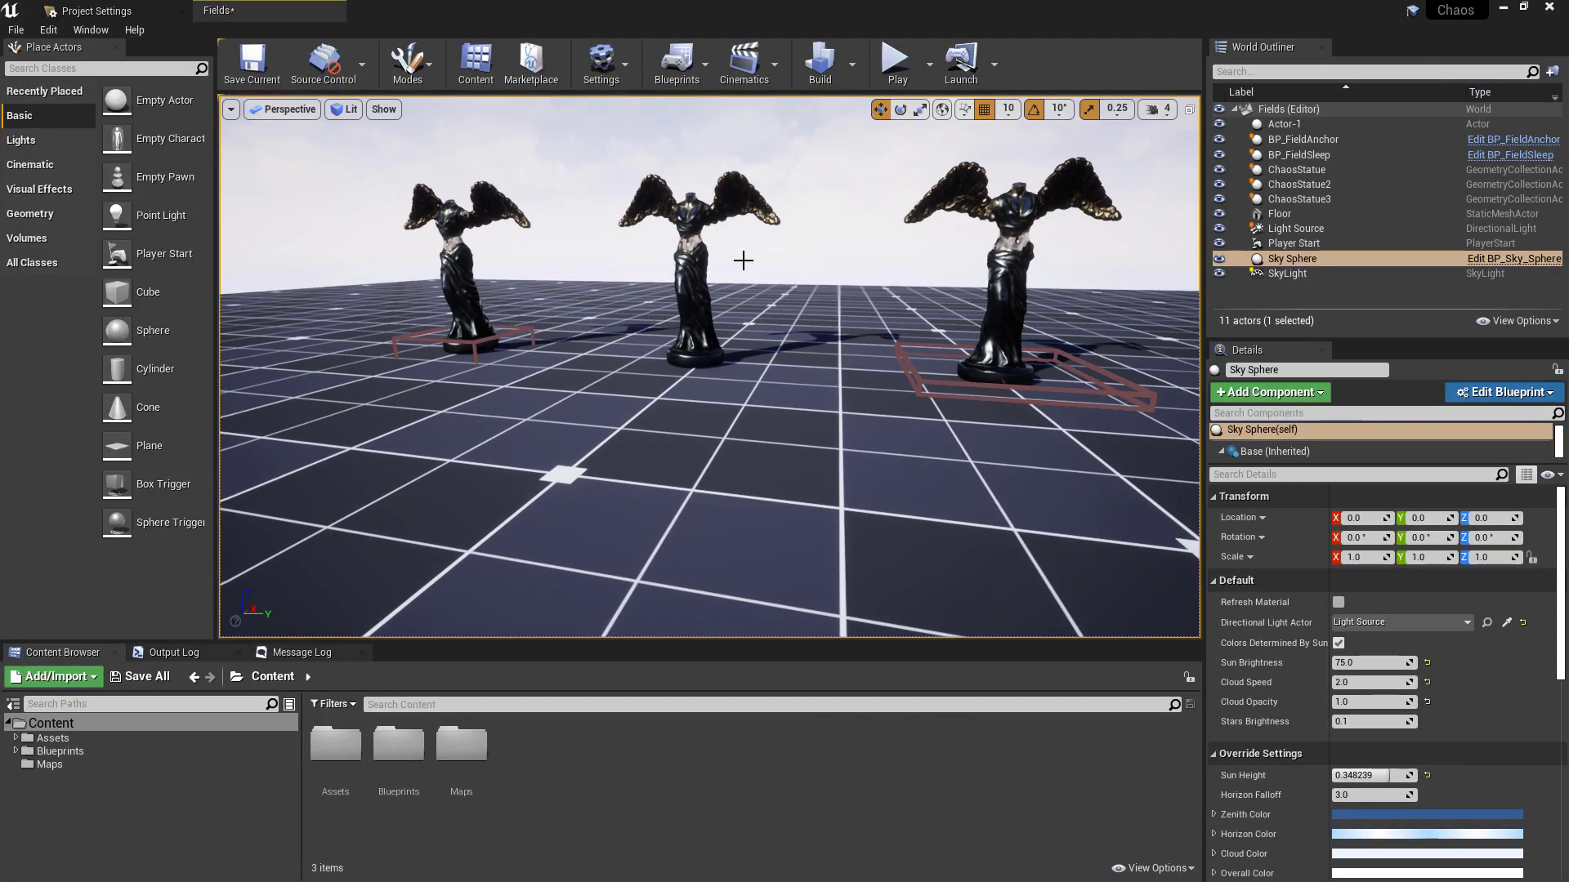
{"action": "left_click", "coordinate": [894, 57]}
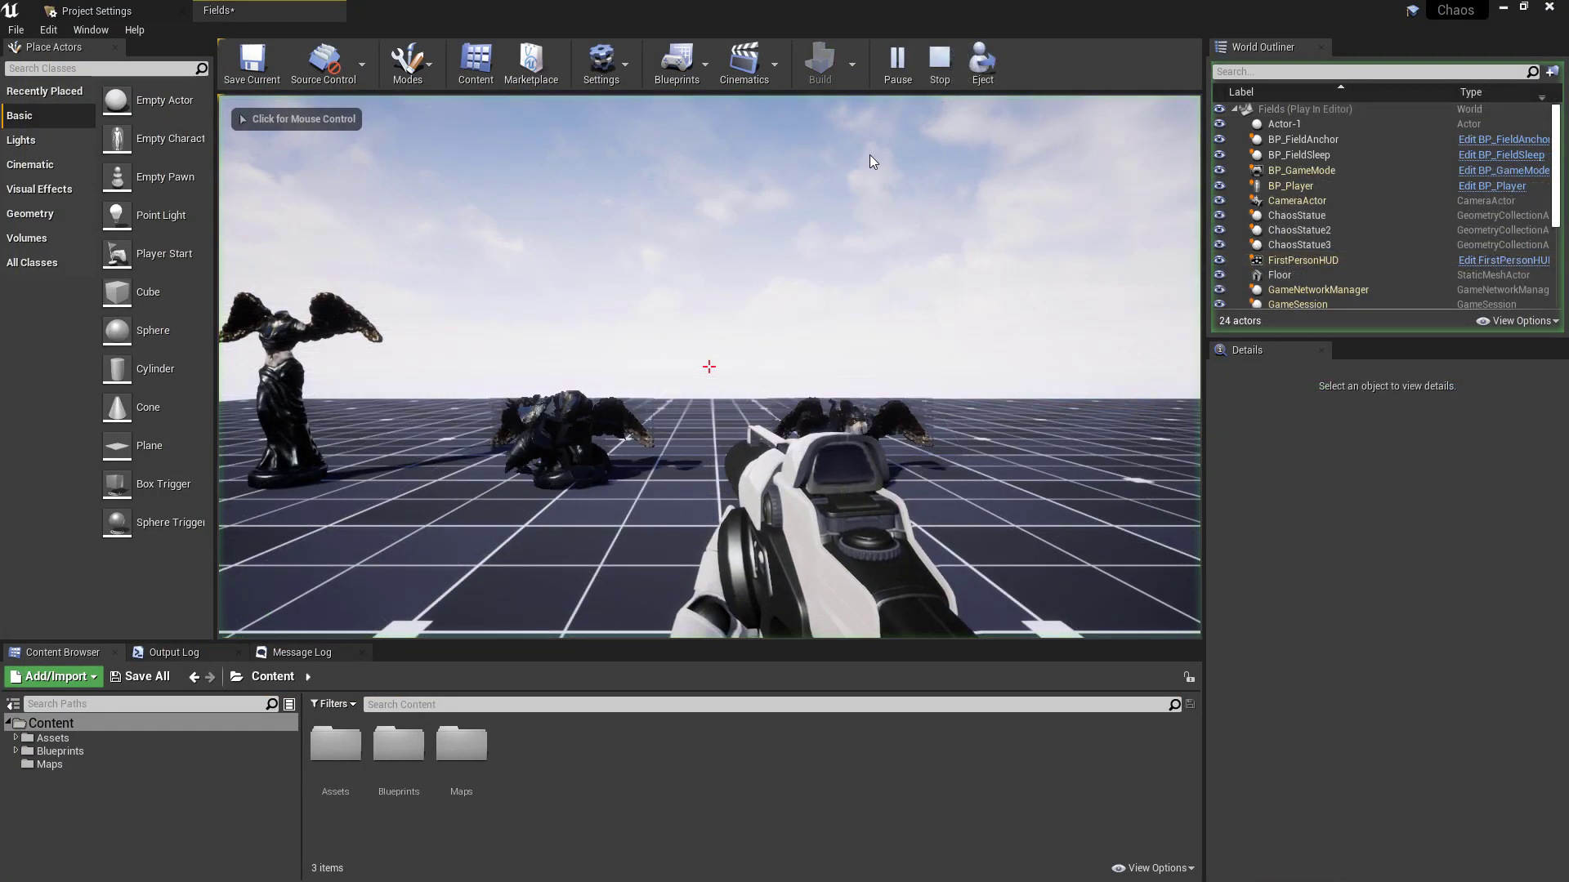
{"action": "left_click", "coordinate": [708, 366]}
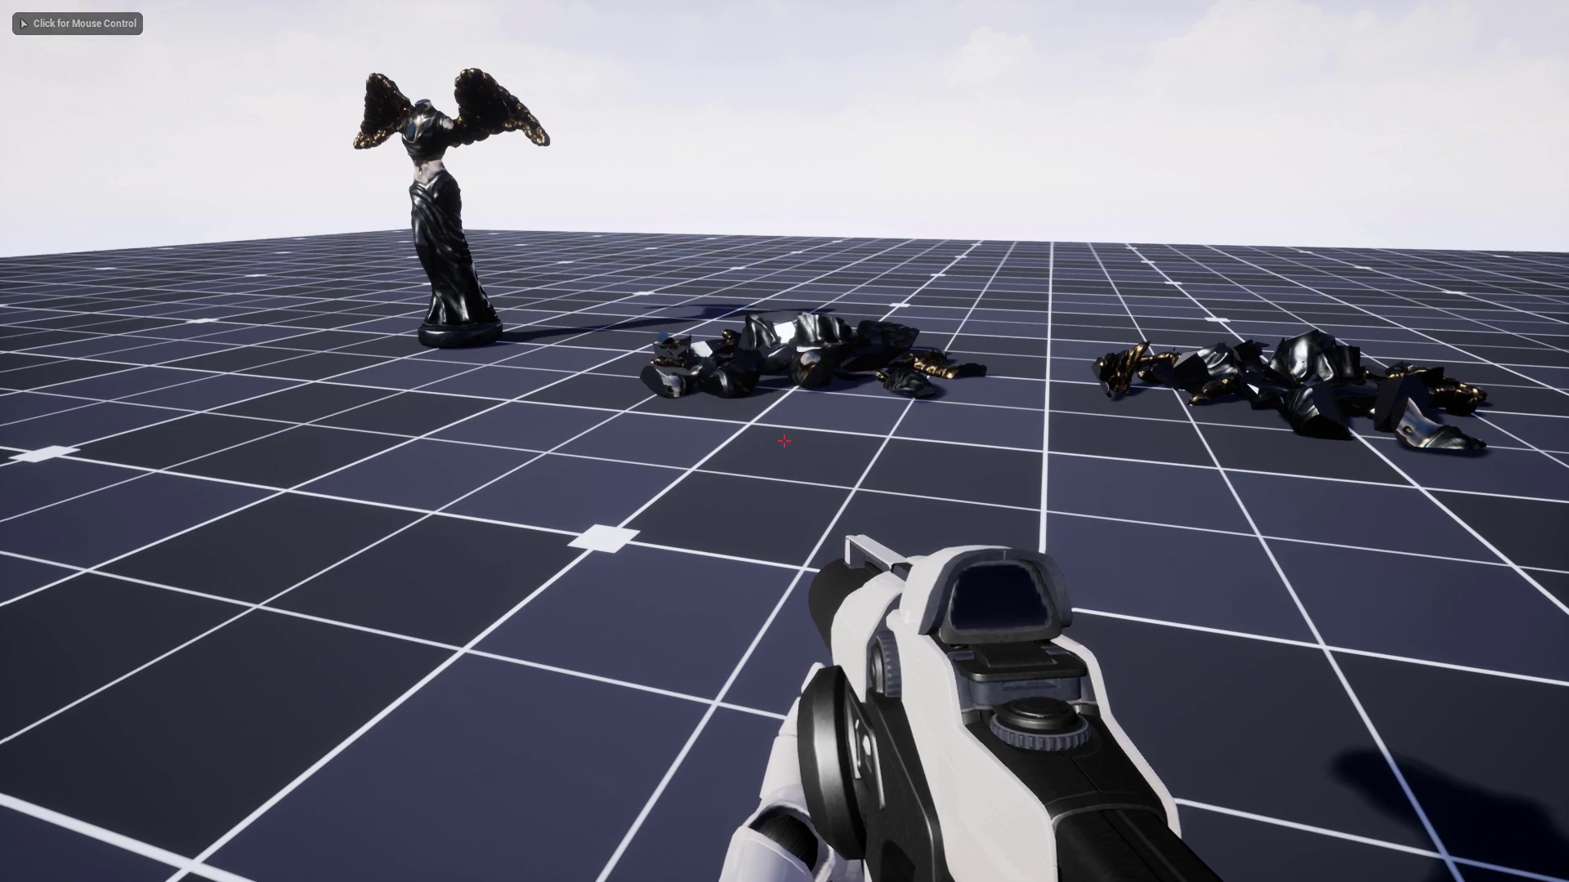
{"action": "left_click", "coordinate": [781, 440]}
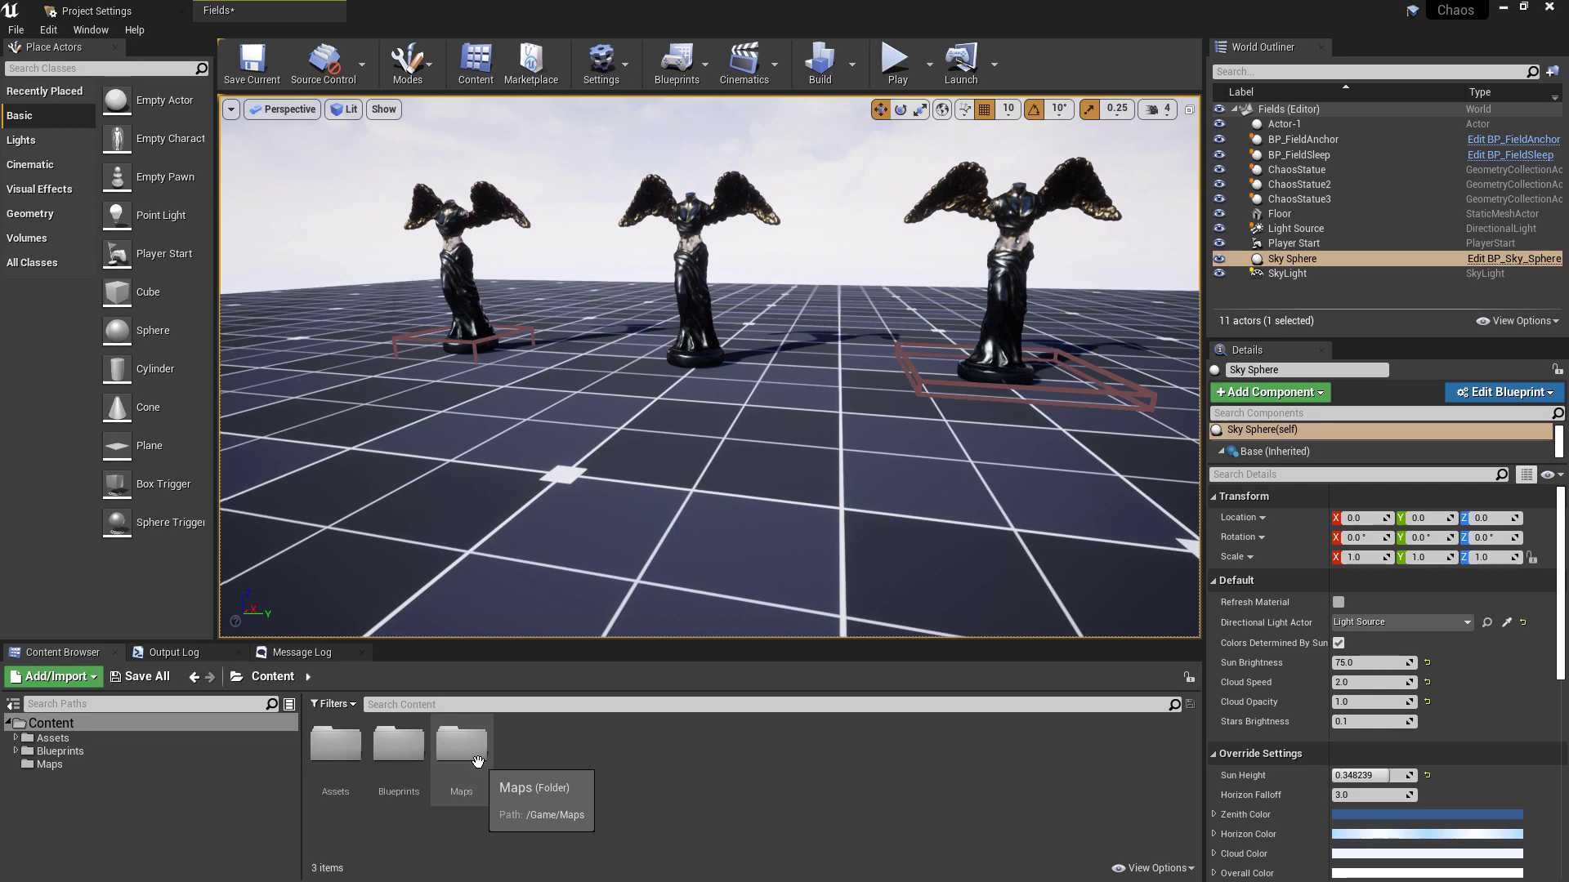
- Load the FieldsCombined level from the Maps folder and play-test its single statue
{"action": "double_click", "coordinate": [461, 745]}
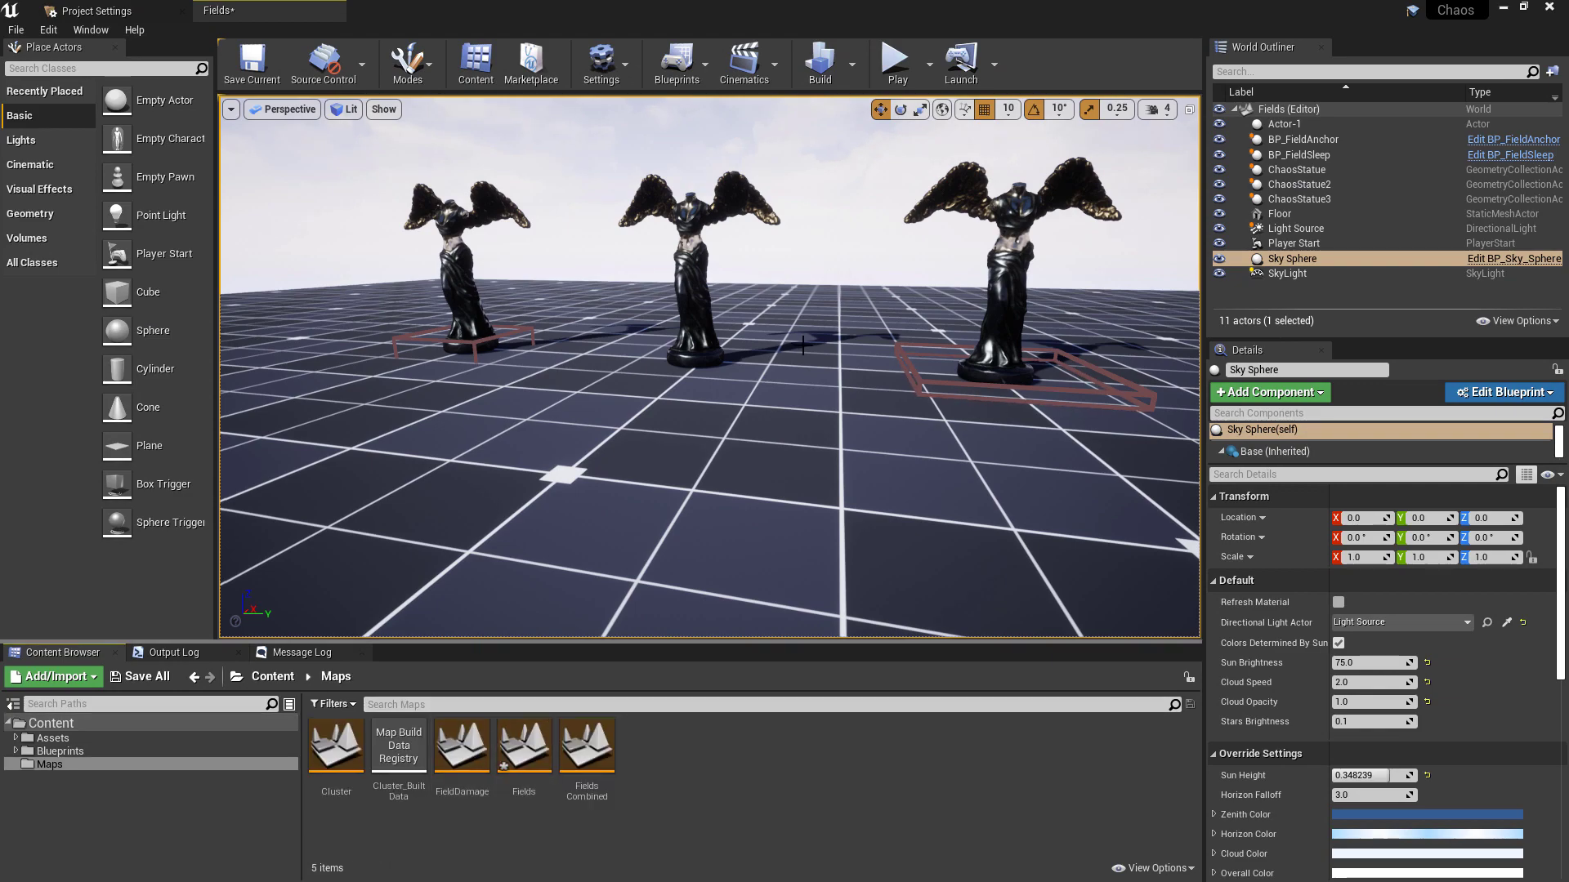
{"action": "mouse_move", "coordinate": [640, 755]}
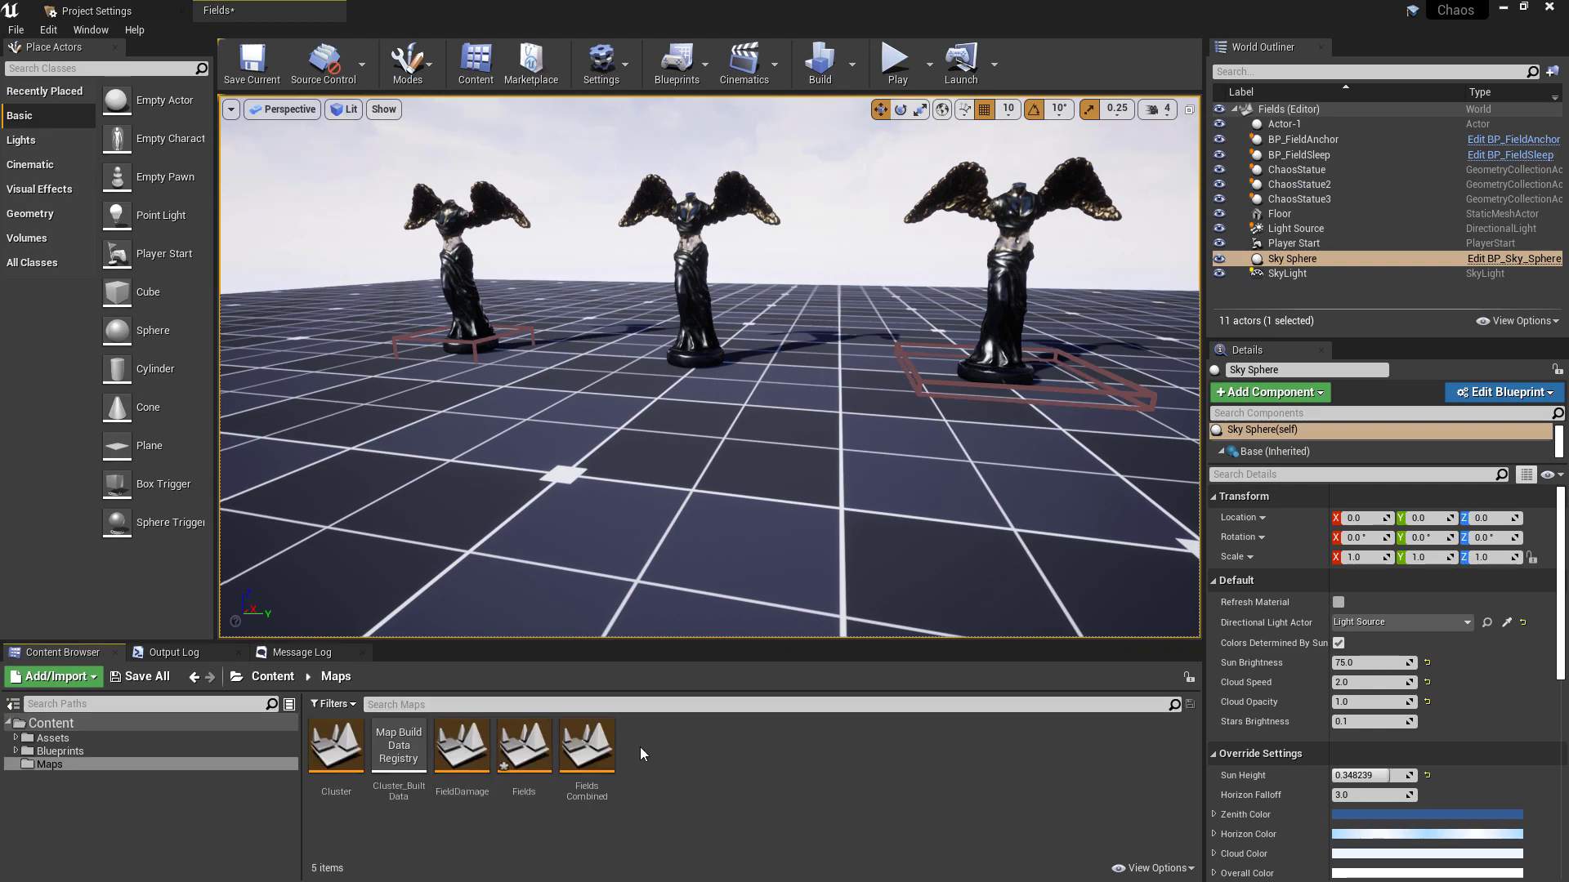
{"action": "mouse_move", "coordinate": [587, 745]}
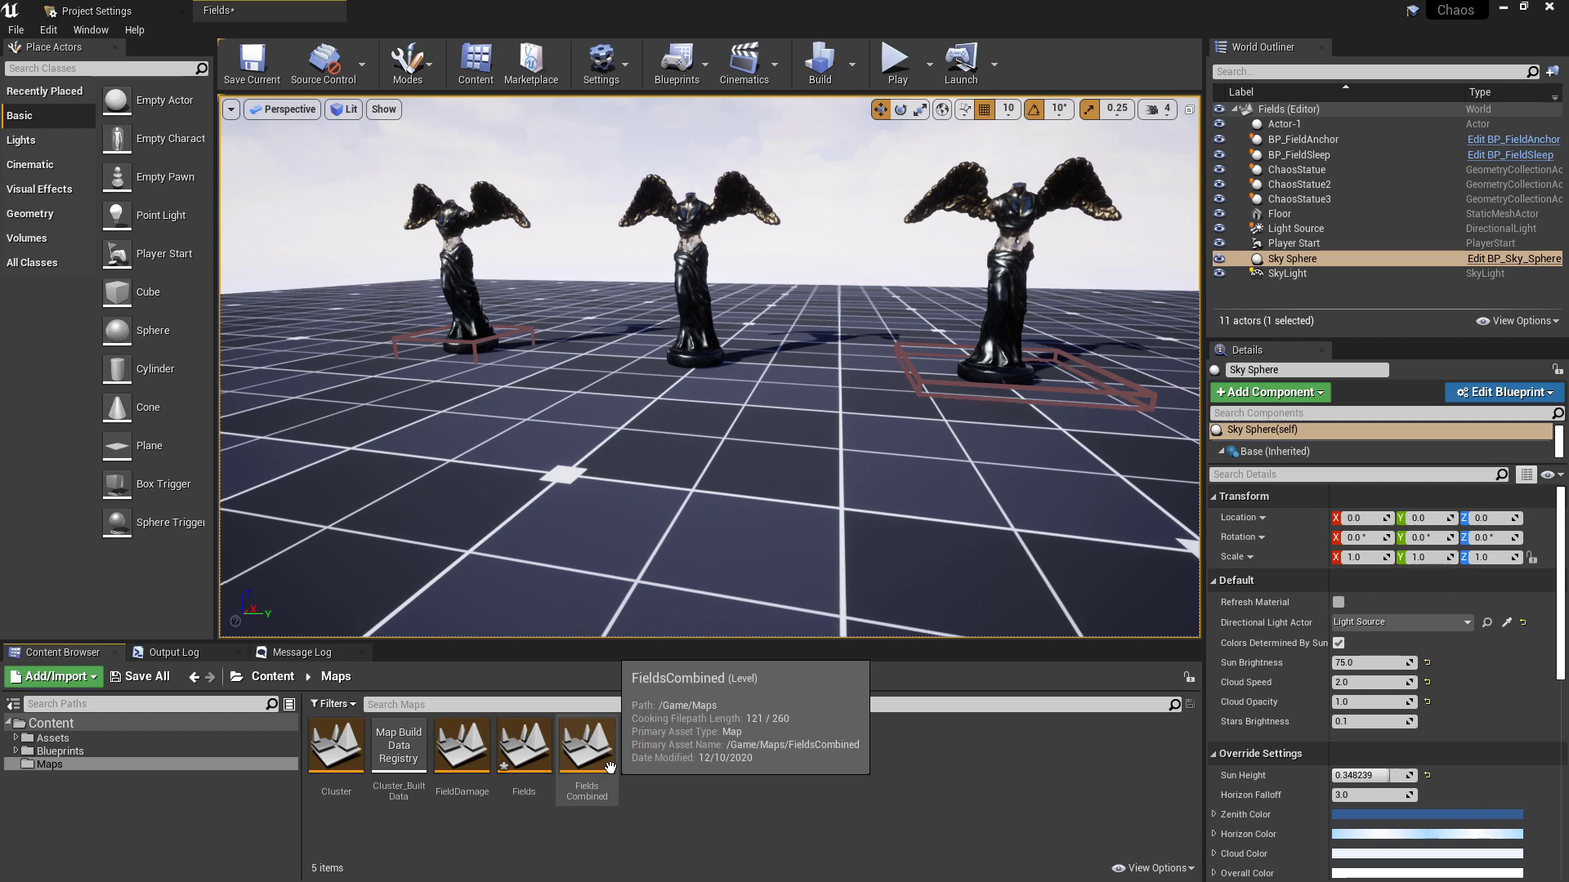
{"action": "double_click", "coordinate": [586, 744]}
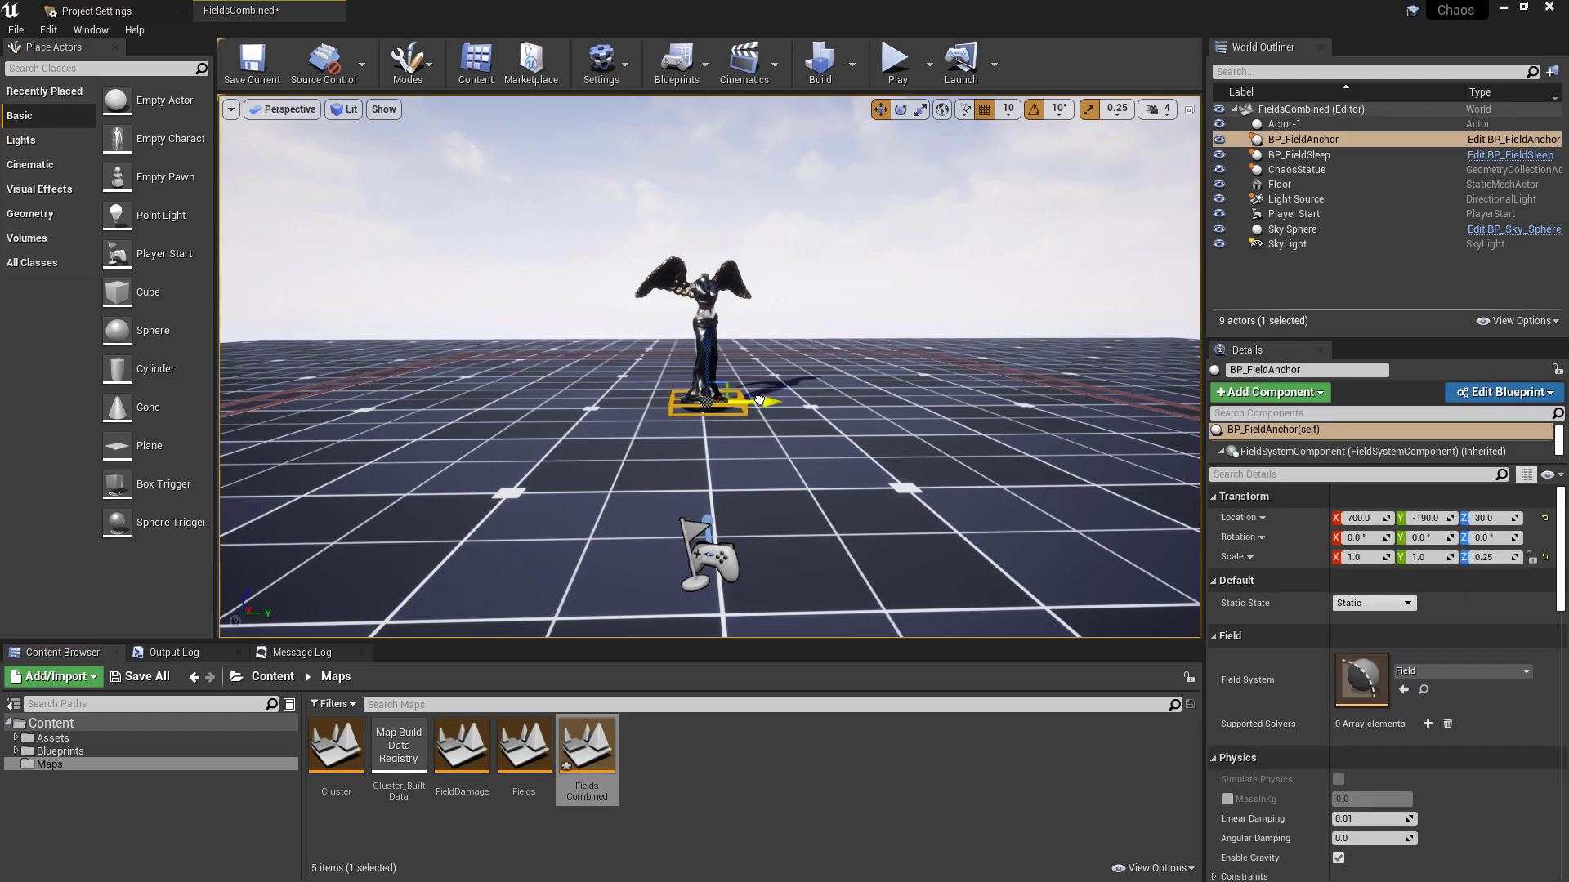
{"action": "mouse_move", "coordinate": [1018, 380]}
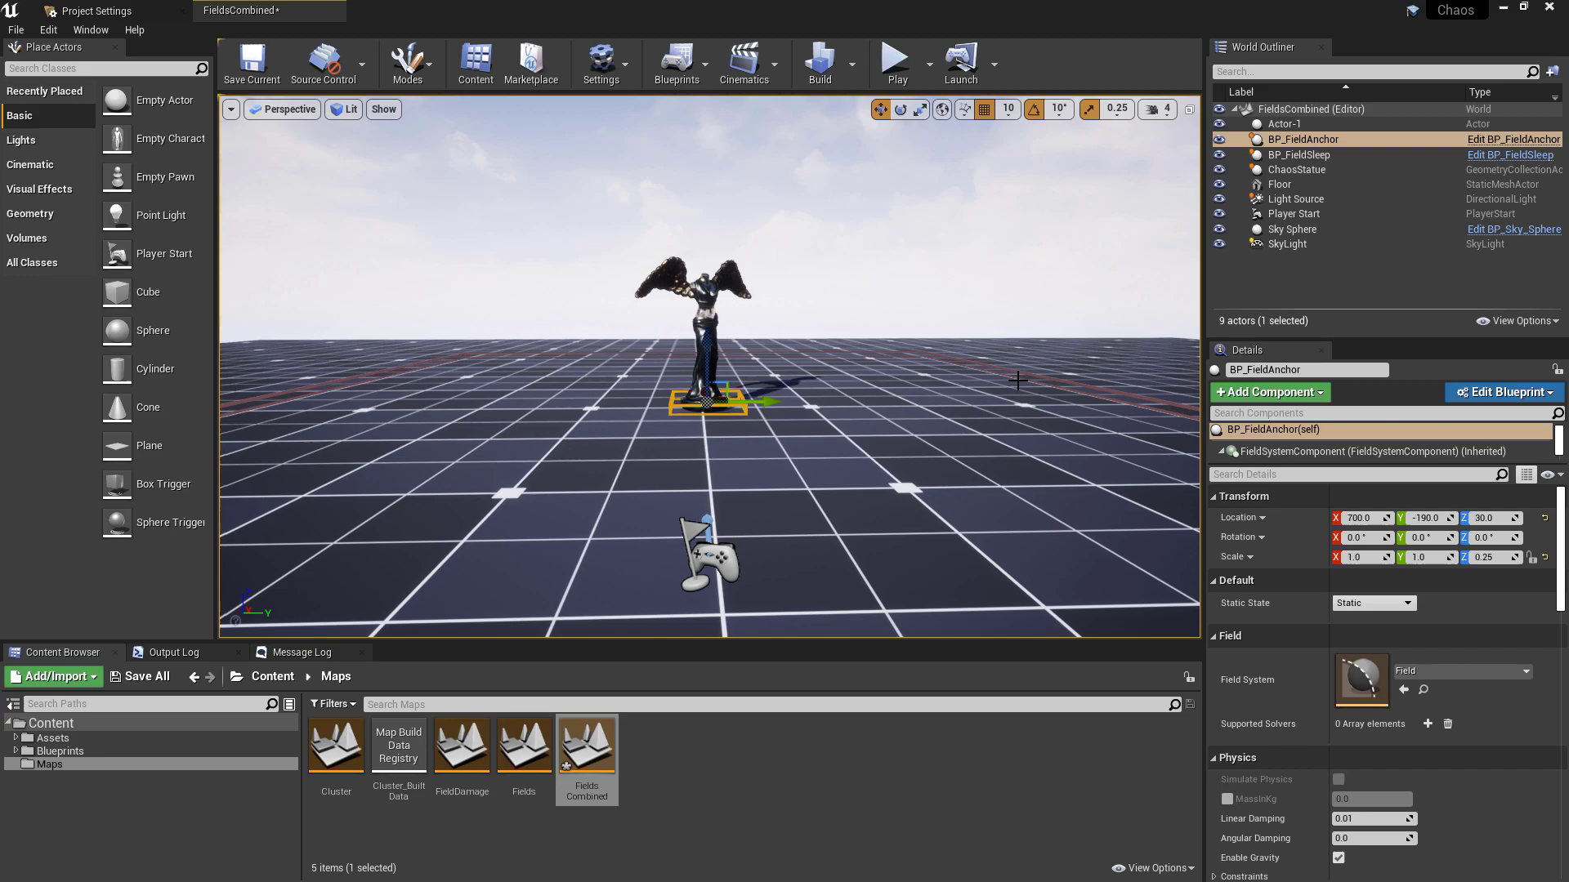
{"action": "mouse_move", "coordinate": [990, 209]}
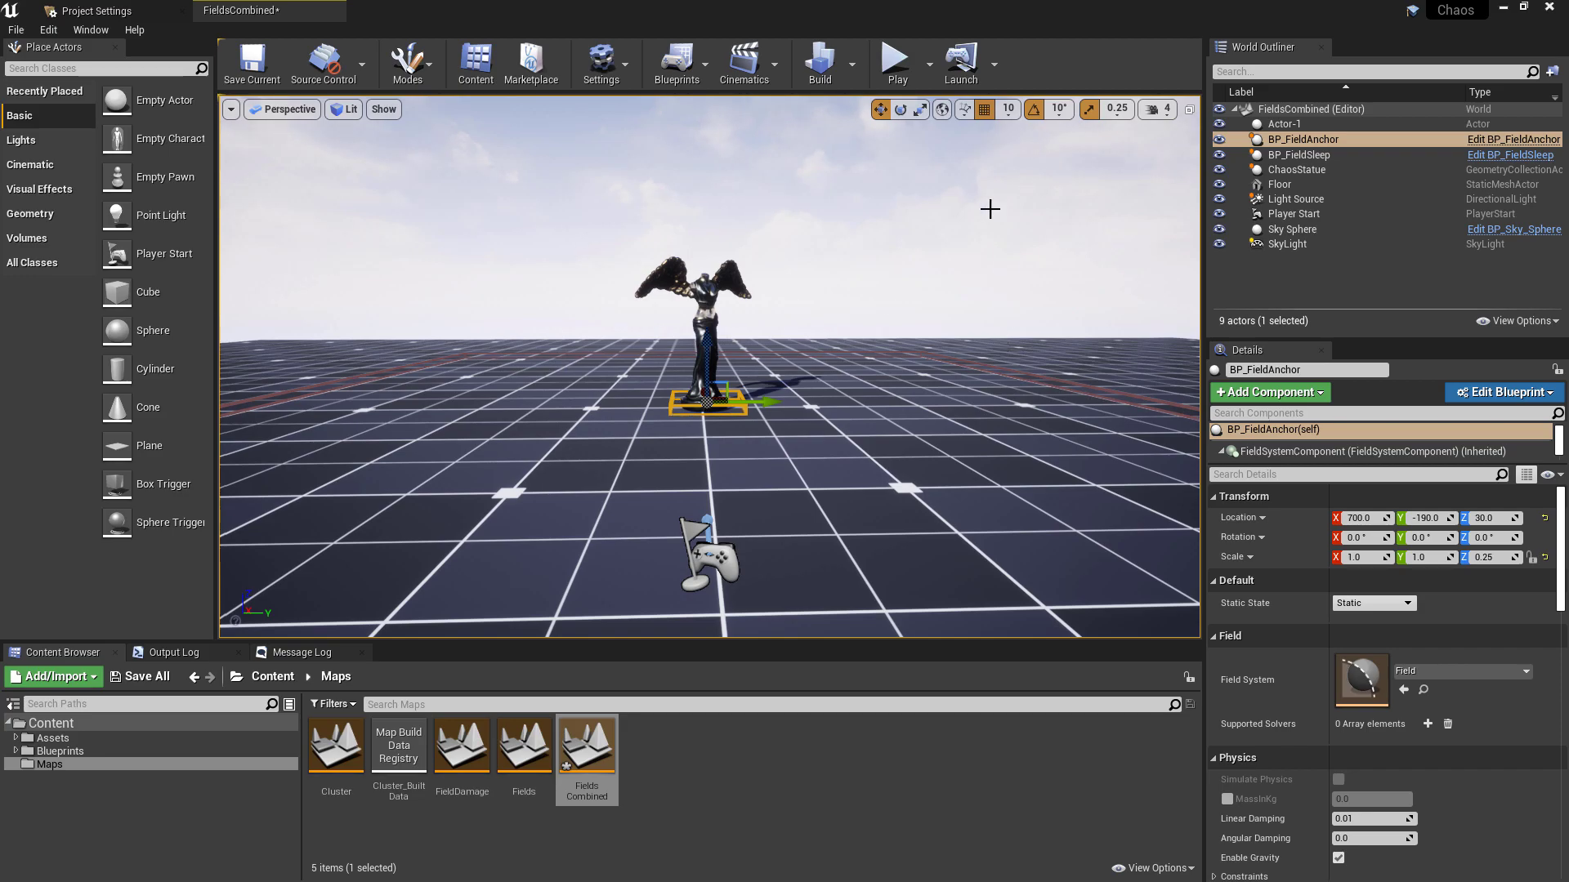
{"action": "mouse_move", "coordinate": [898, 62]}
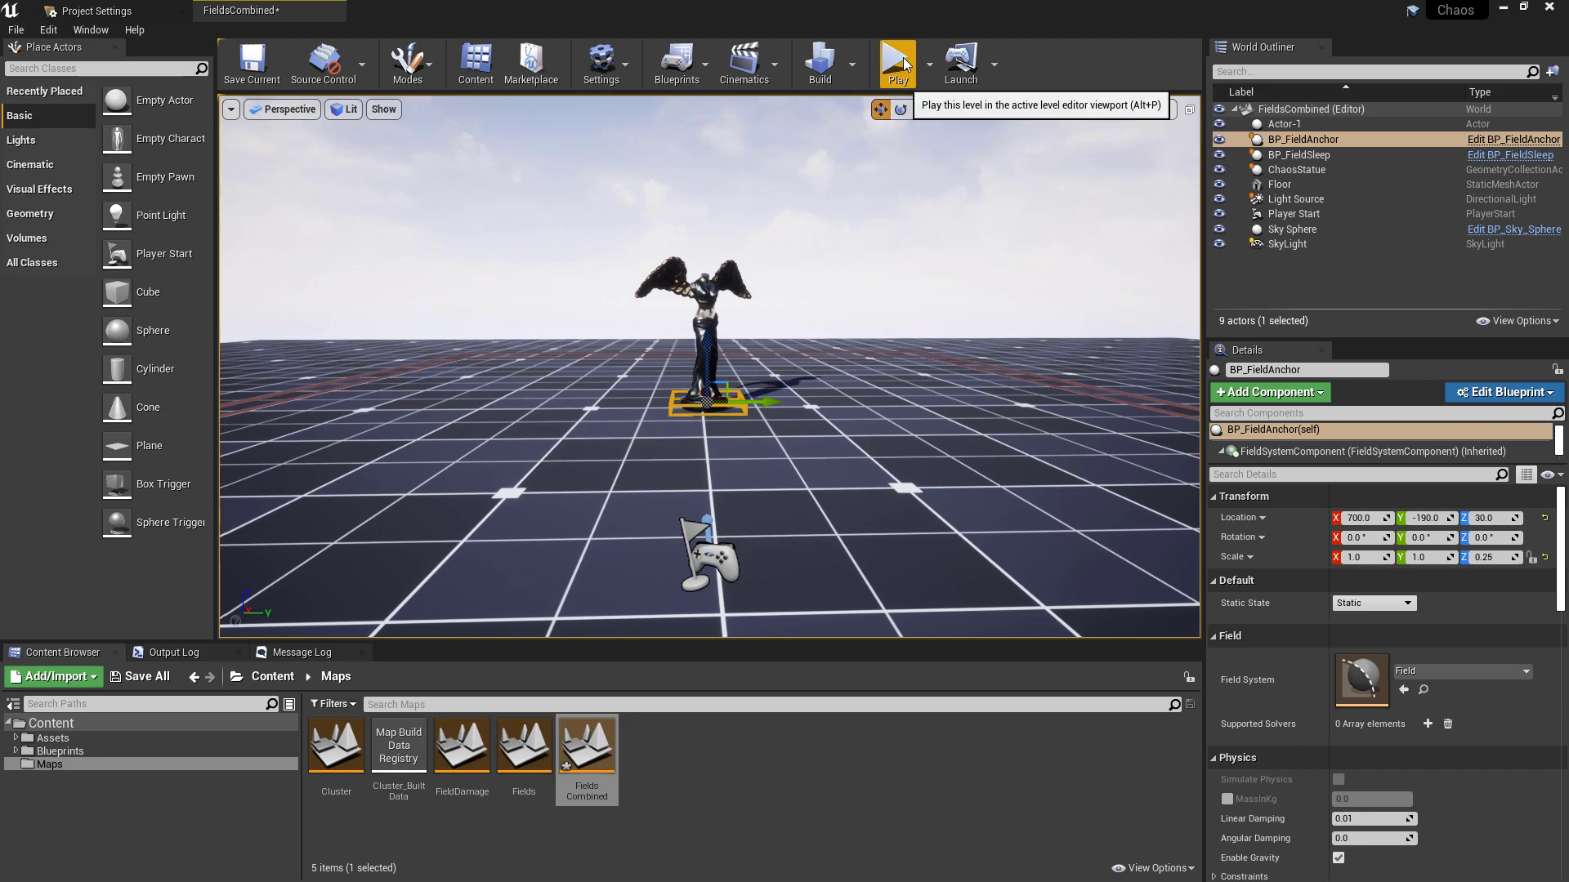
{"action": "left_click", "coordinate": [897, 64]}
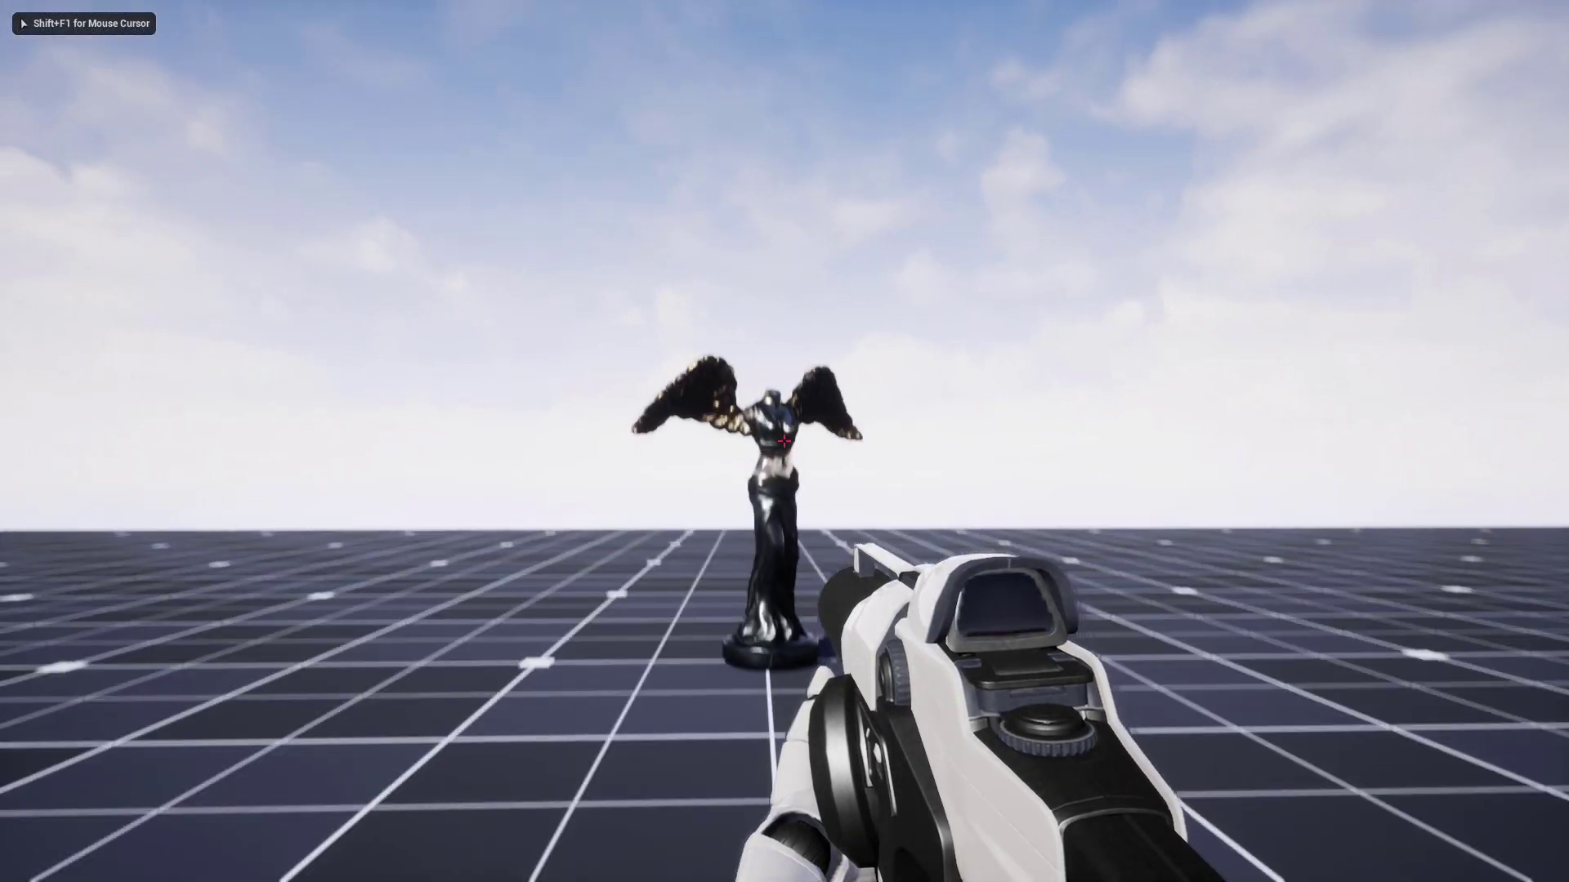
{"action": "left_click", "coordinate": [785, 440]}
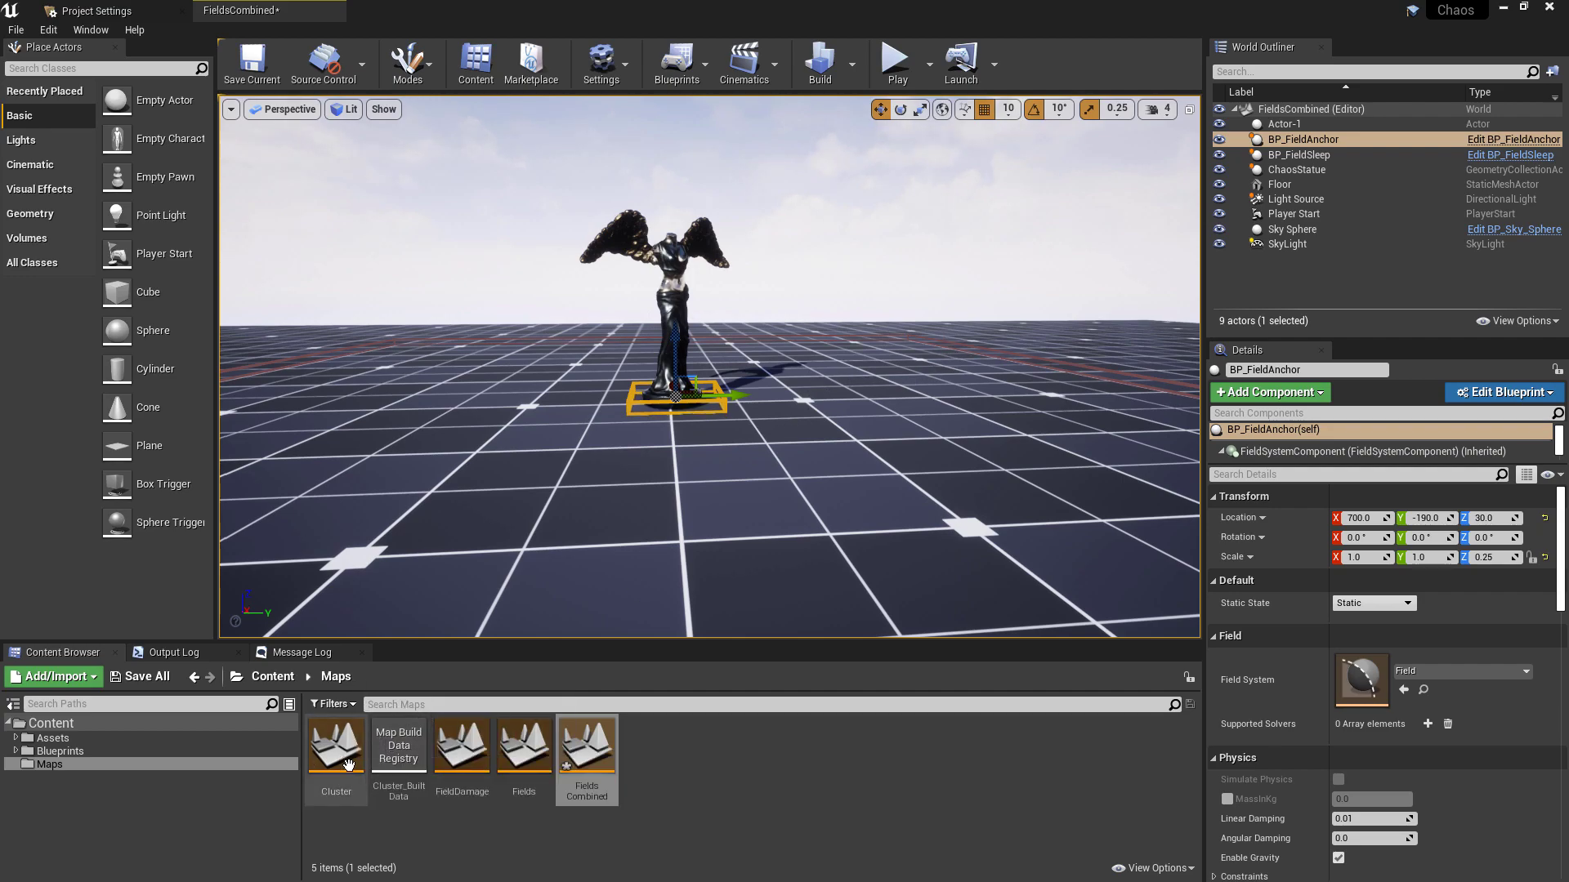
{"action": "mouse_move", "coordinate": [522, 745]}
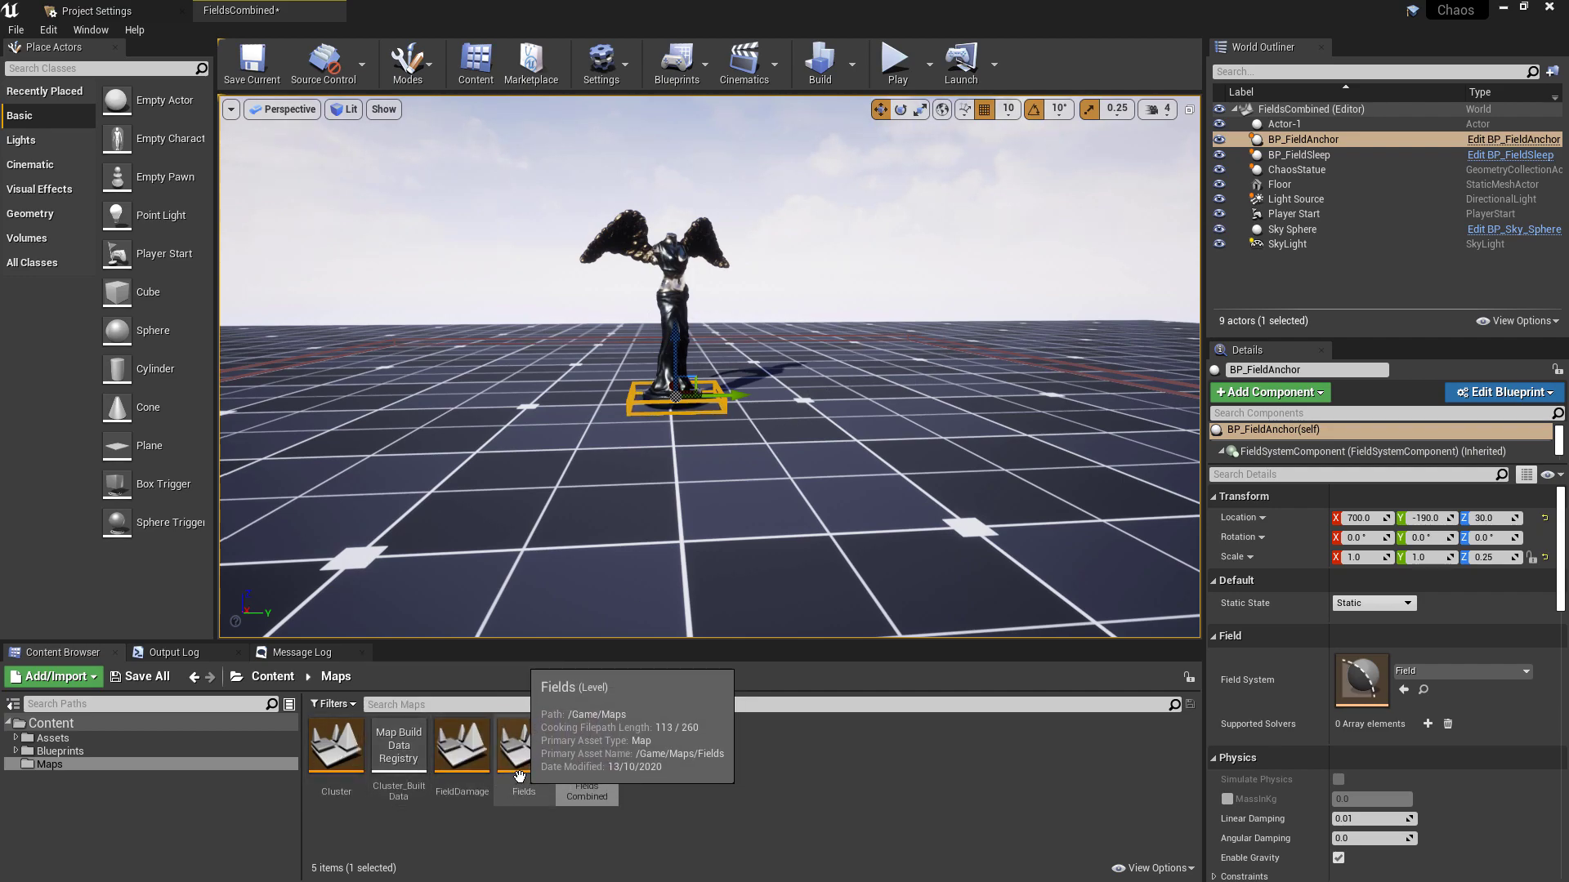
- Load the Fields level again from the Maps folder
{"action": "double_click", "coordinate": [522, 745]}
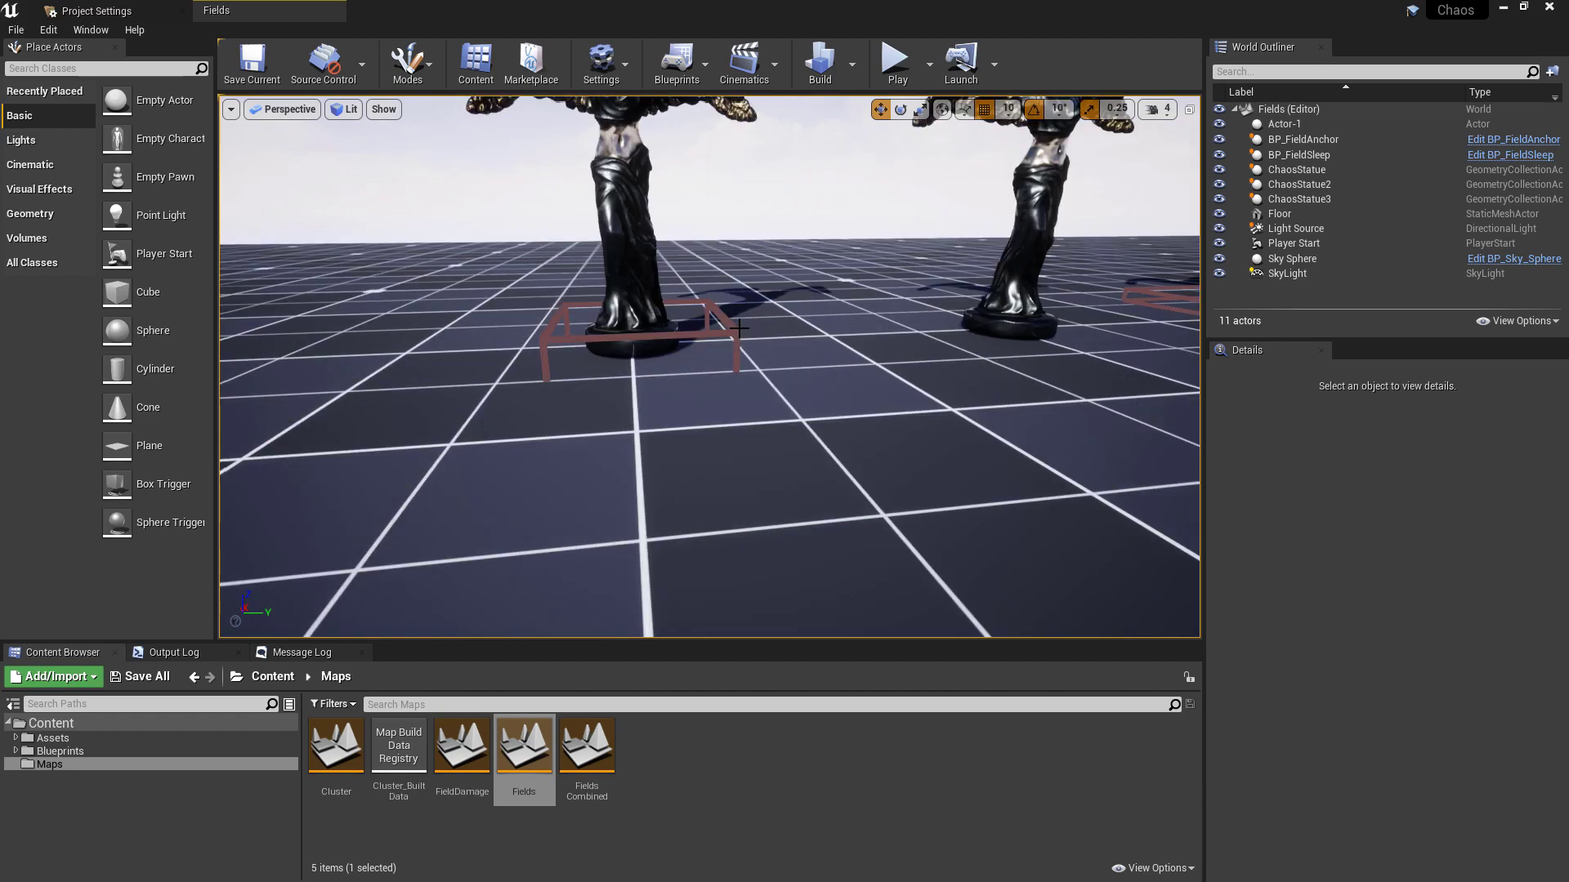
{"action": "mouse_move", "coordinate": [429, 186]}
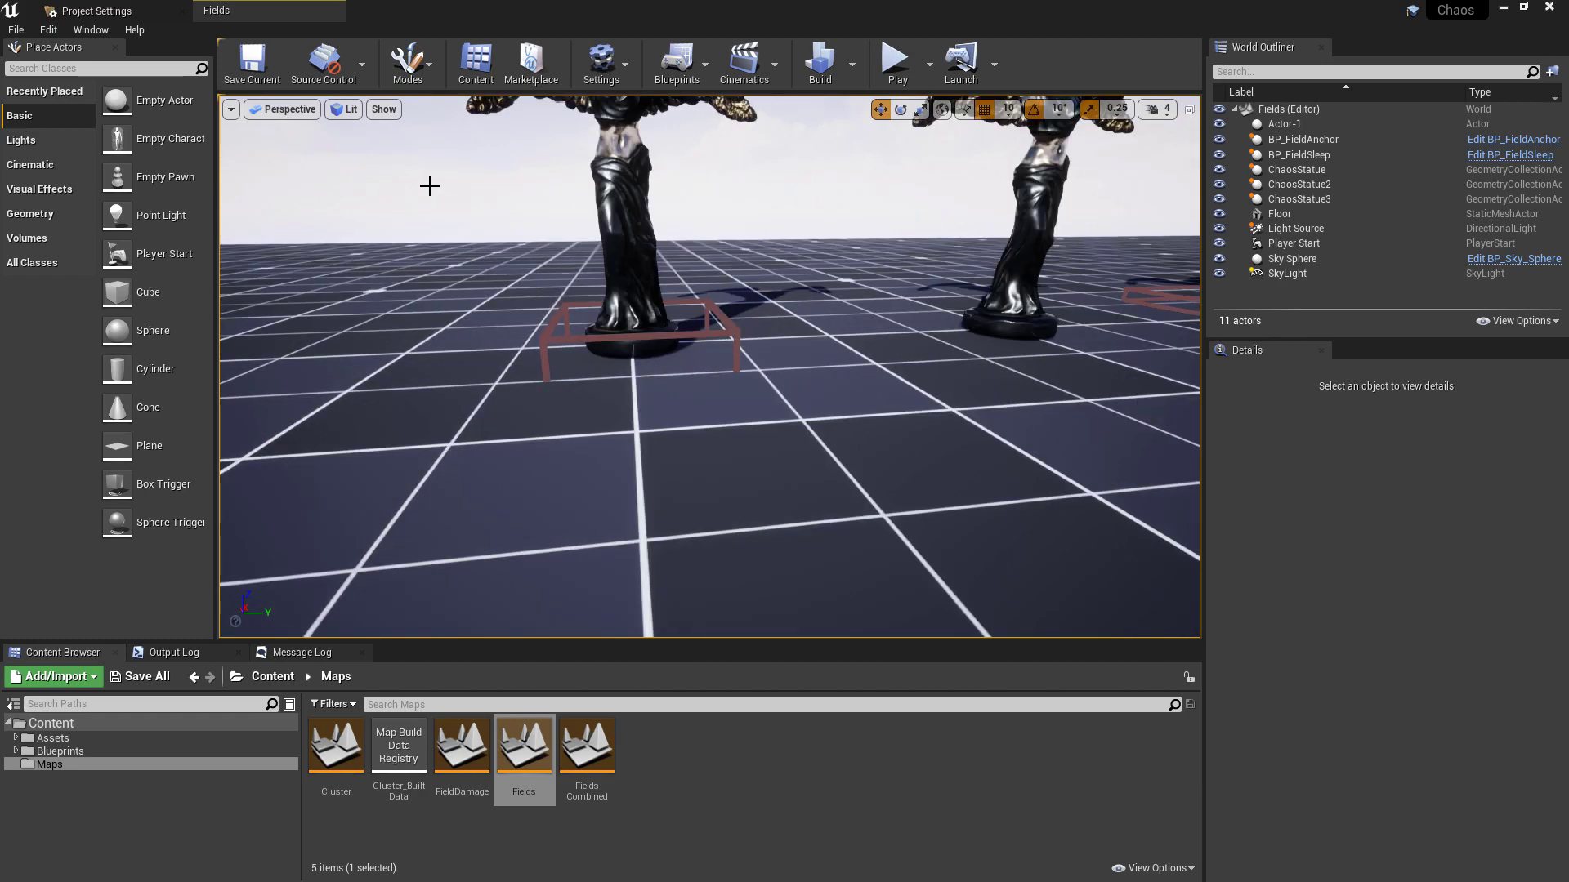
{"action": "mouse_move", "coordinate": [47, 29]}
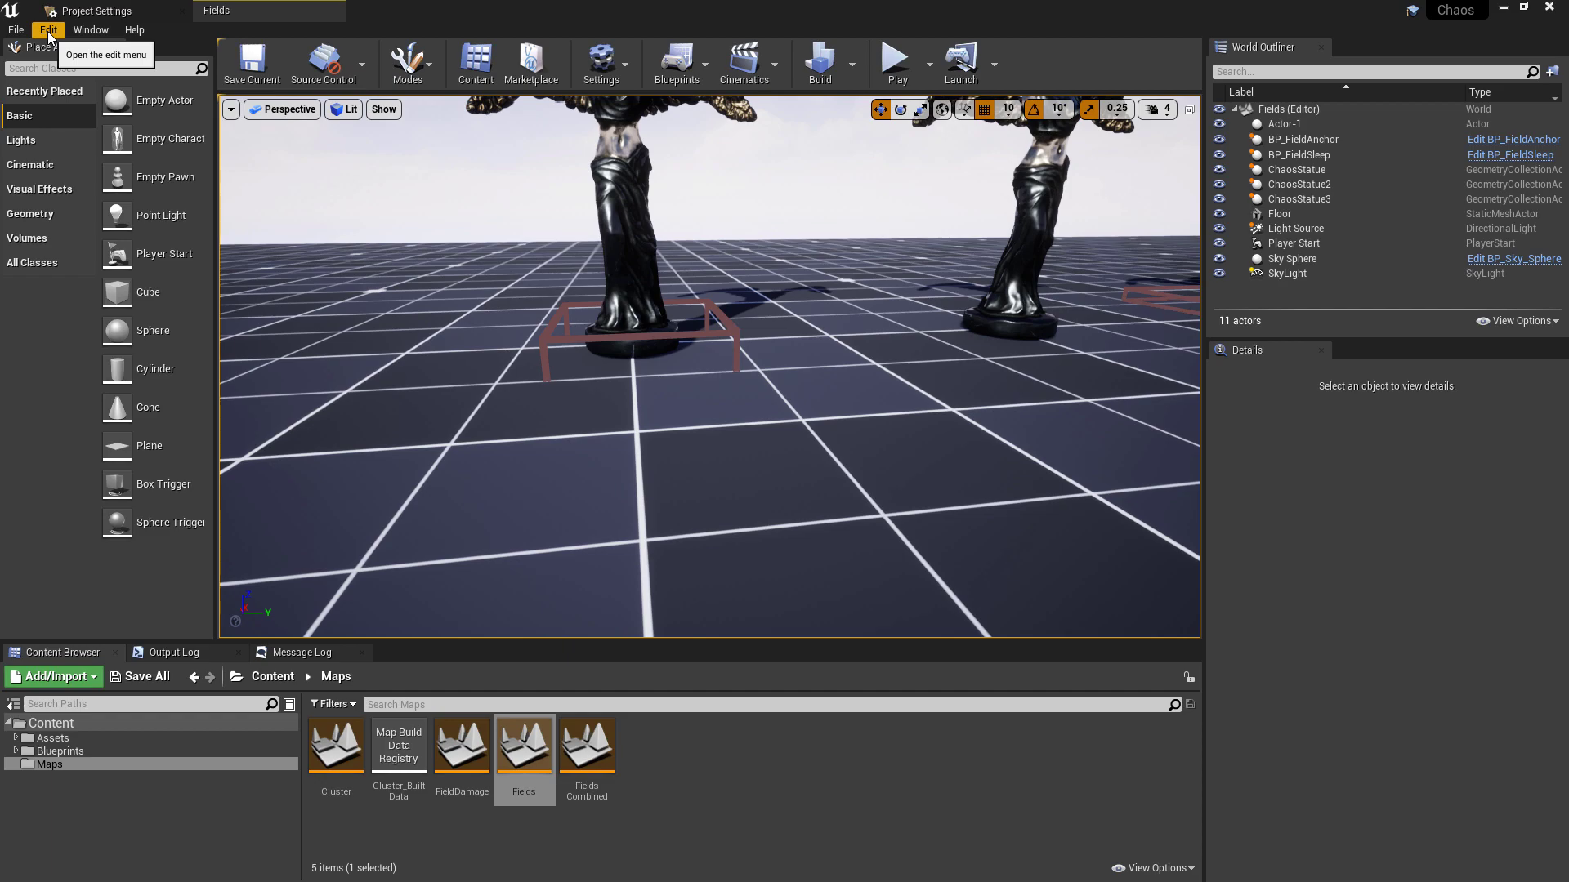
{"action": "left_click", "coordinate": [45, 29]}
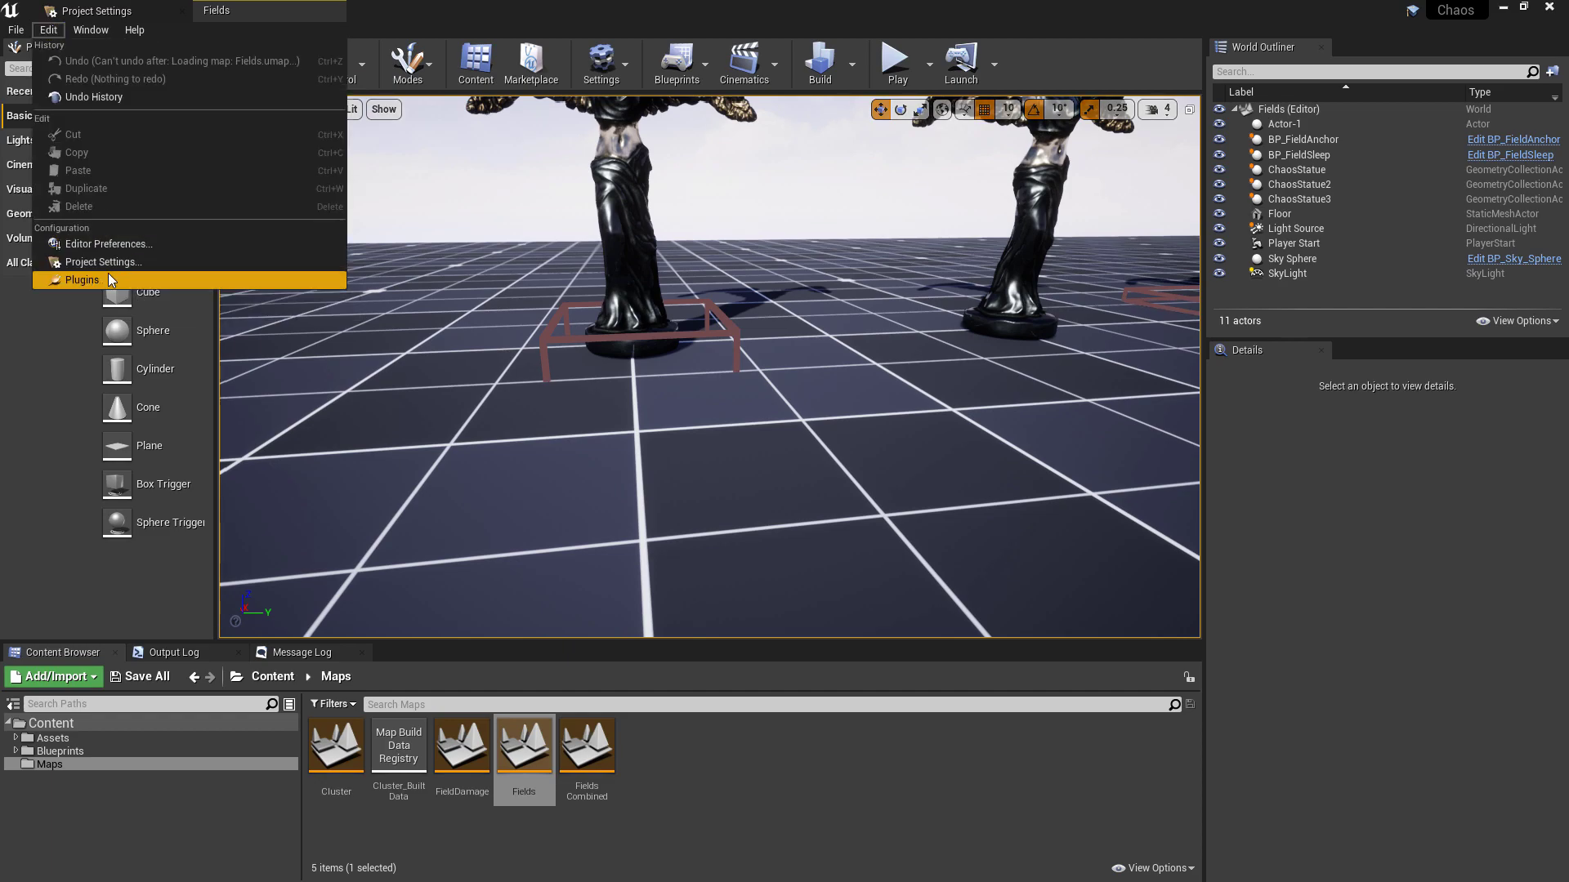
{"action": "left_click", "coordinate": [78, 279]}
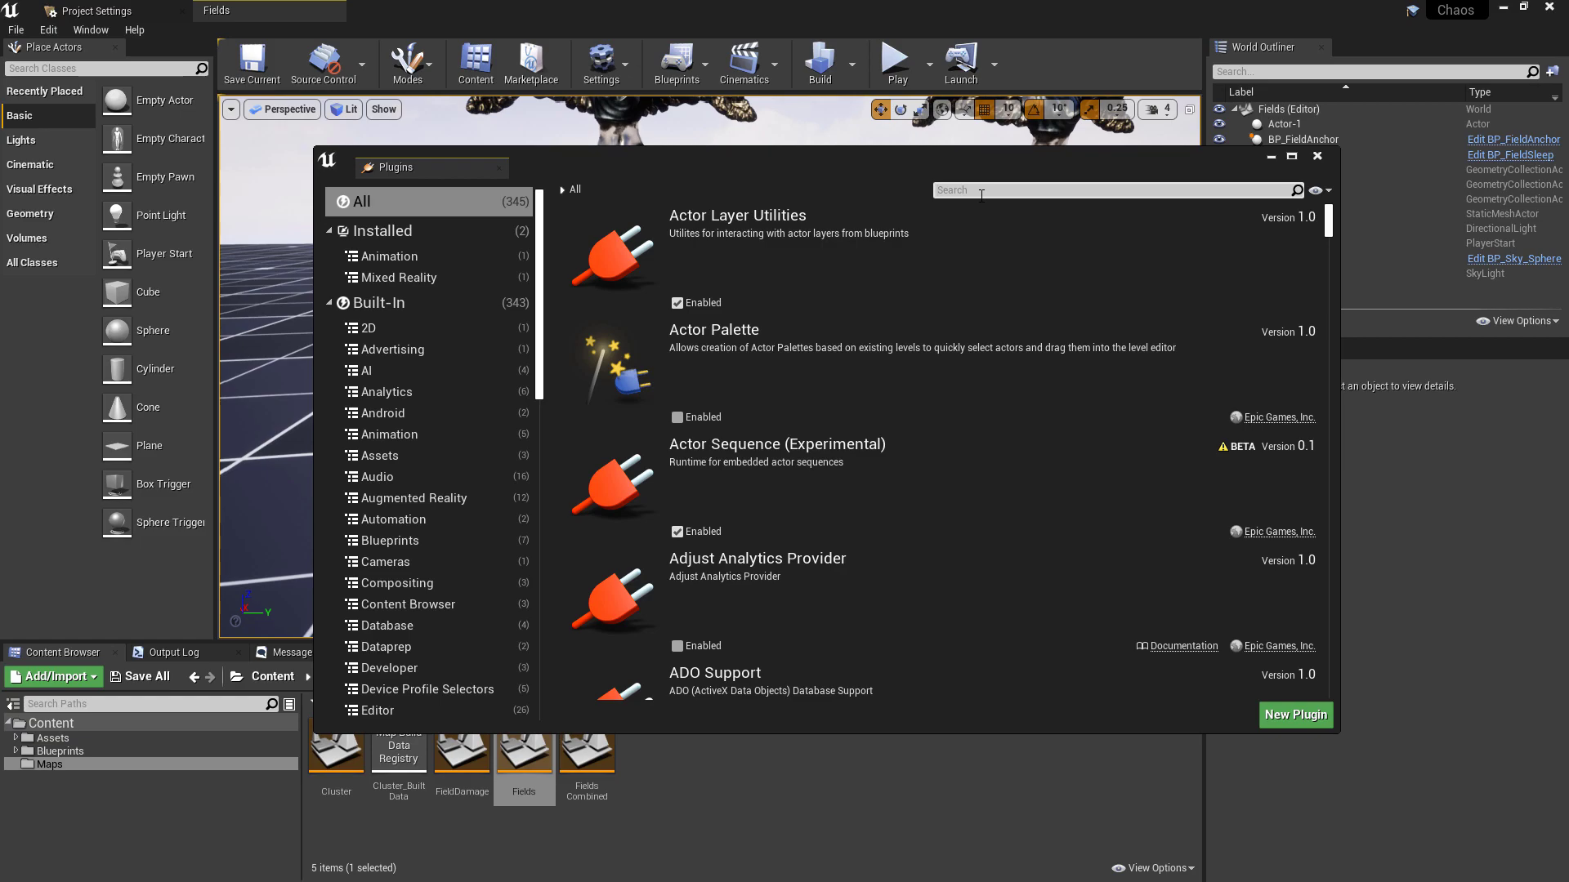
{"action": "type", "text": "fields"}
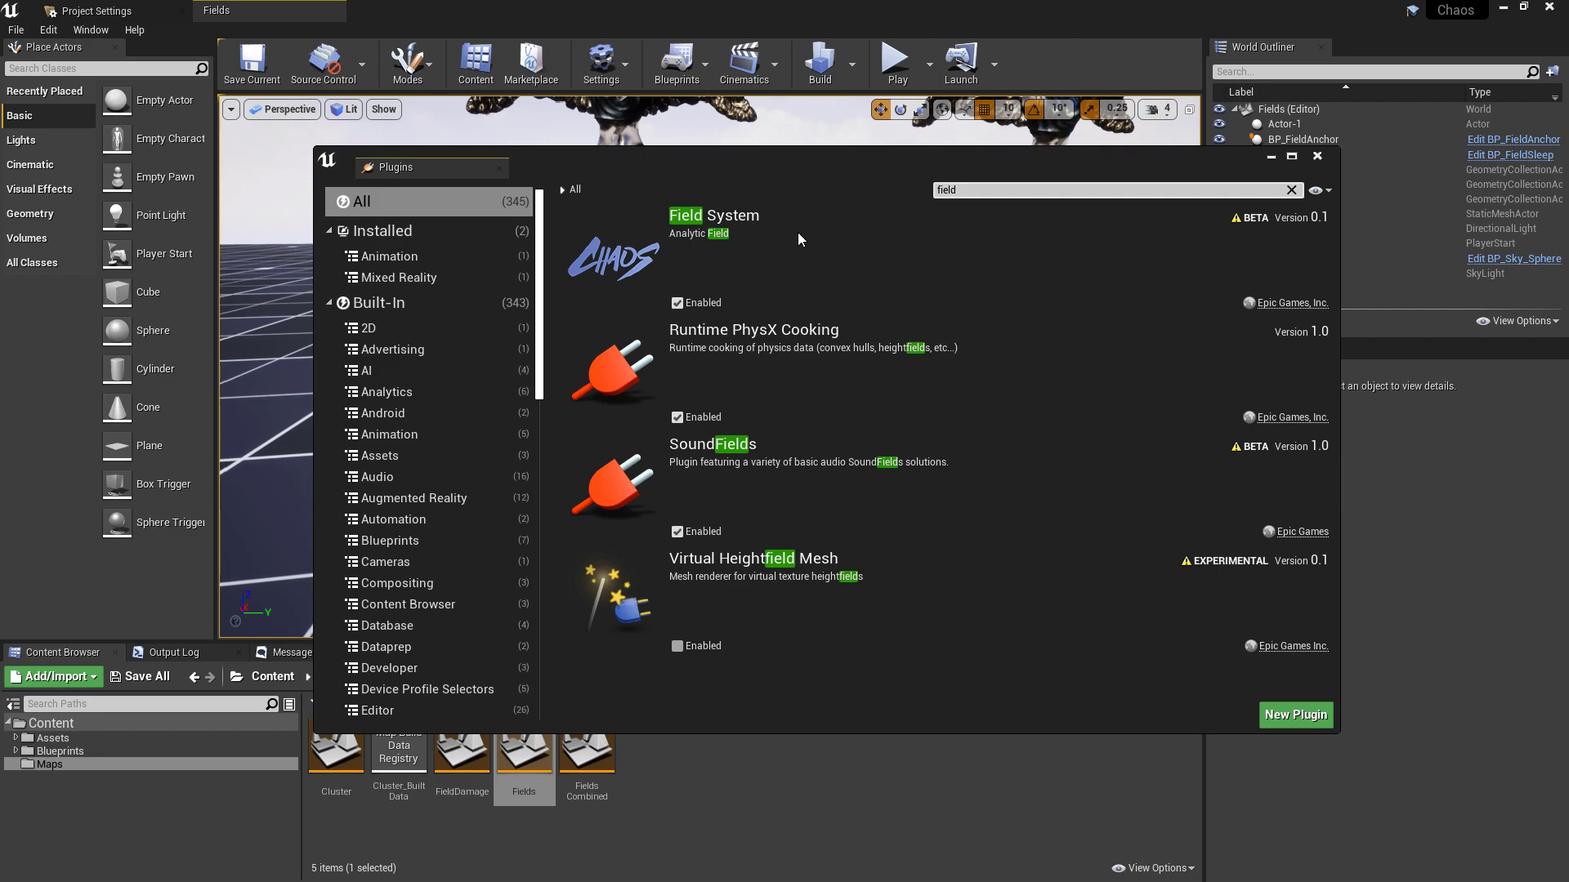
{"action": "mouse_move", "coordinate": [1289, 222]}
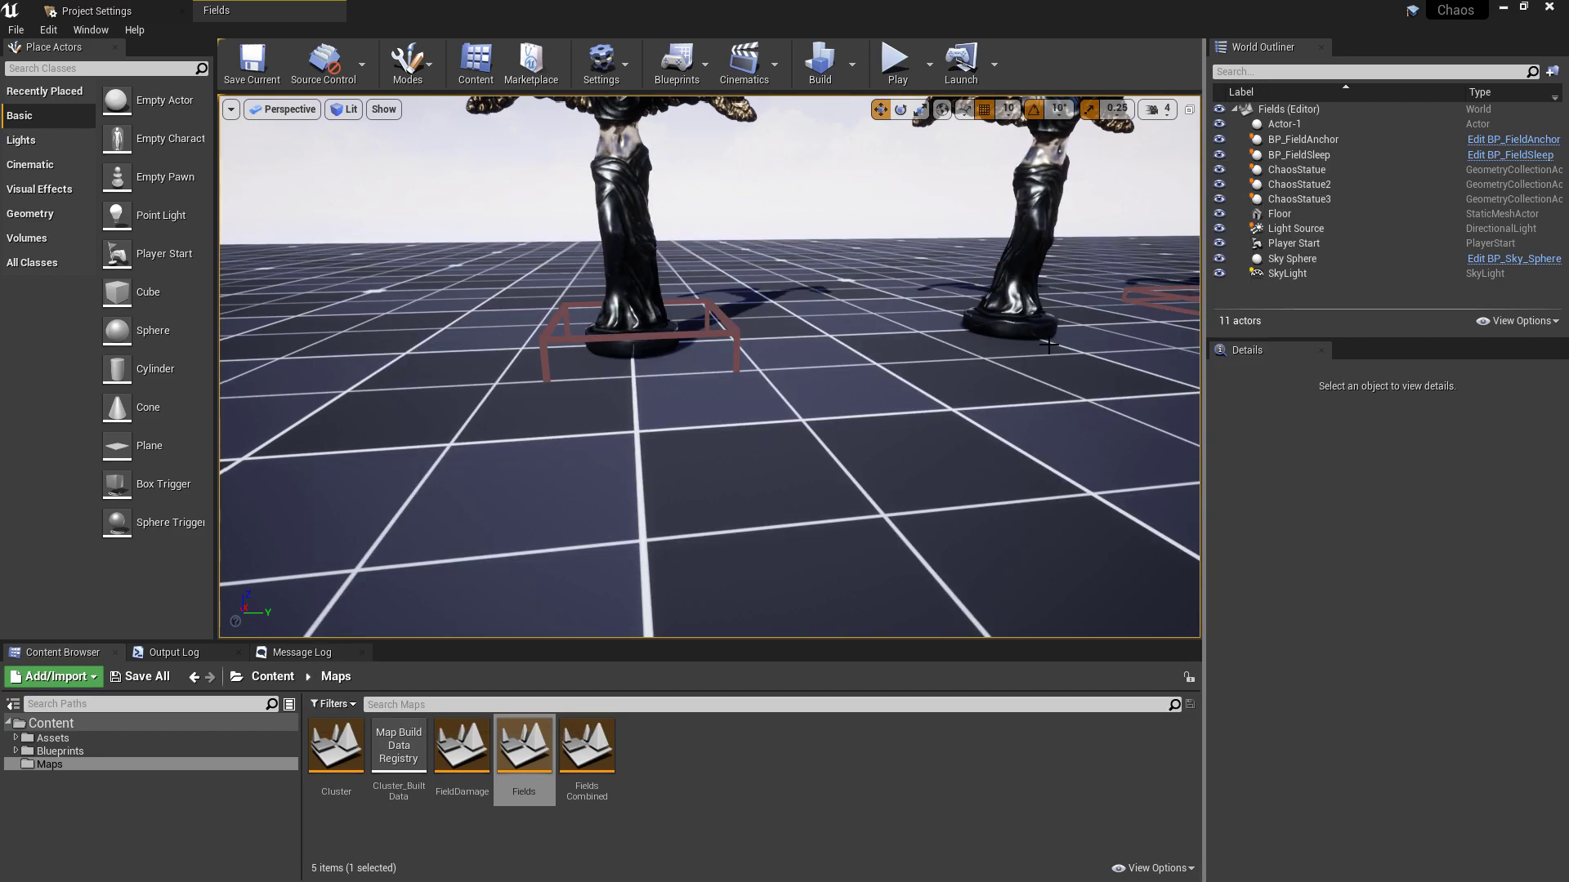
{"action": "mouse_move", "coordinate": [323, 616]}
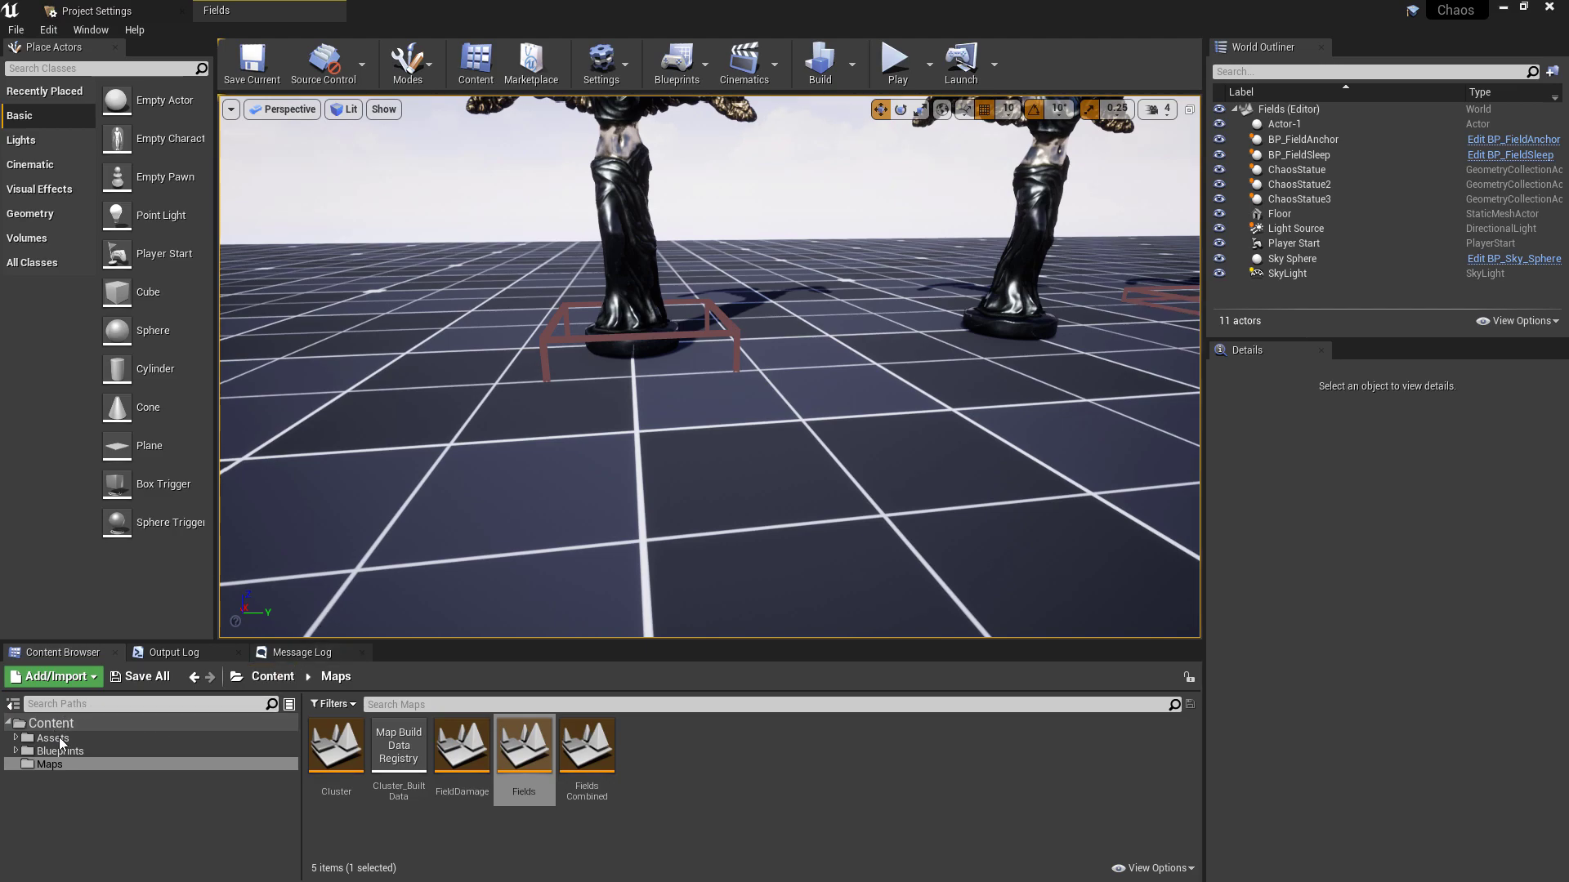
- Create a new Field System asset and select the Field asset in the Chaos folder
{"action": "left_click", "coordinate": [60, 752]}
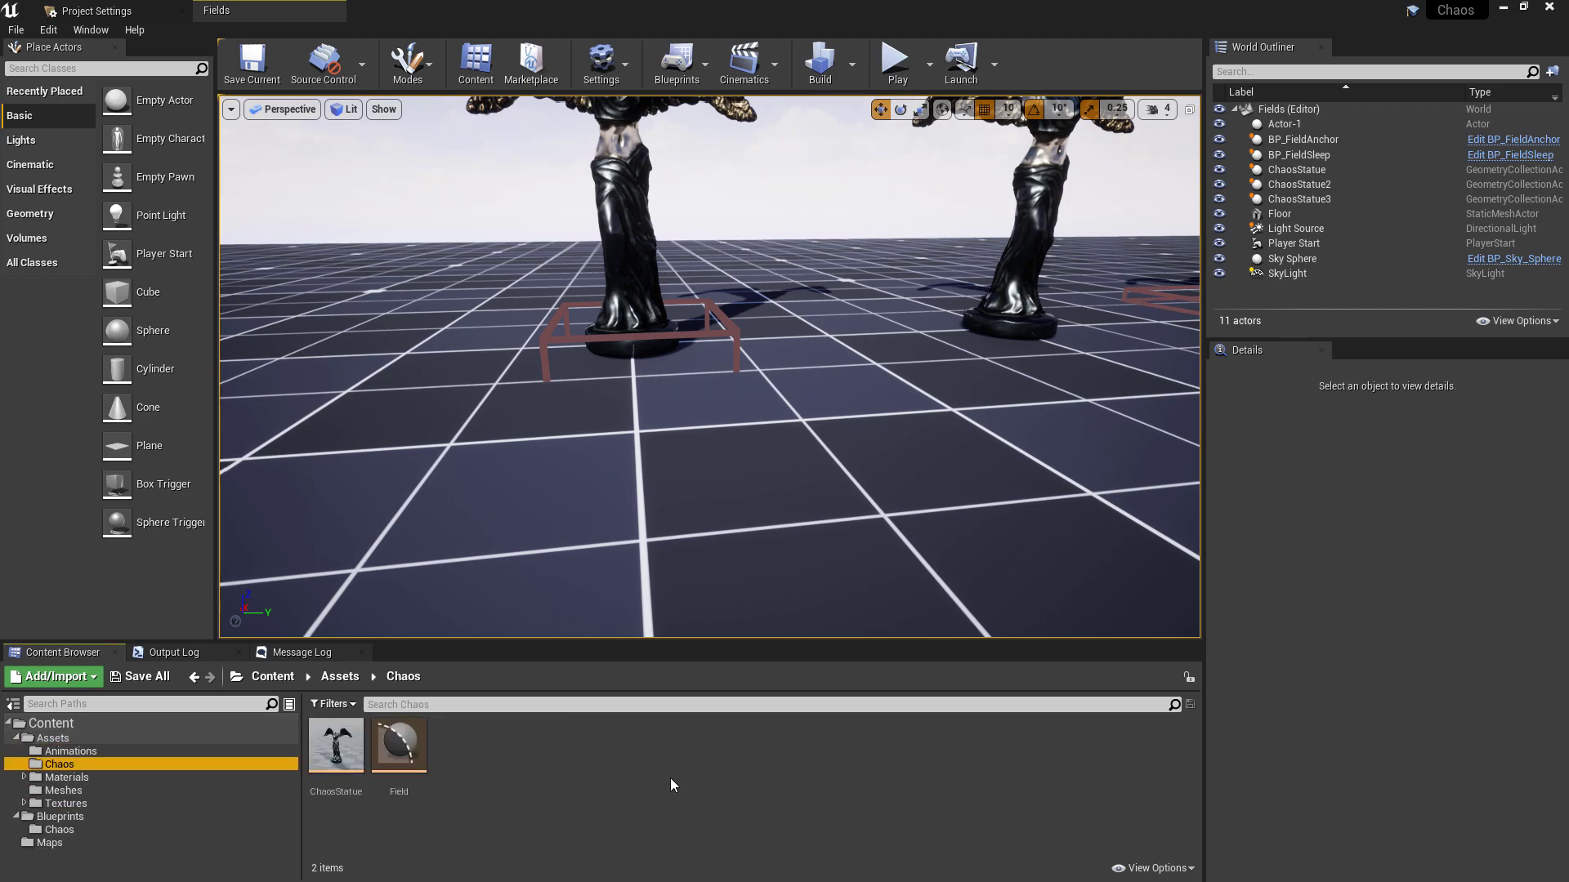
{"action": "mouse_move", "coordinate": [398, 745]}
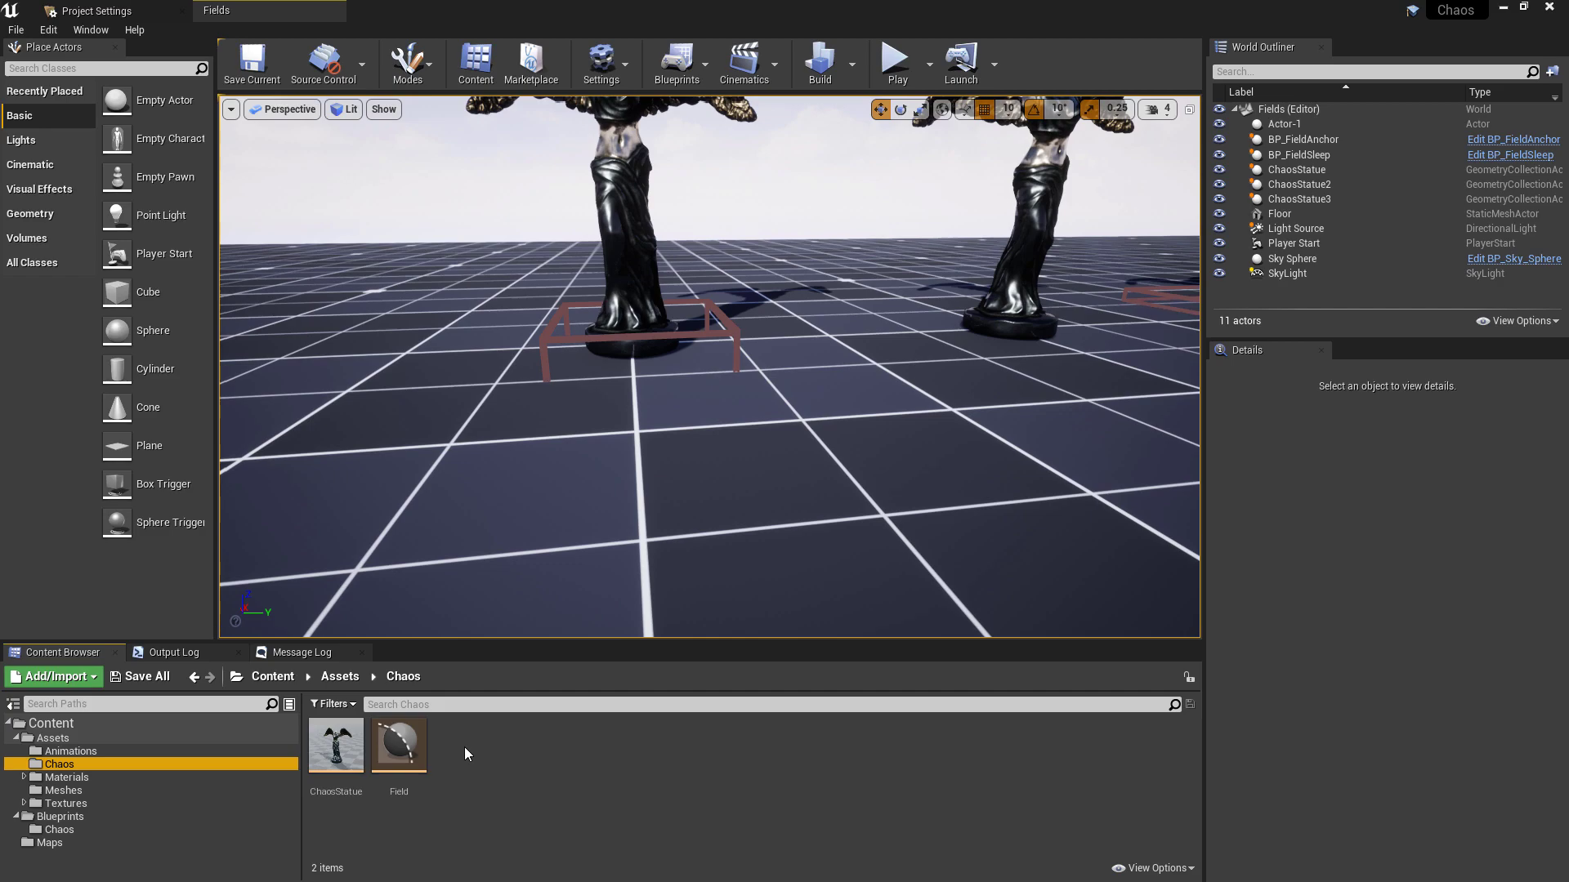
{"action": "mouse_move", "coordinate": [520, 755]}
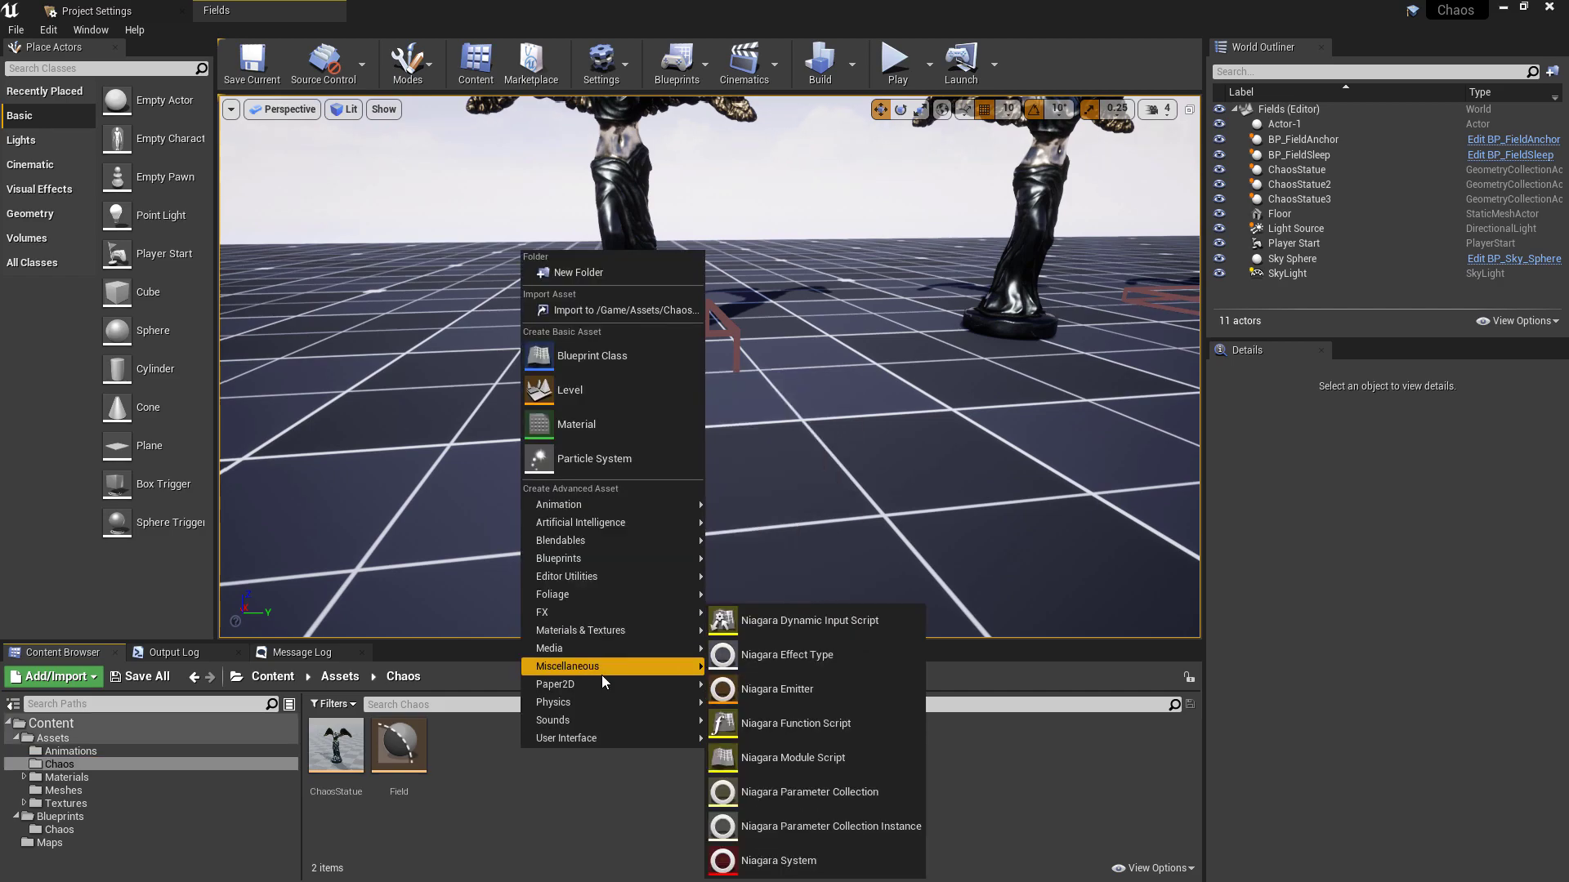
{"action": "mouse_move", "coordinate": [553, 701]}
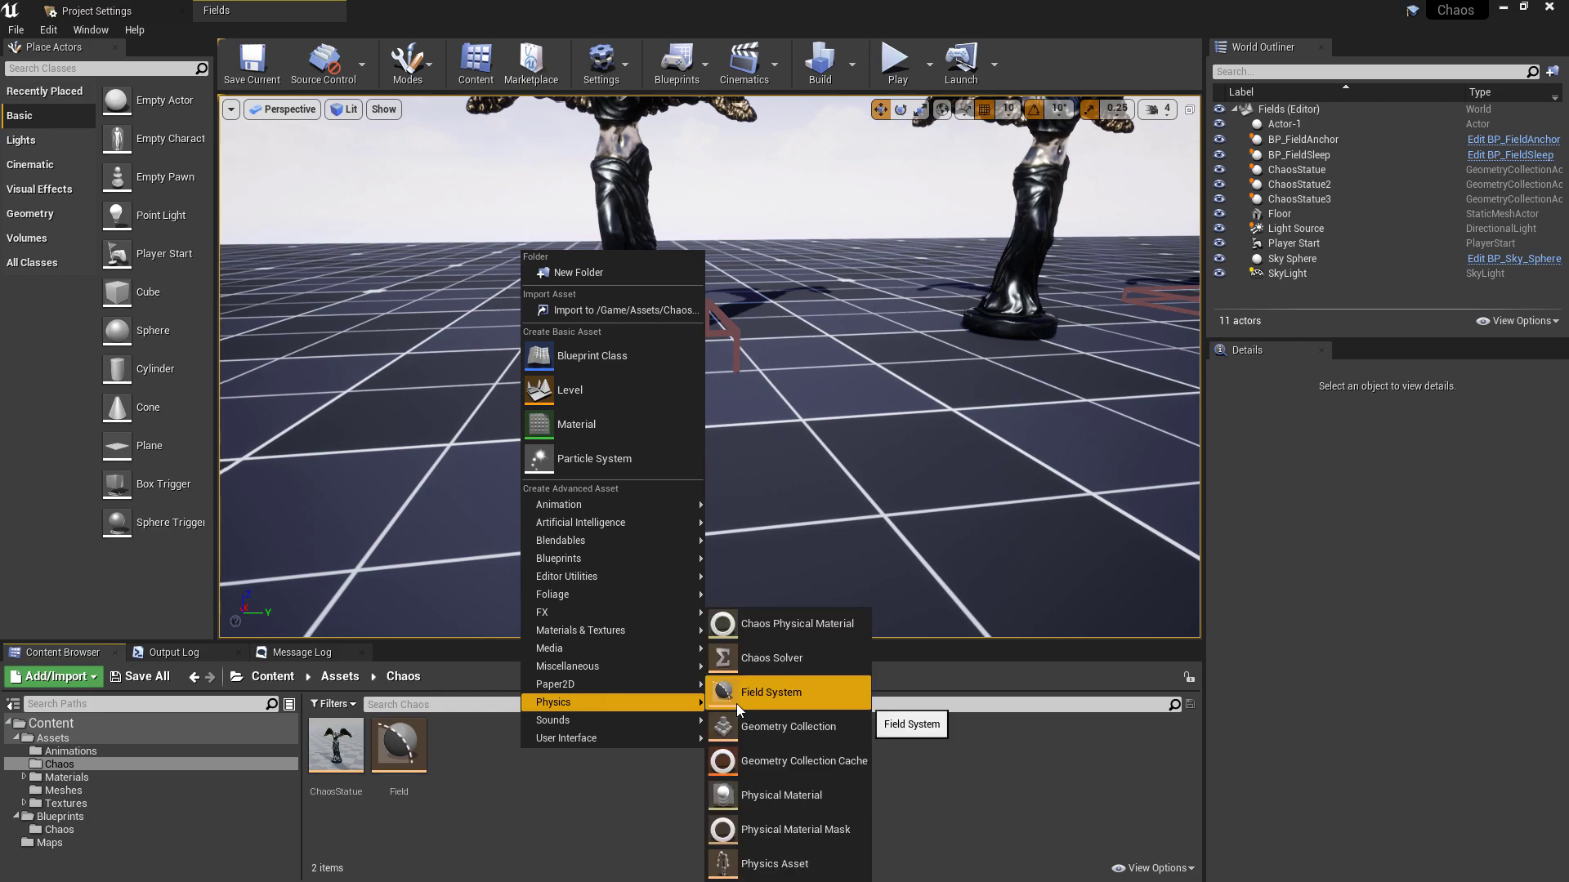
{"action": "left_click", "coordinate": [770, 693]}
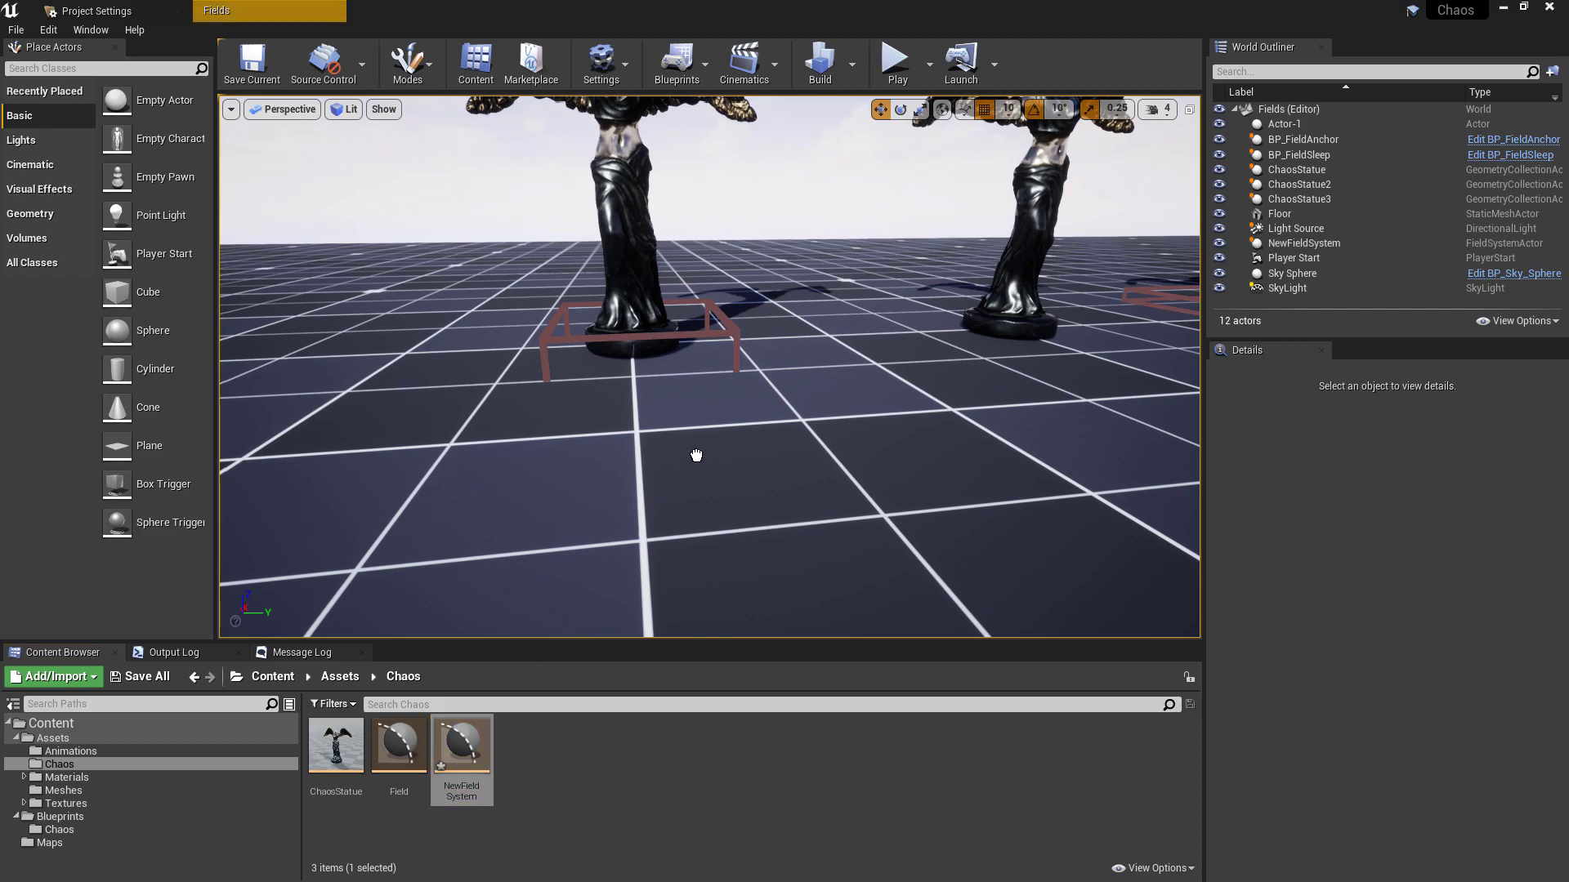
{"action": "left_click", "coordinate": [1304, 244]}
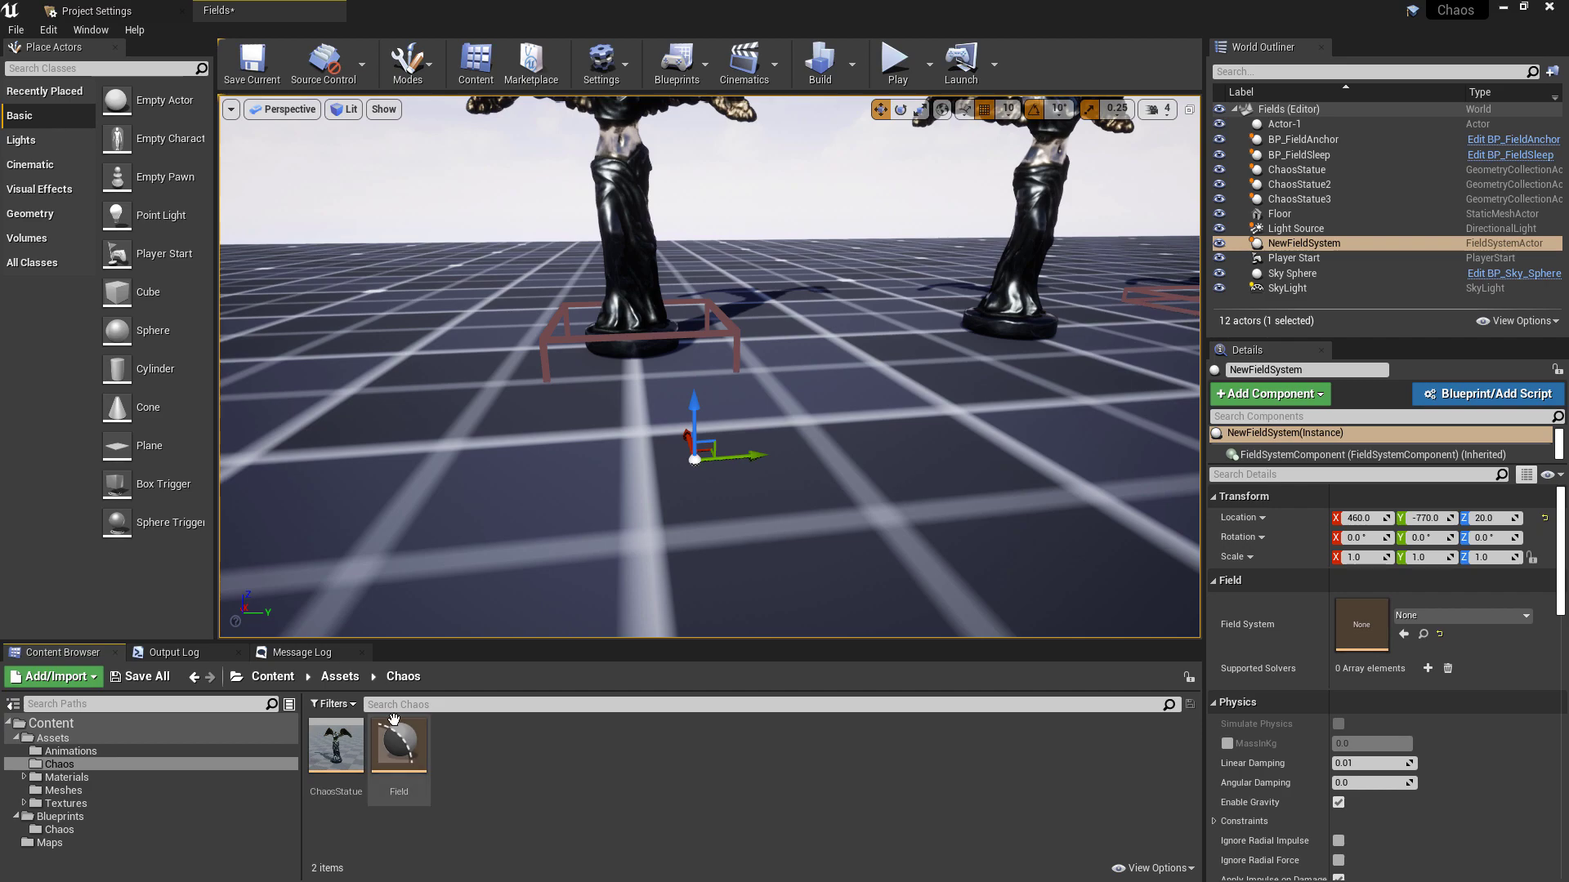
{"action": "left_click", "coordinate": [399, 742]}
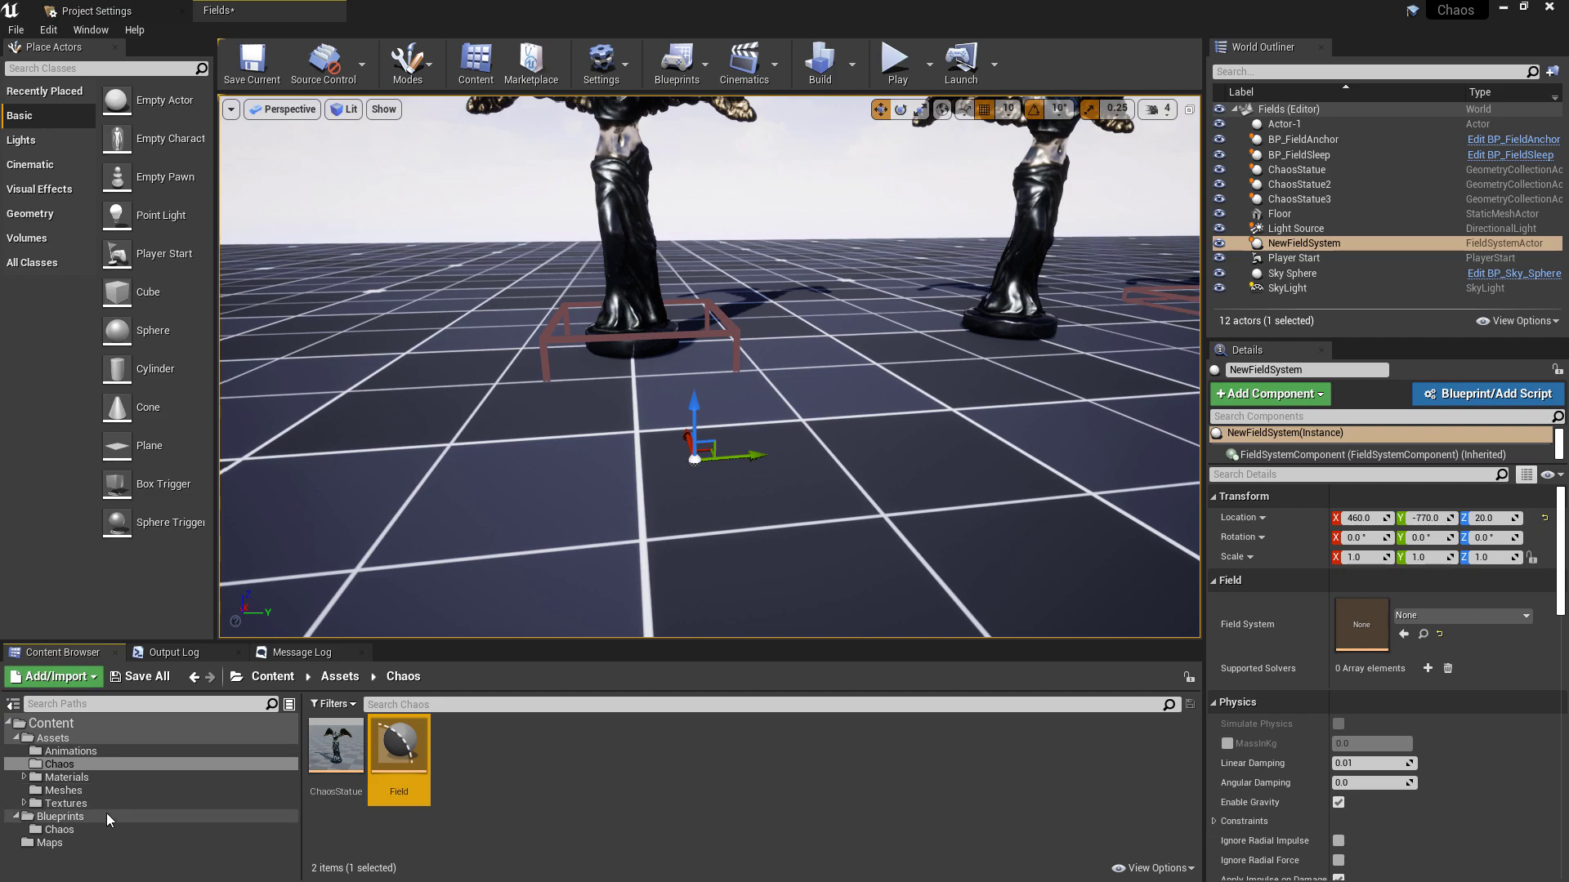
- Create a new Blueprint class in Blueprints > Chaos with FieldSystemActor as its parent
{"action": "left_click", "coordinate": [59, 830]}
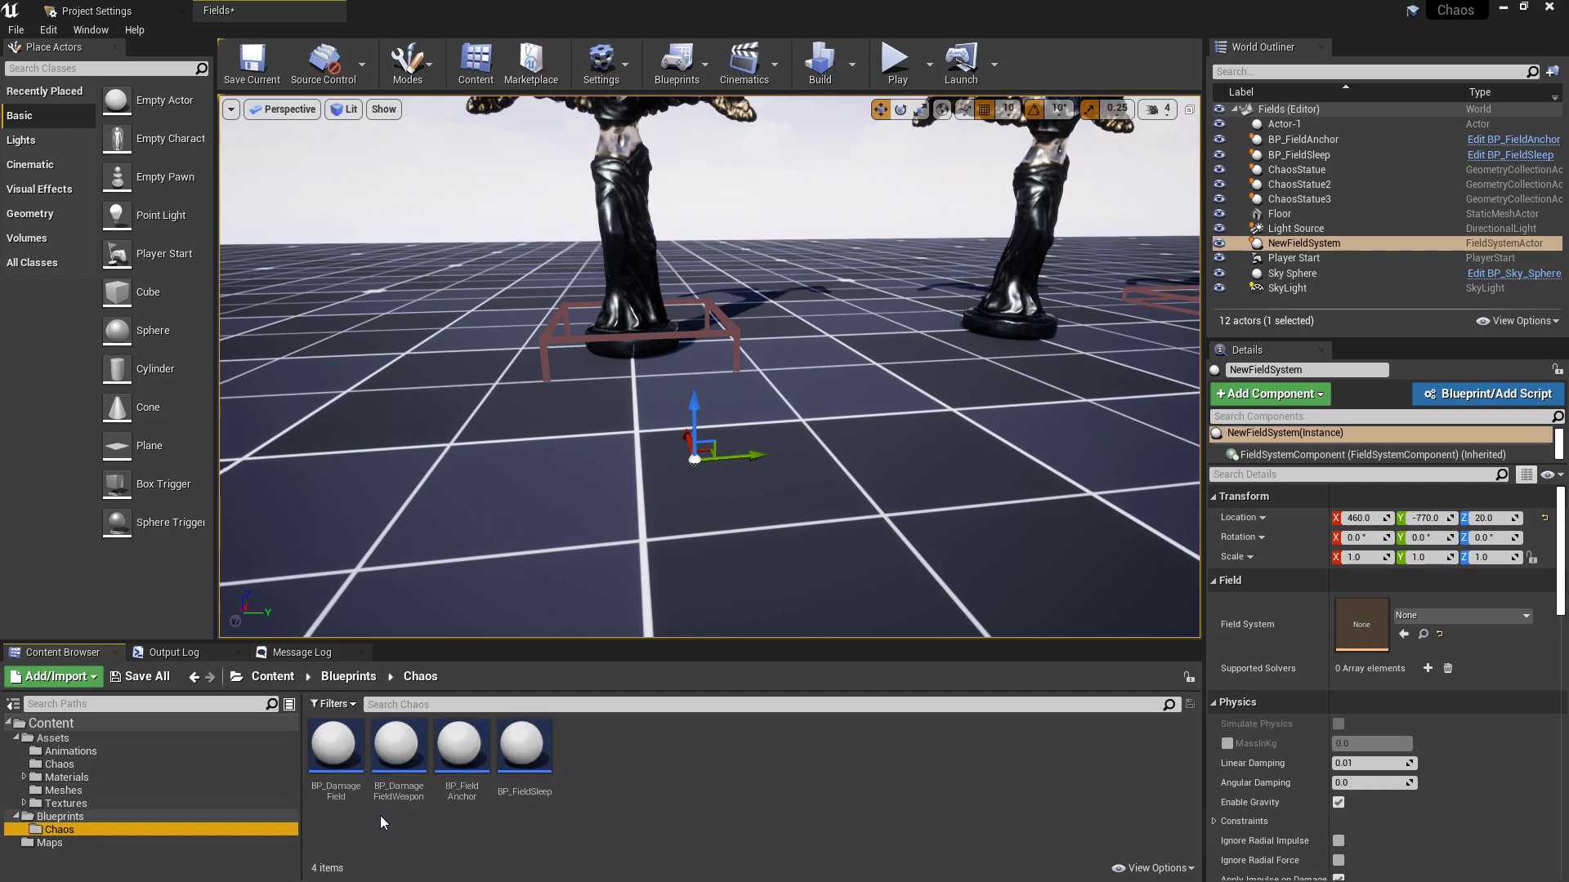
{"action": "mouse_move", "coordinate": [461, 745]}
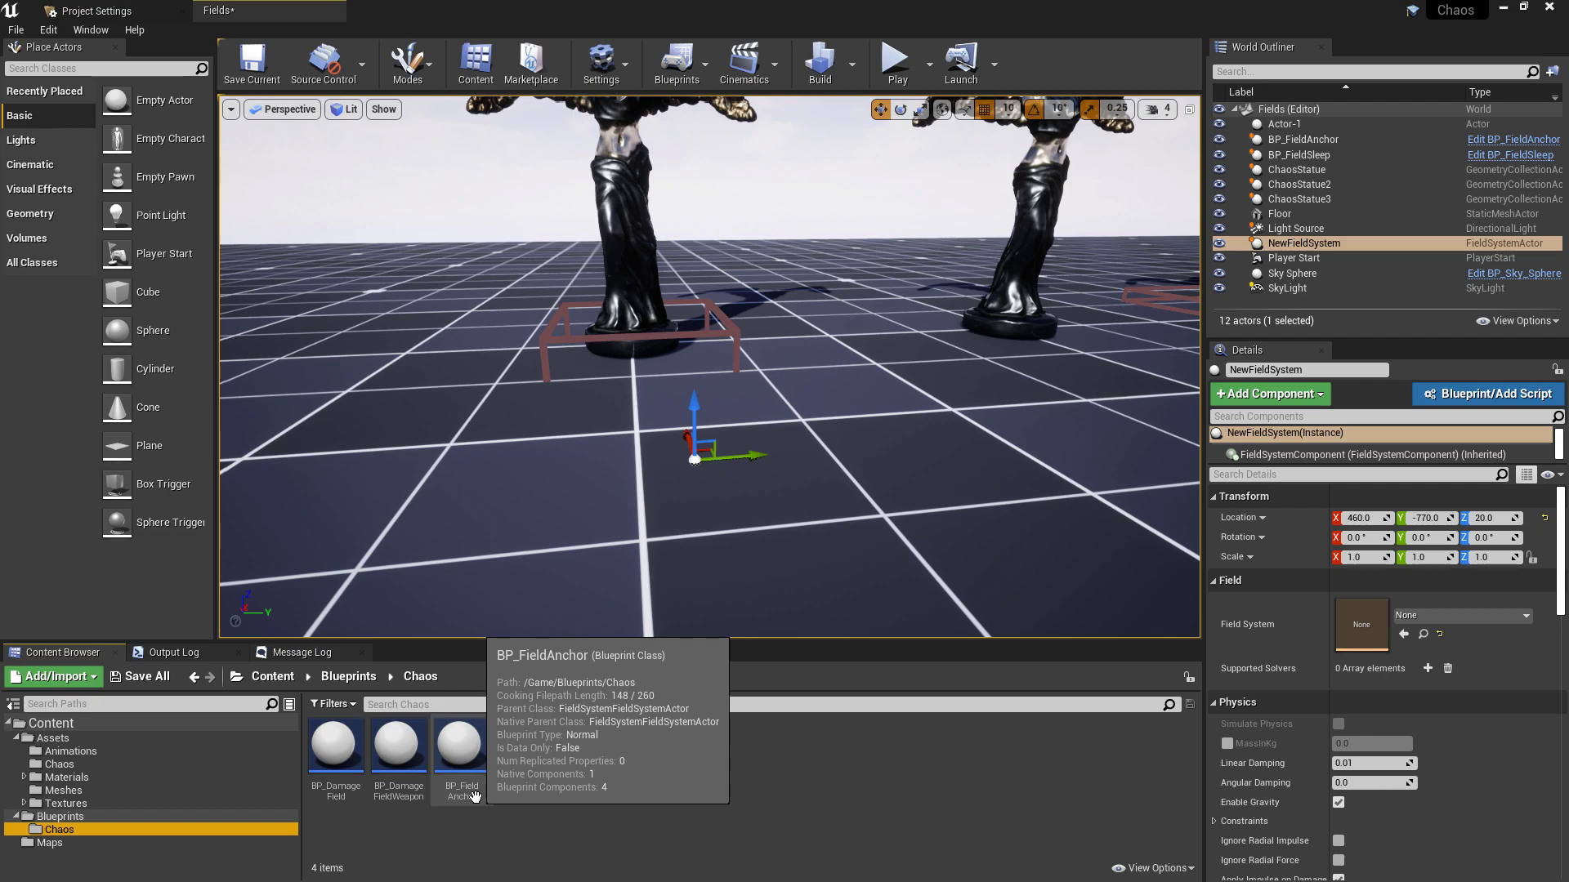
{"action": "mouse_move", "coordinate": [628, 791]}
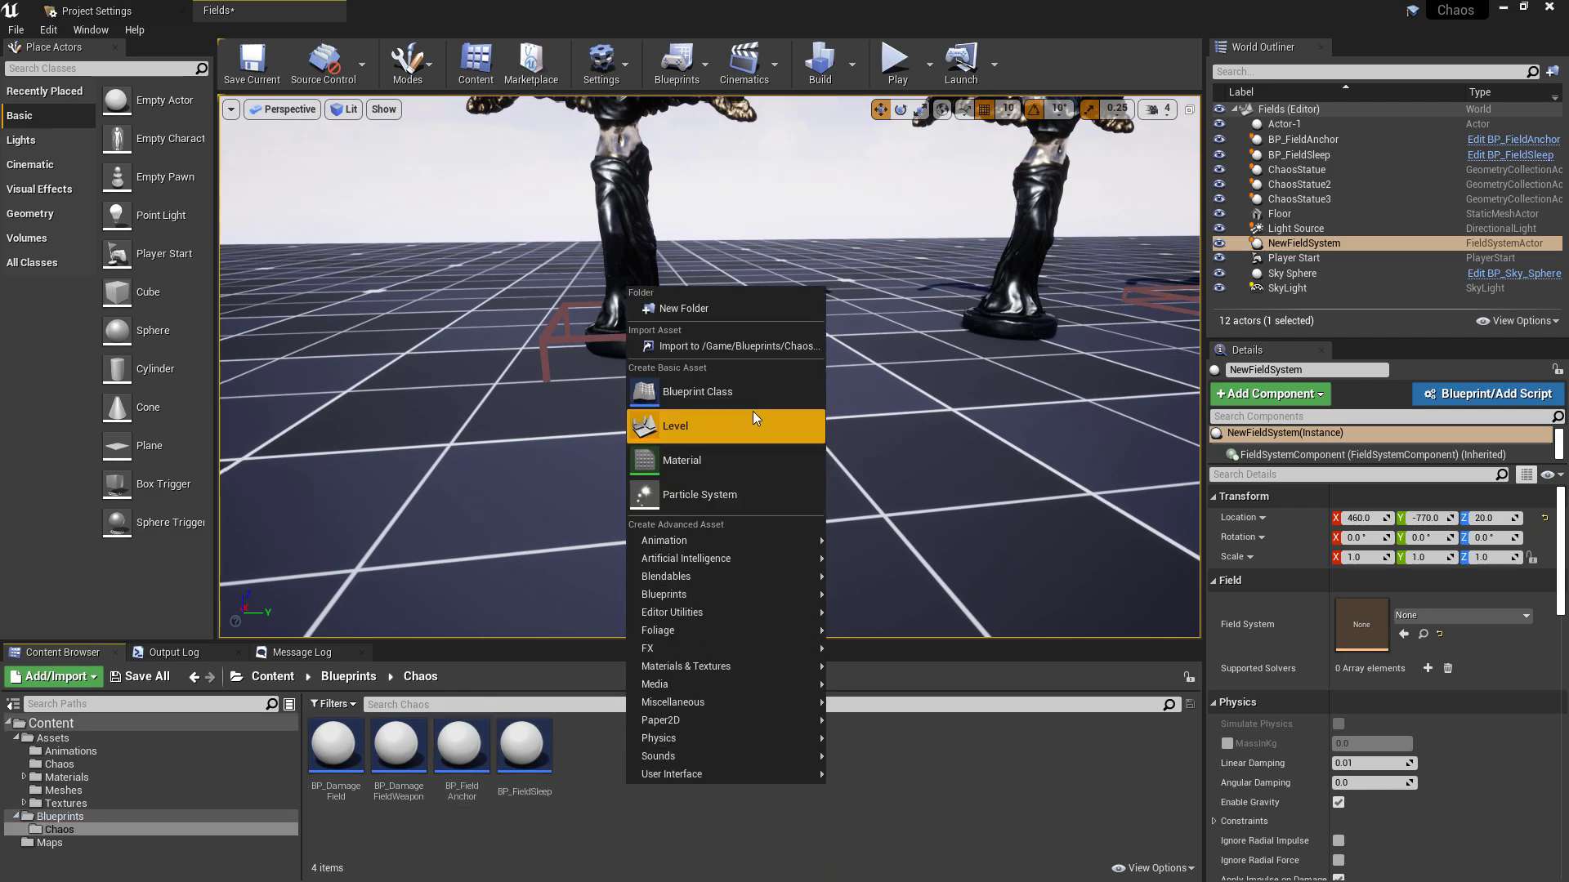
{"action": "left_click", "coordinate": [698, 391]}
{"action": "type", "text": "field"}
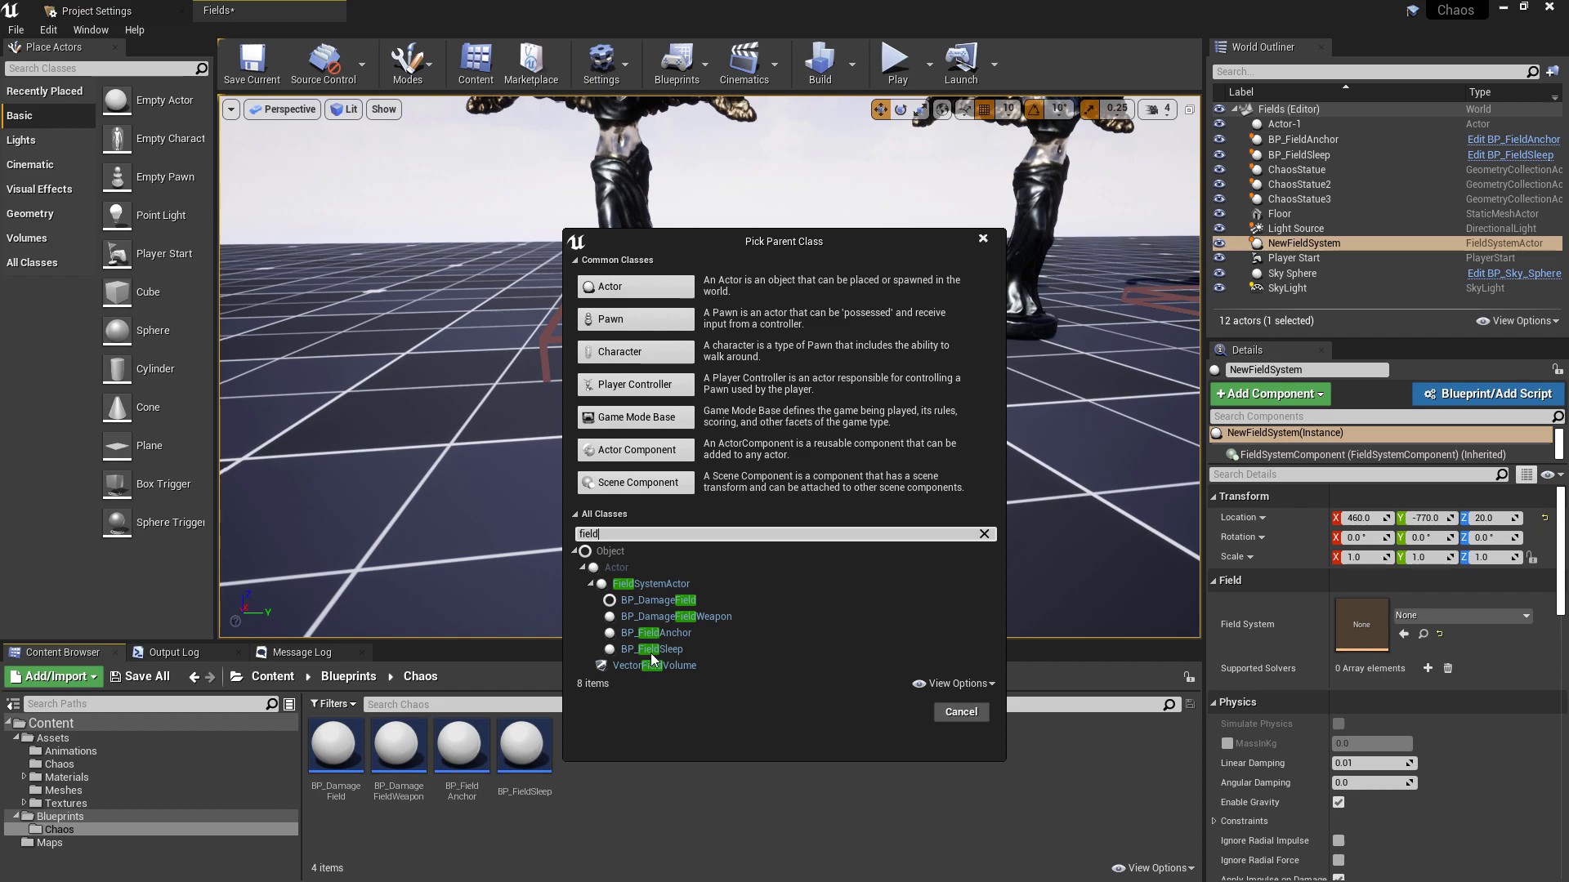
{"action": "left_click", "coordinate": [650, 584]}
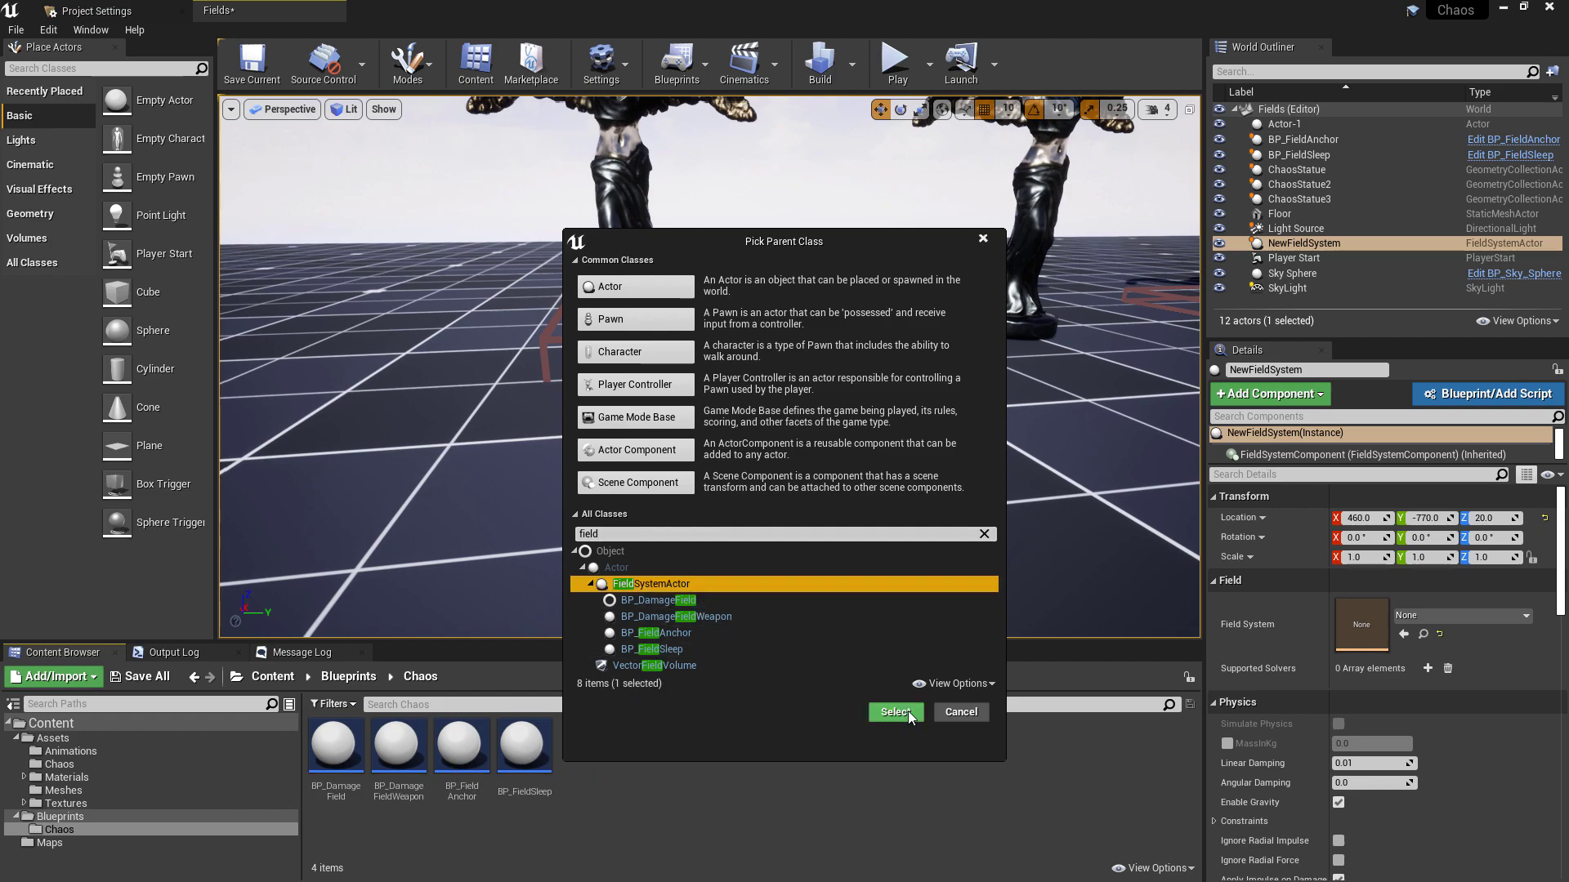
{"action": "left_click", "coordinate": [894, 712]}
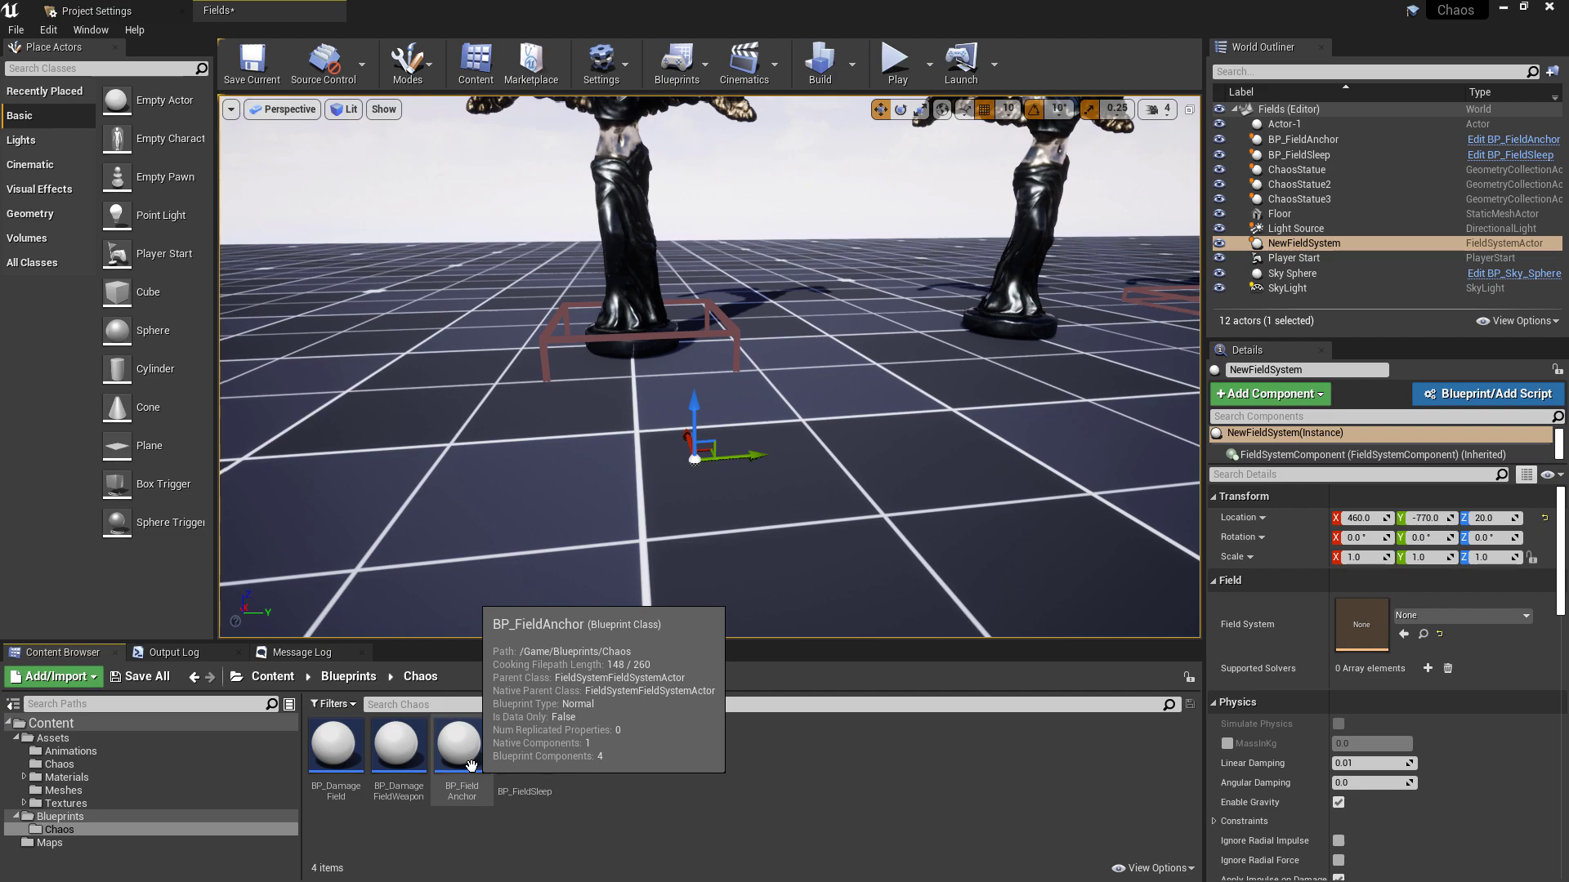
- Inspect BP_FieldAnchor's FieldSystemComponent to confirm it uses the Field asset
{"action": "left_click", "coordinate": [461, 745]}
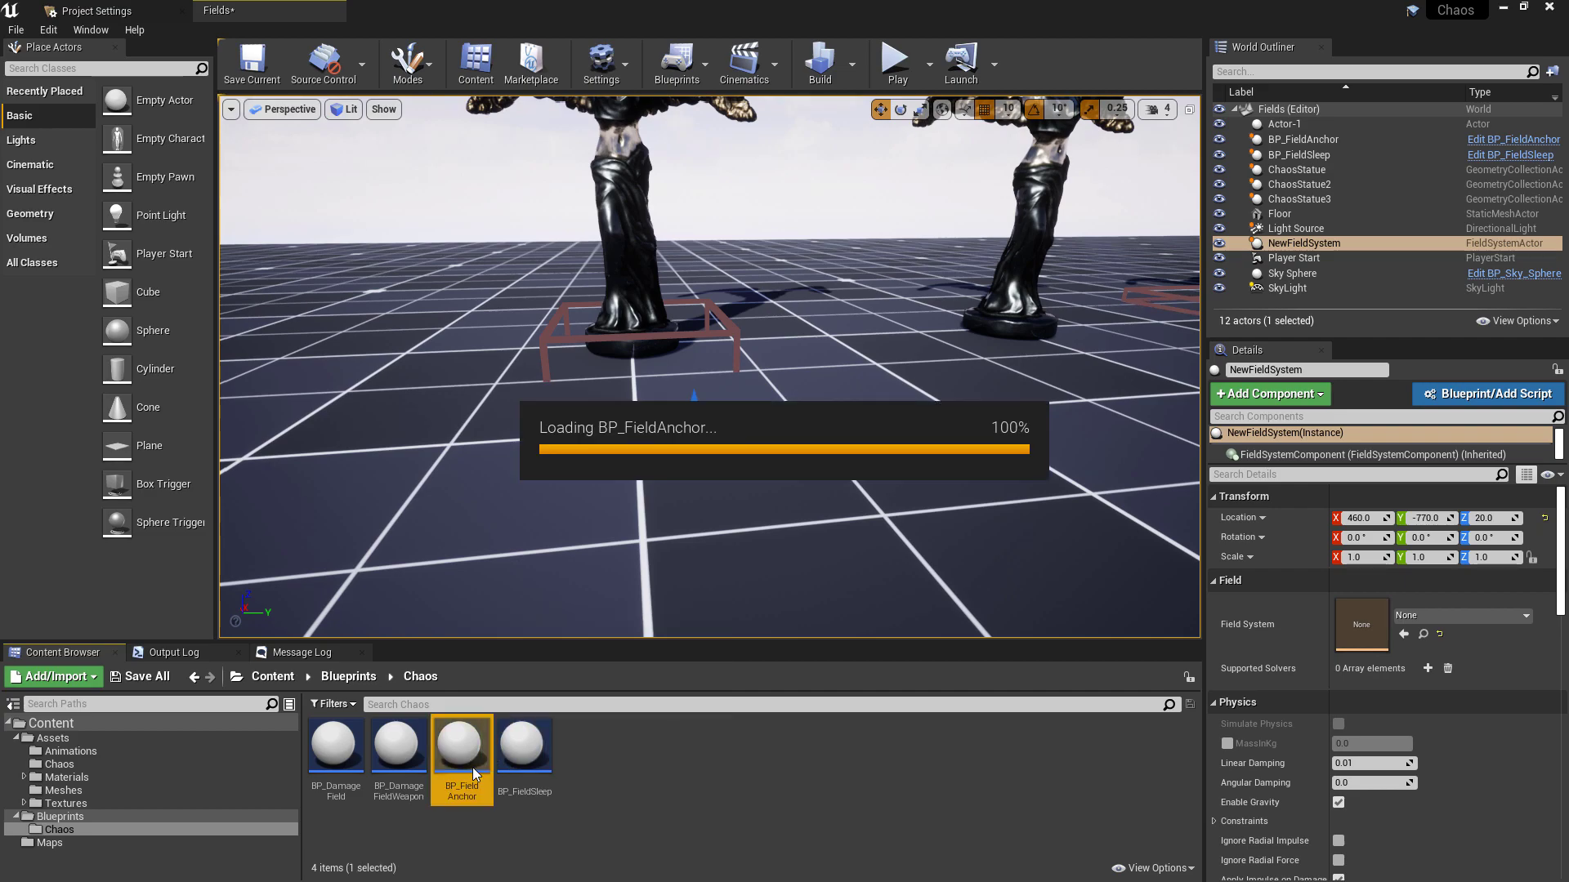
{"action": "double_click", "coordinate": [461, 745]}
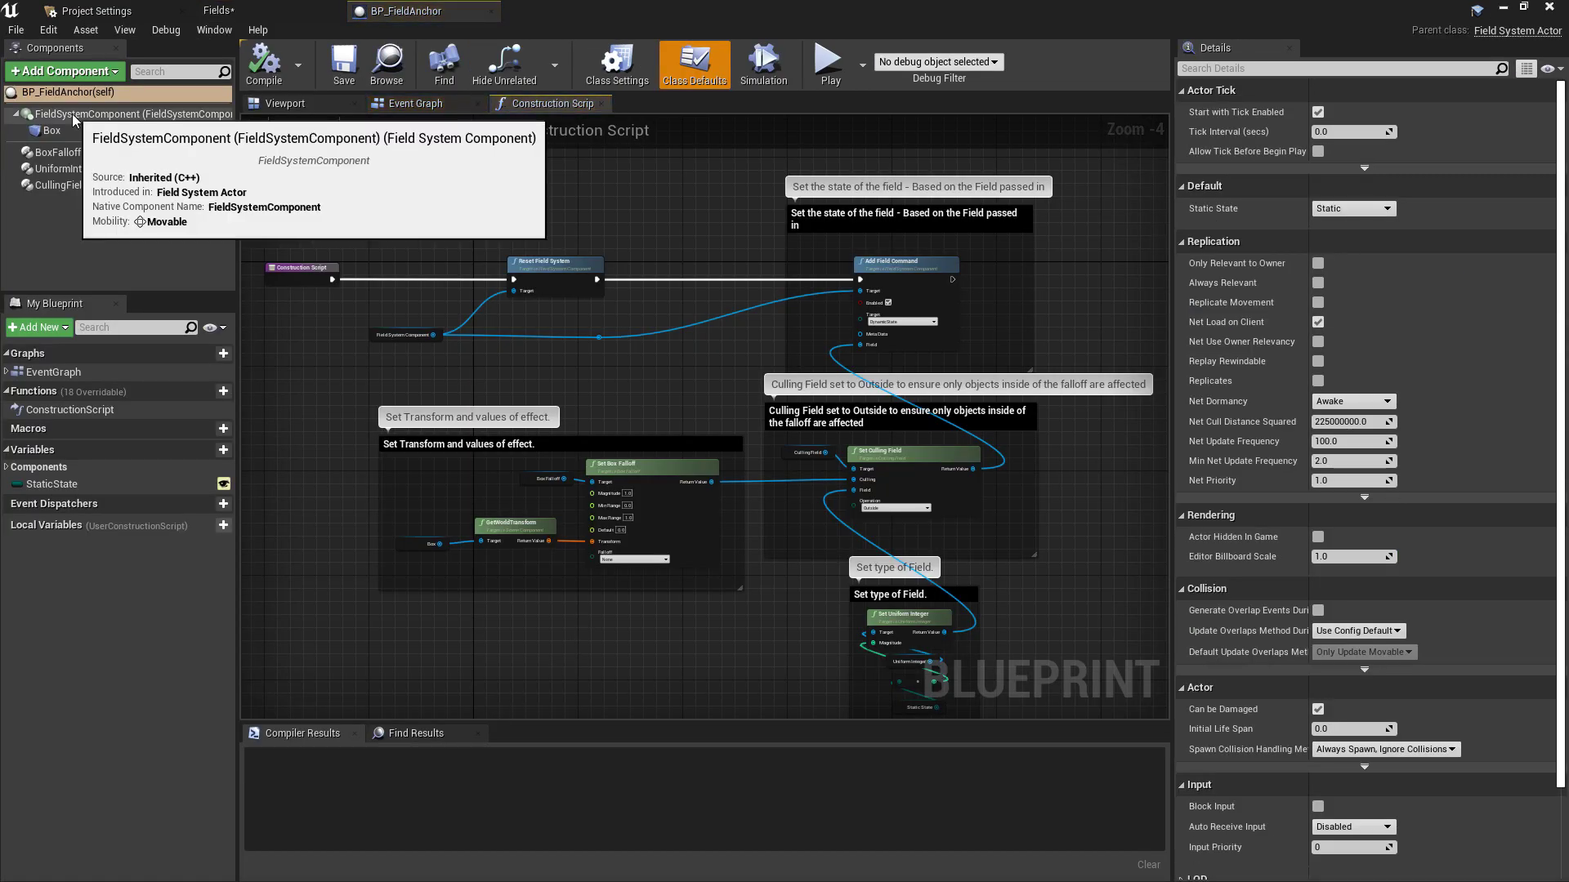
{"action": "left_click", "coordinate": [131, 113]}
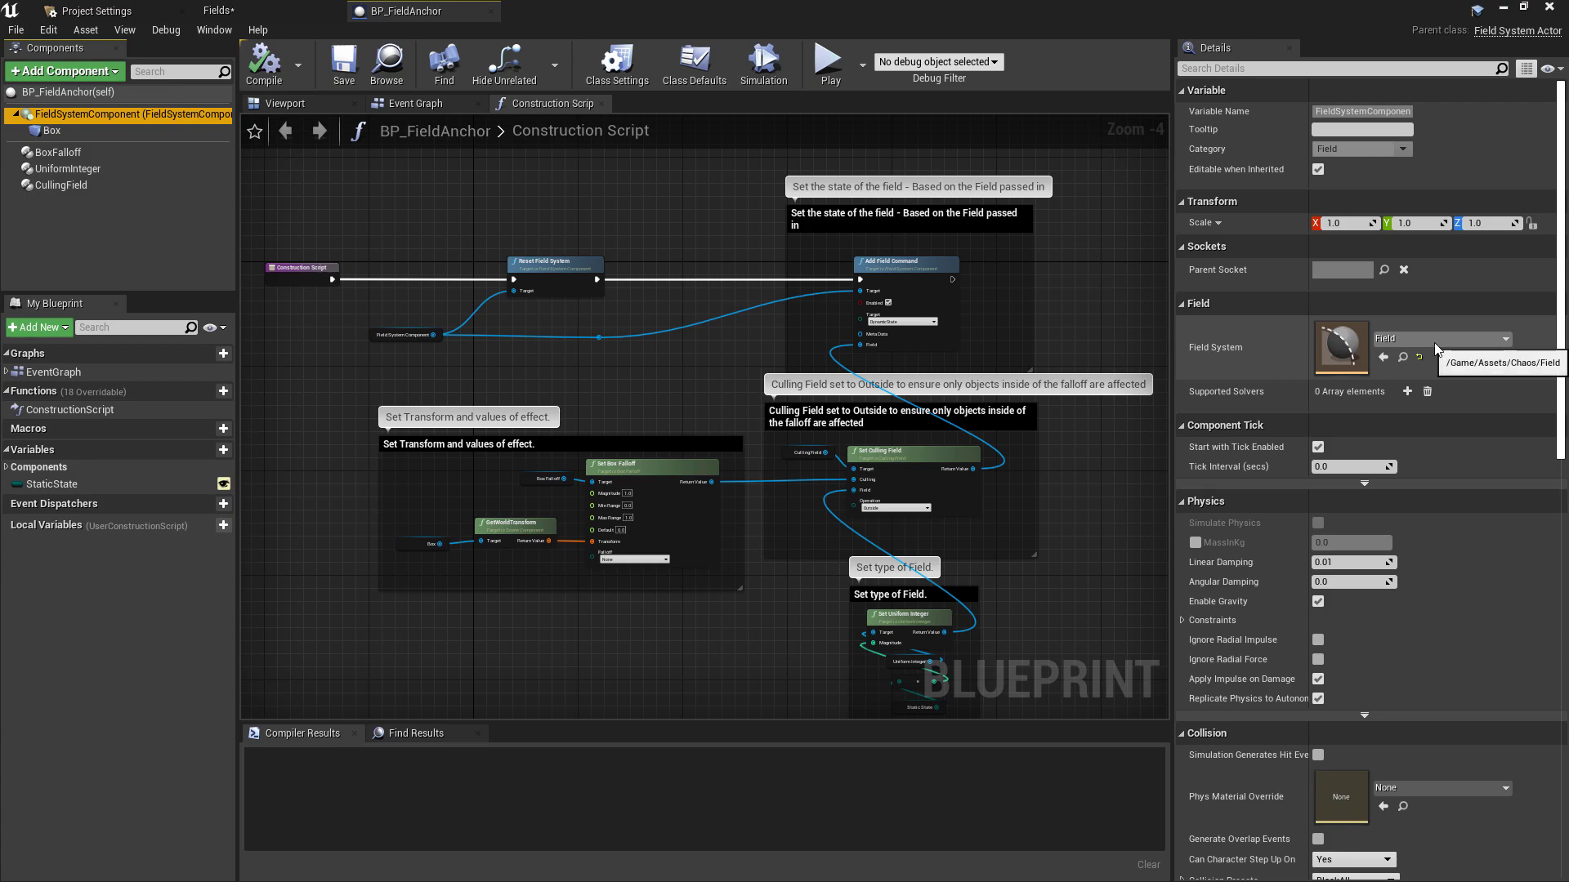
{"action": "left_click", "coordinate": [1490, 338]}
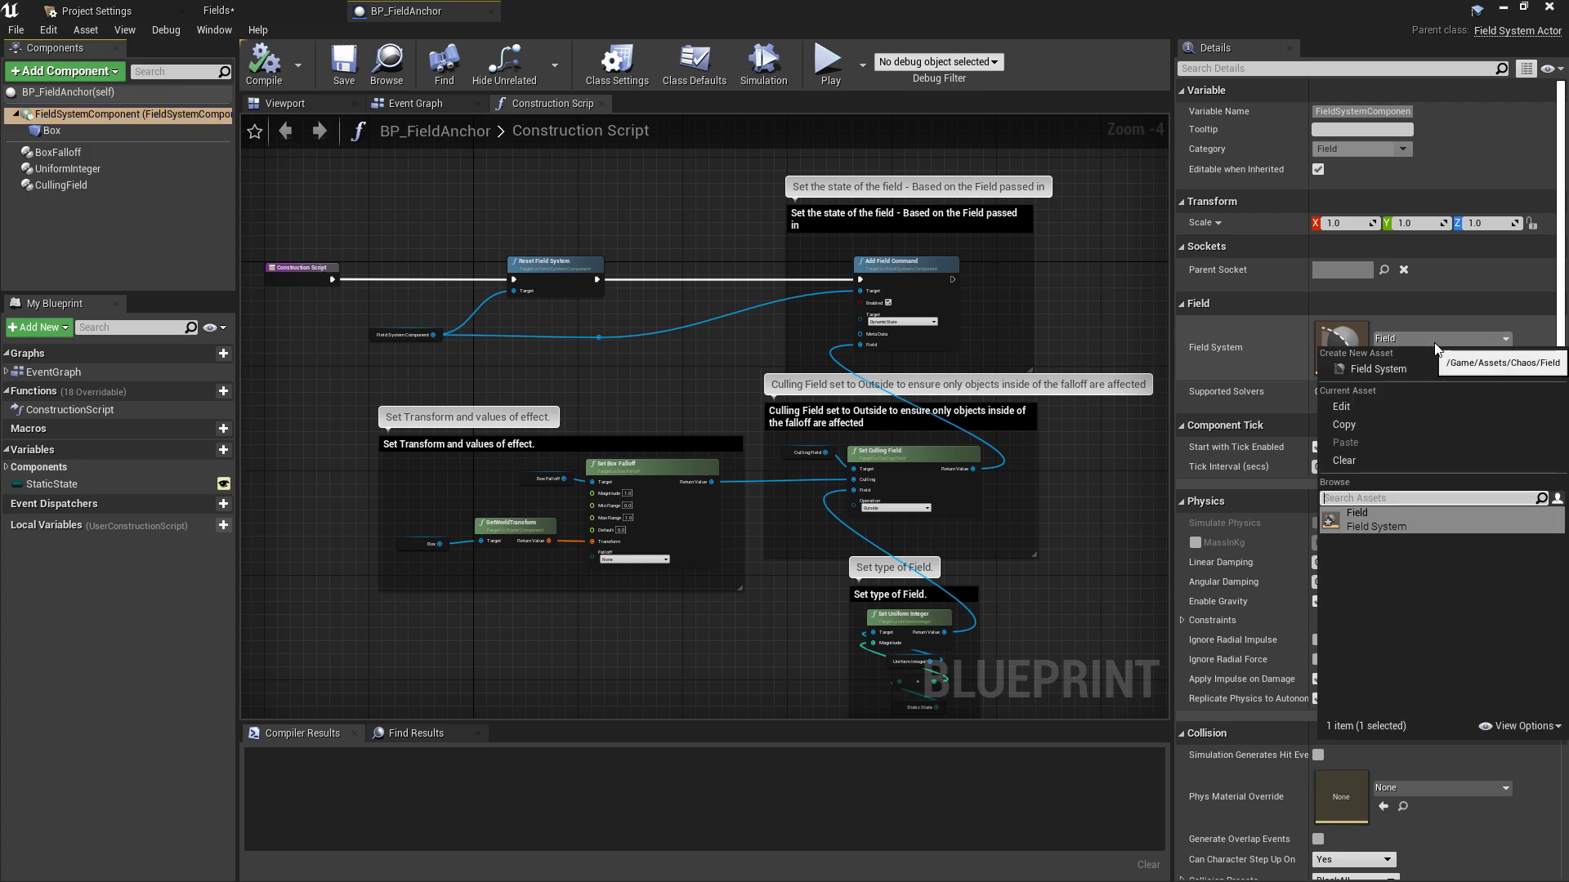
{"action": "mouse_move", "coordinate": [1258, 354]}
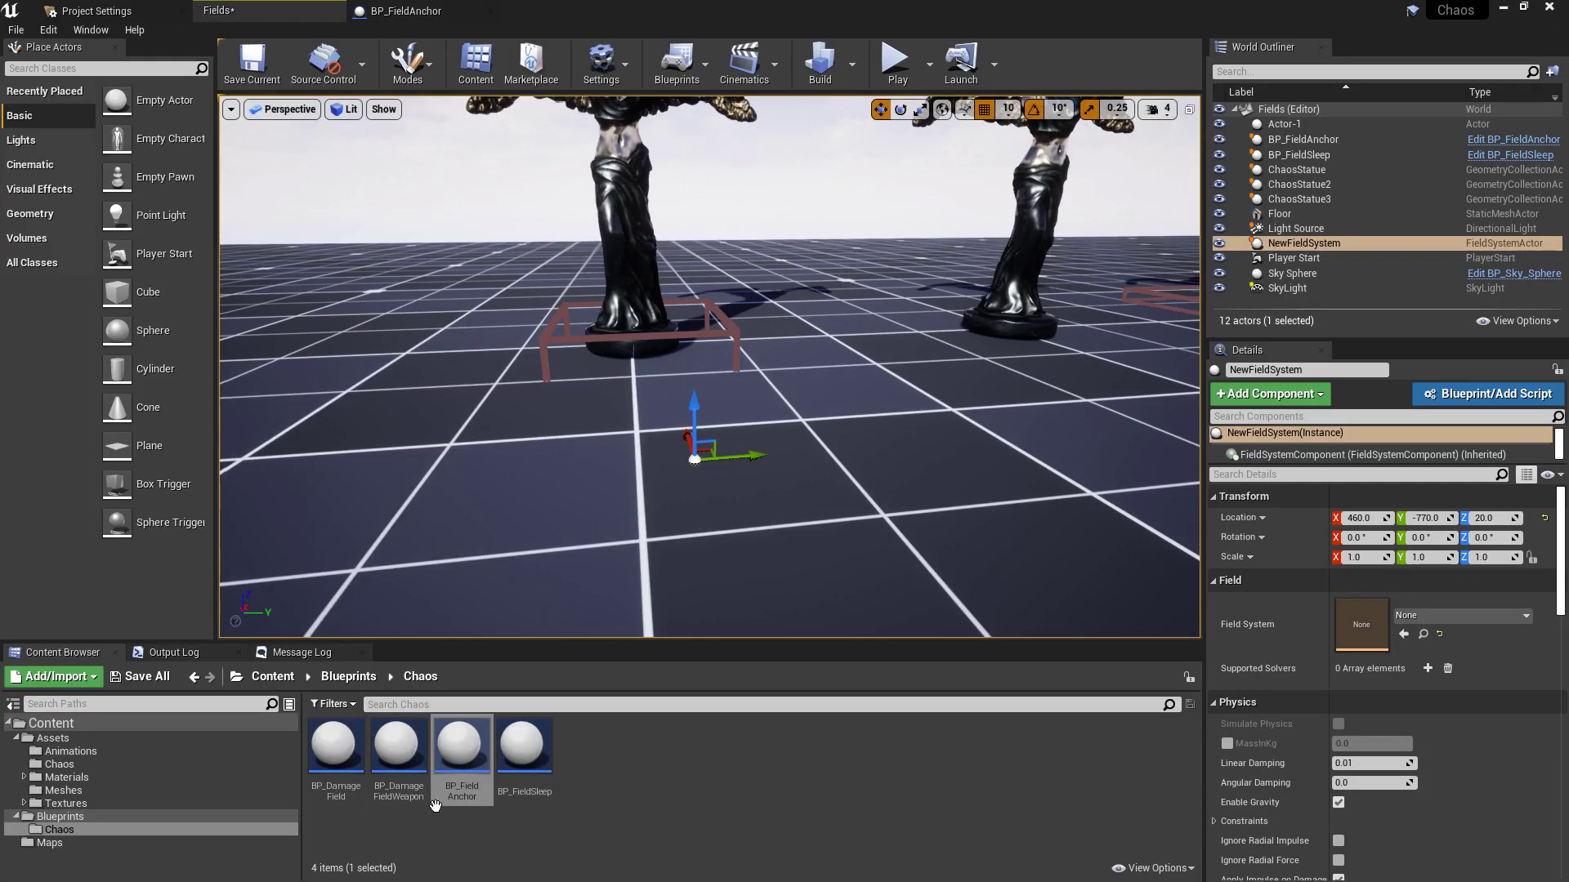
{"action": "mouse_move", "coordinate": [524, 743]}
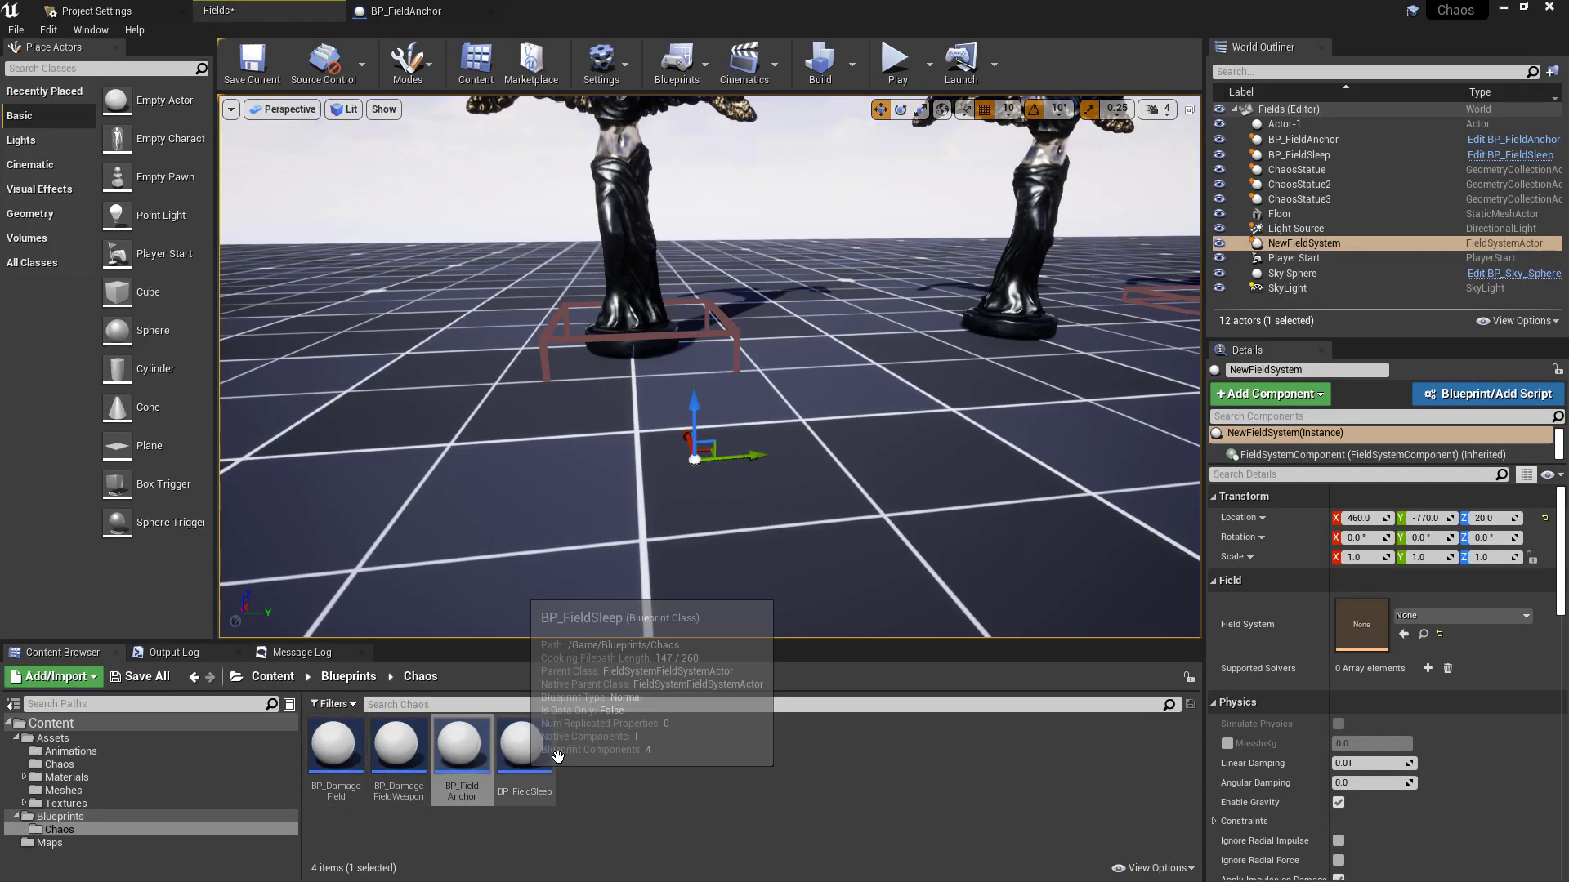
- Bring up BP_FieldSleep for editing, then return to BP_FieldAnchor's construction script
{"action": "double_click", "coordinate": [525, 743]}
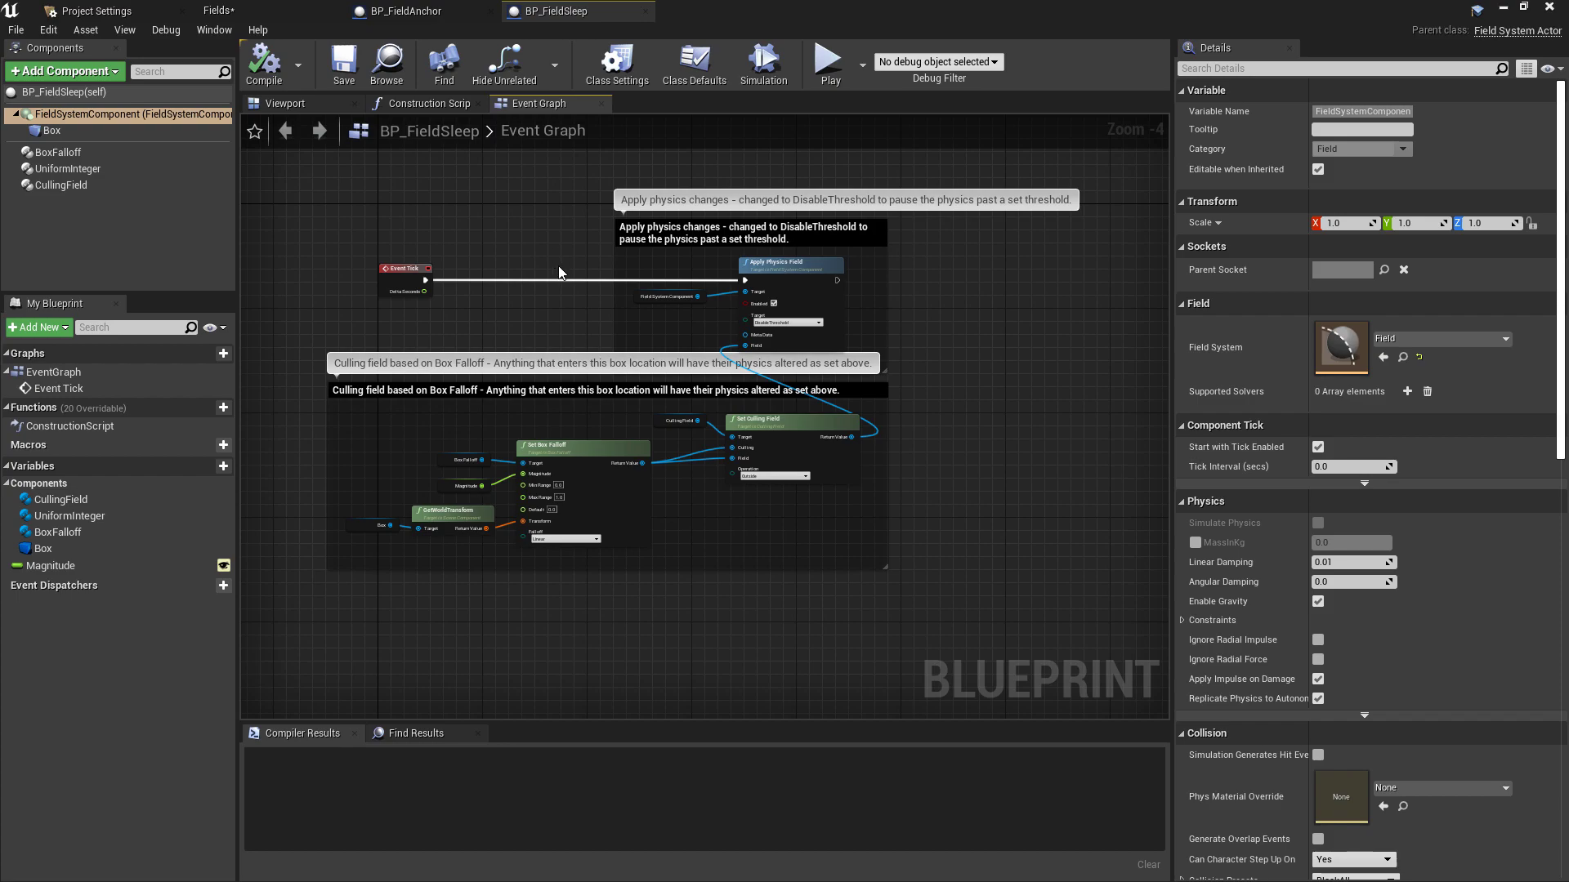
{"action": "left_click", "coordinate": [403, 11]}
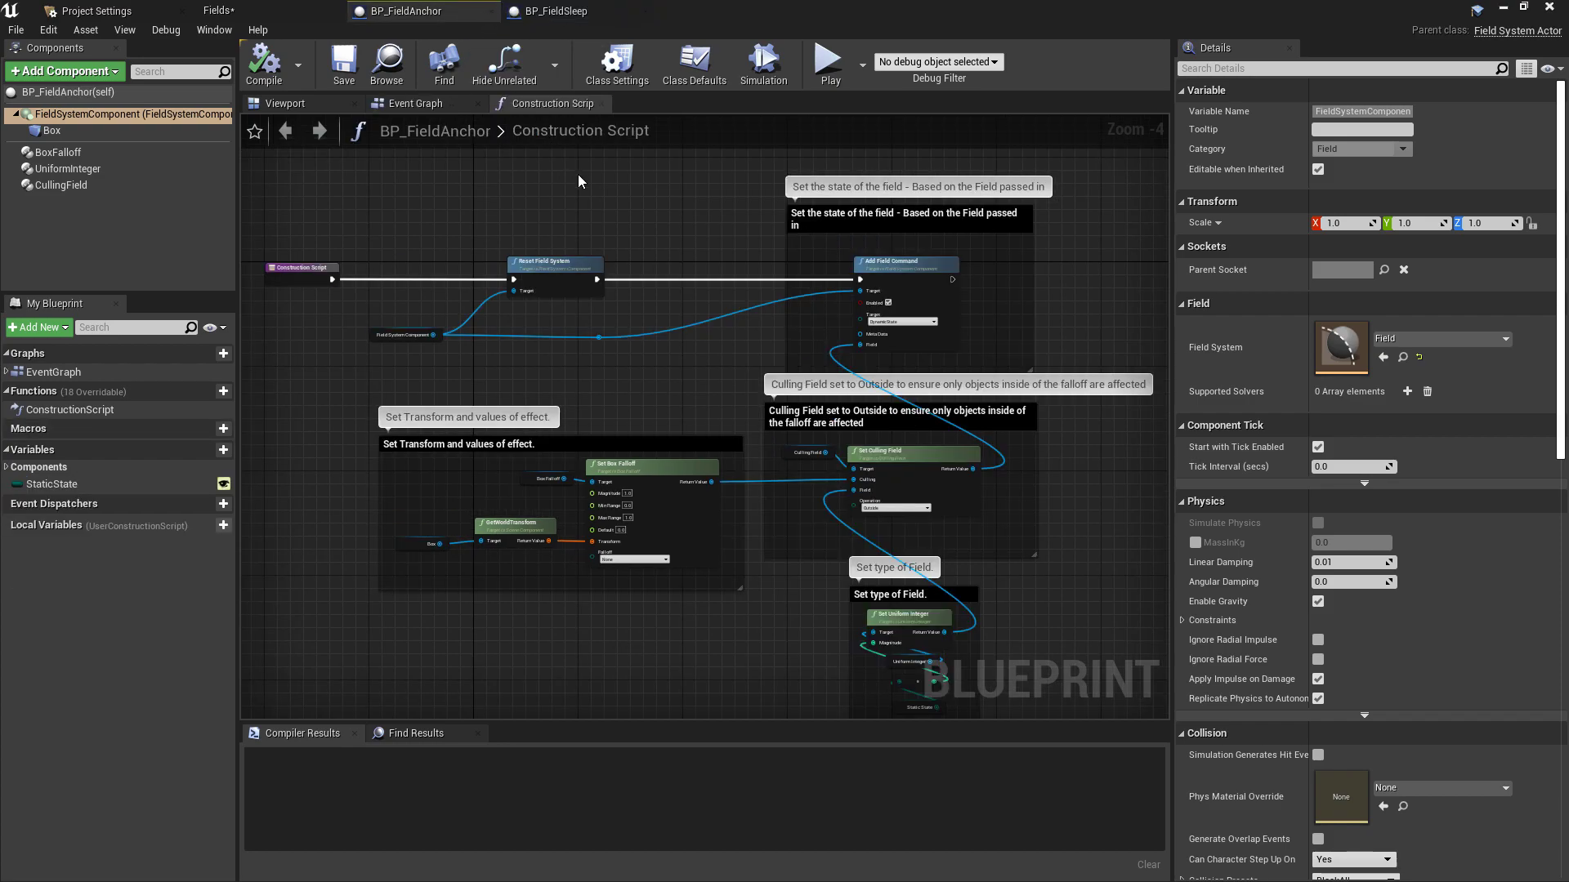
{"action": "mouse_move", "coordinate": [500, 162]}
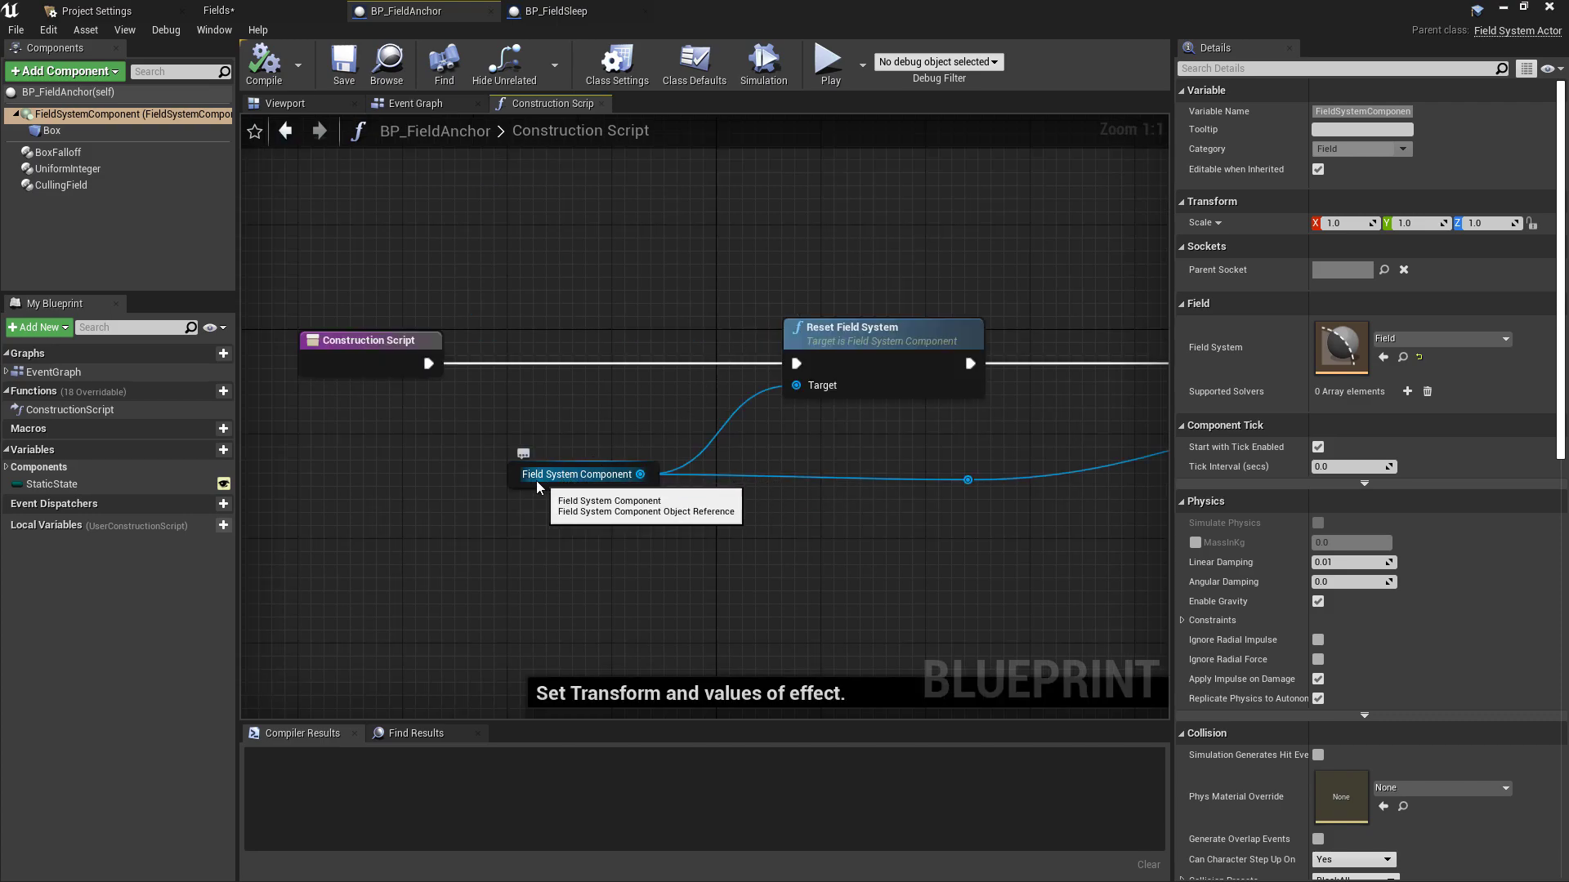
{"action": "mouse_move", "coordinate": [740, 468]}
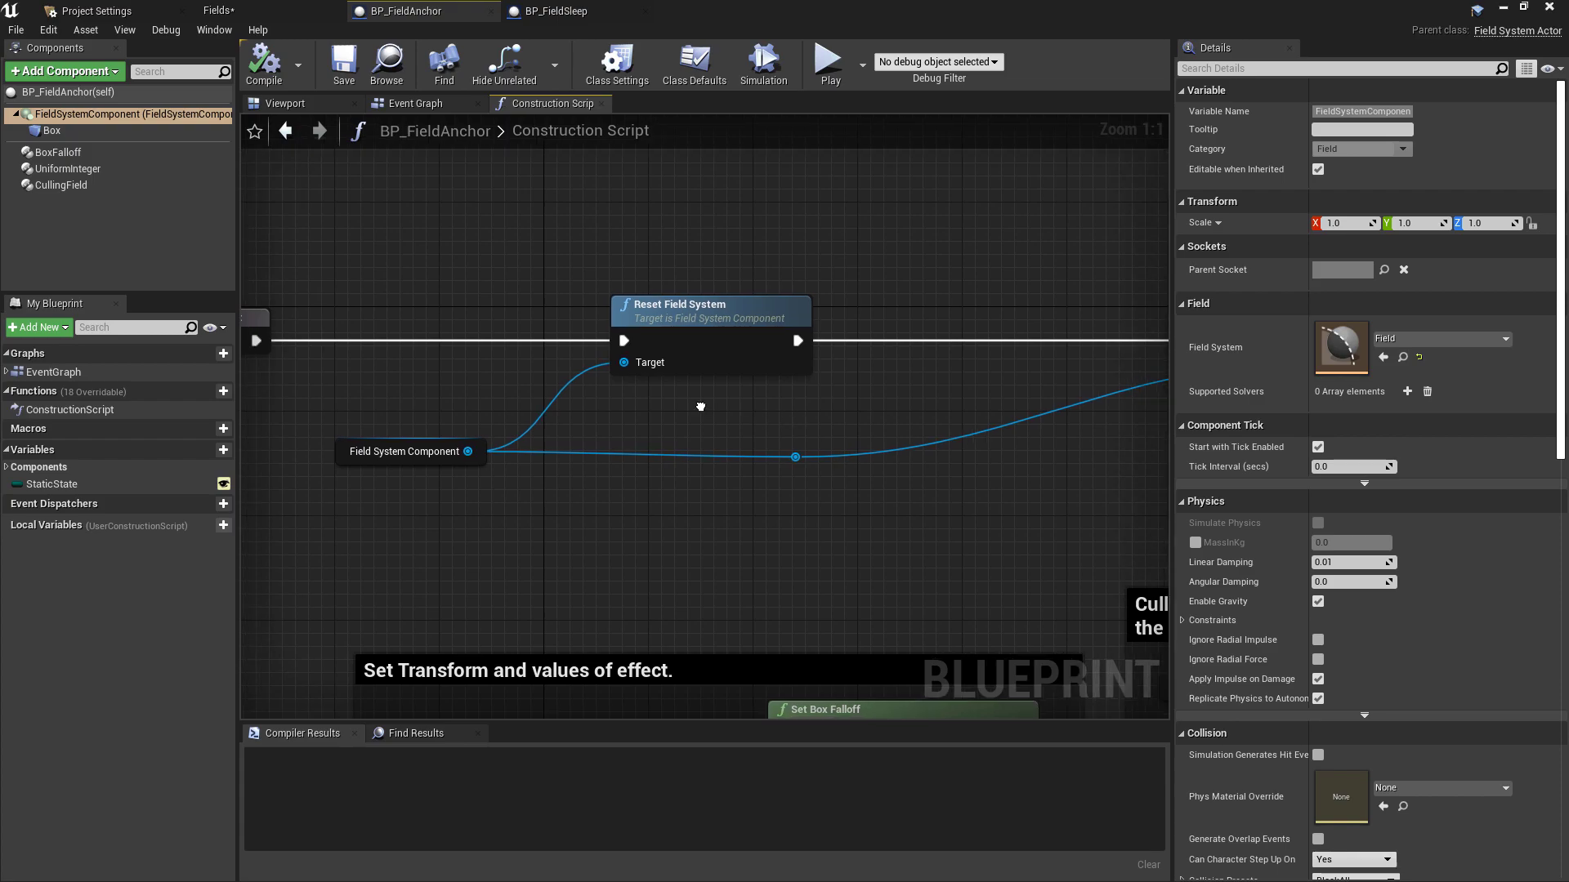
{"action": "left_click_drag", "start_coordinate": [701, 407], "coordinate": [871, 360]}
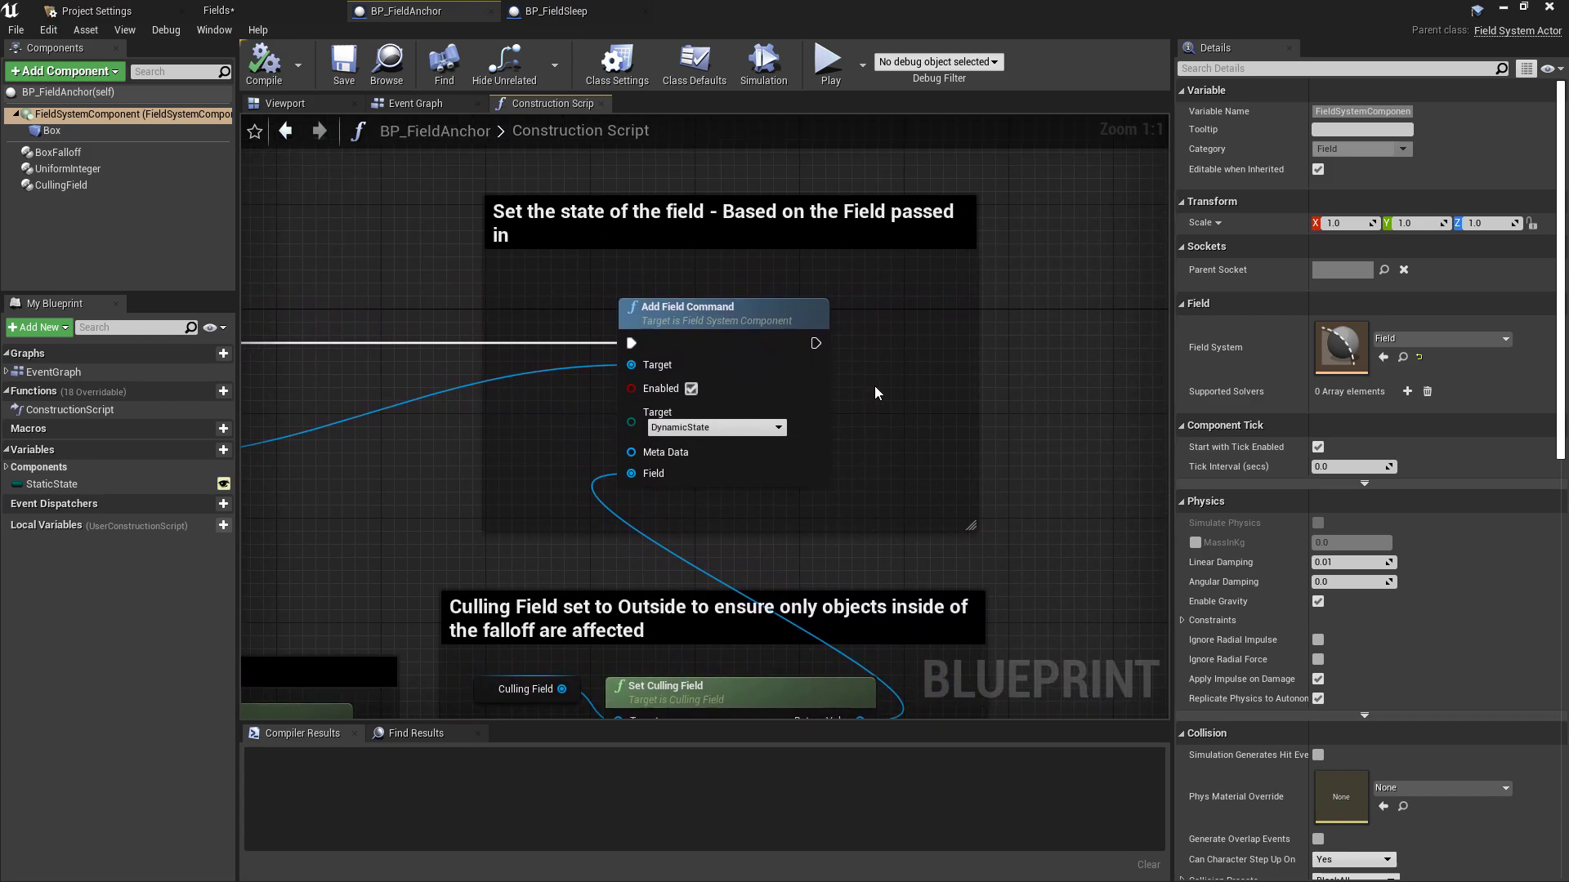
{"action": "mouse_move", "coordinate": [714, 427]}
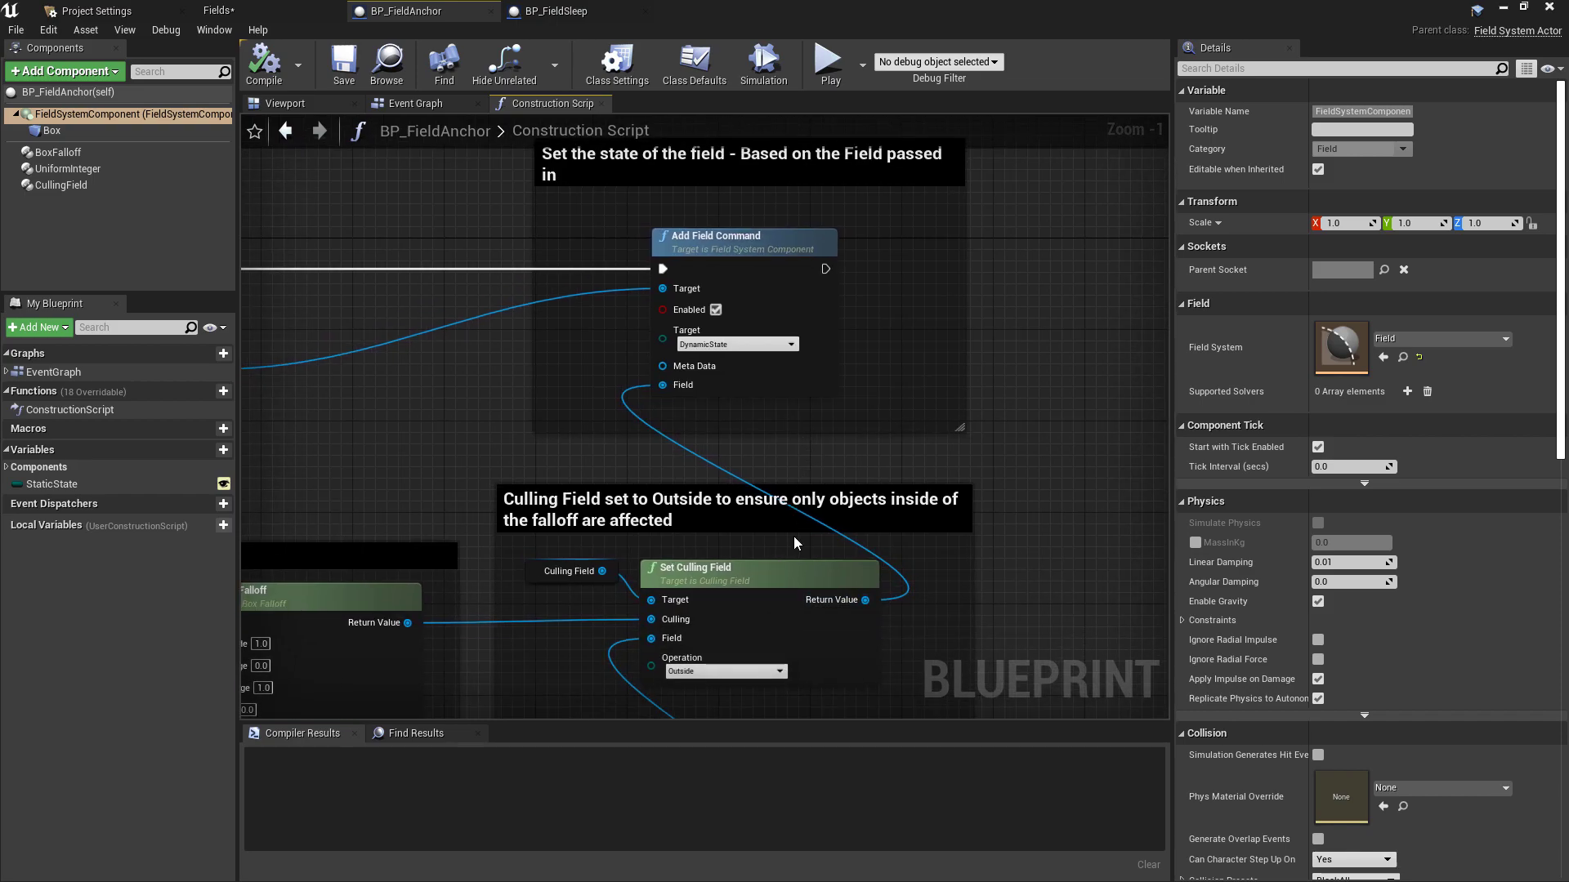
{"action": "mouse_move", "coordinate": [636, 235]}
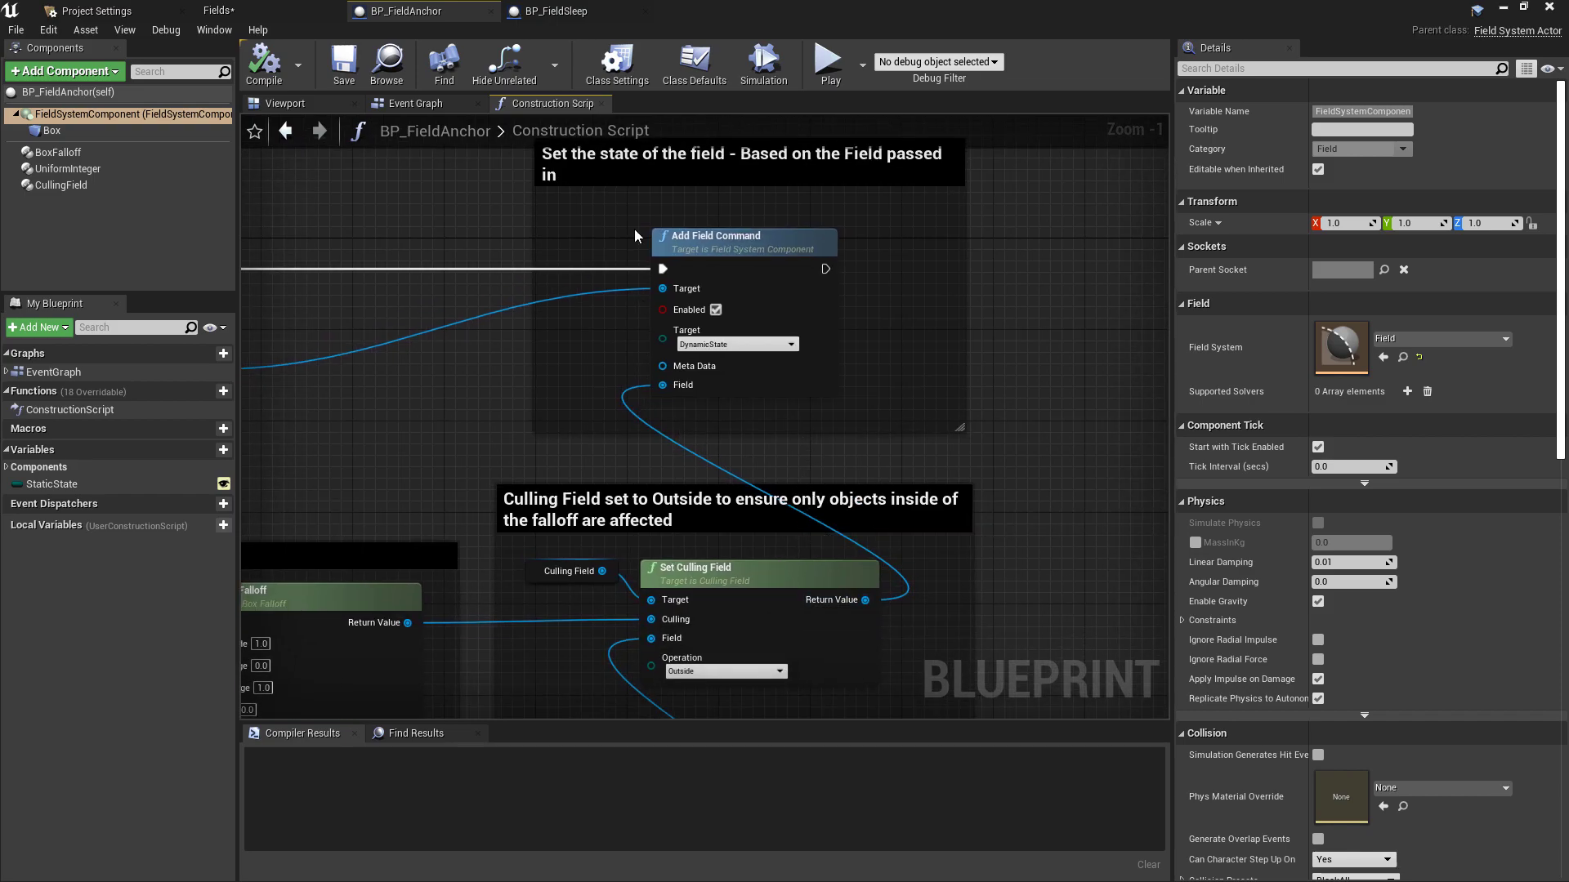
{"action": "mouse_move", "coordinate": [549, 11]}
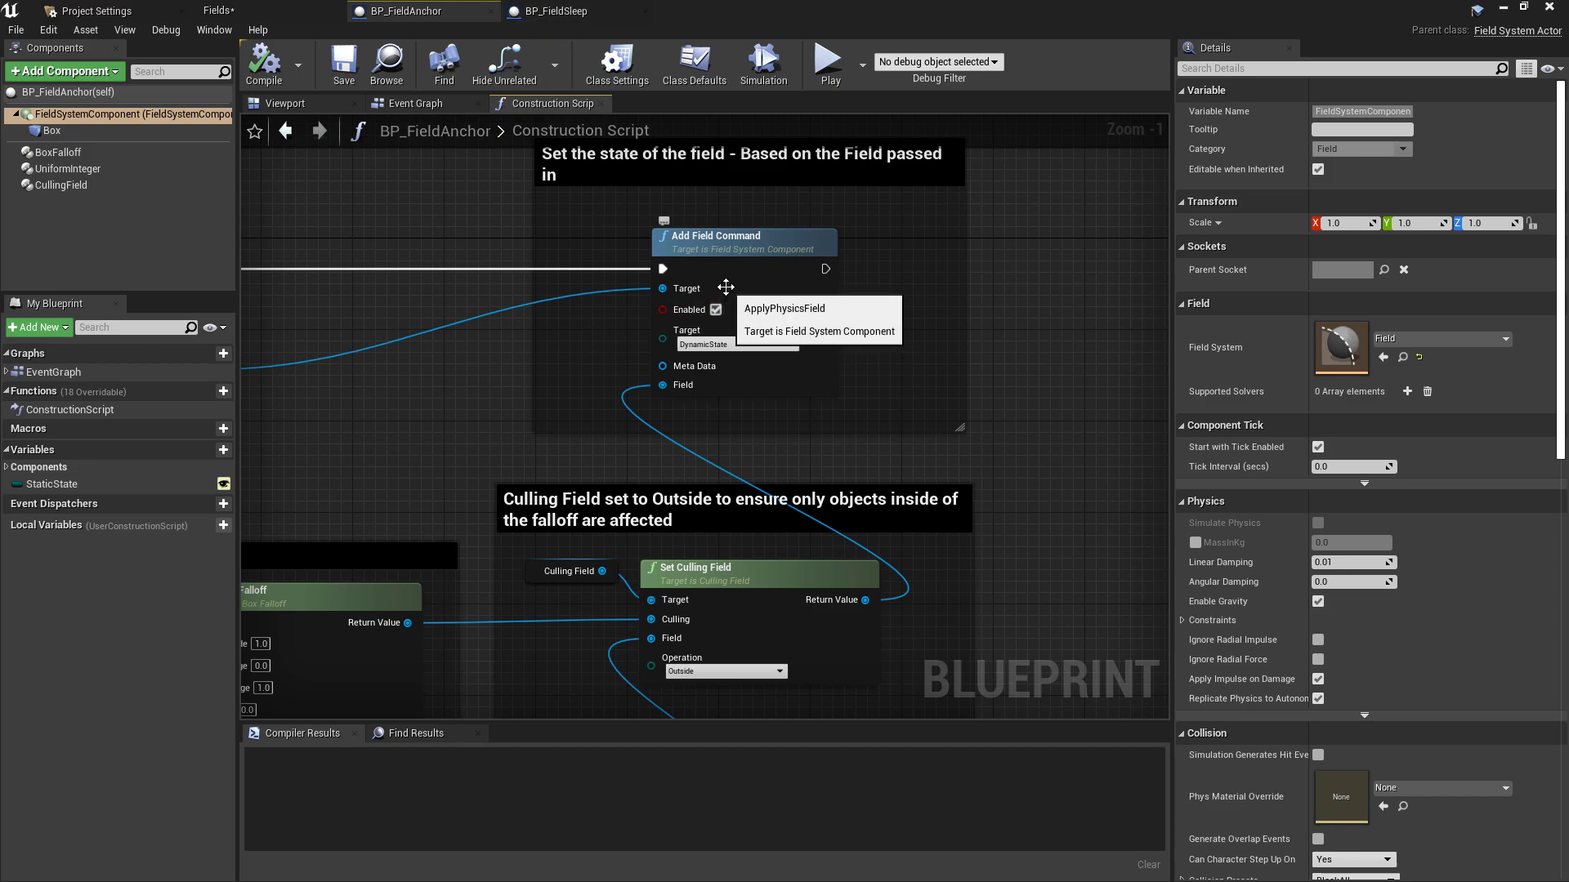
- Compare BP_FieldSleep's DisableThreshold event graph against BP_FieldAnchor's construction script
{"action": "left_click", "coordinate": [575, 11]}
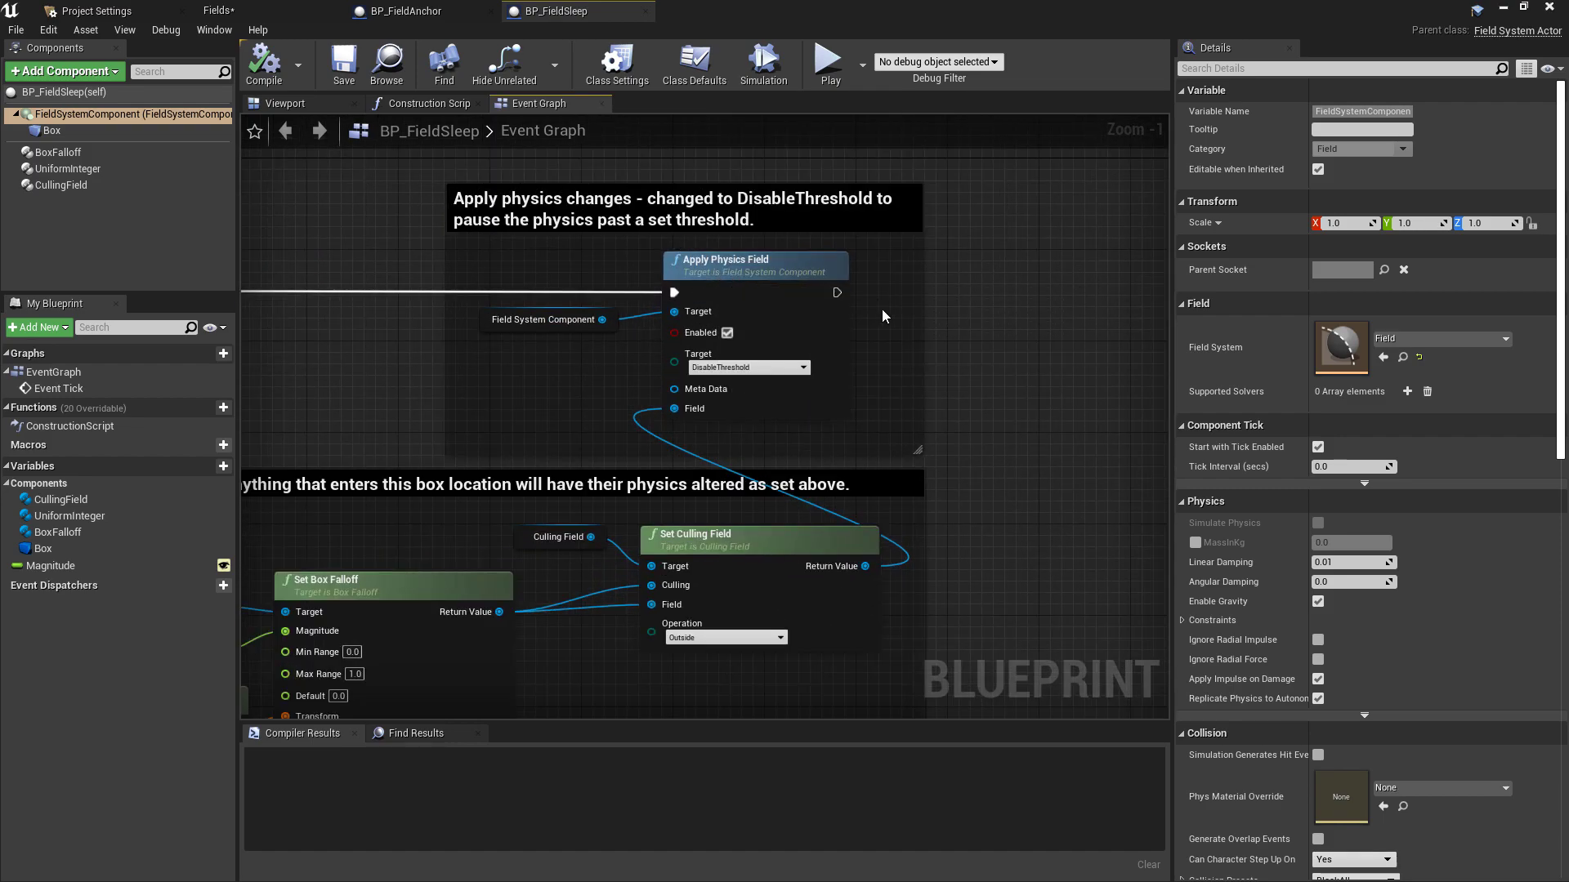
{"action": "mouse_move", "coordinate": [569, 330]}
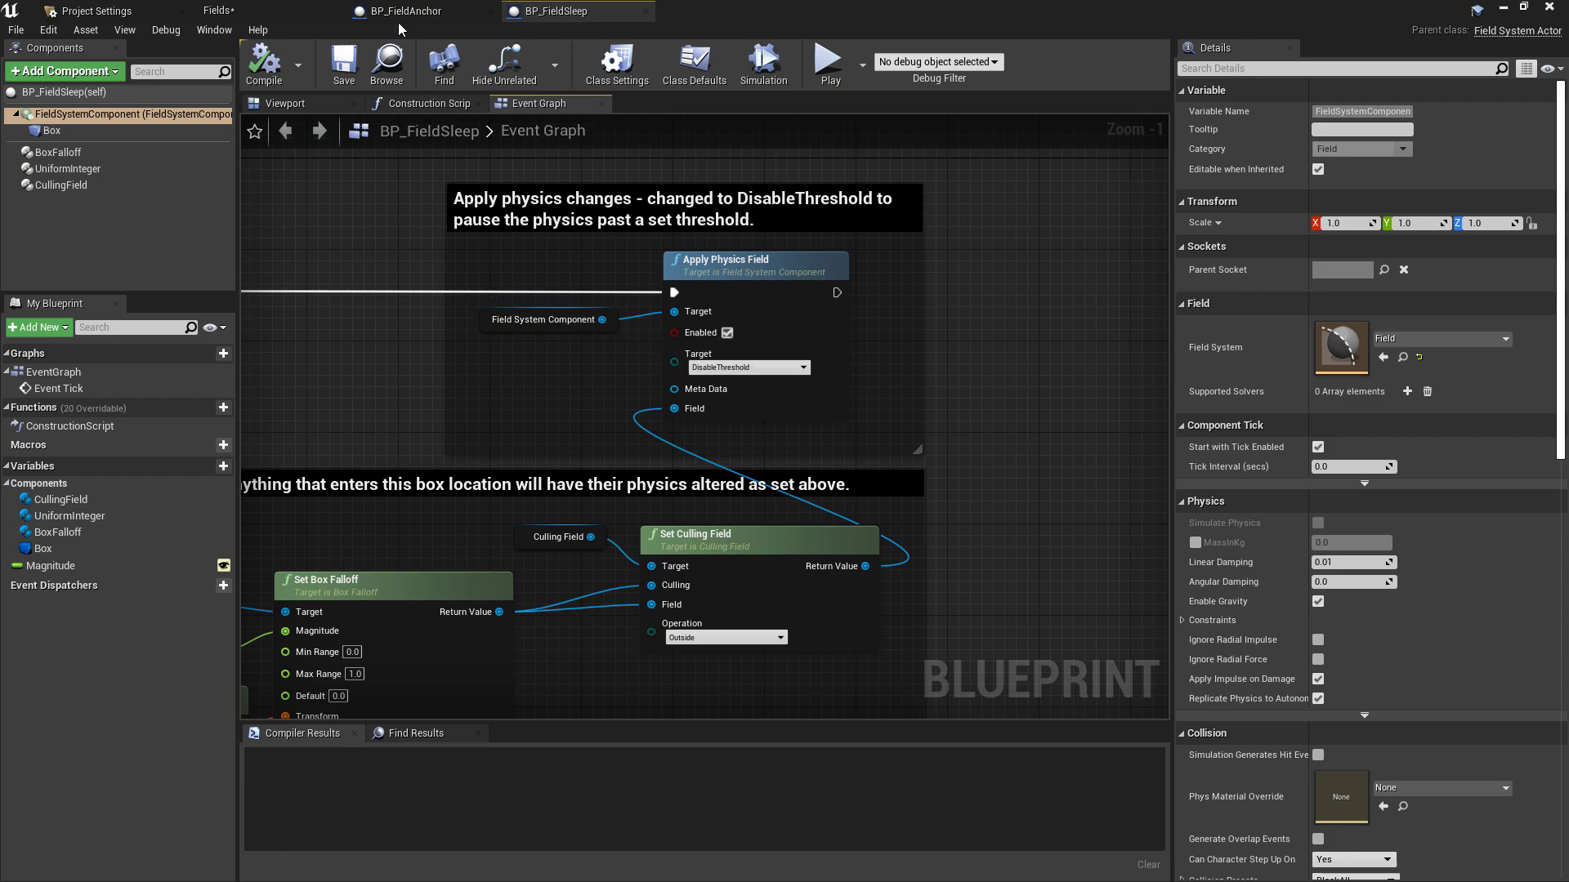
{"action": "left_click", "coordinate": [406, 12]}
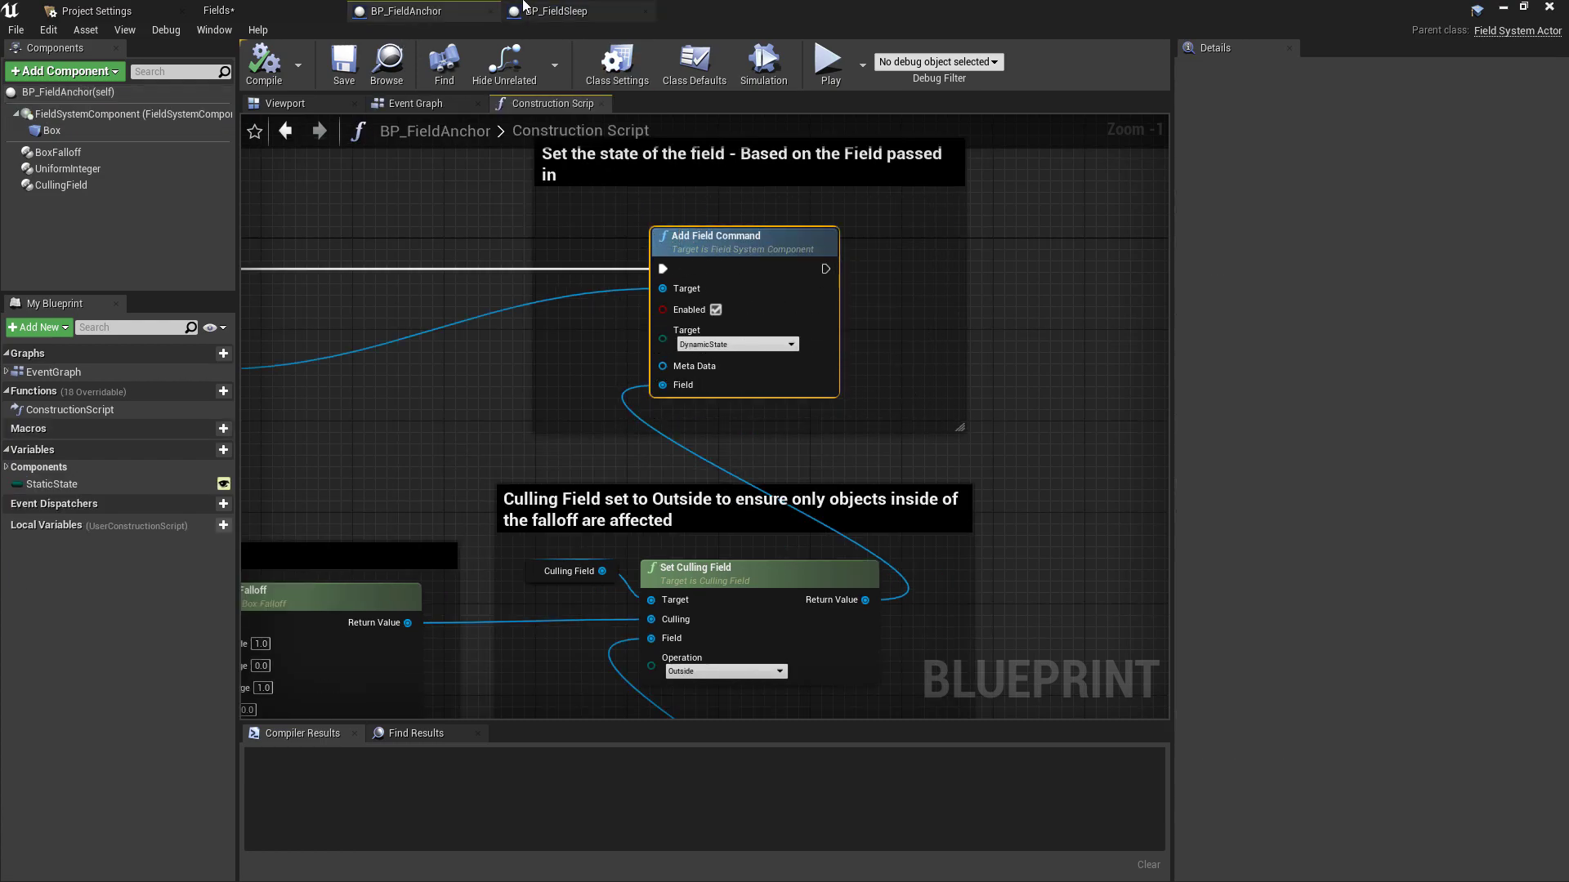
{"action": "left_click", "coordinate": [567, 12]}
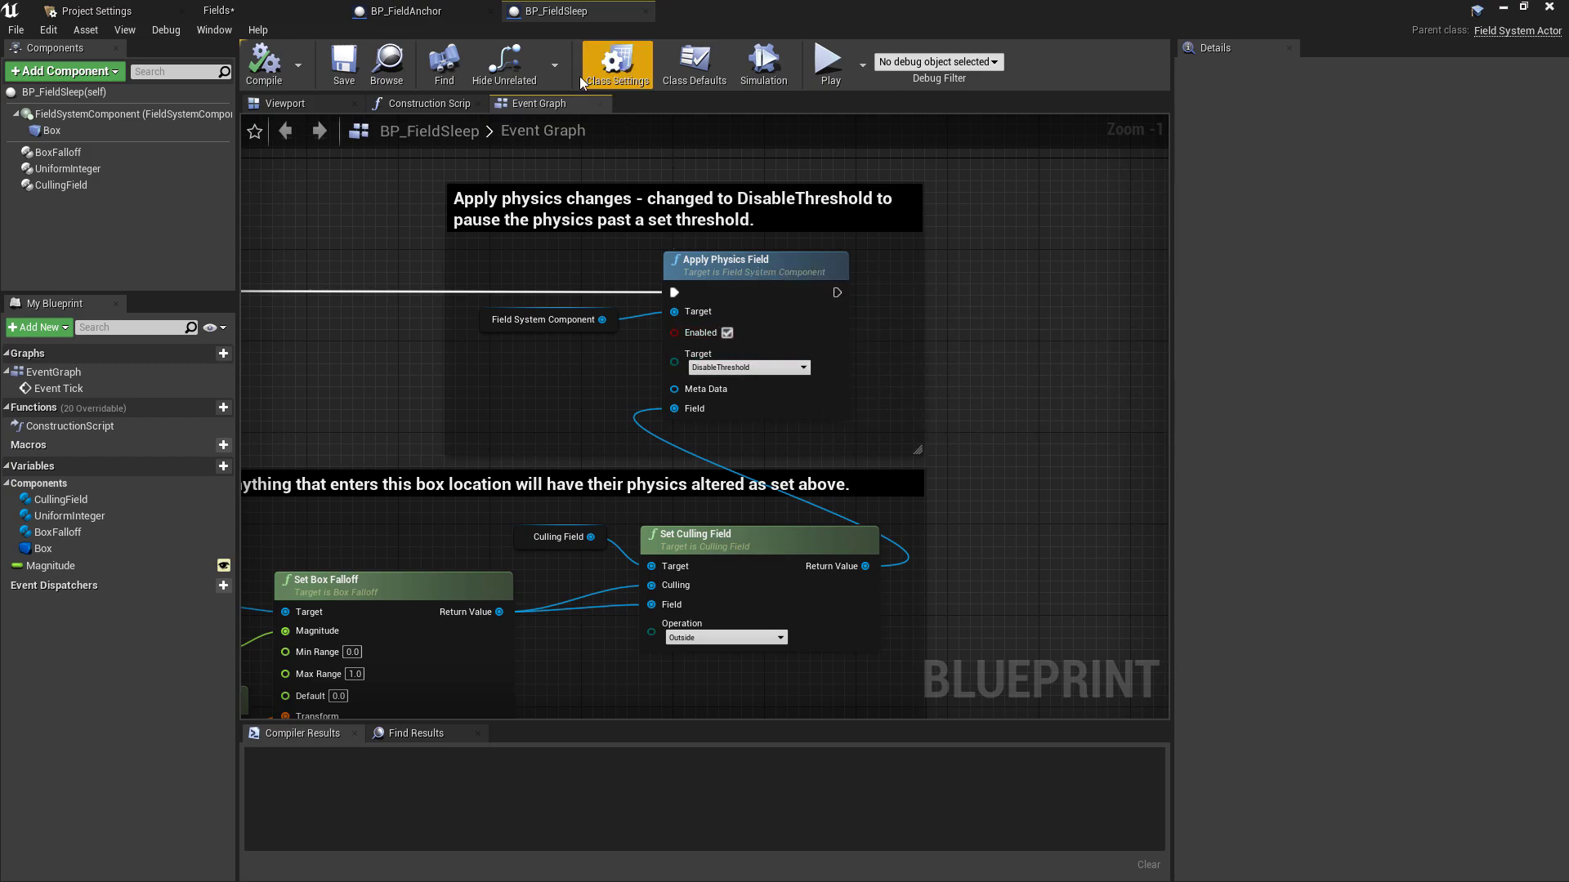
{"action": "left_click", "coordinate": [422, 11]}
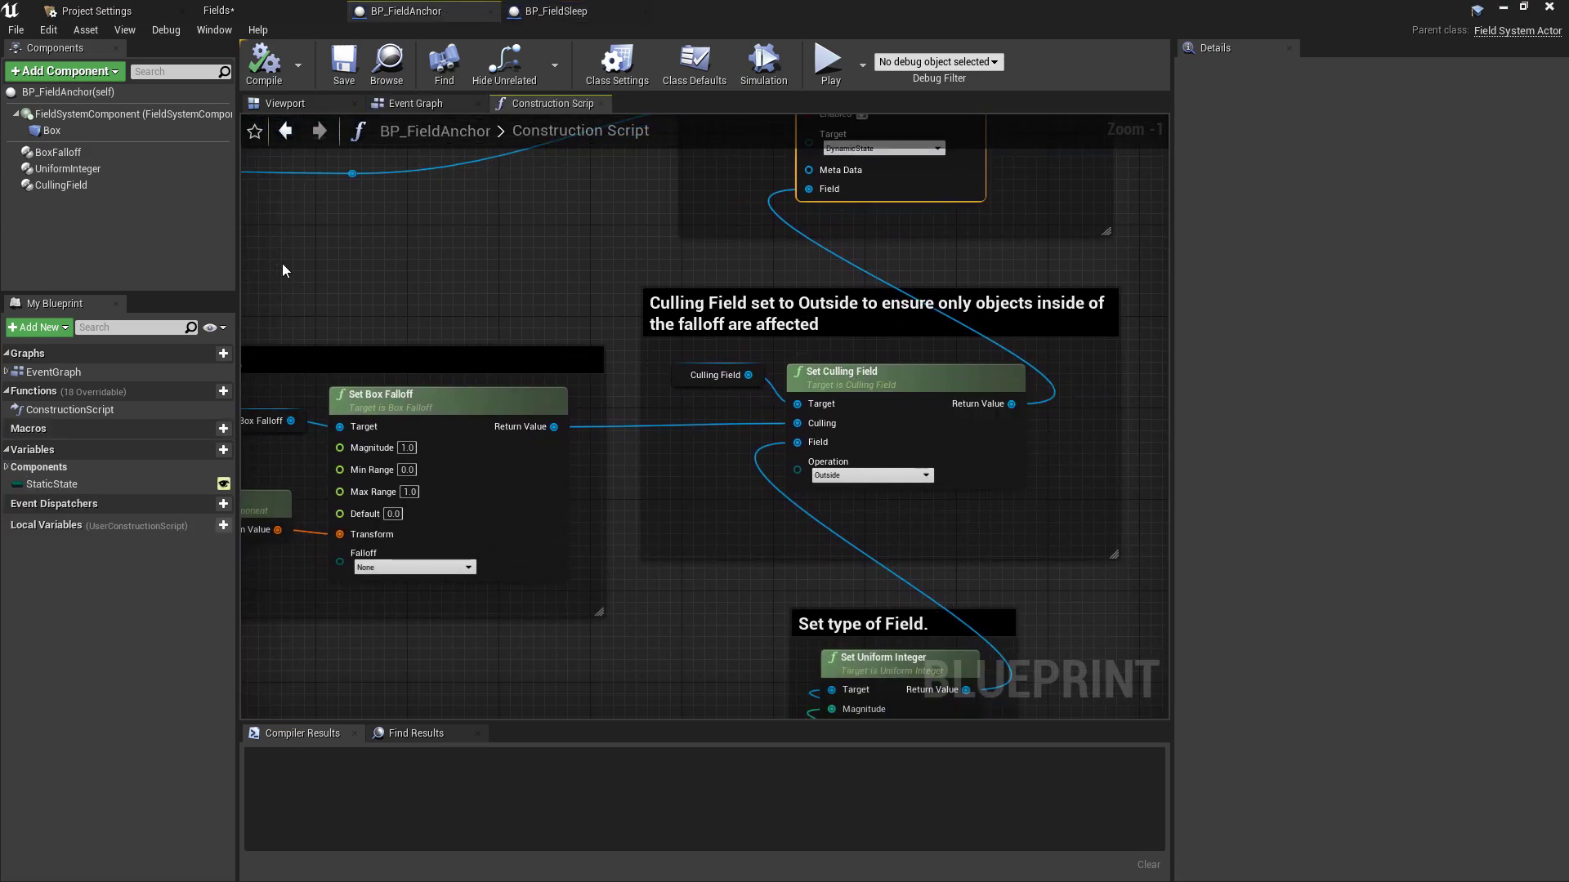
{"action": "mouse_move", "coordinate": [715, 374]}
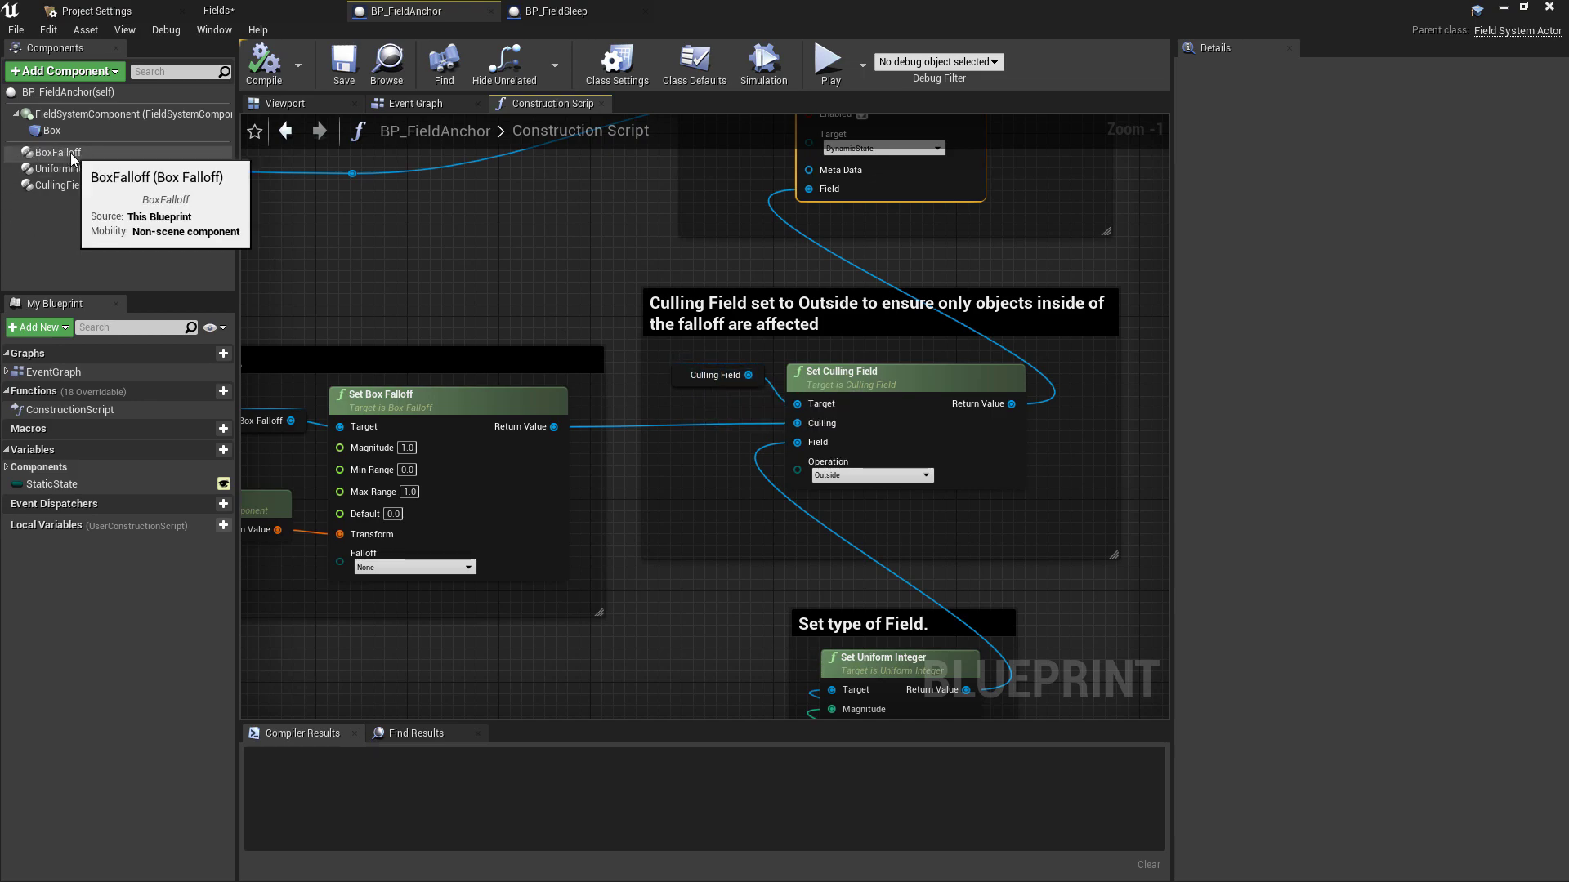
{"action": "mouse_move", "coordinate": [163, 203]}
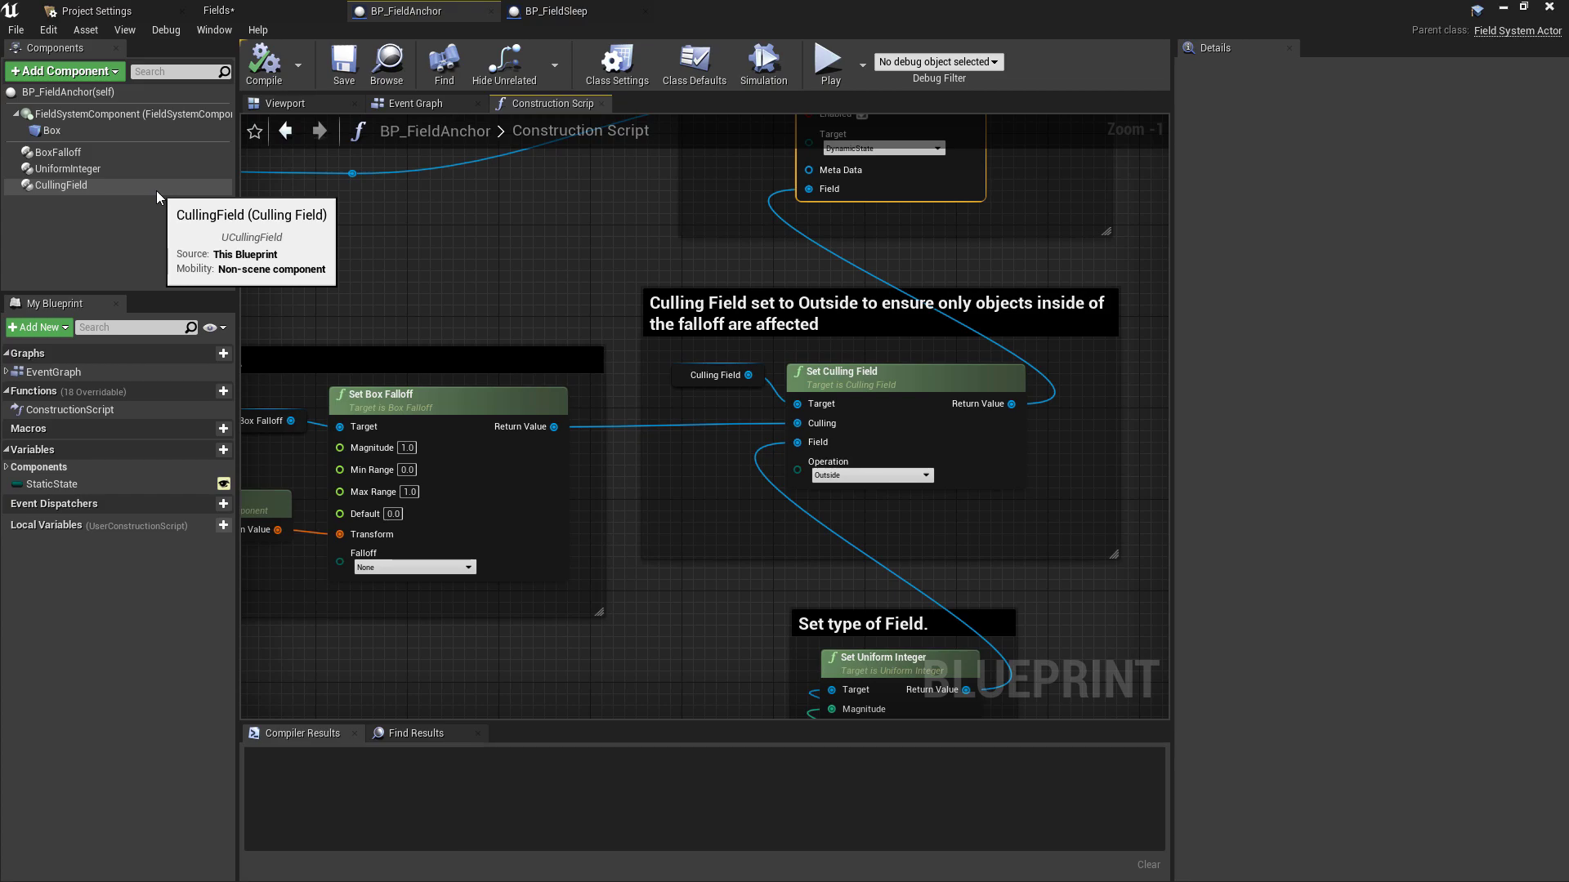
- Add a Box Collision component to BP_FieldAnchor via the 'box' search
{"action": "left_click", "coordinate": [64, 70]}
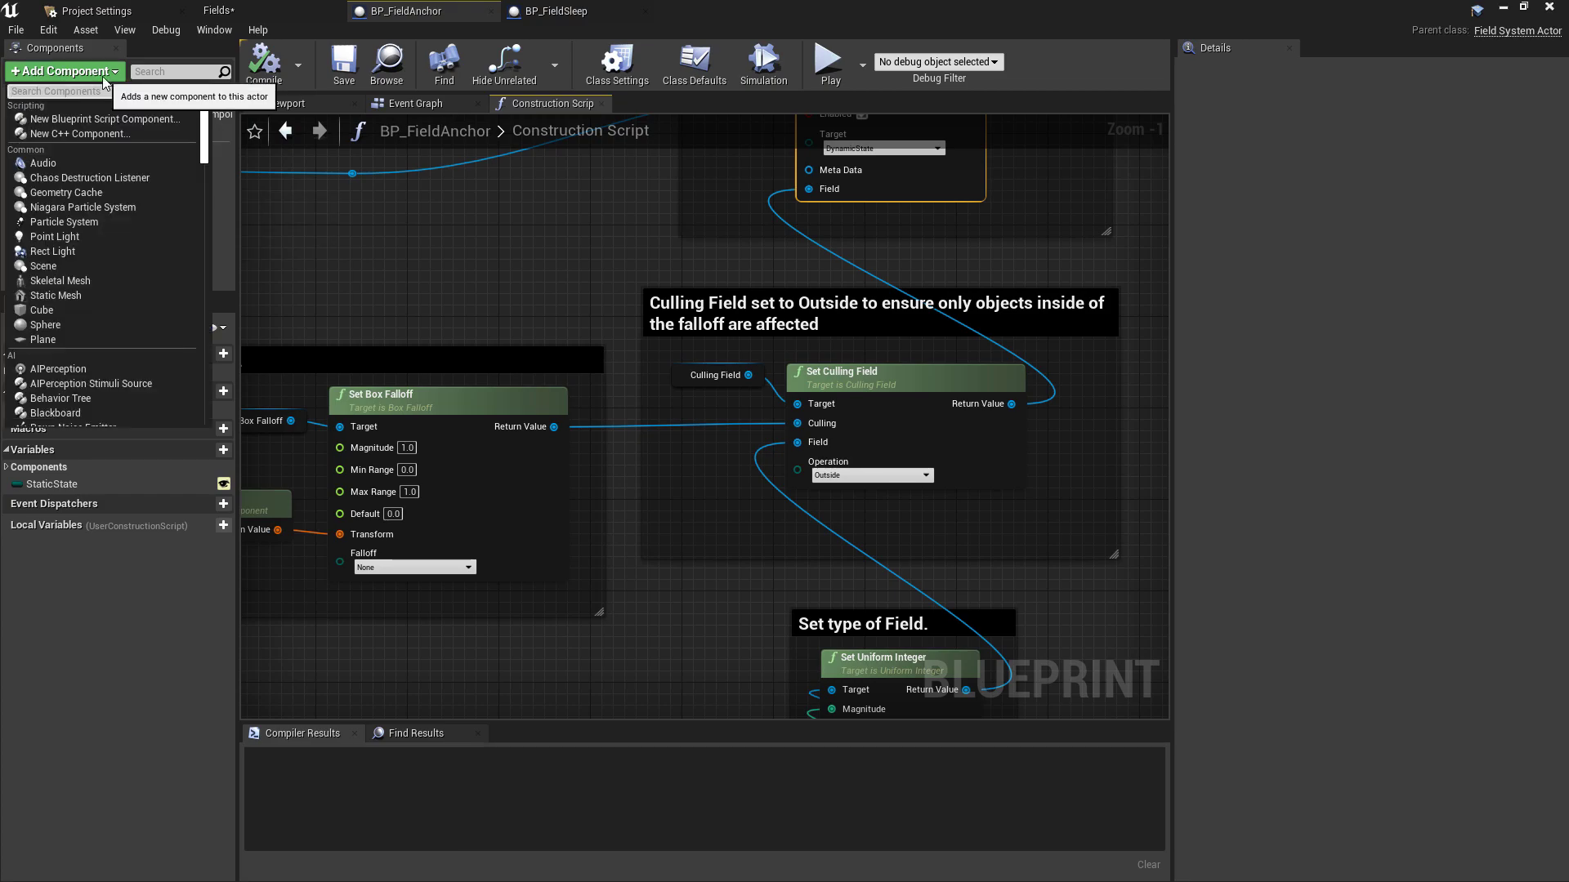
{"action": "type", "text": "box"}
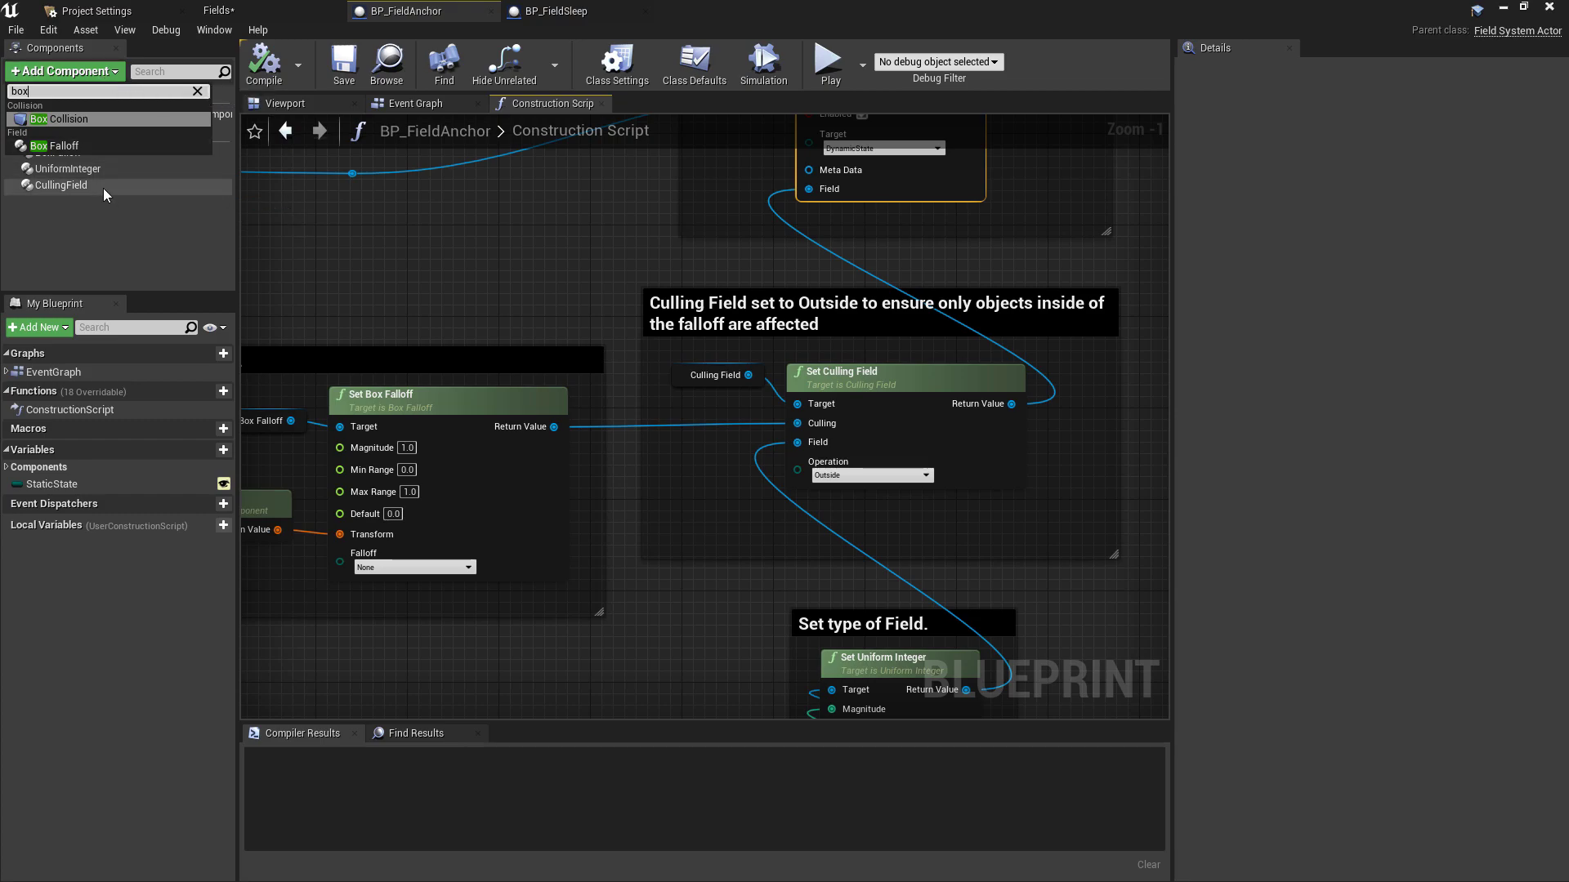
{"action": "left_click", "coordinate": [60, 185]}
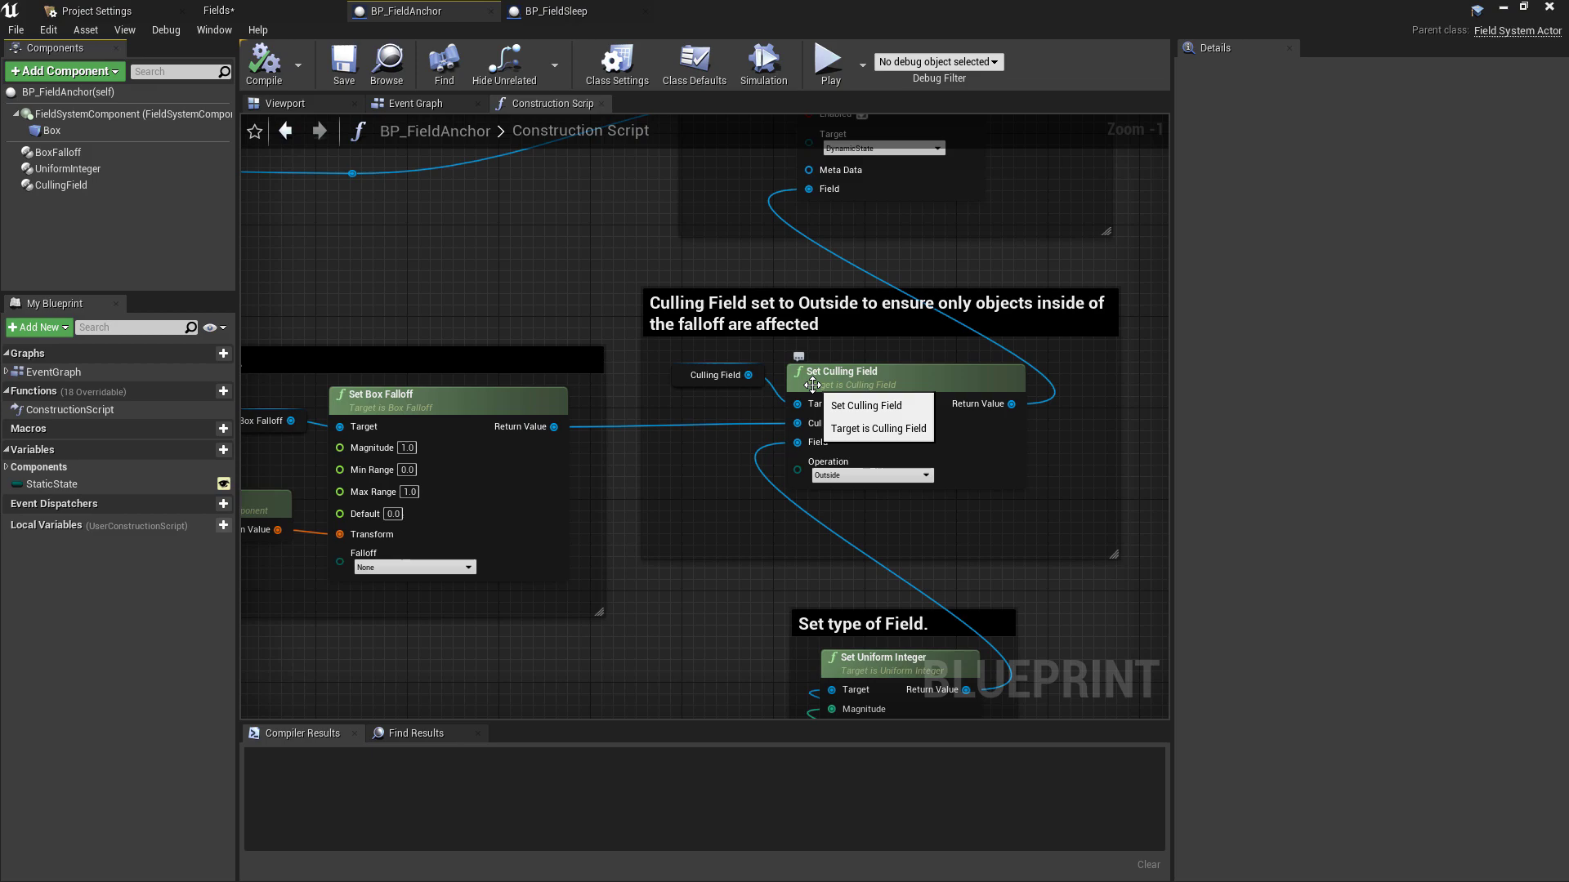
{"action": "mouse_move", "coordinate": [829, 371]}
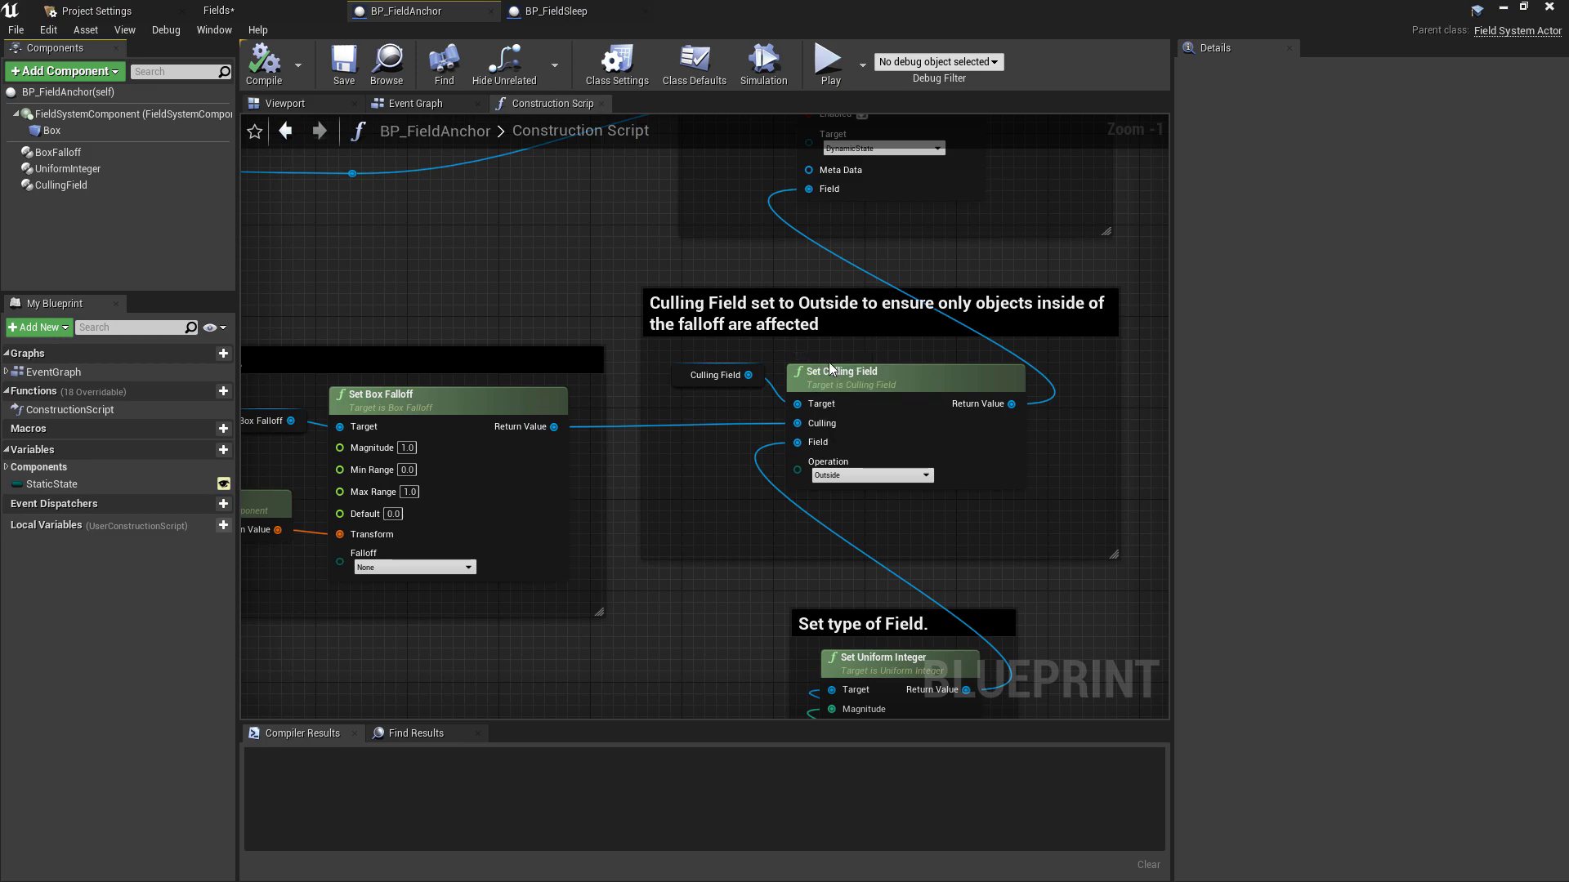
- Inspect the Culling Field node, BoxFalloff and CullingField components, searching 'set' actions
{"action": "left_click", "coordinate": [714, 374]}
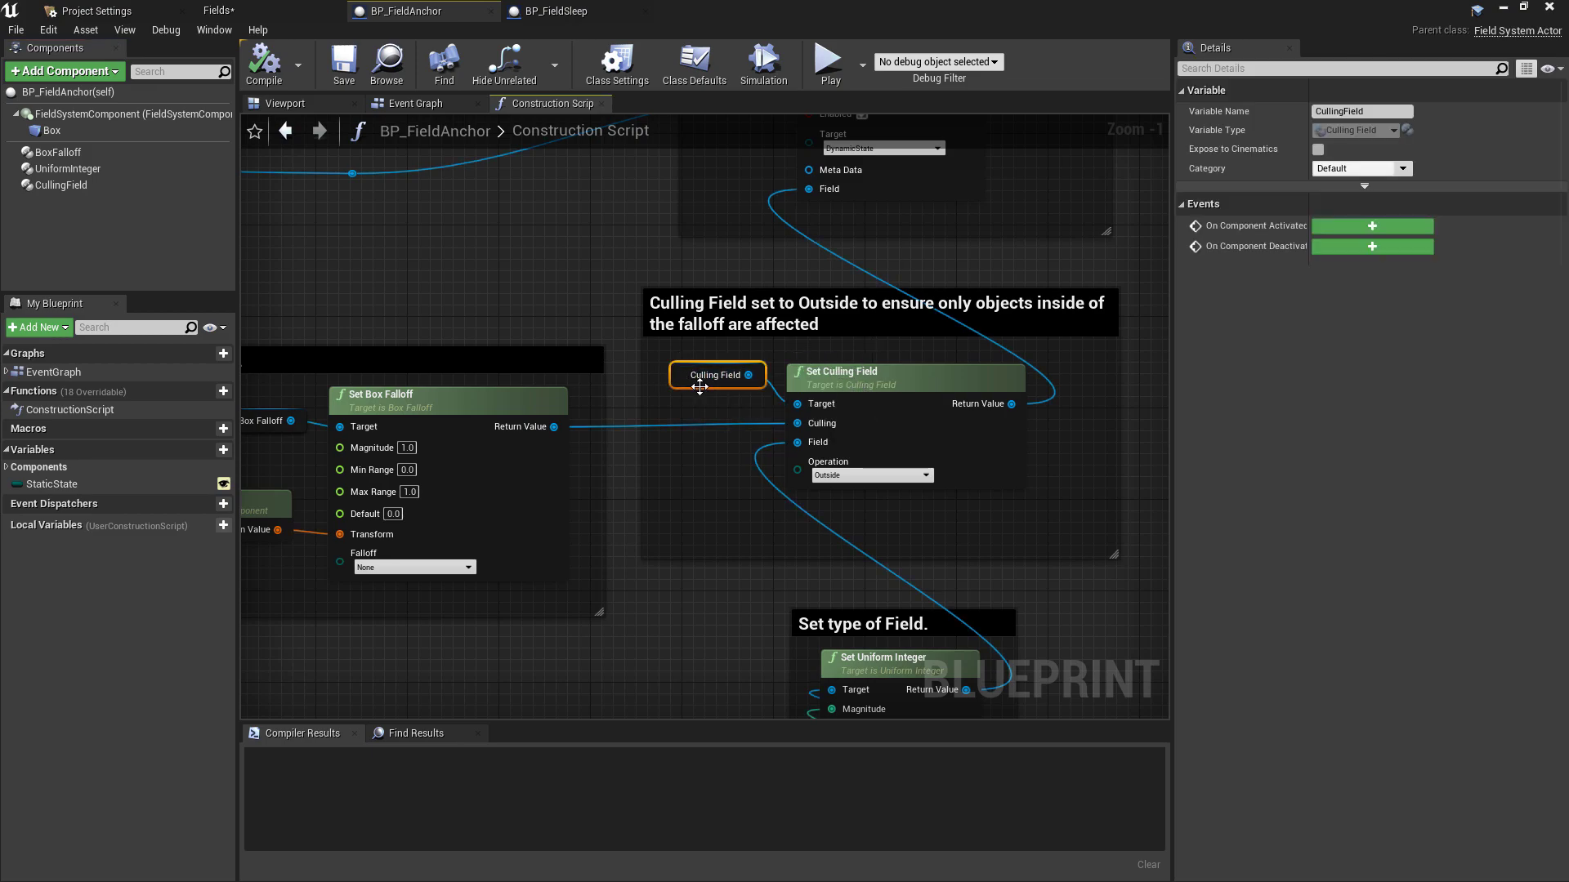
{"action": "left_click", "coordinate": [56, 152]}
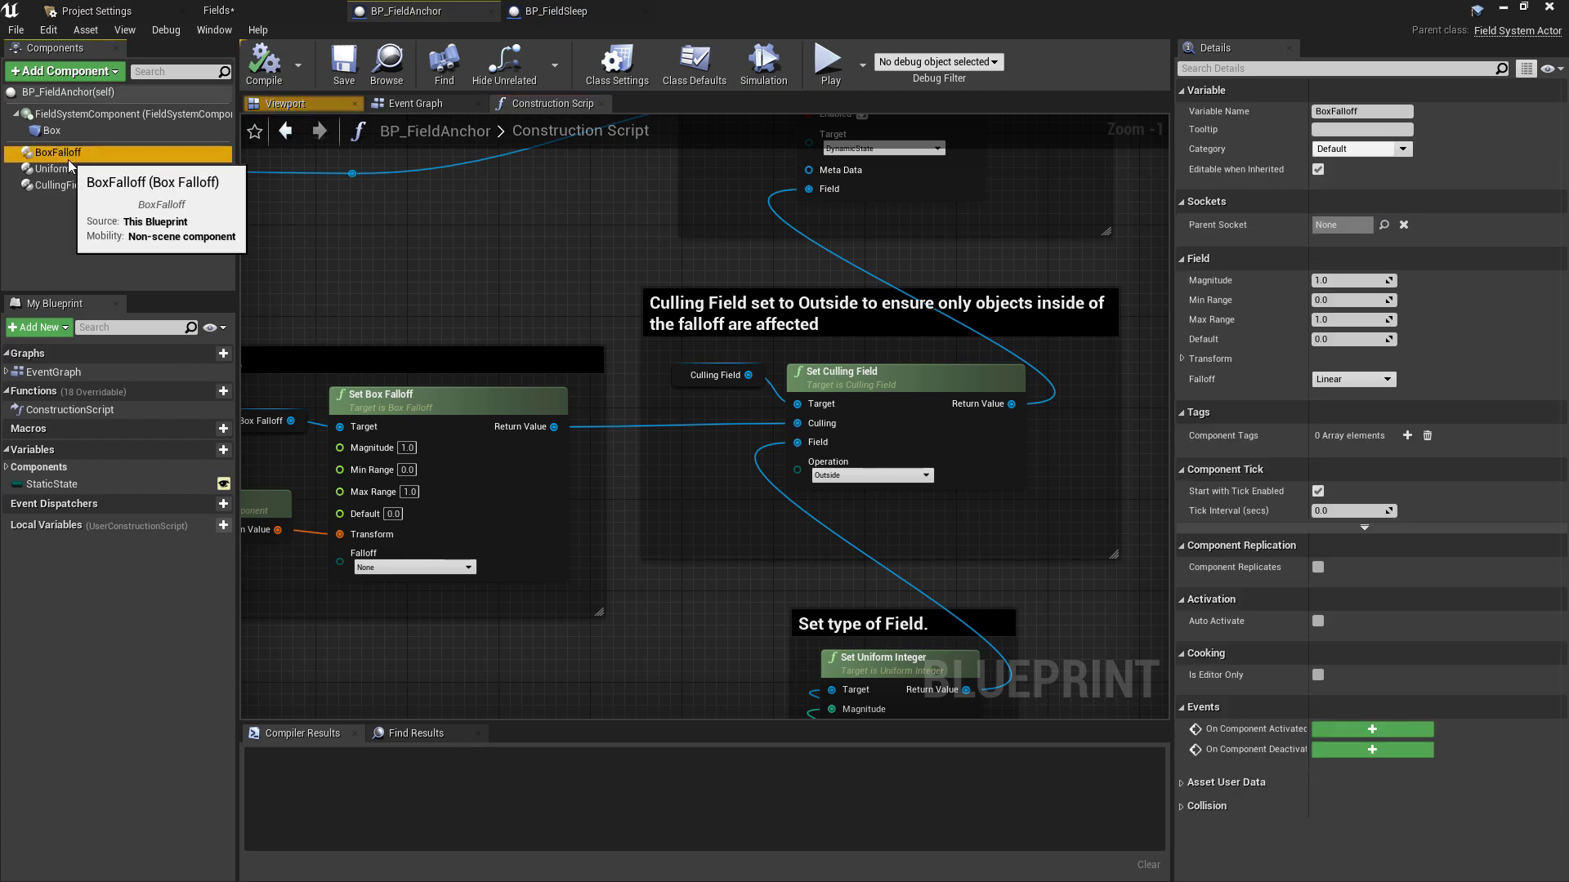
{"action": "left_click", "coordinate": [60, 184]}
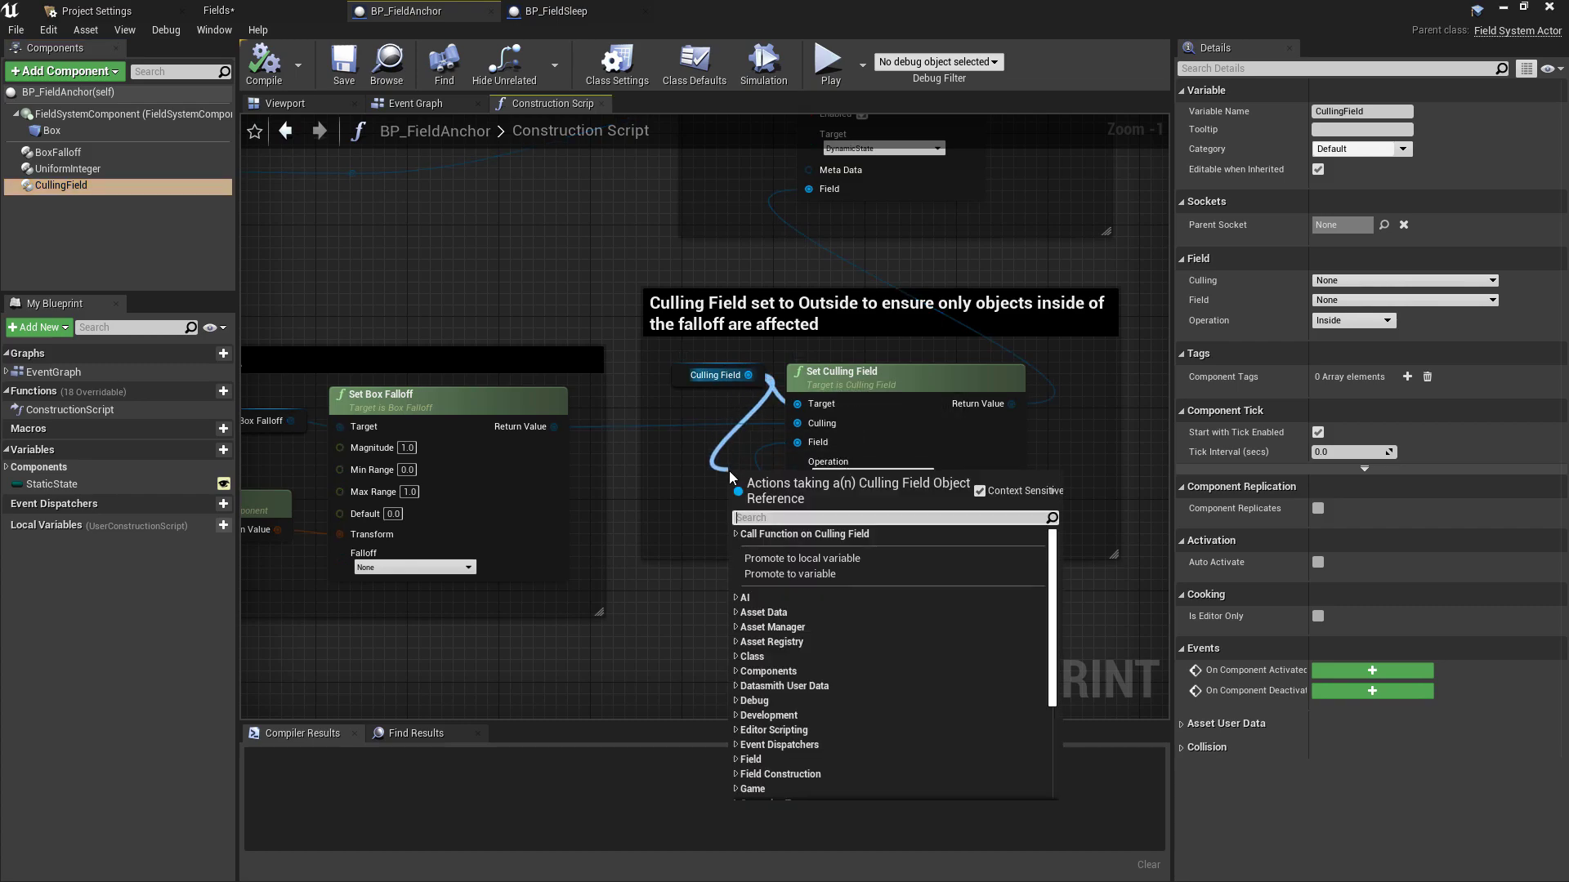
{"action": "type", "text": "set"}
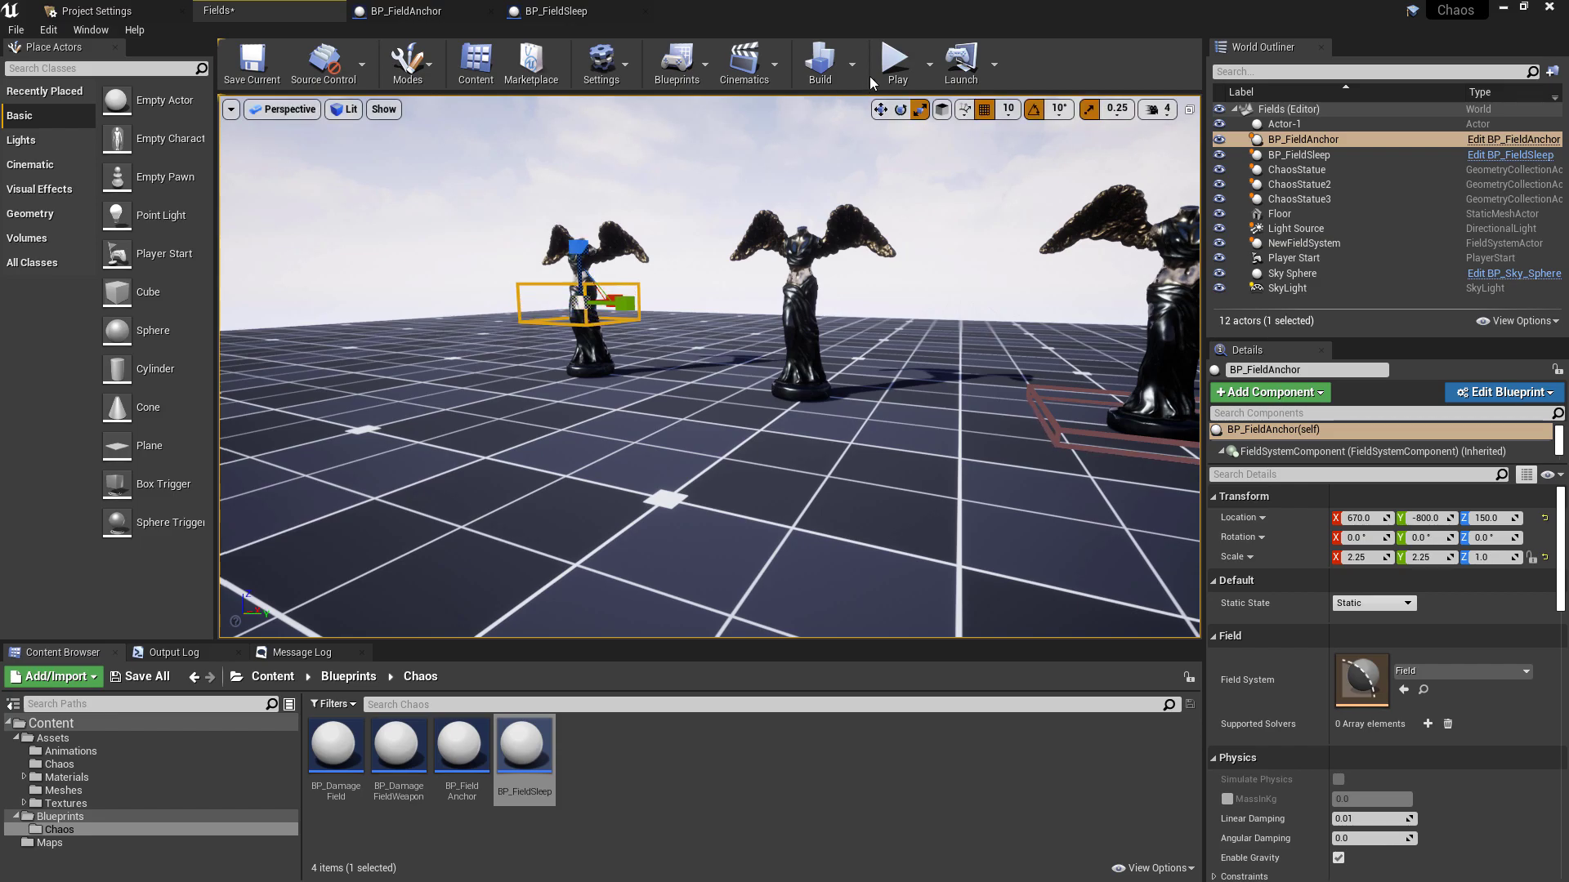
- Play-test the Fields level twice to verify the anchor field holds the statues
{"action": "left_click", "coordinate": [894, 59]}
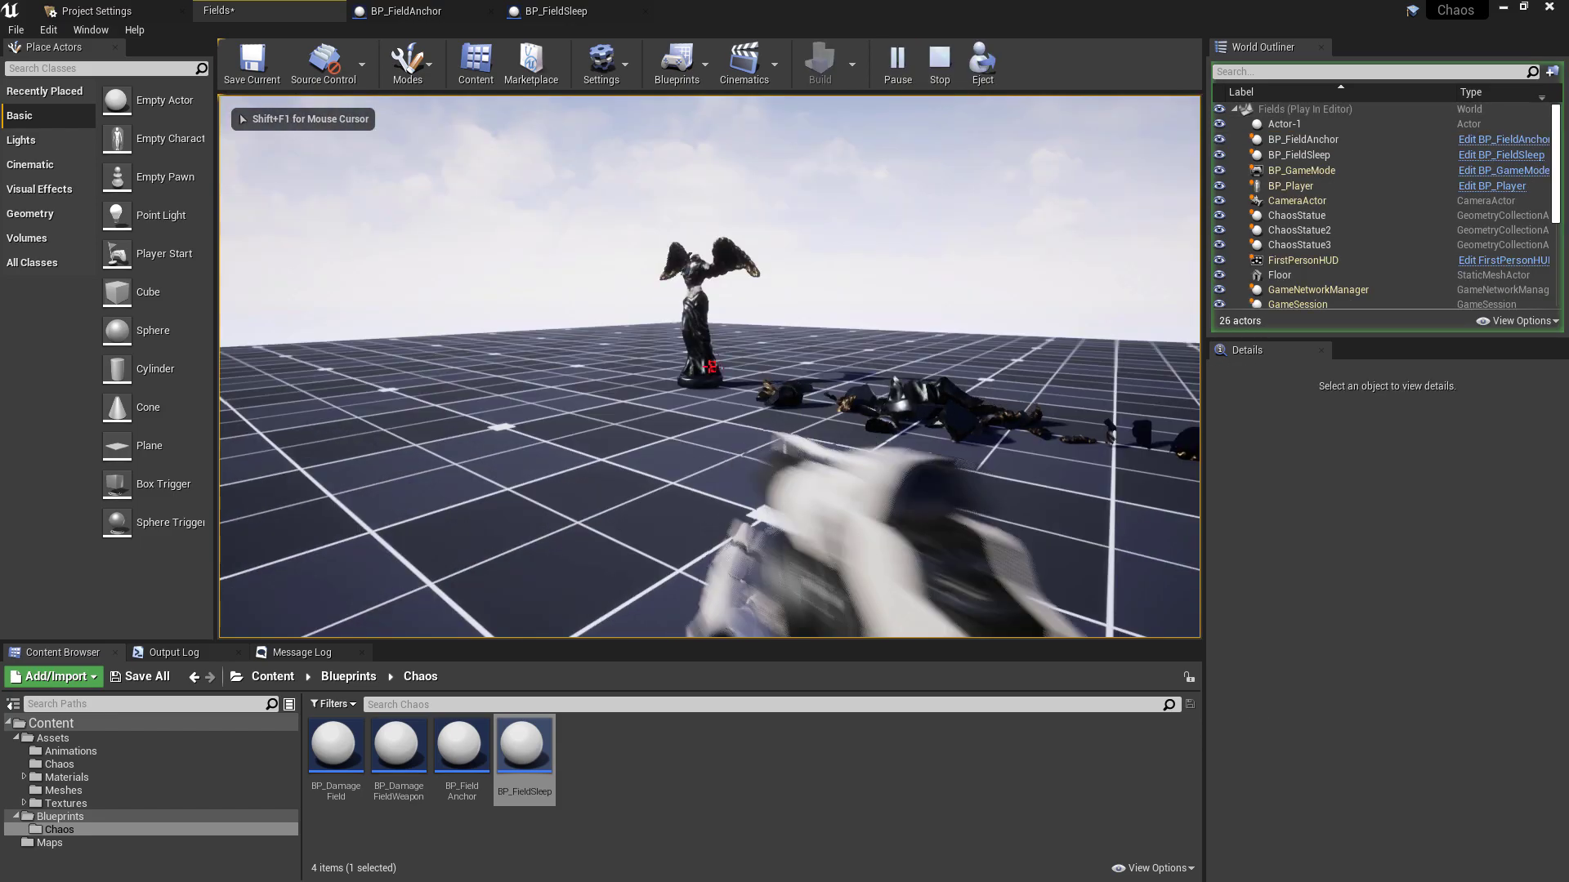
{"action": "left_click", "coordinate": [938, 62]}
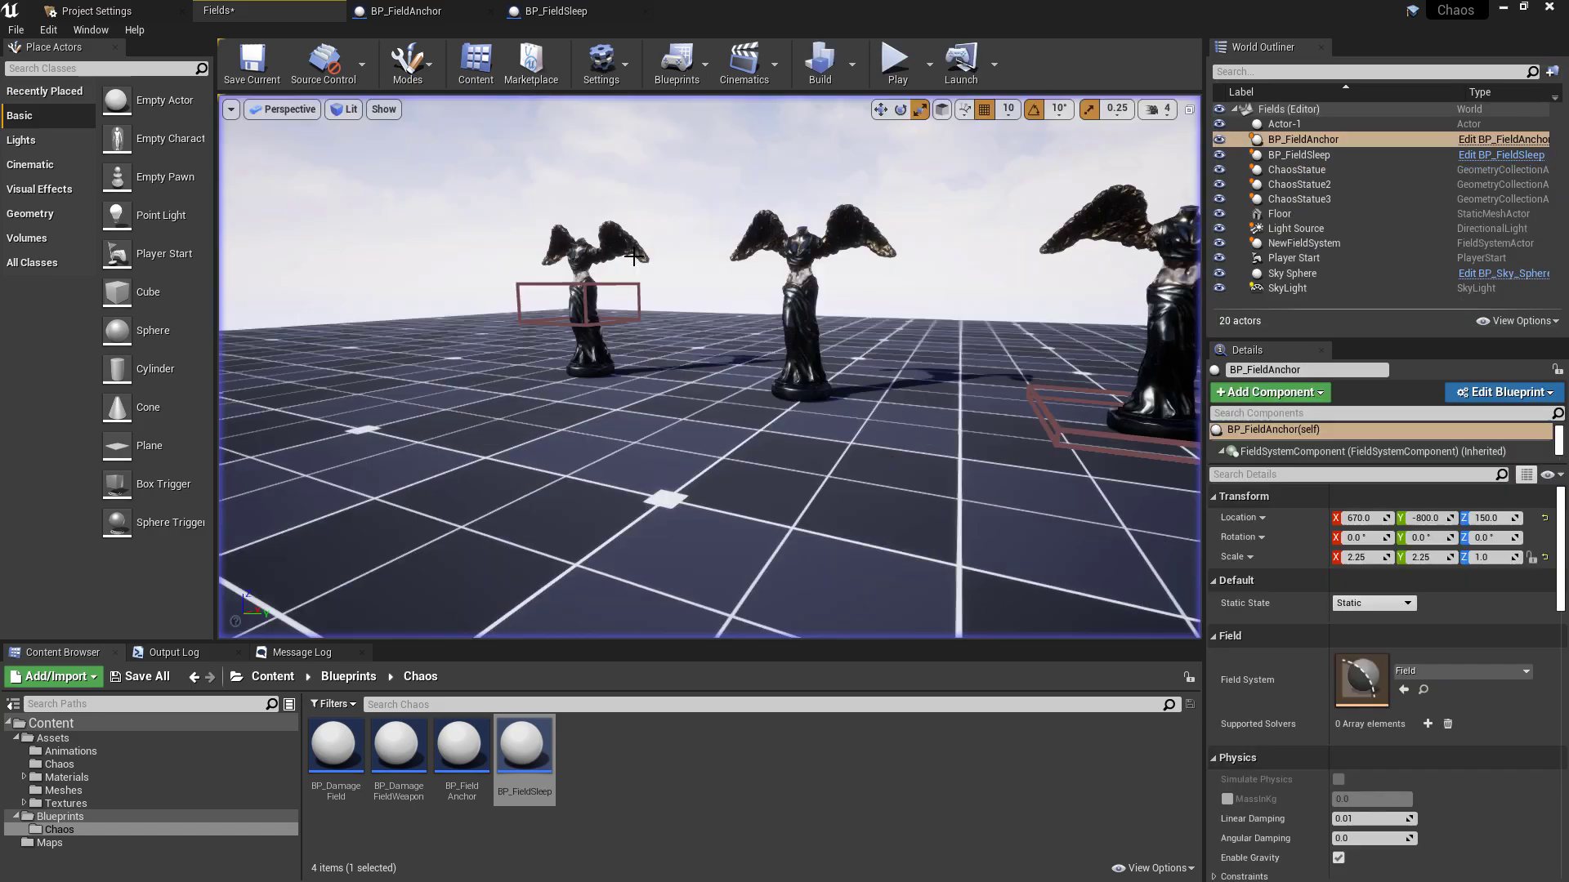
{"action": "left_click", "coordinate": [894, 62]}
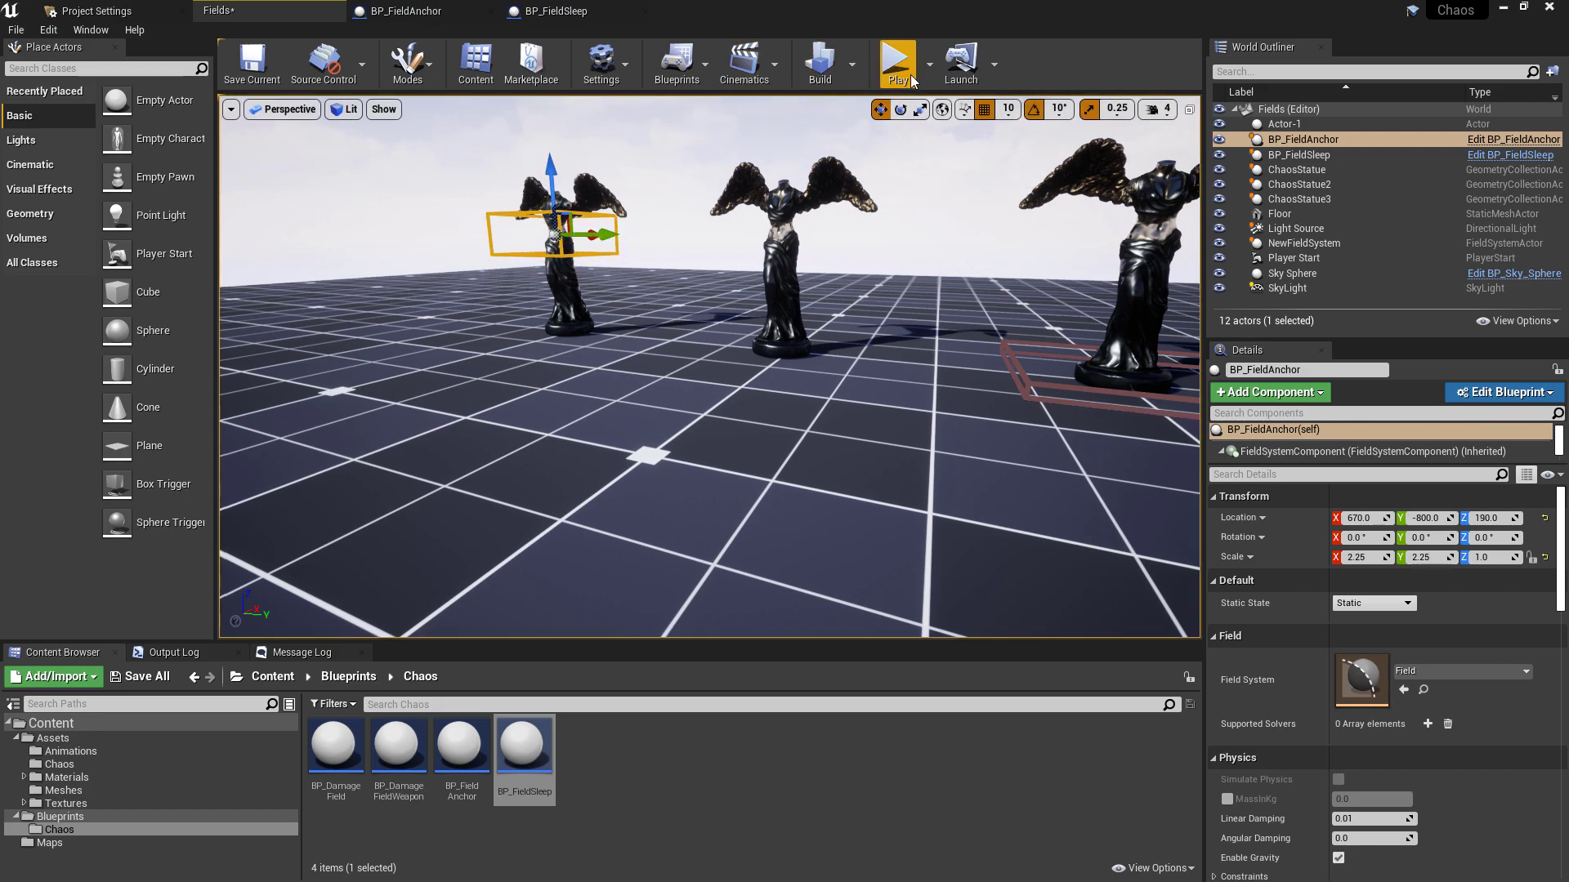
{"action": "left_click", "coordinate": [897, 61]}
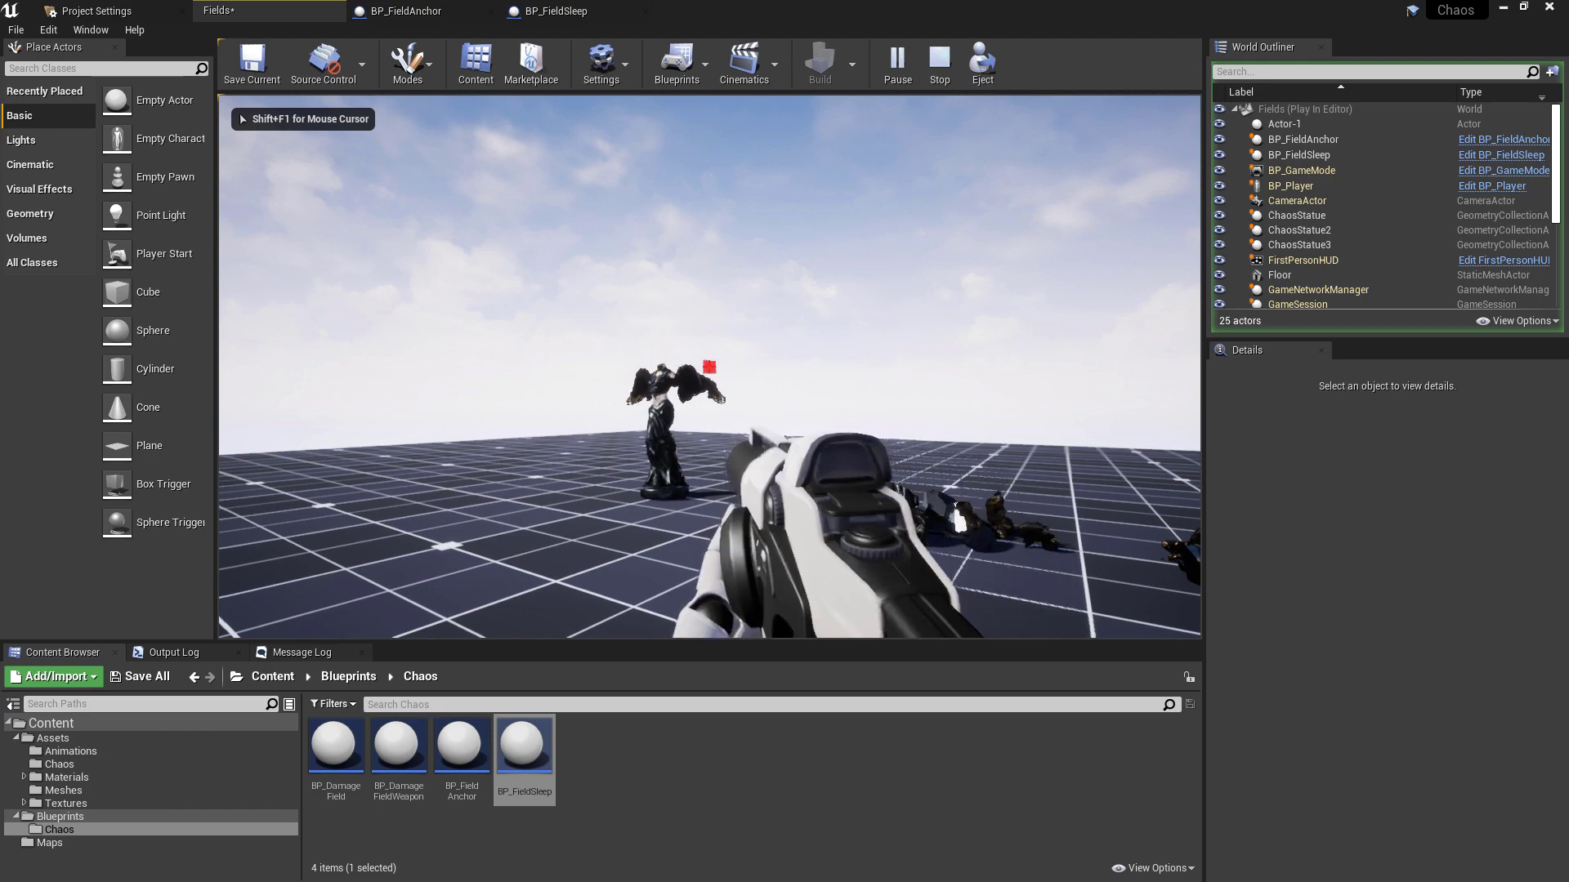
{"action": "left_click", "coordinate": [938, 63]}
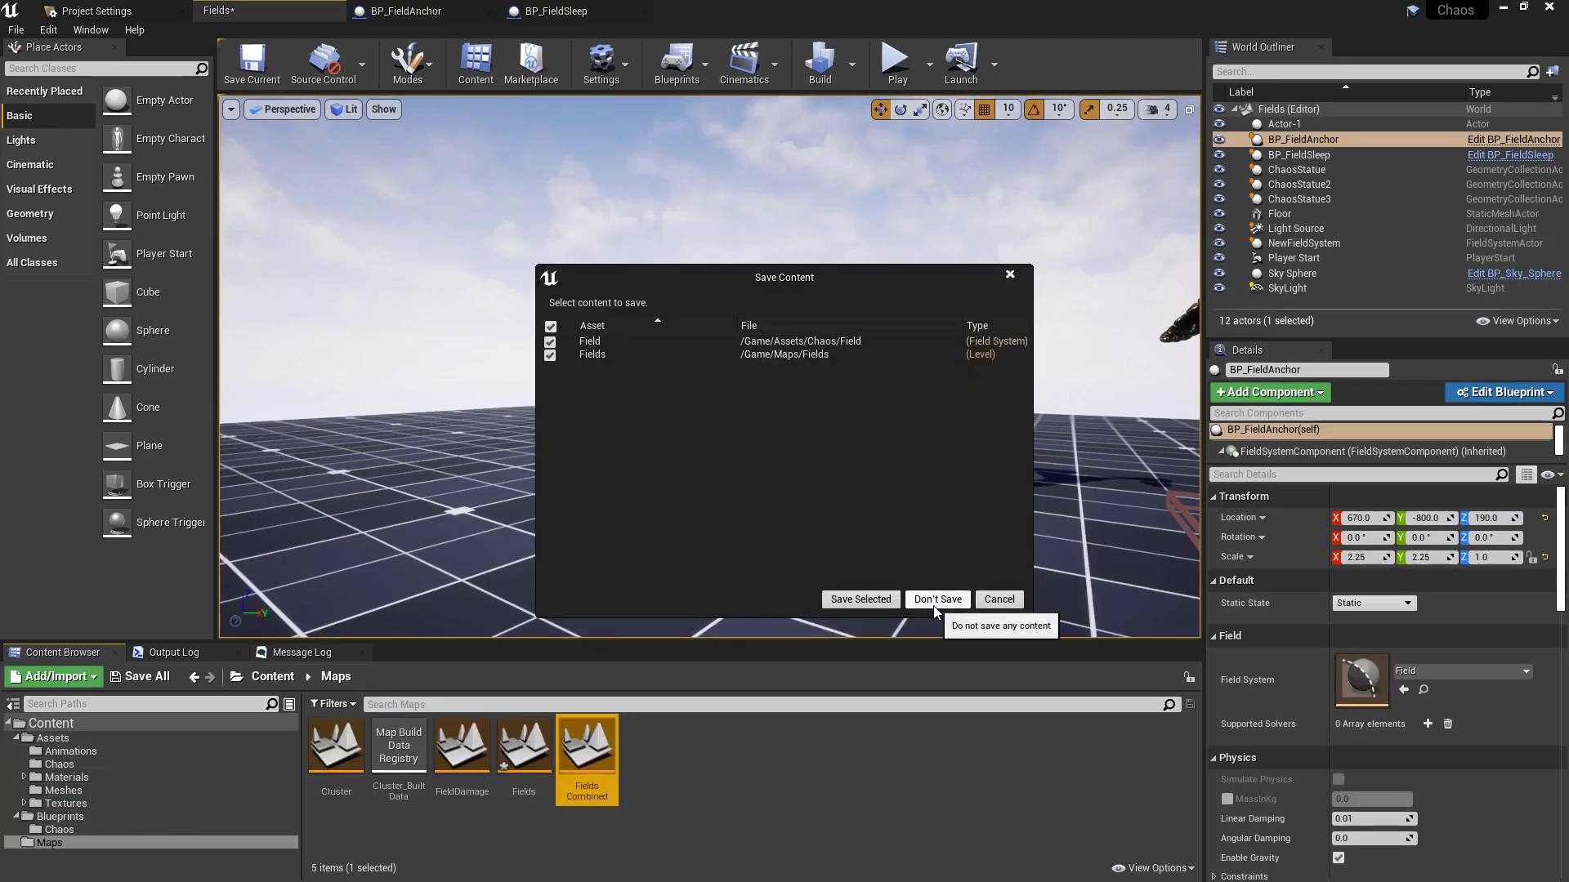
- Discard changes, select BP_FieldAnchor in FieldsCombined and play-test shooting the statue
{"action": "left_click", "coordinate": [936, 599]}
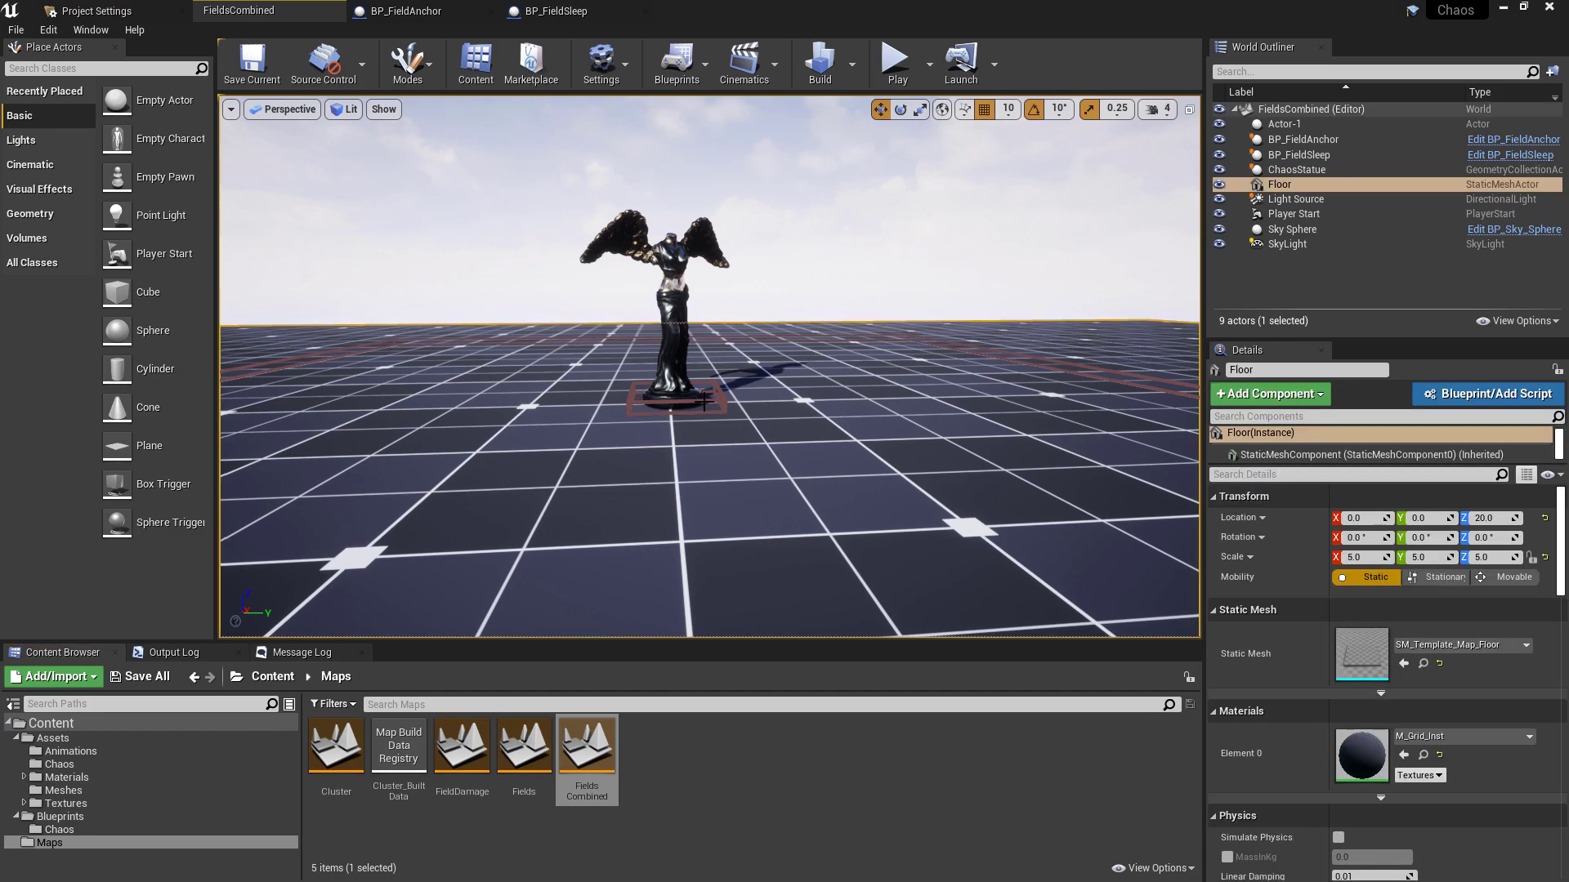
{"action": "left_click", "coordinate": [1303, 139]}
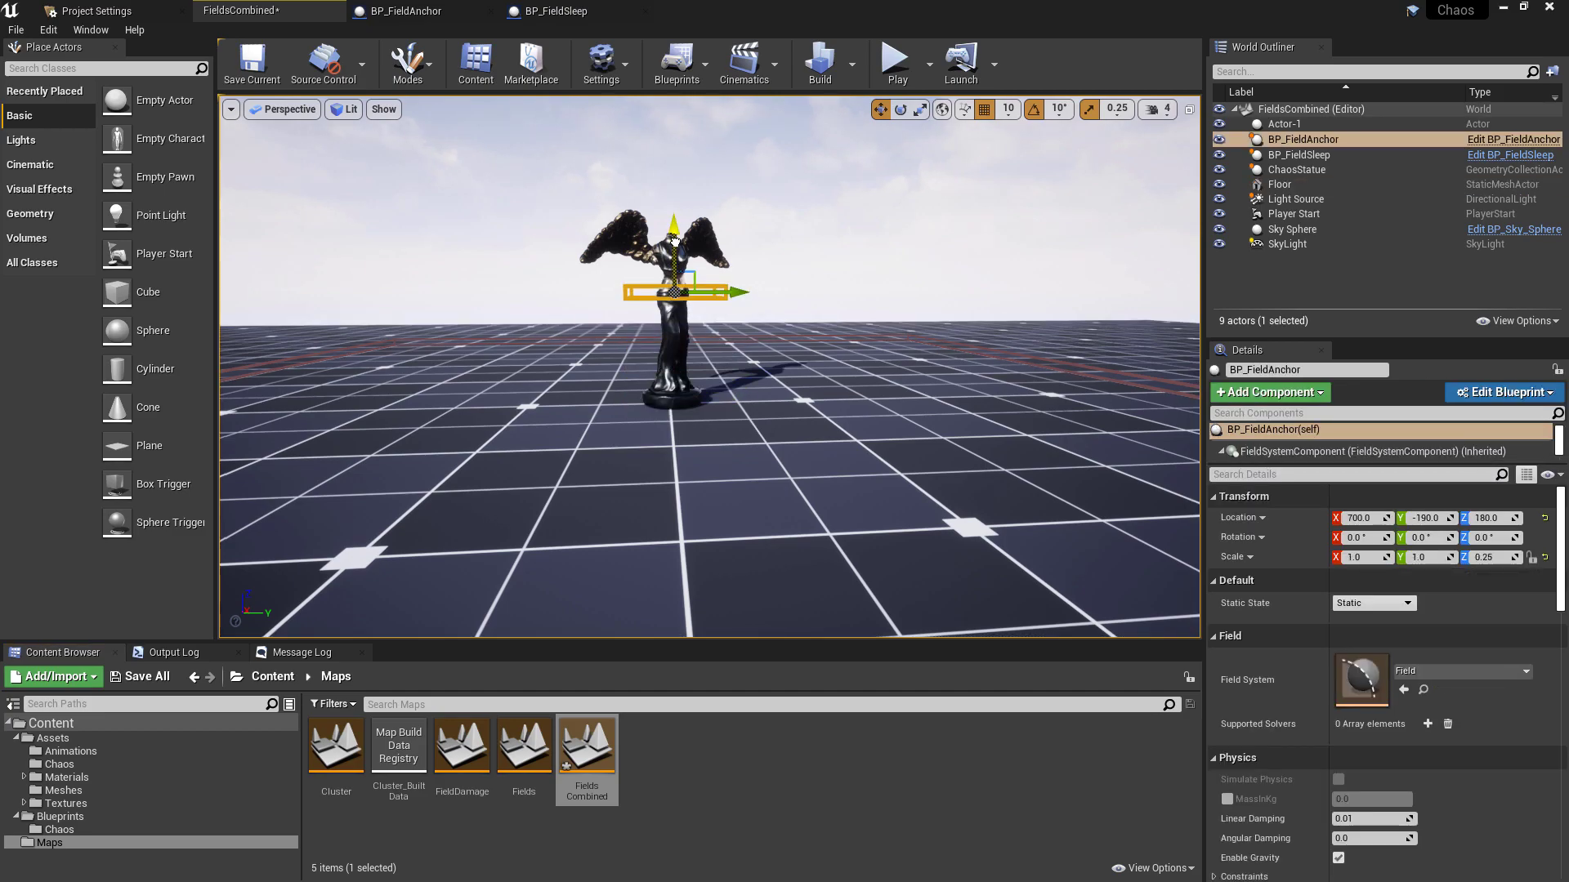
{"action": "left_click", "coordinate": [894, 59]}
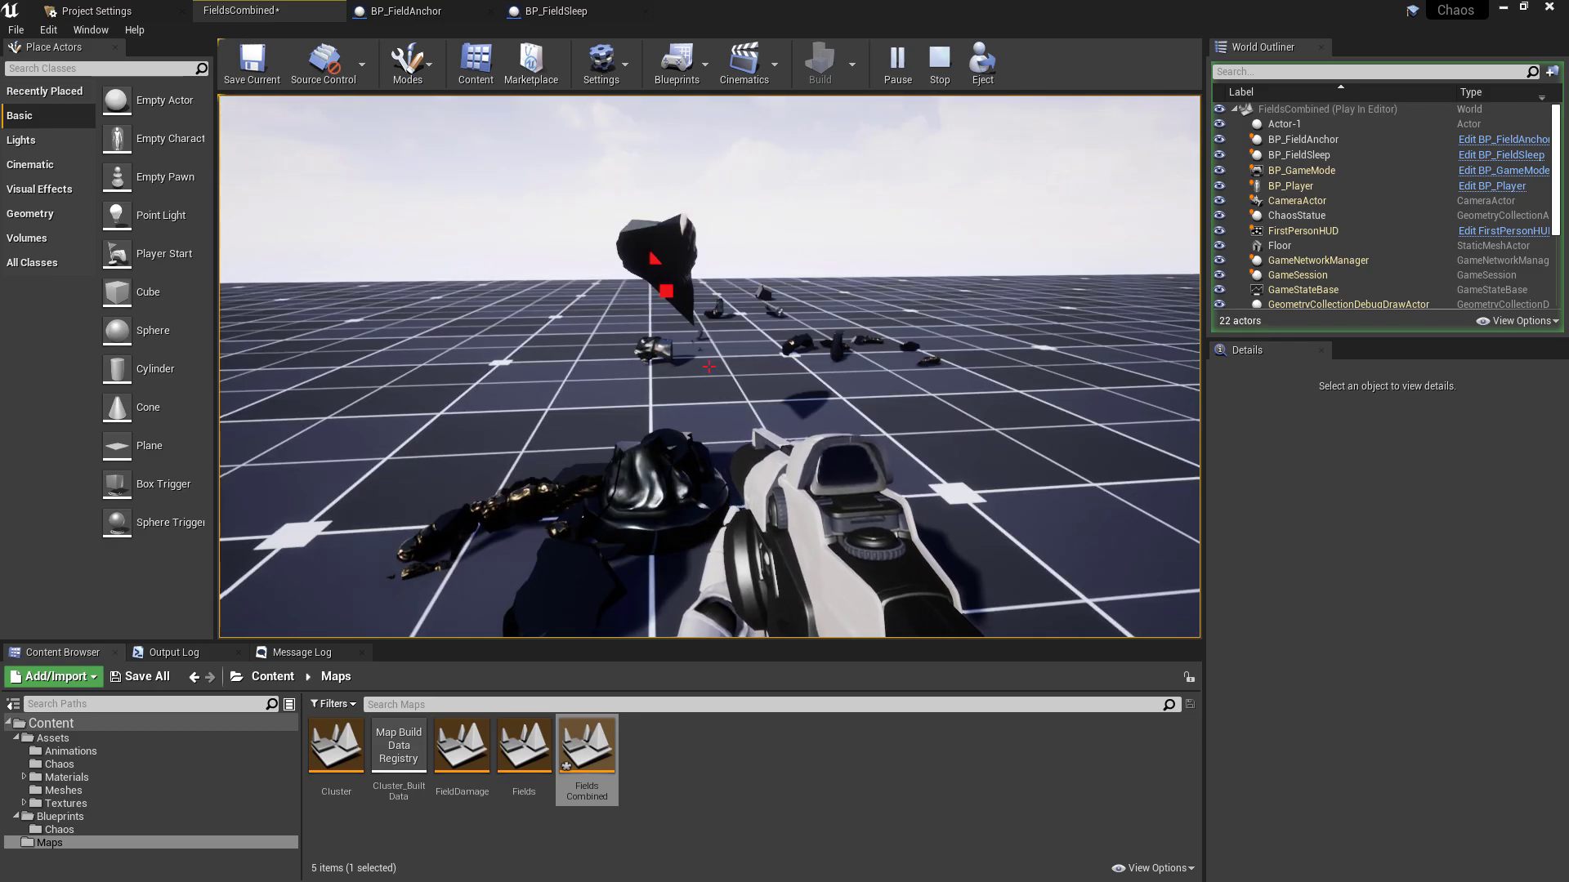
{"action": "left_click", "coordinate": [408, 11]}
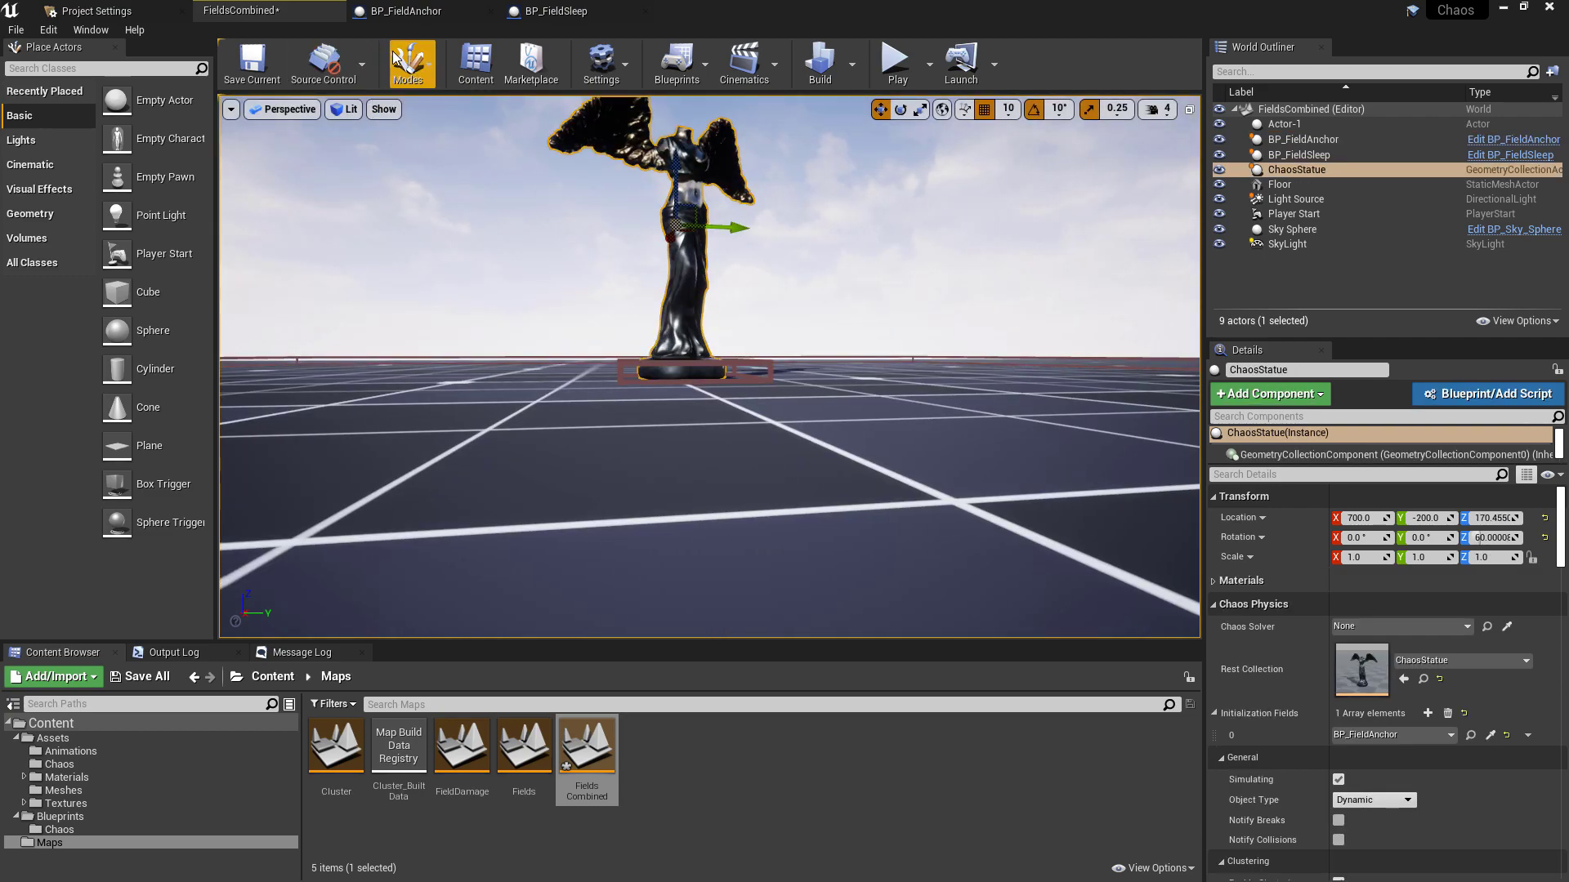
- Enter Fracture mode and enable Colors to tint the ChaosStatue's fracture pieces
{"action": "left_click", "coordinate": [408, 62]}
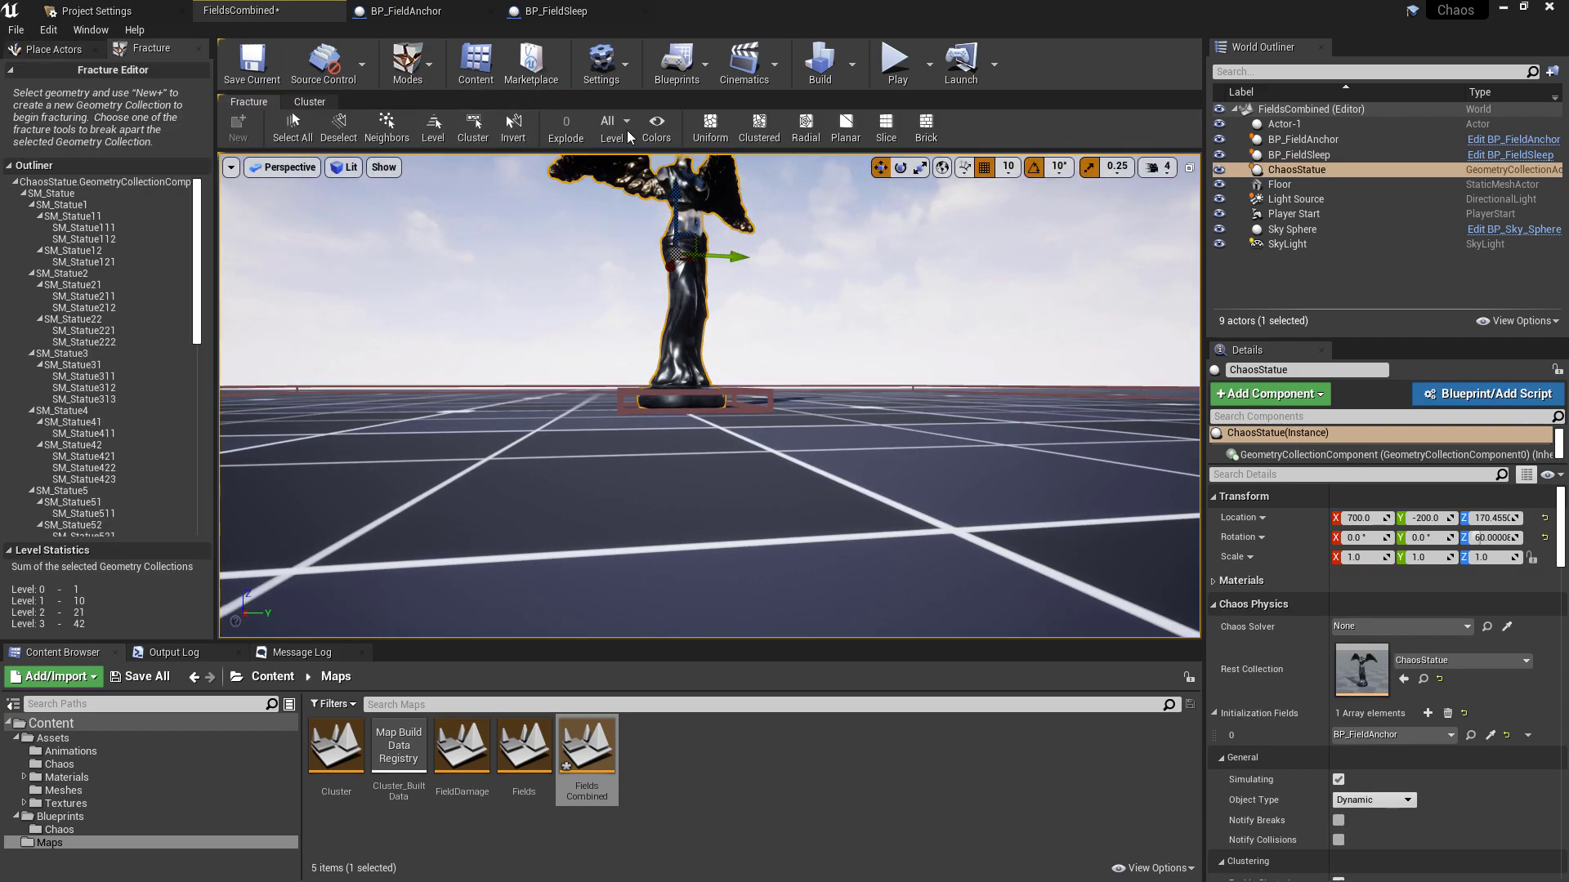
{"action": "left_click", "coordinate": [657, 128]}
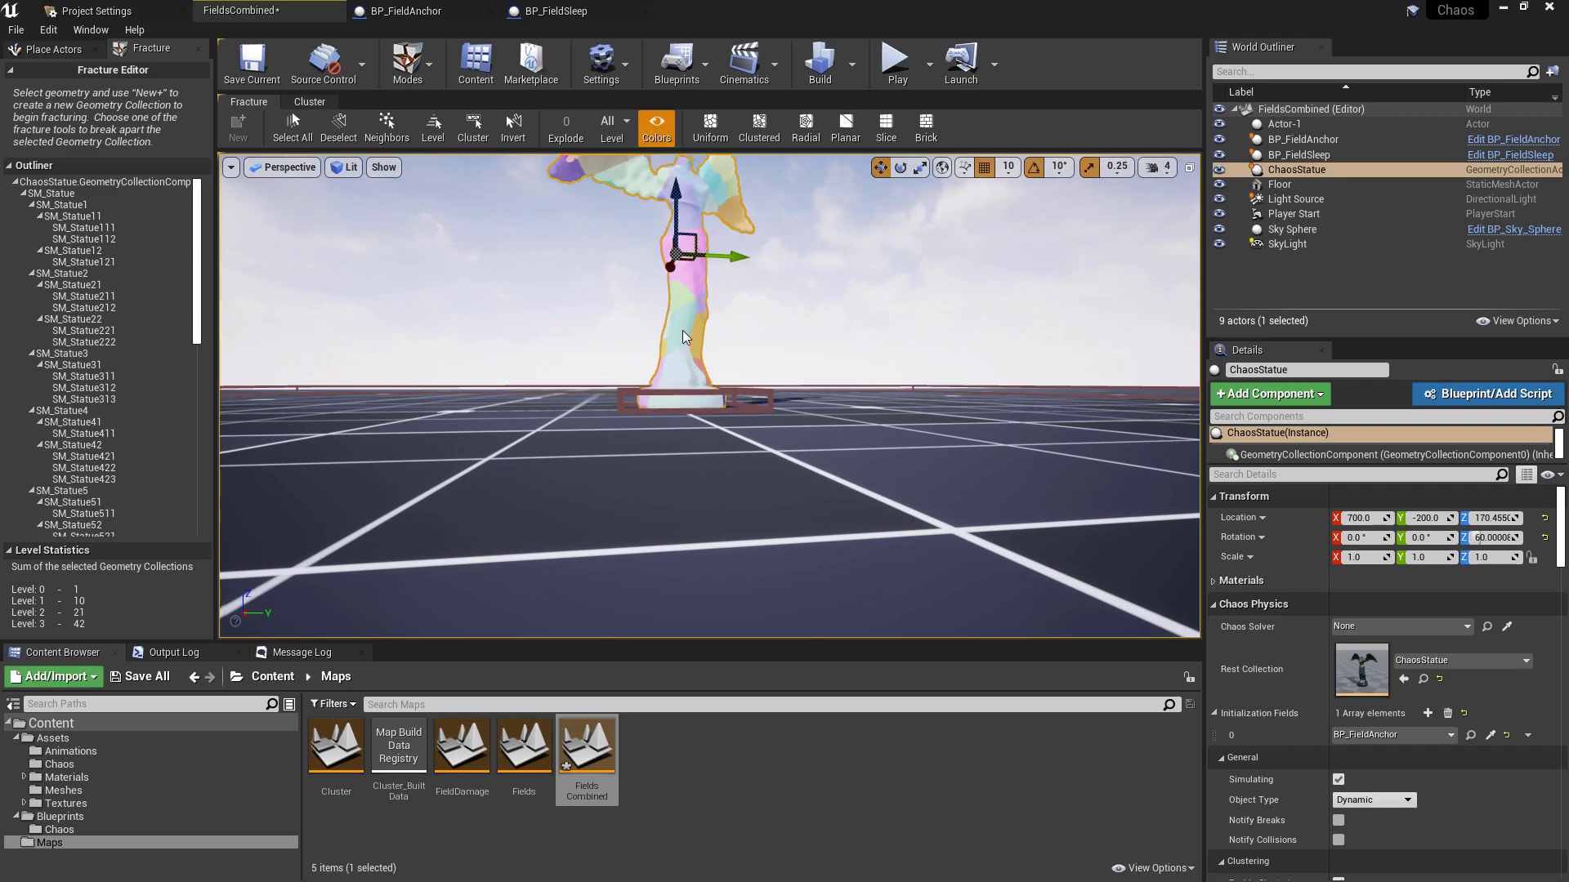
{"action": "mouse_move", "coordinate": [711, 395]}
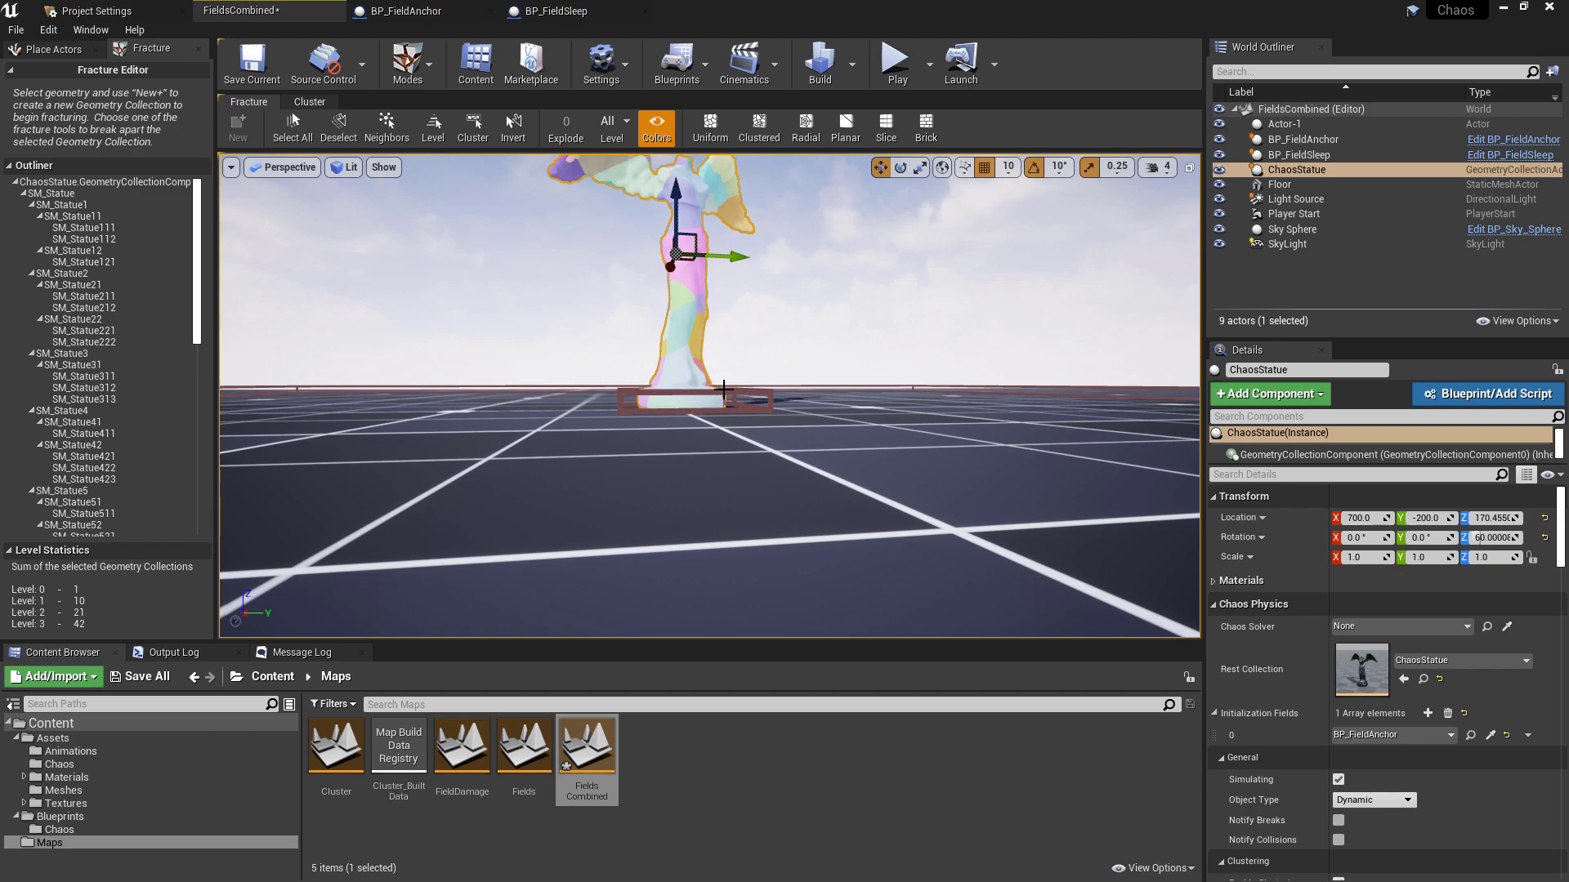
{"action": "mouse_move", "coordinate": [675, 327]}
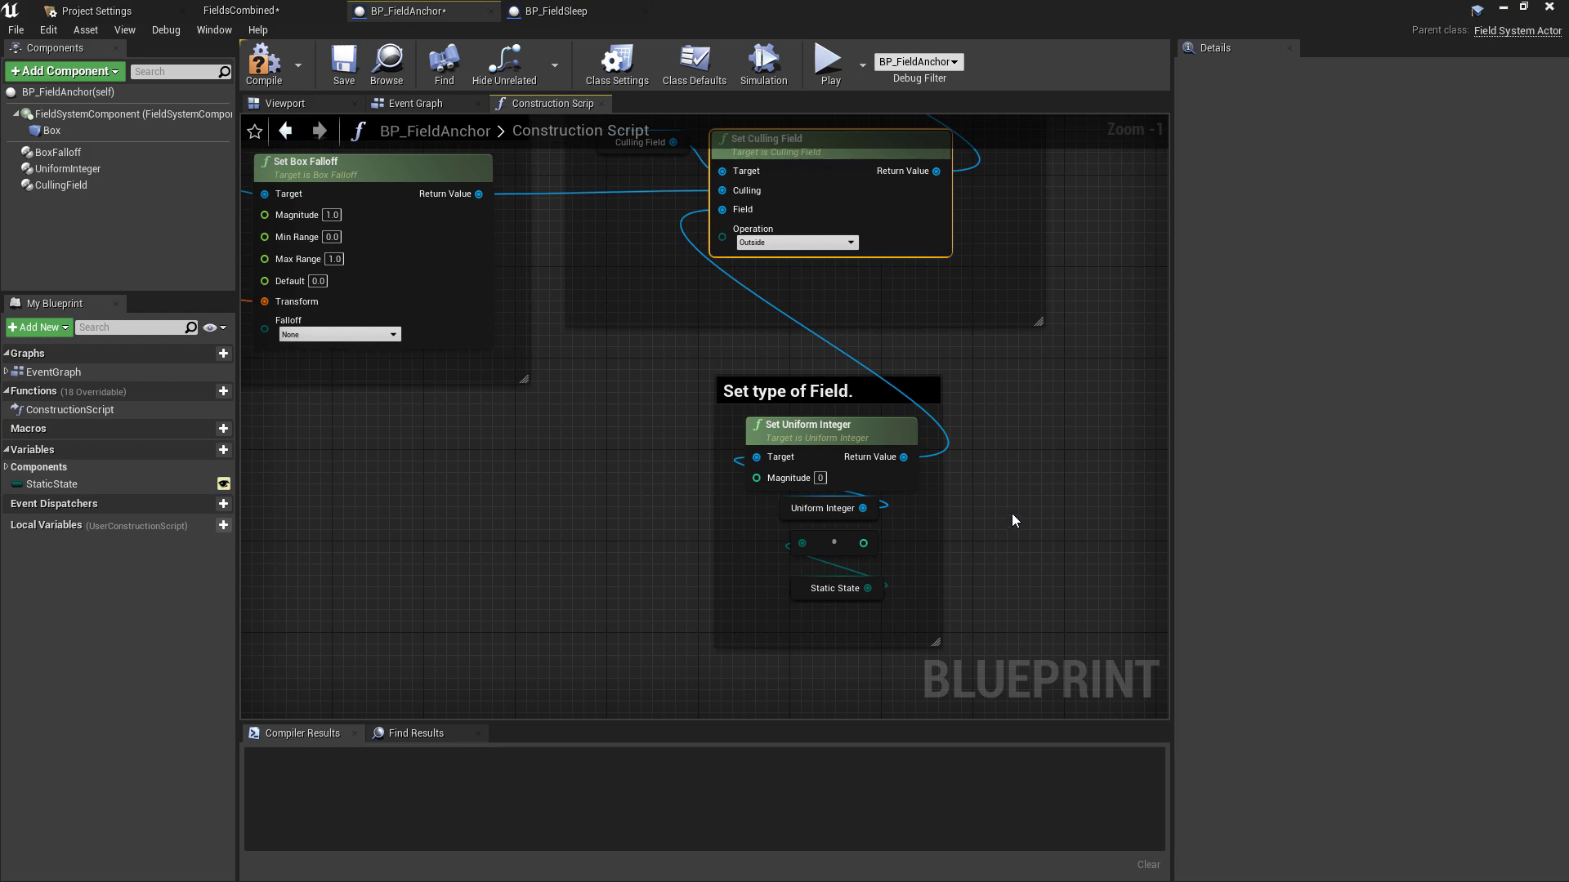
{"action": "mouse_move", "coordinate": [894, 362]}
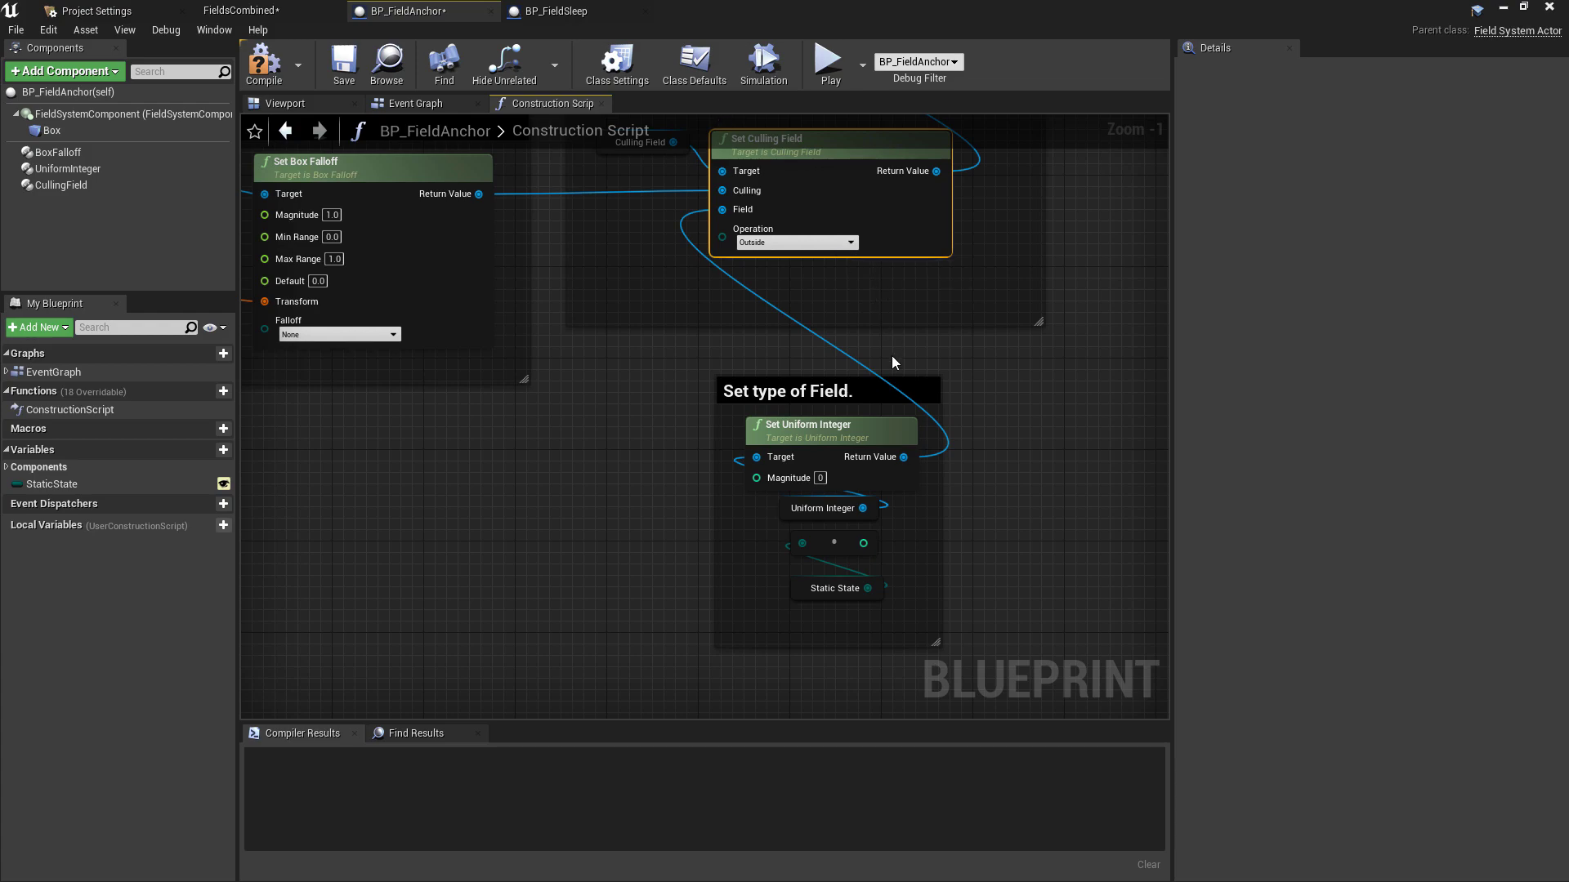
{"action": "mouse_move", "coordinate": [900, 559]}
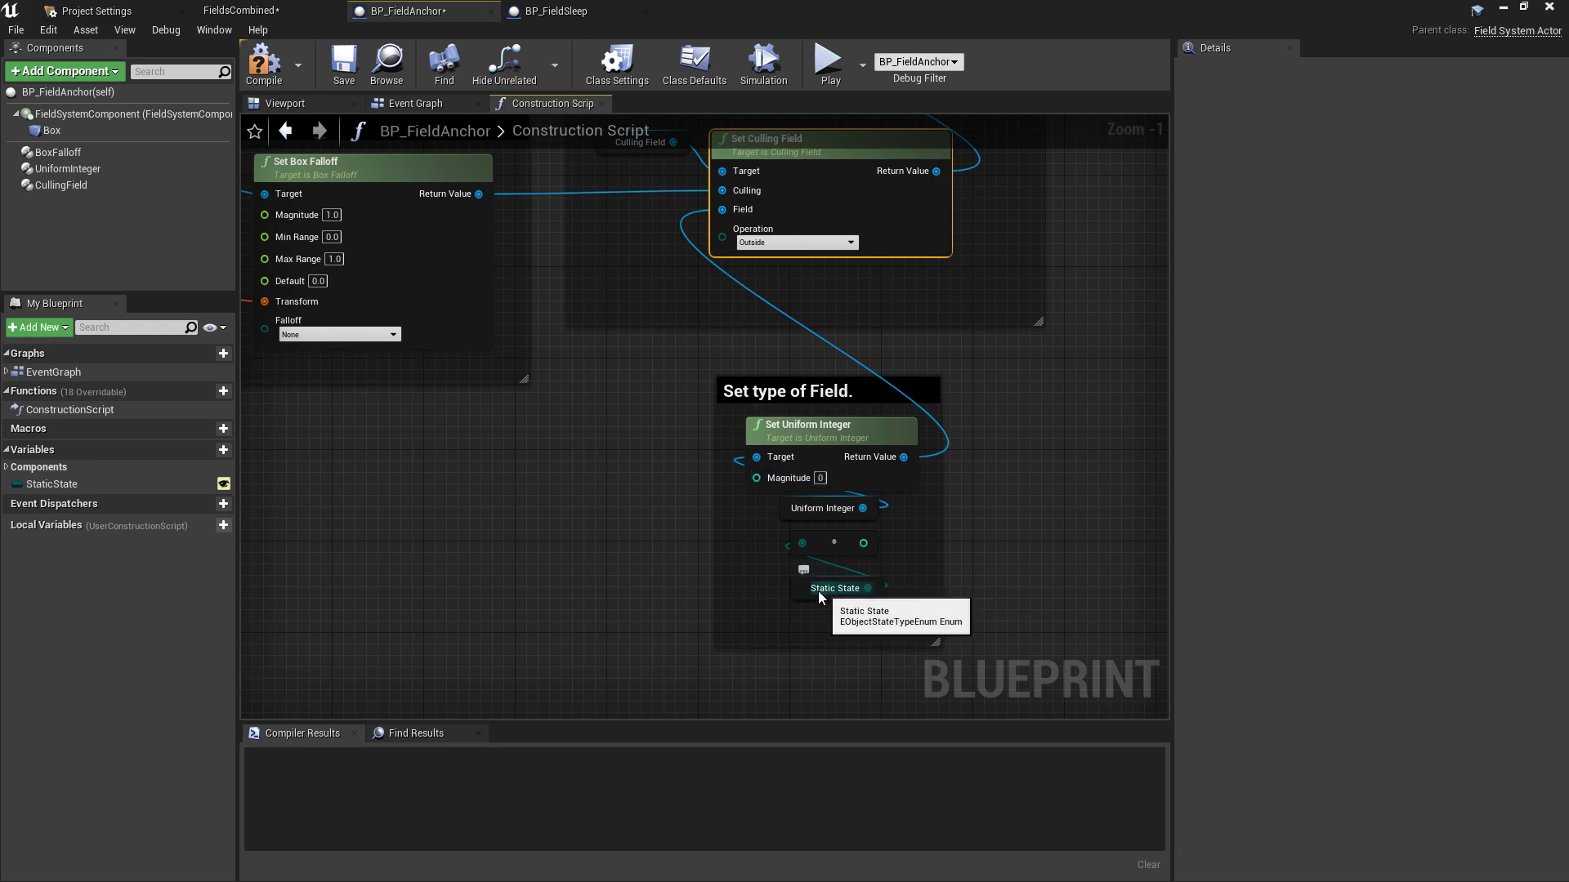
- Select the StaticState variable and list its Default Value object-state options
{"action": "left_click", "coordinate": [835, 587]}
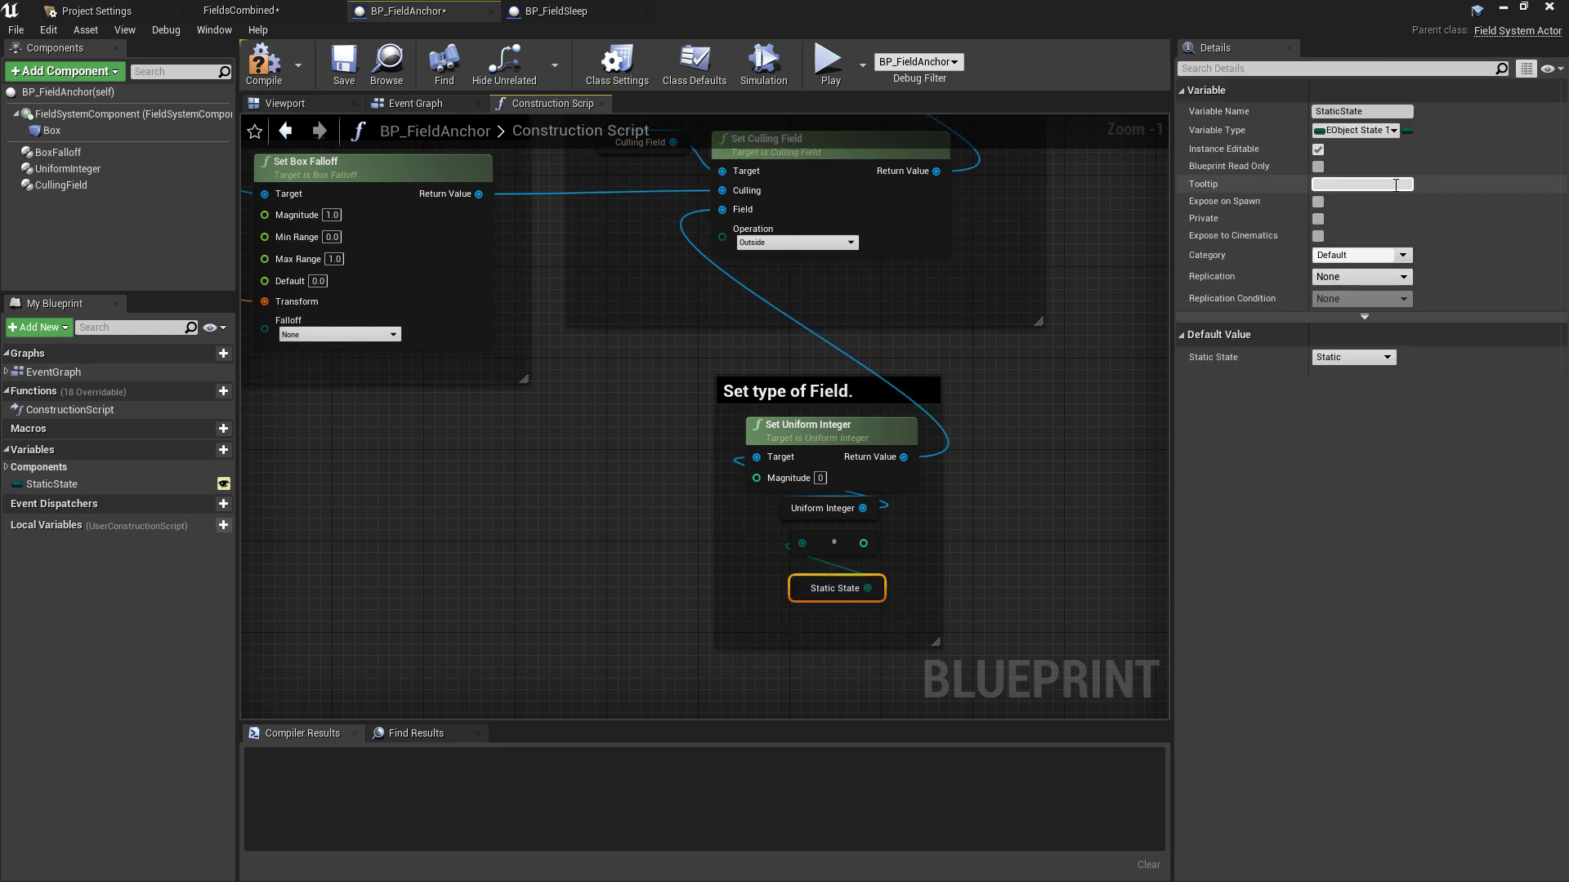
{"action": "mouse_move", "coordinate": [1356, 131]}
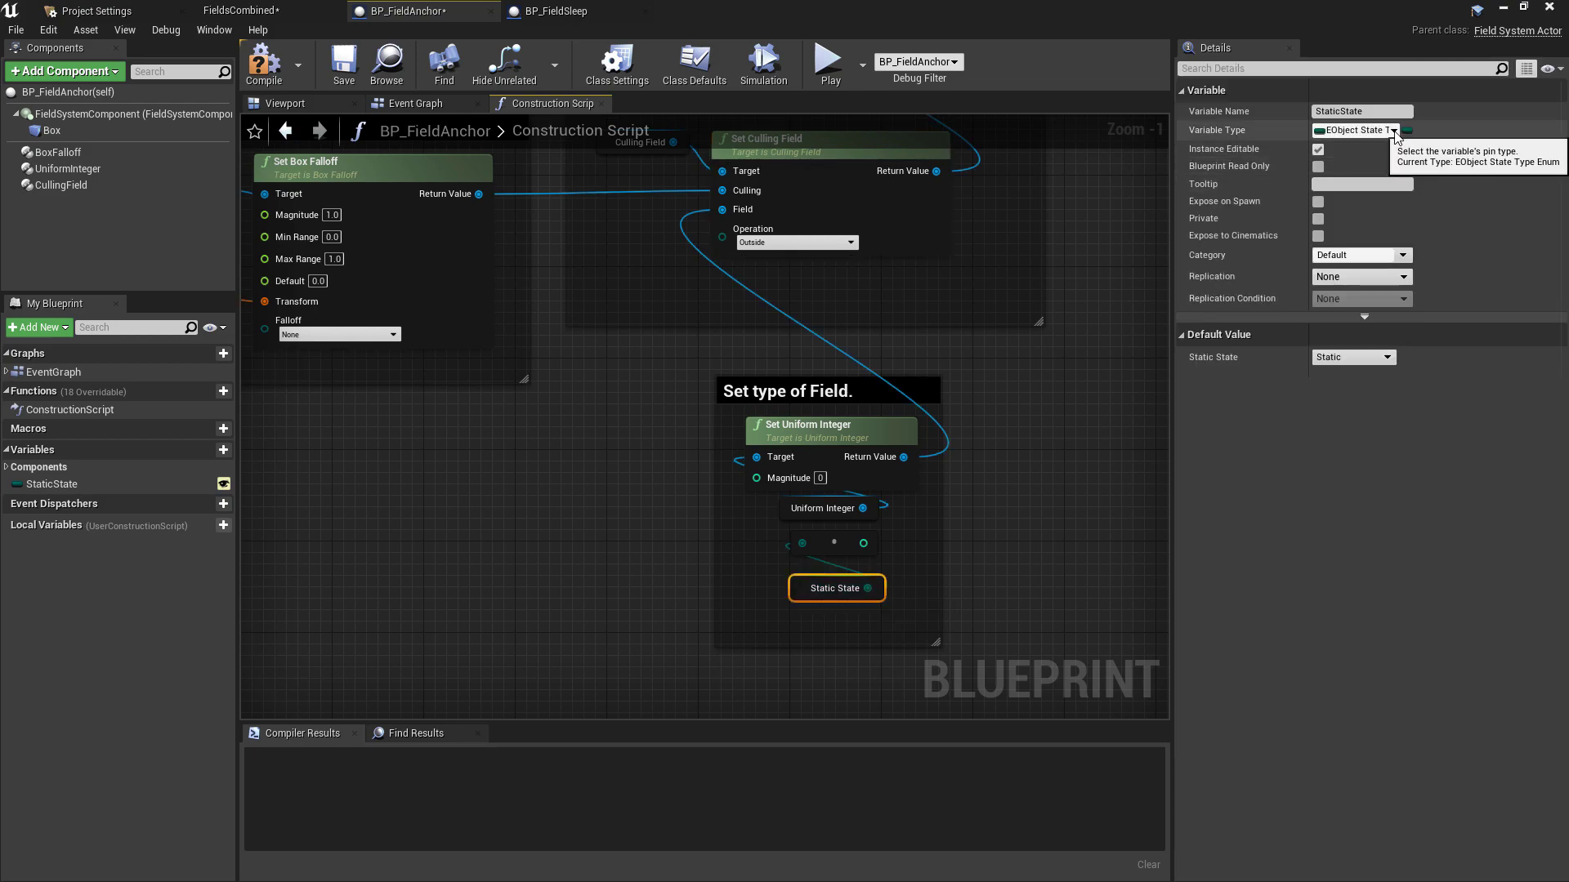
{"action": "left_click", "coordinate": [1352, 358]}
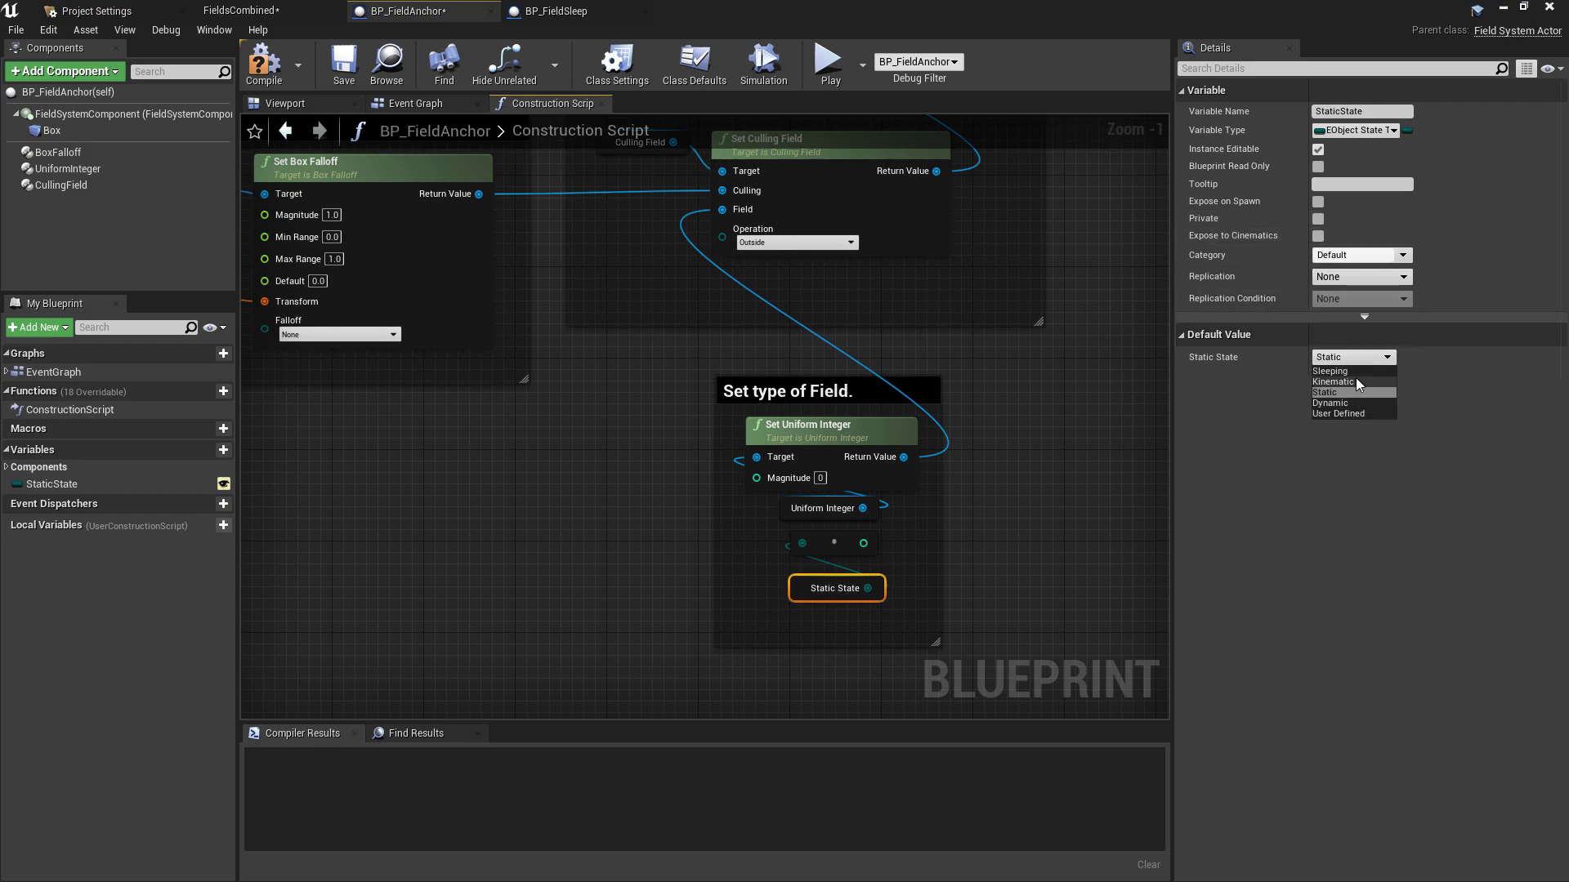
{"action": "mouse_move", "coordinate": [1368, 405]}
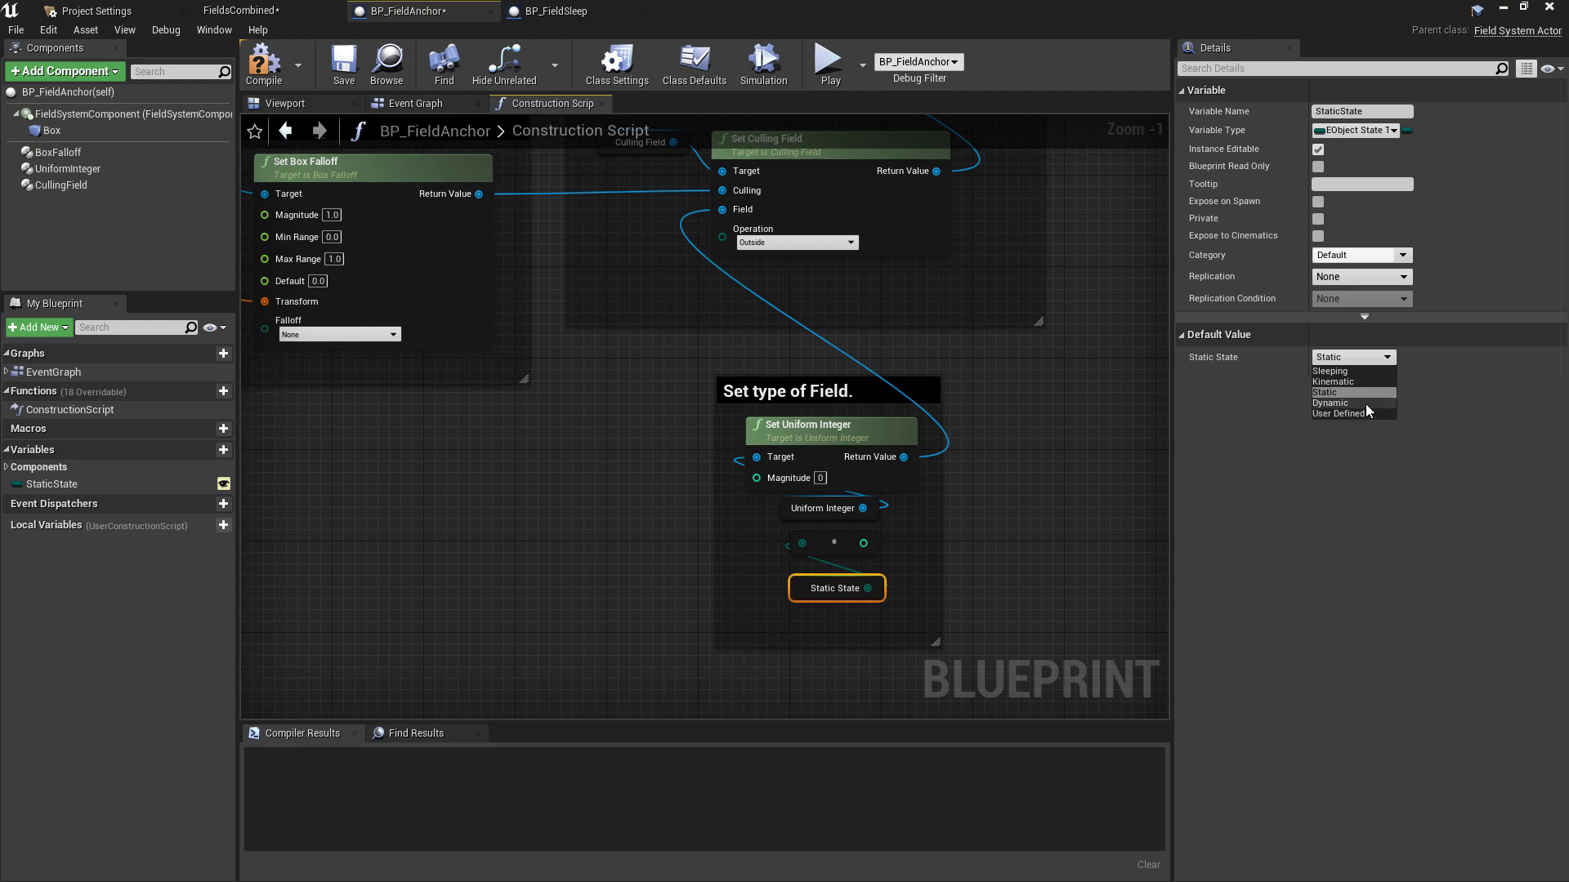
{"action": "mouse_move", "coordinate": [1334, 380]}
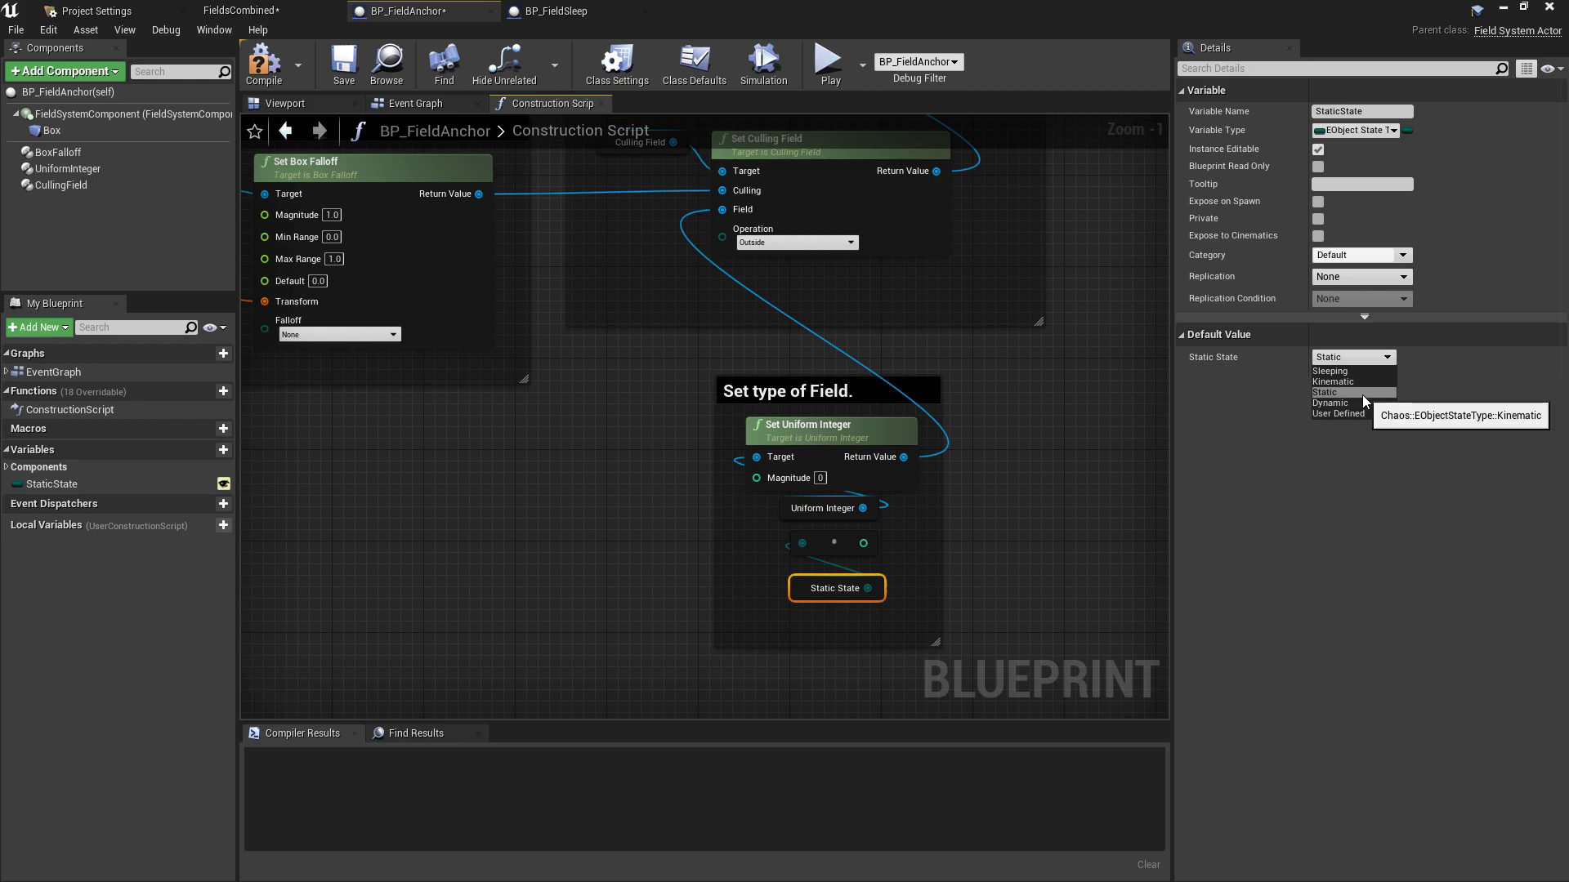
{"action": "mouse_move", "coordinate": [1116, 492]}
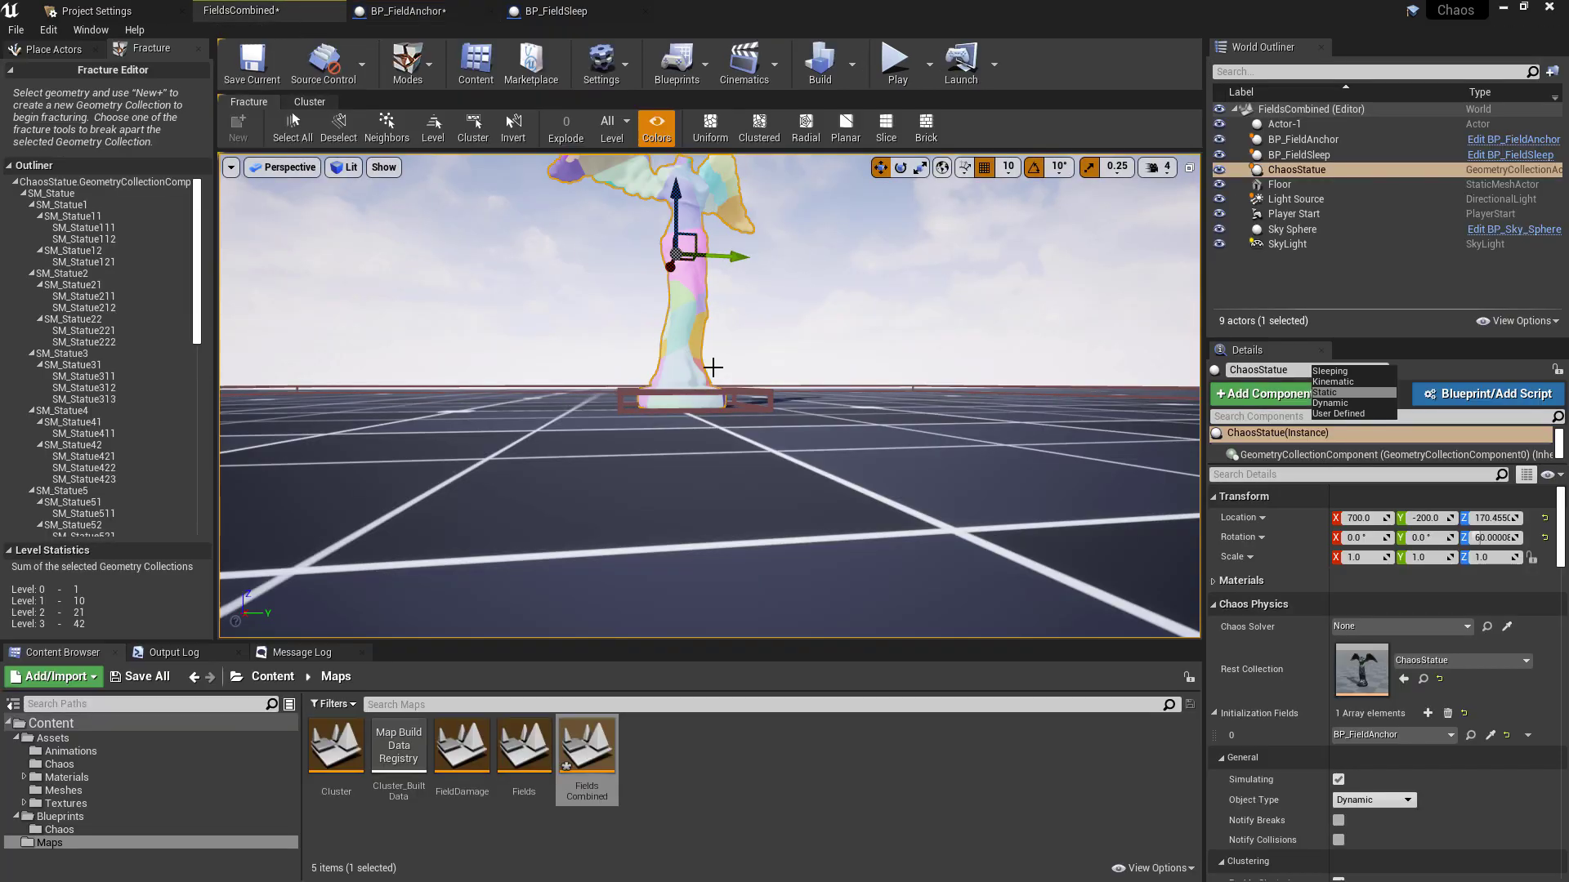
{"action": "left_click", "coordinate": [1302, 139]}
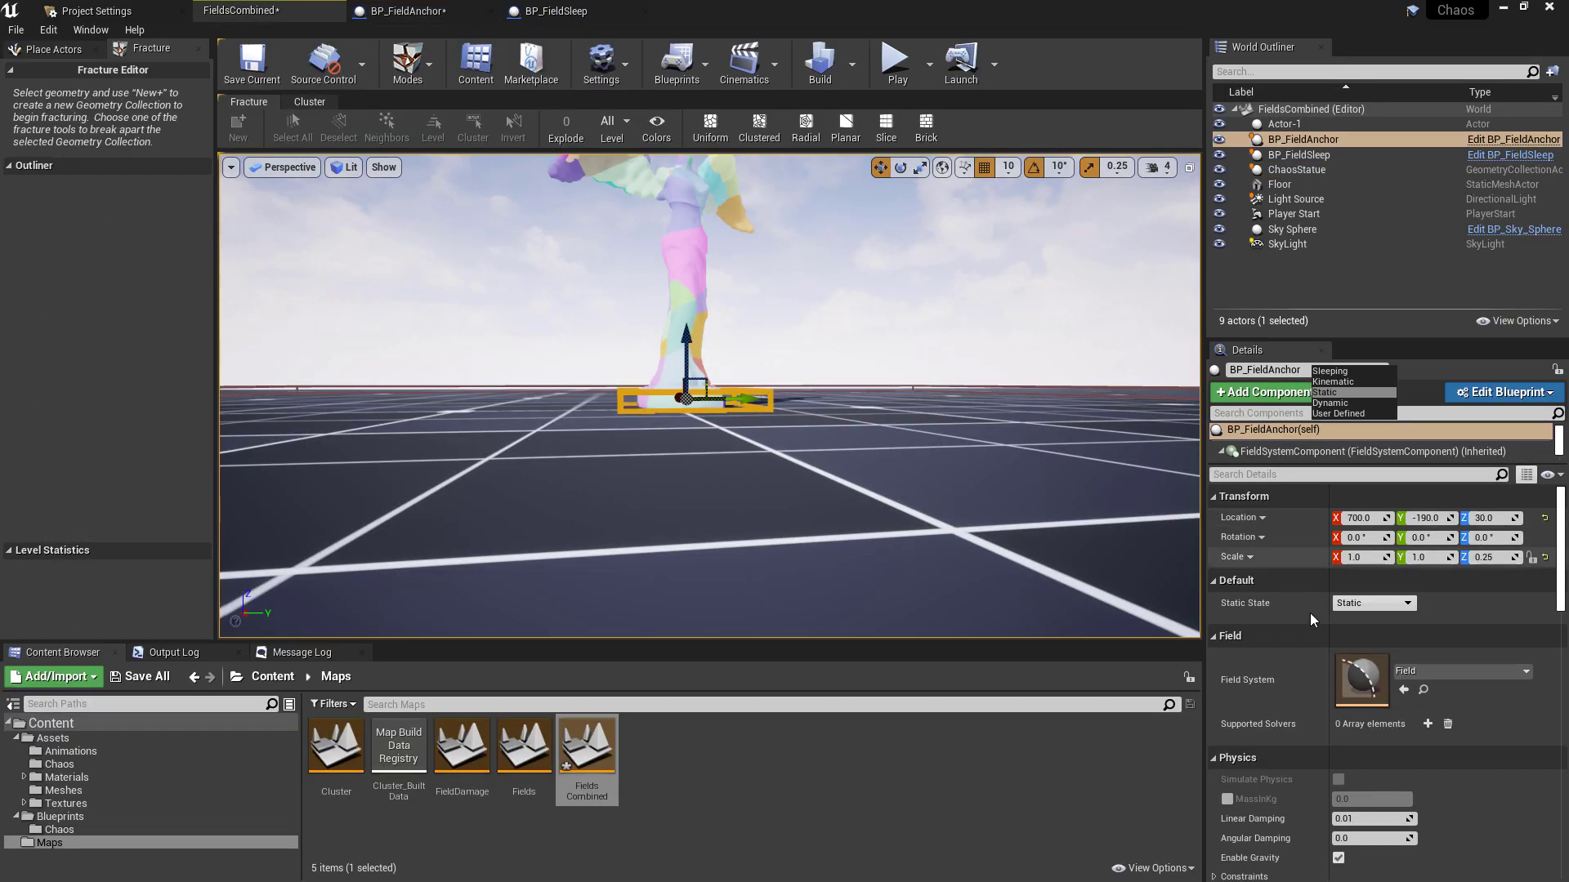
{"action": "left_click", "coordinate": [1405, 603]}
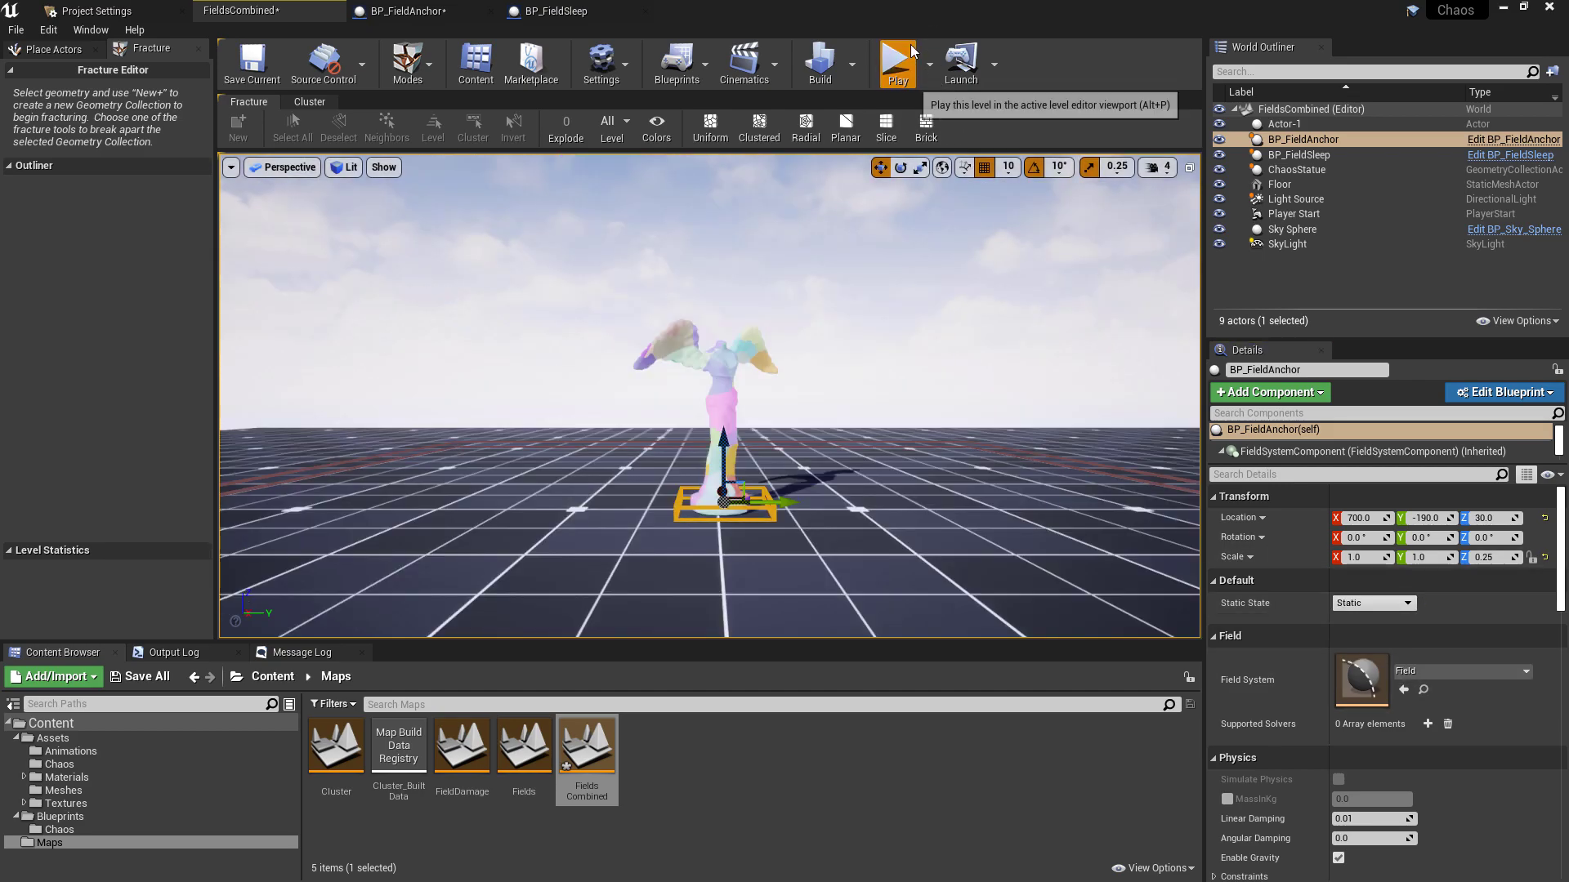
{"action": "mouse_move", "coordinate": [786, 503]}
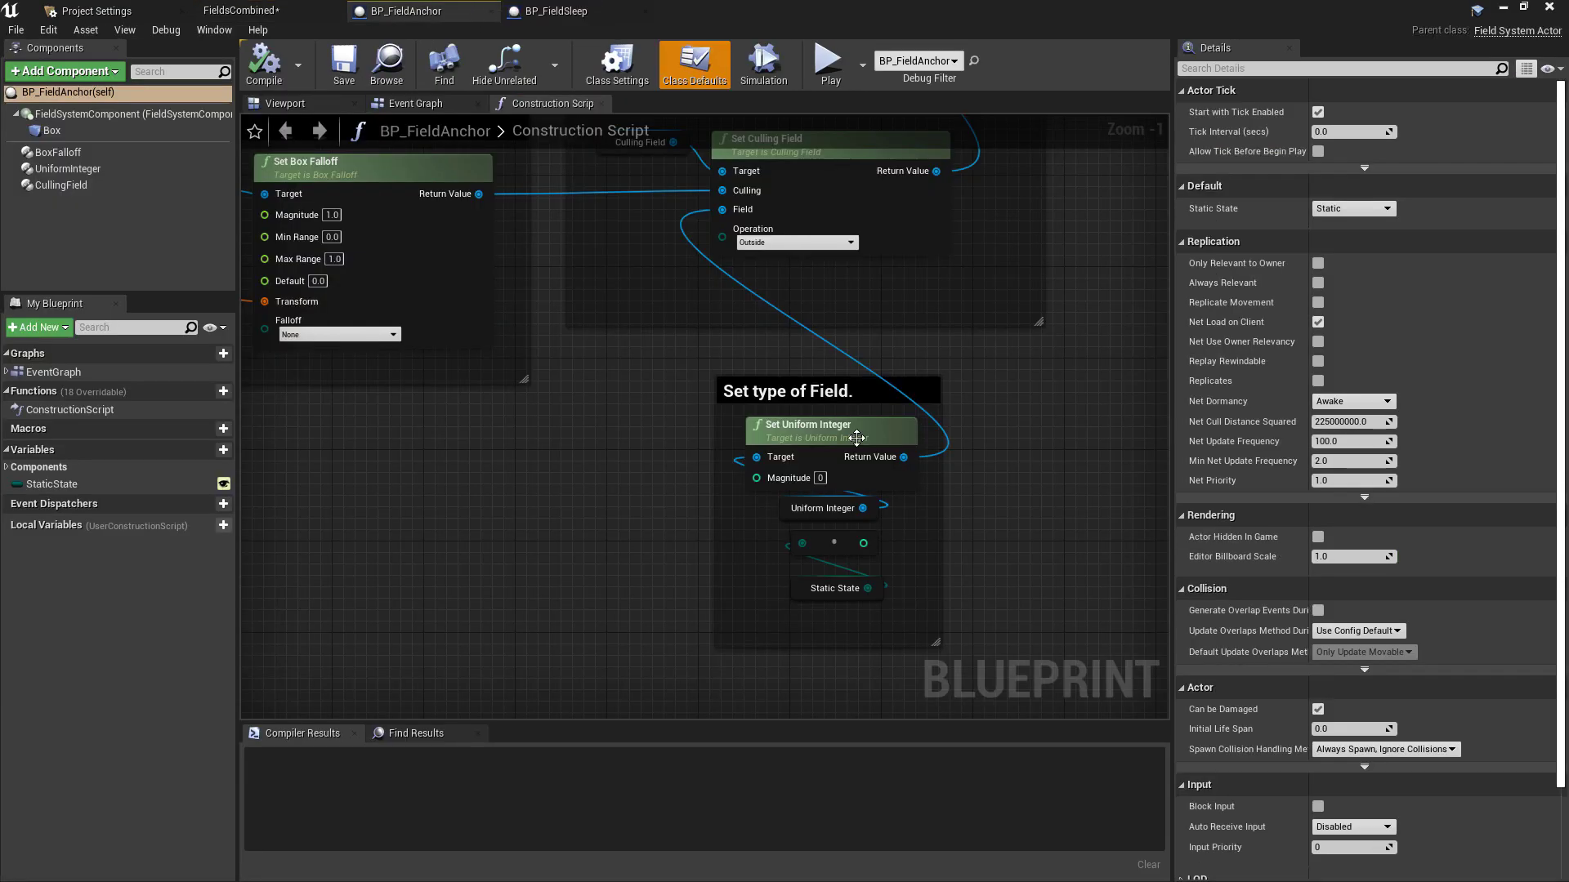
{"action": "mouse_move", "coordinate": [1285, 609]}
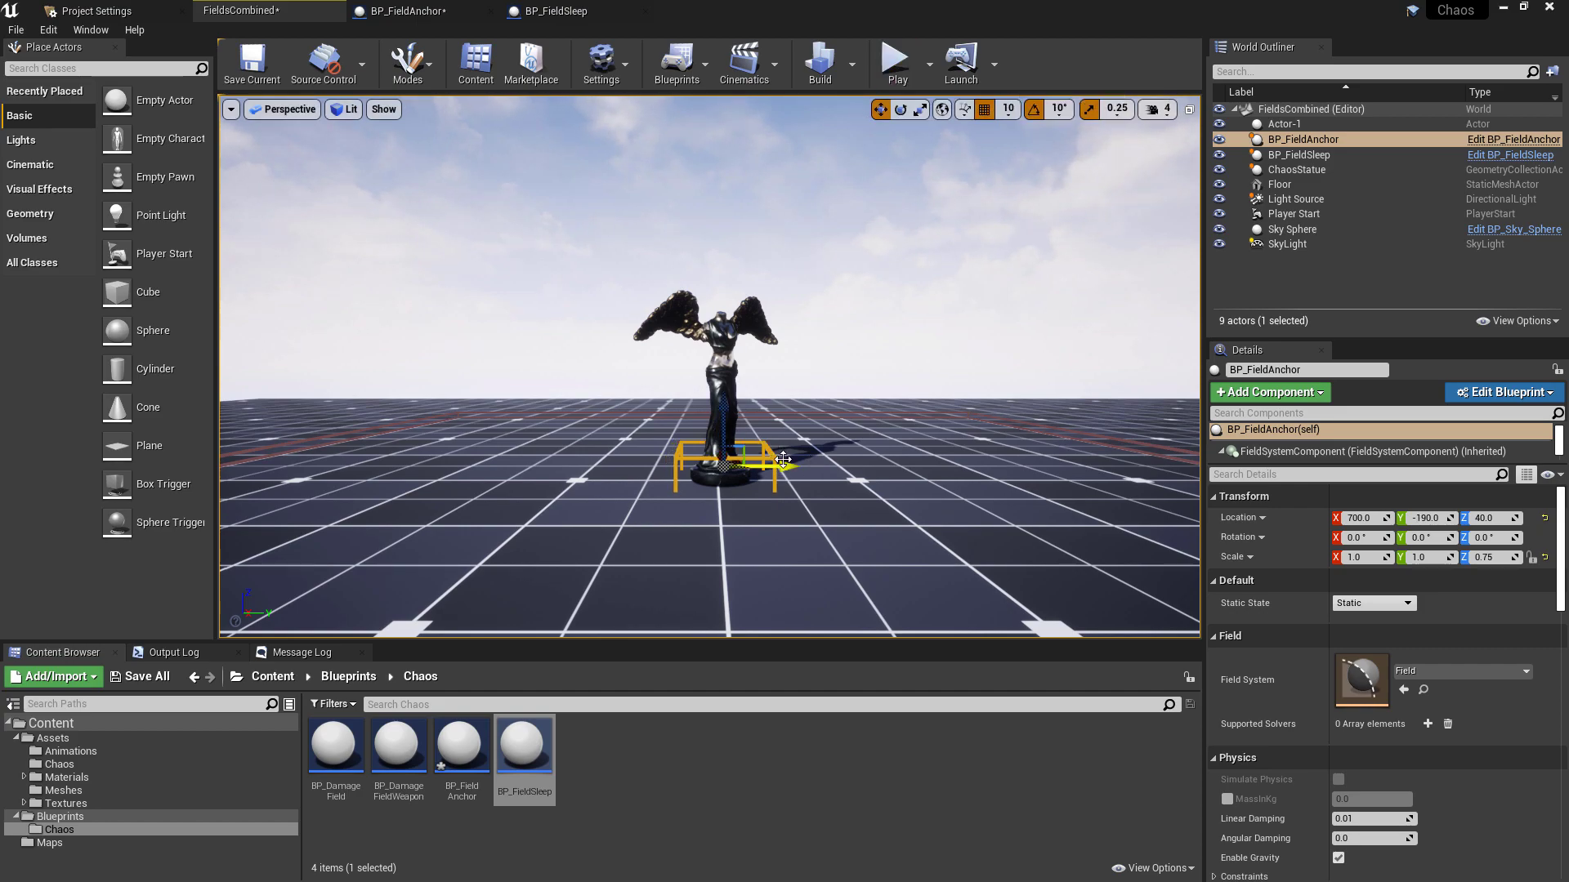
- Play the FieldsCombined level to check the statue stands on the anchor field
{"action": "left_click", "coordinate": [894, 61]}
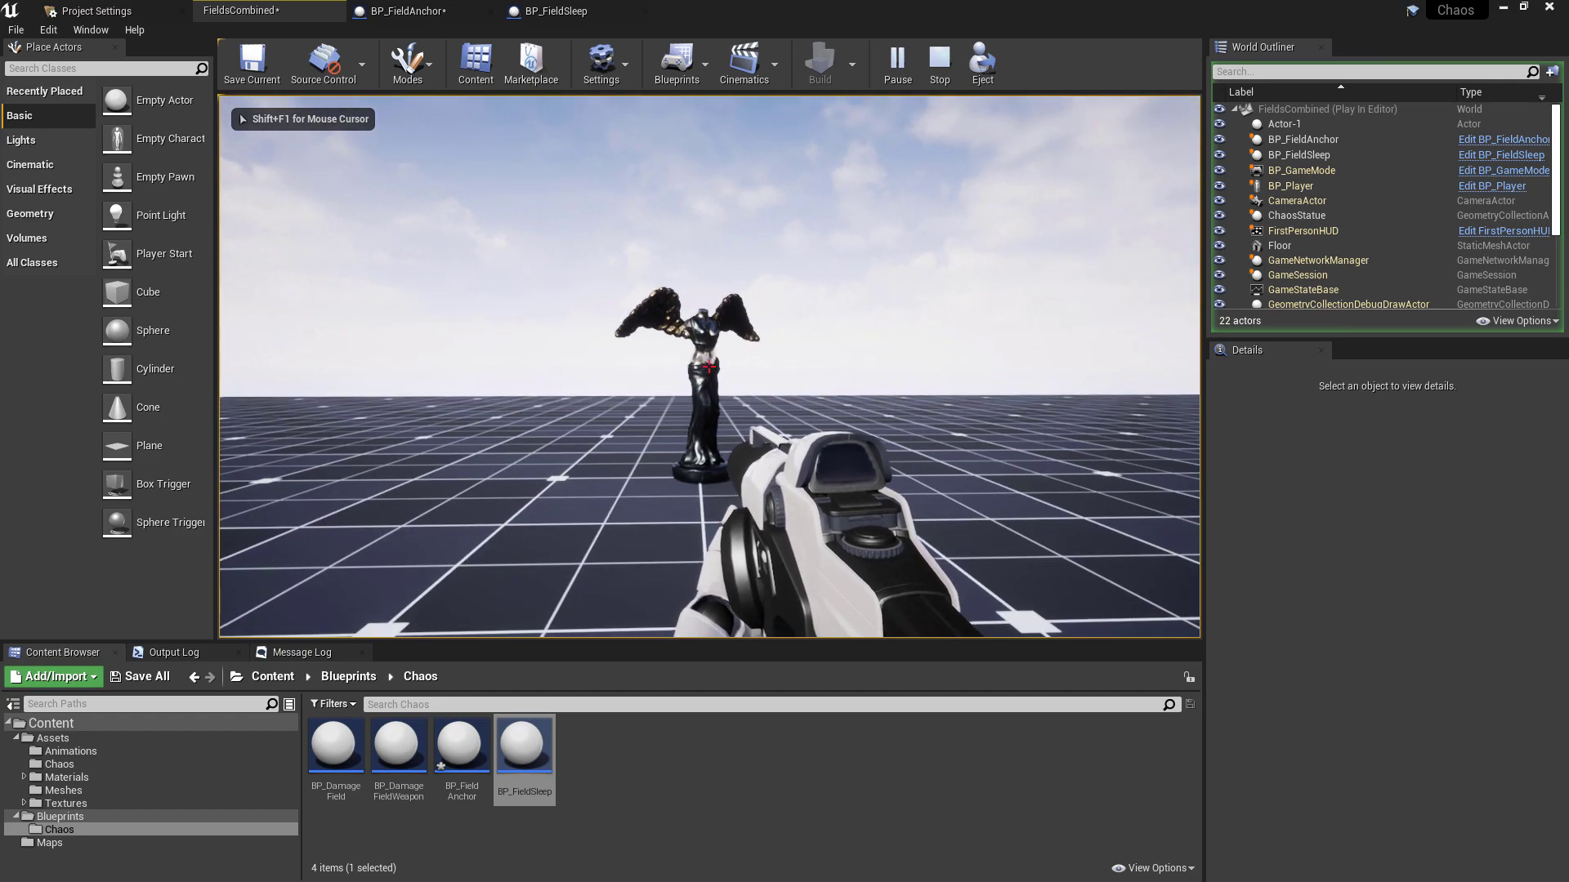
- Return to BP_FieldAnchor and select the StaticState node feeding the field
{"action": "left_click", "coordinate": [405, 12]}
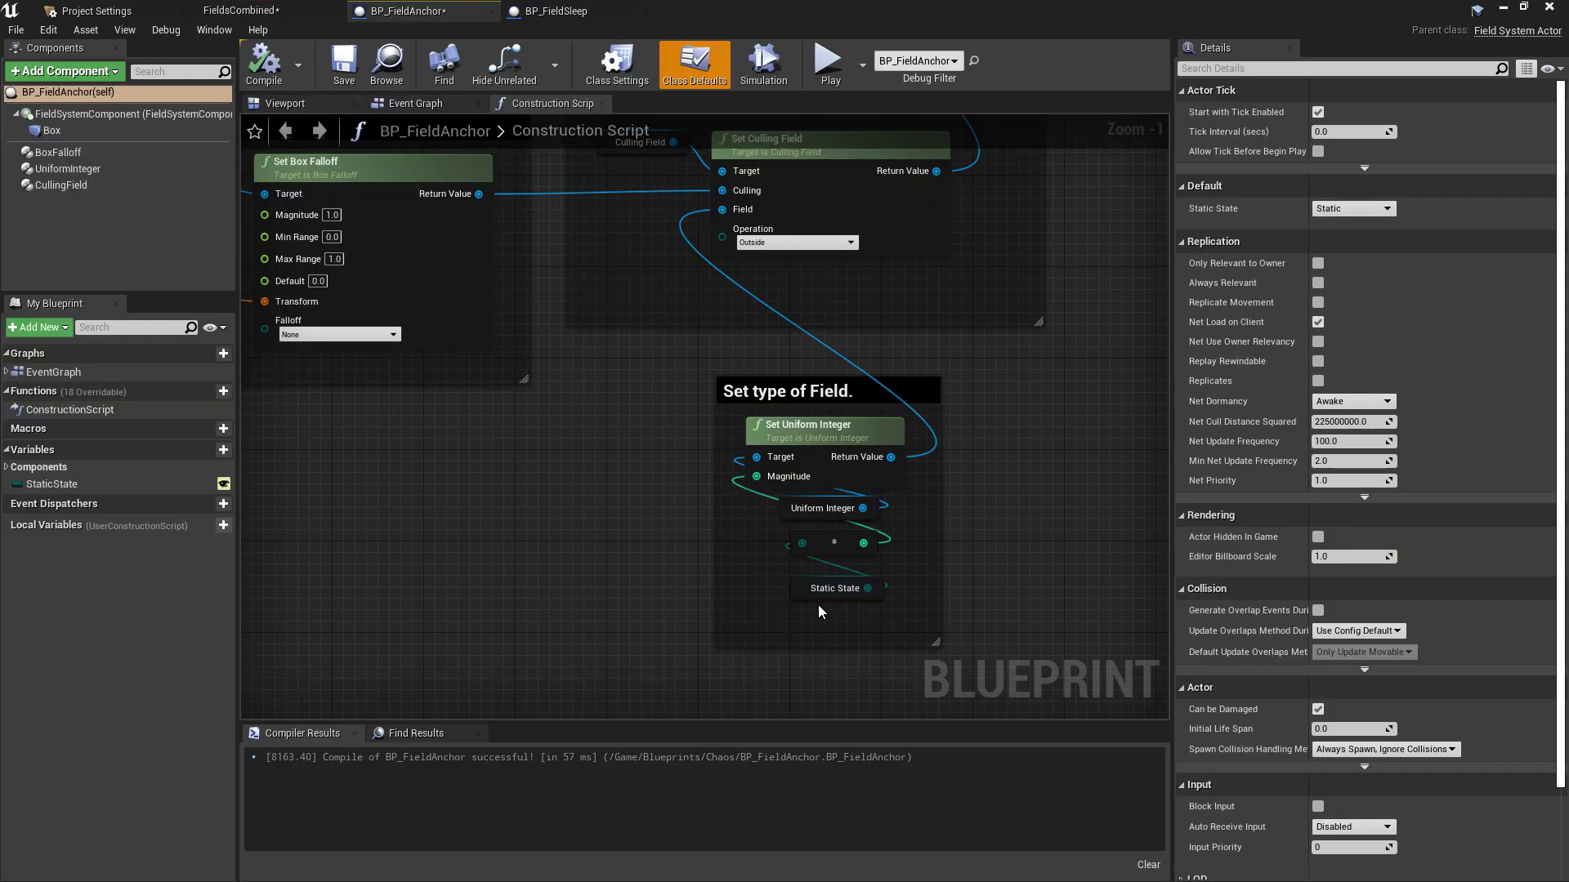
{"action": "left_click", "coordinate": [835, 587]}
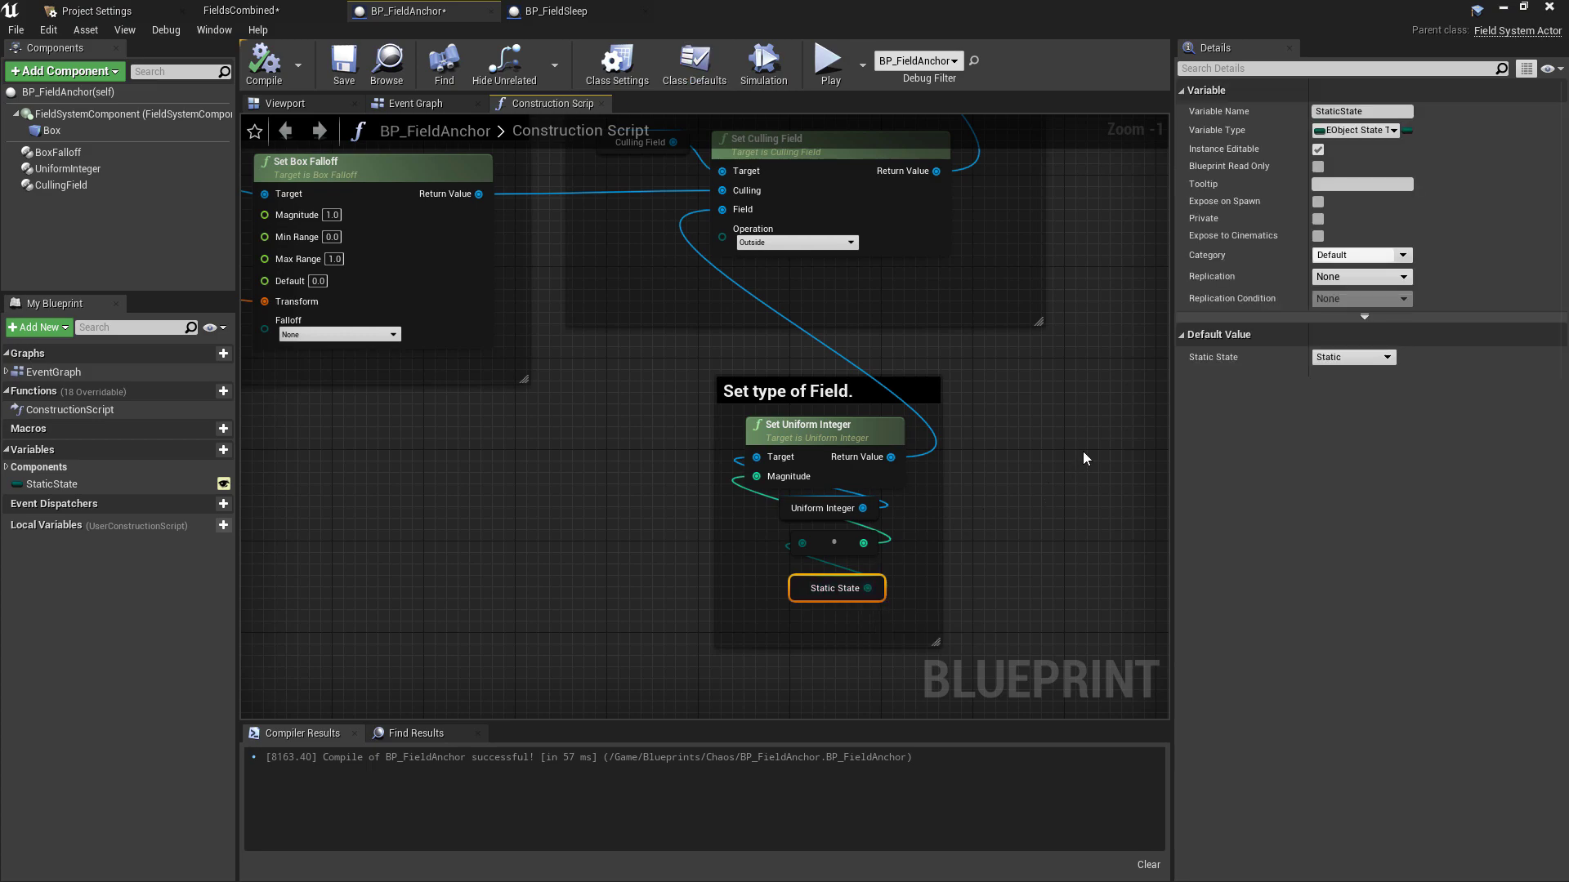
{"action": "mouse_move", "coordinate": [1356, 131]}
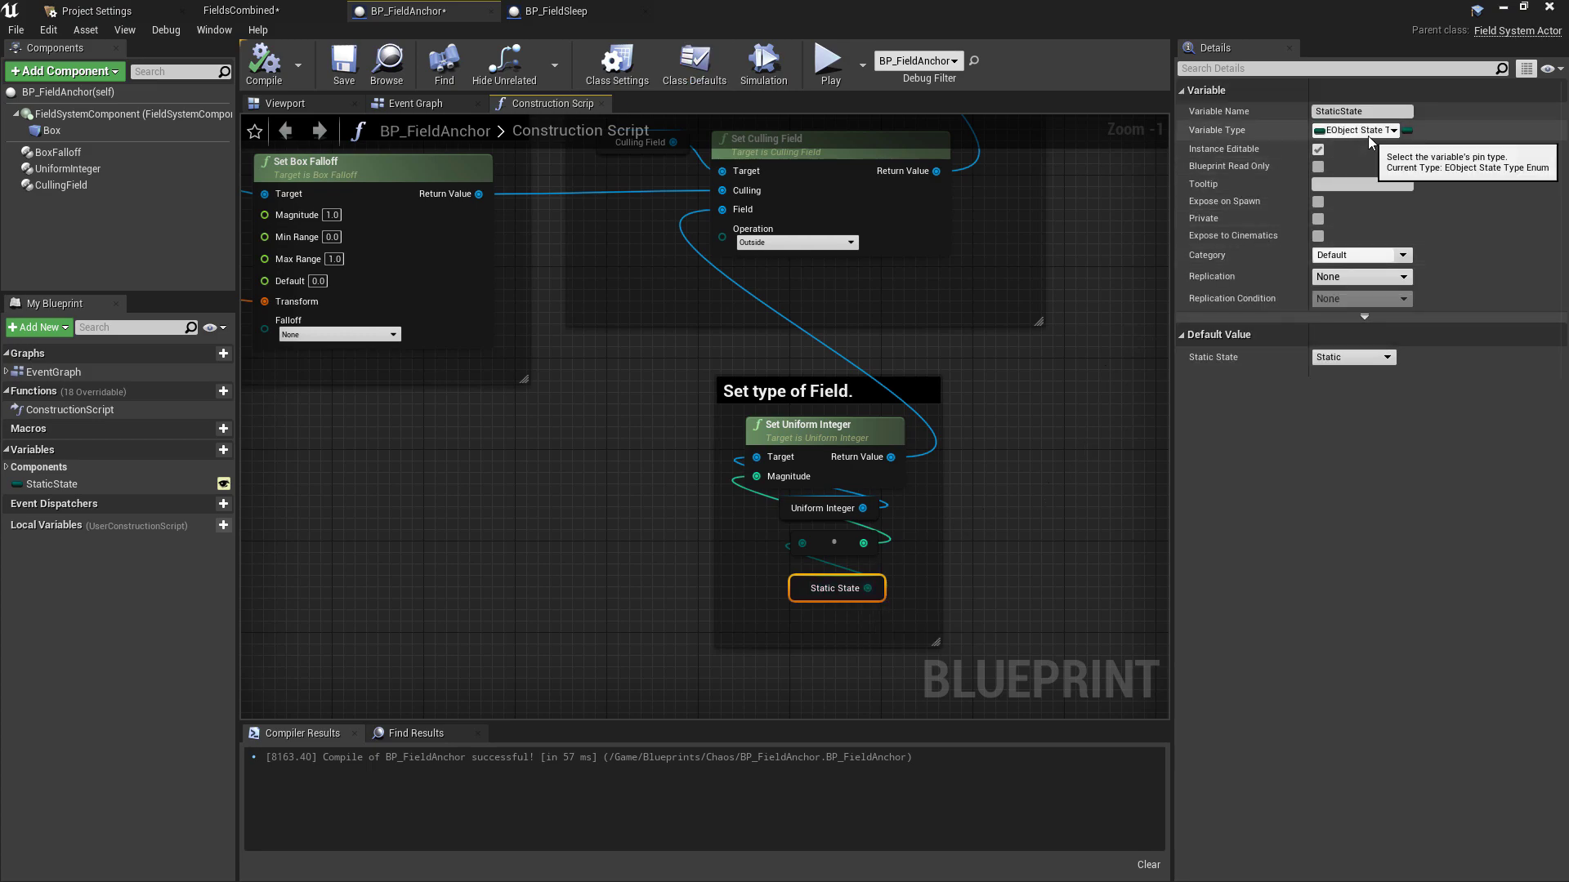
{"action": "mouse_move", "coordinate": [196, 487]}
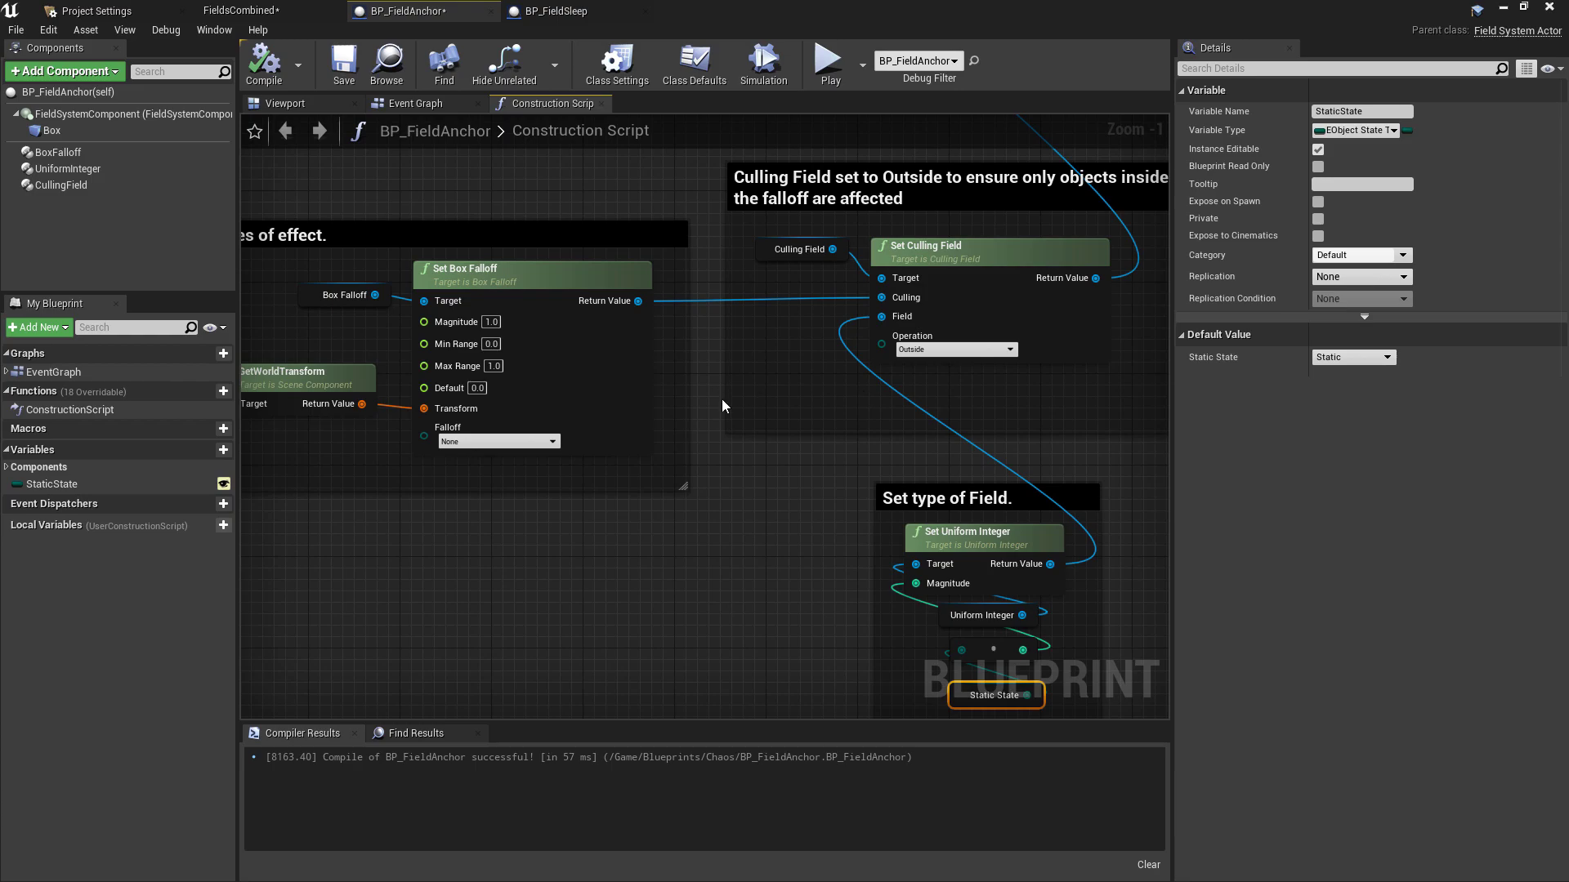
{"action": "mouse_move", "coordinate": [809, 377]}
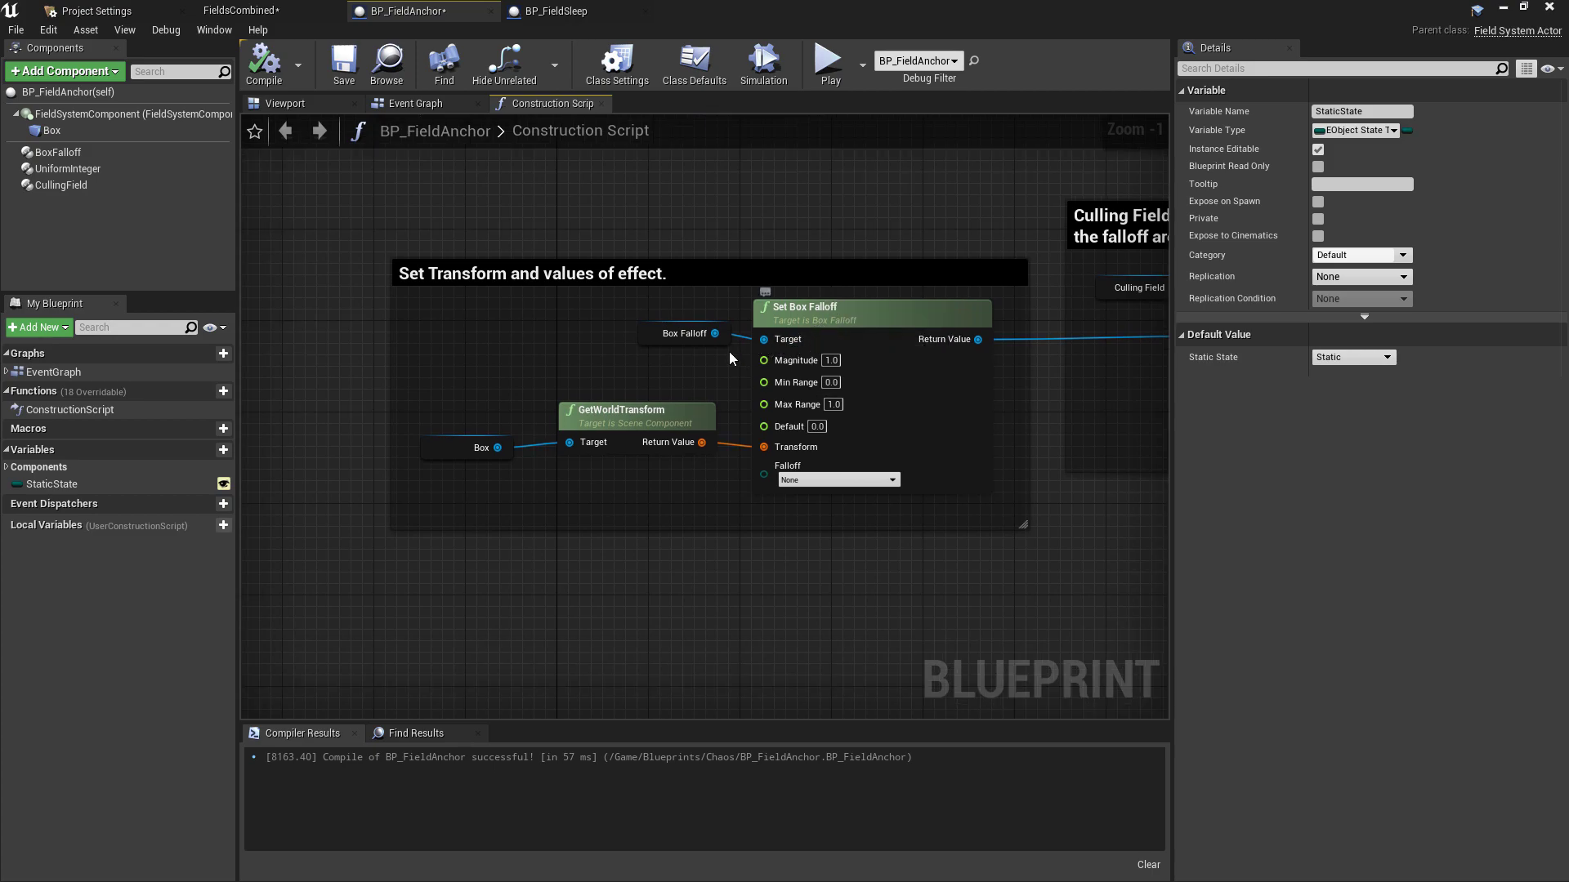
{"action": "mouse_move", "coordinate": [688, 333]}
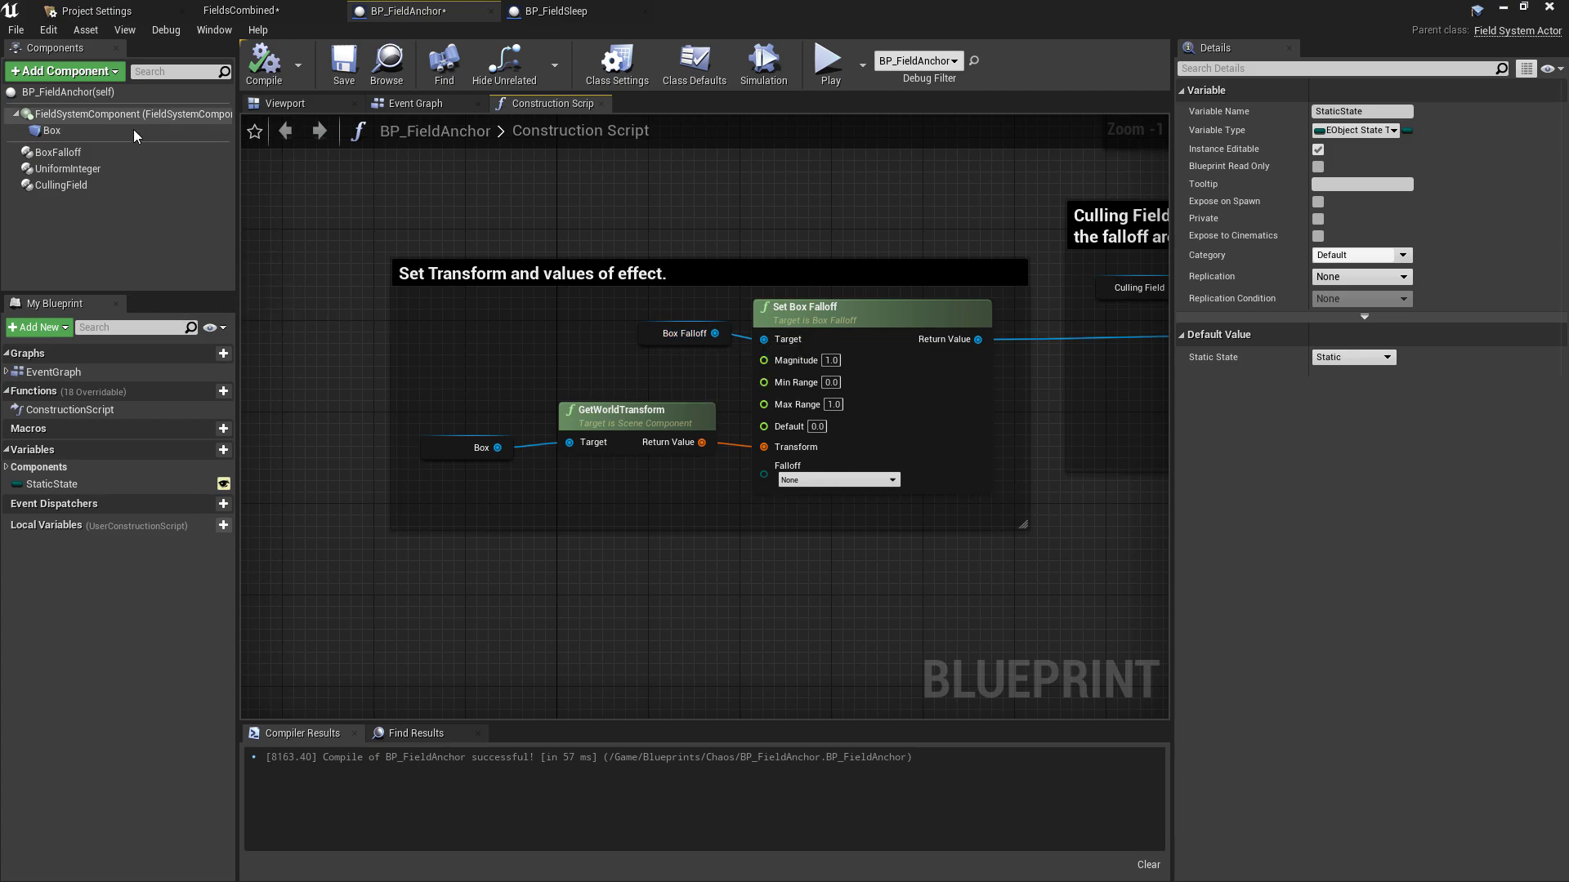
- Select the Box component and review its 32-unit extent and OverlapAllDynamic collision preset
{"action": "left_click", "coordinate": [50, 130]}
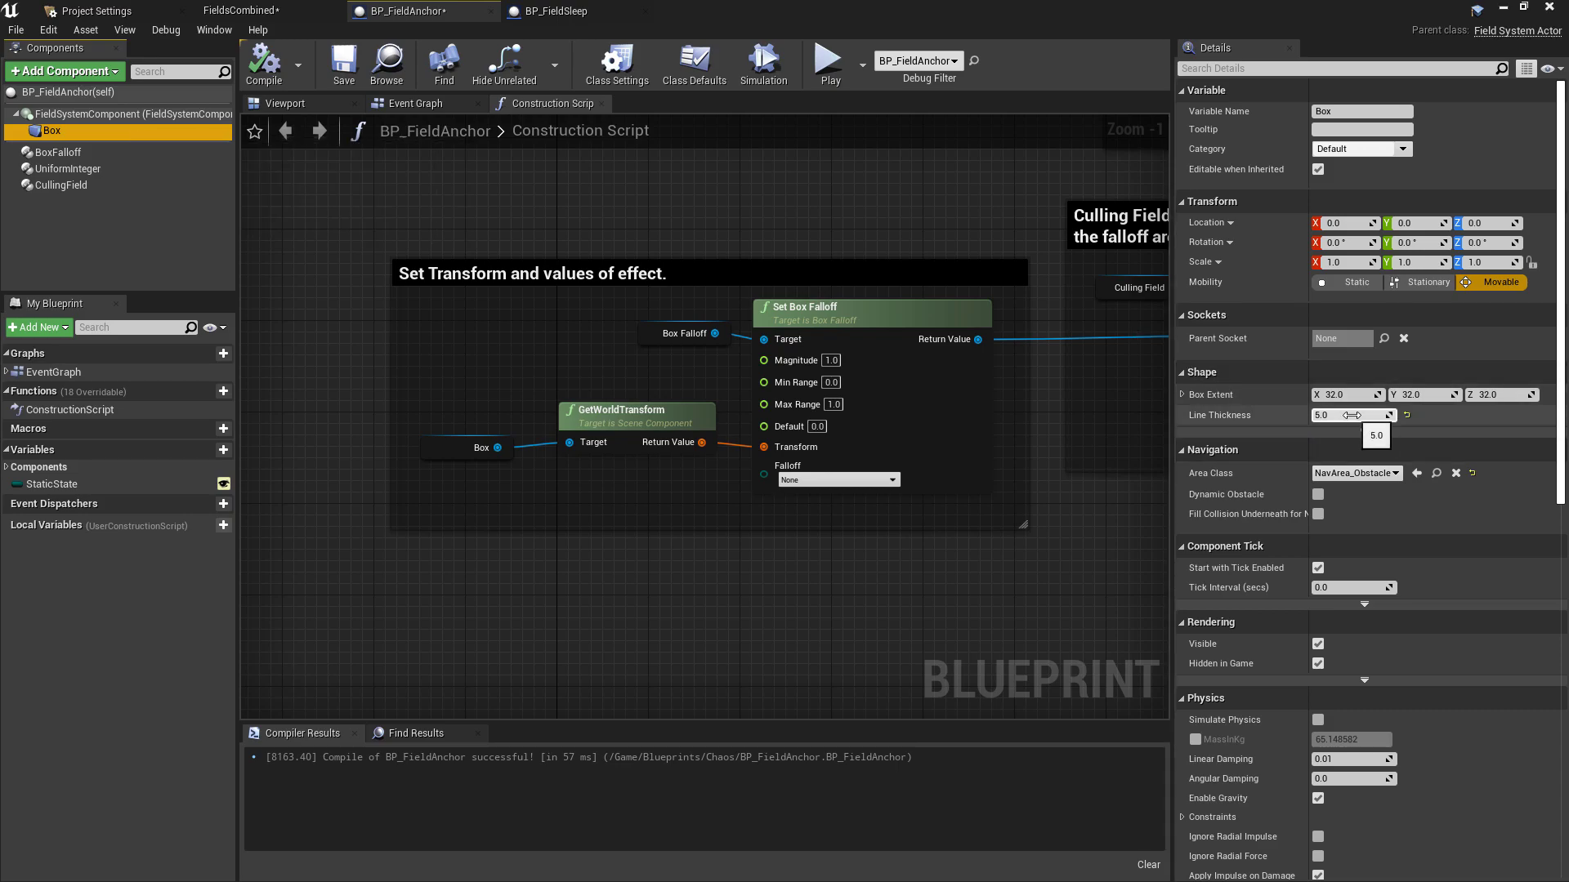
{"action": "left_click", "coordinate": [262, 11]}
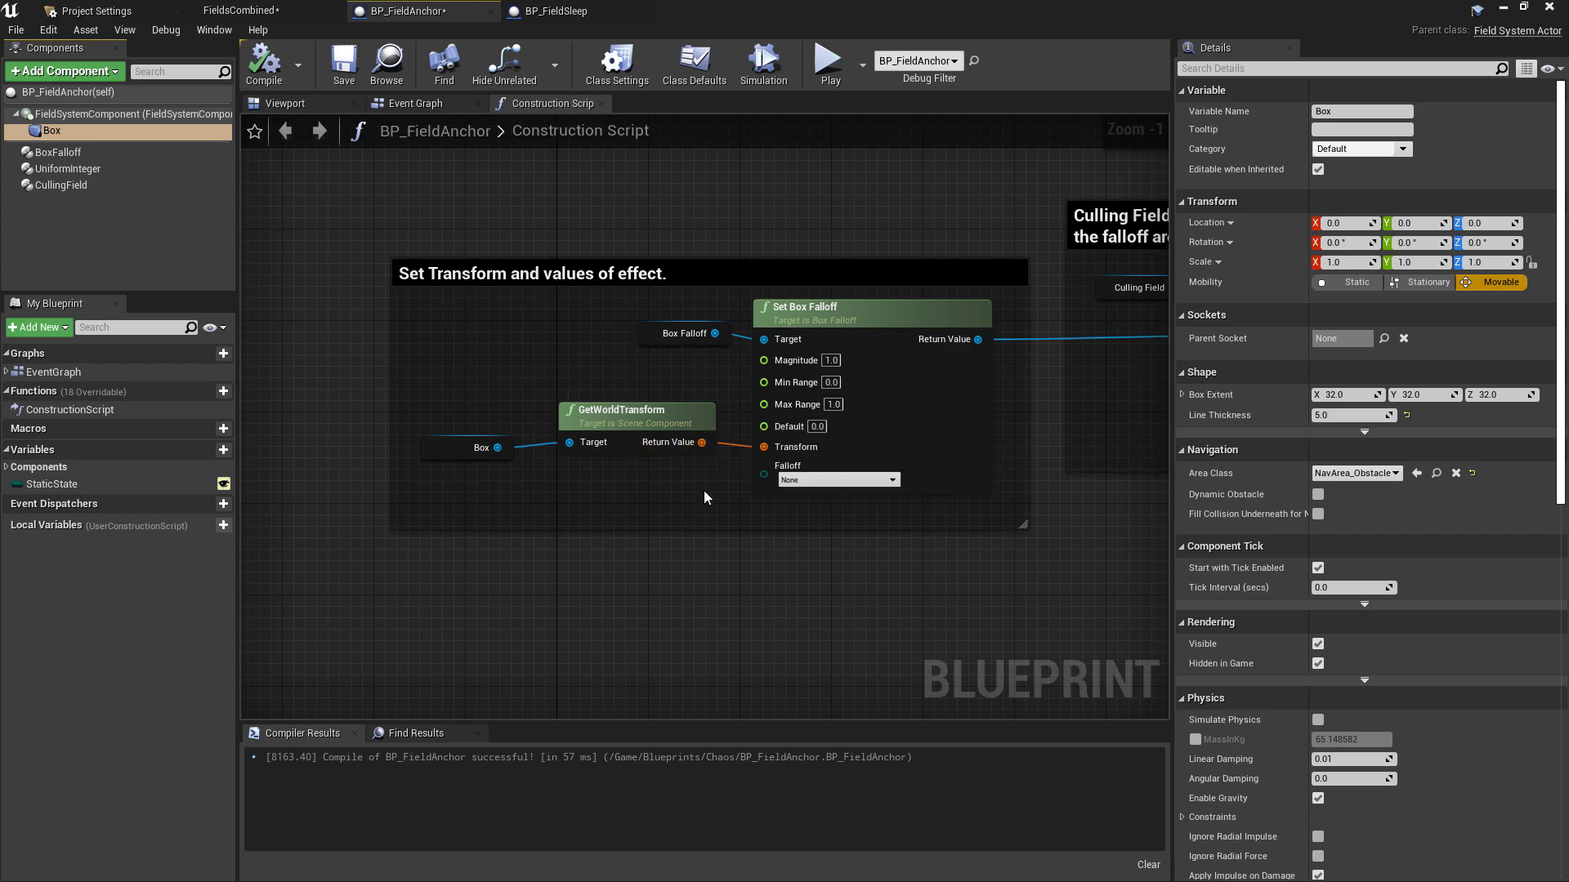
{"action": "mouse_move", "coordinate": [1461, 559]}
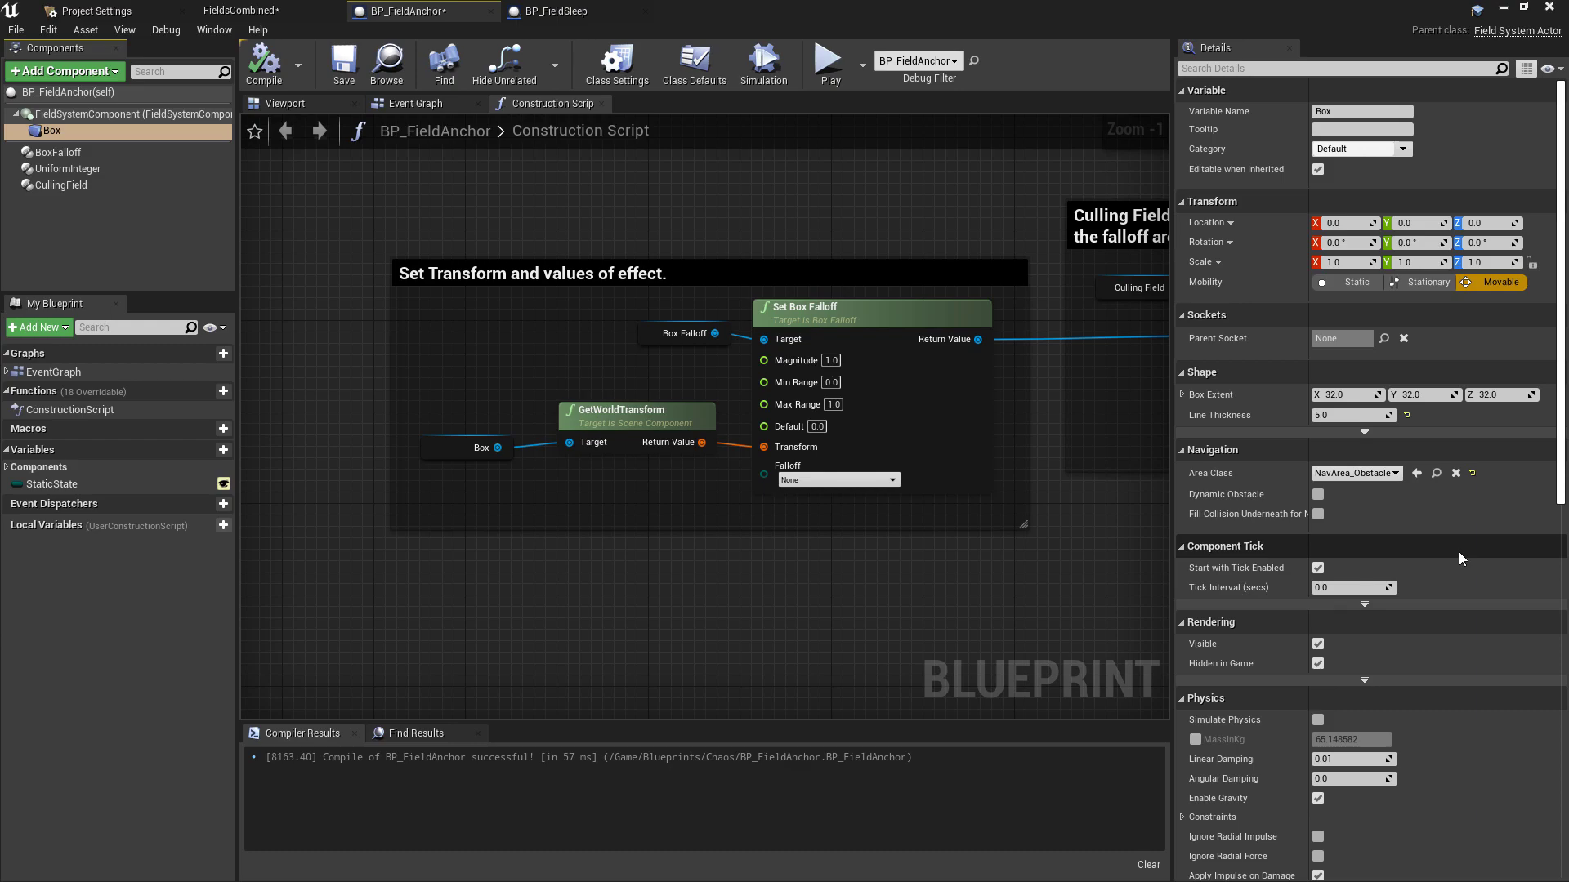
{"action": "scroll", "scroll_direction": "down", "scroll_amount": 3}
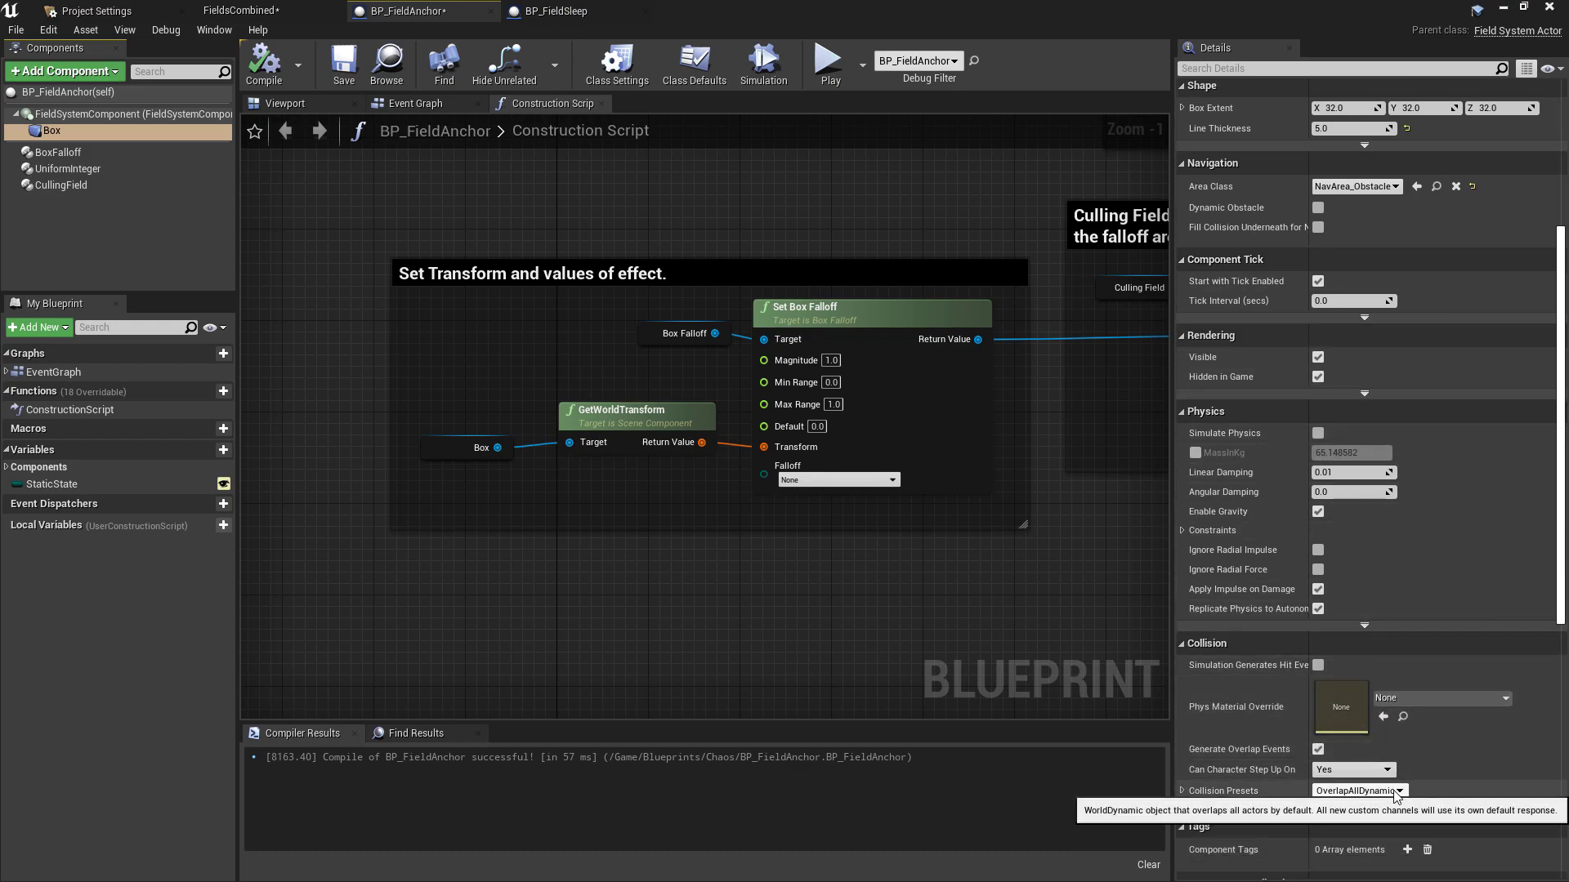
{"action": "mouse_move", "coordinate": [831, 513]}
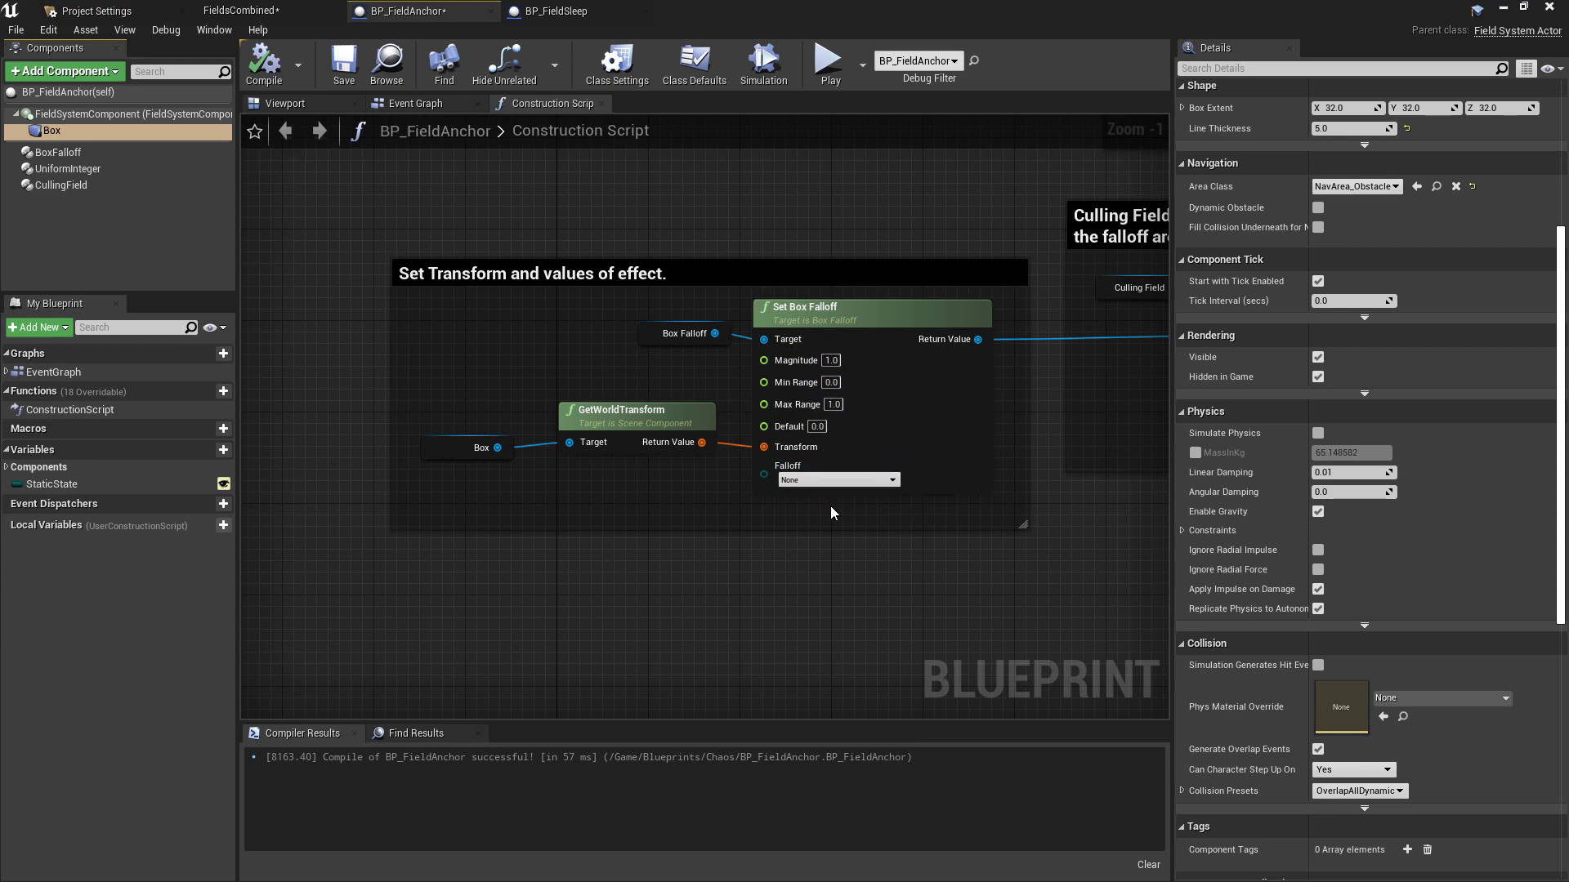
{"action": "left_click", "coordinate": [835, 479]}
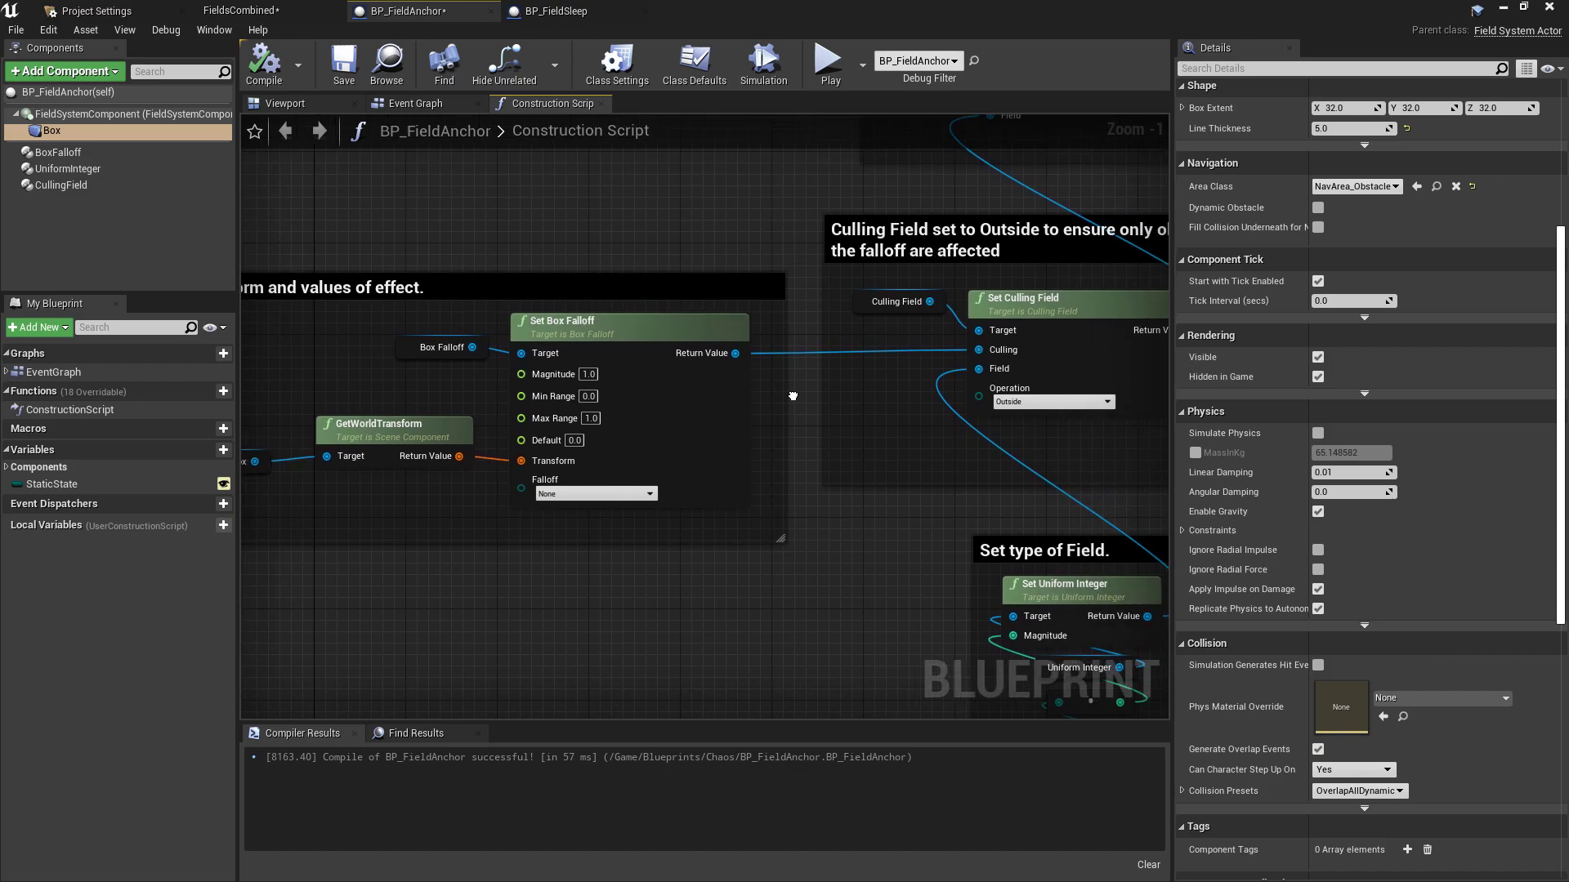
{"action": "mouse_move", "coordinate": [553, 461]}
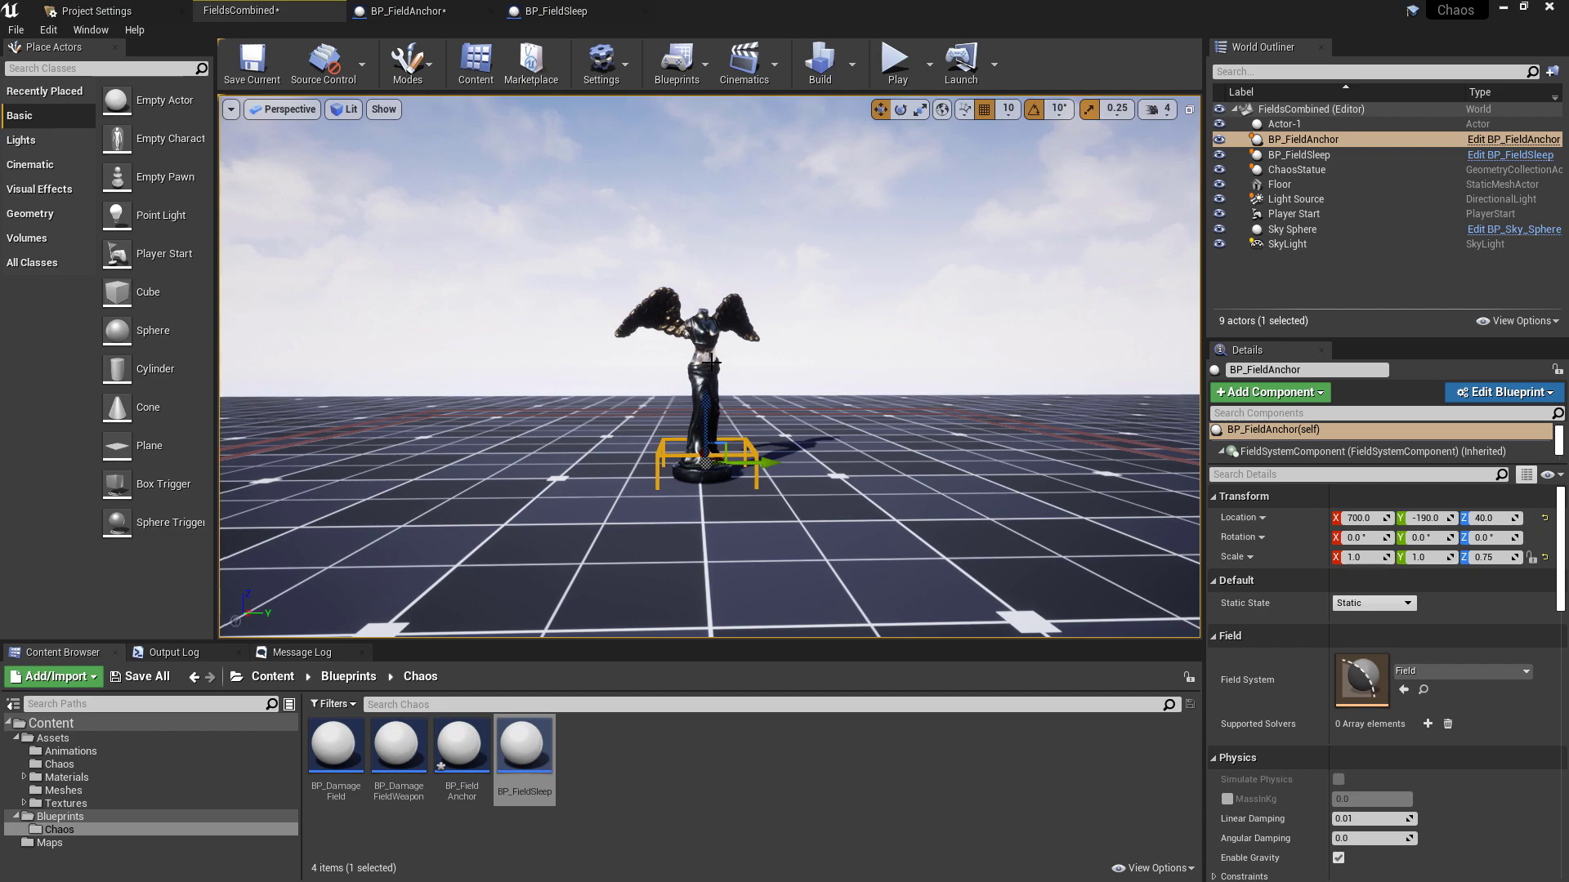
{"action": "left_click", "coordinate": [894, 58]}
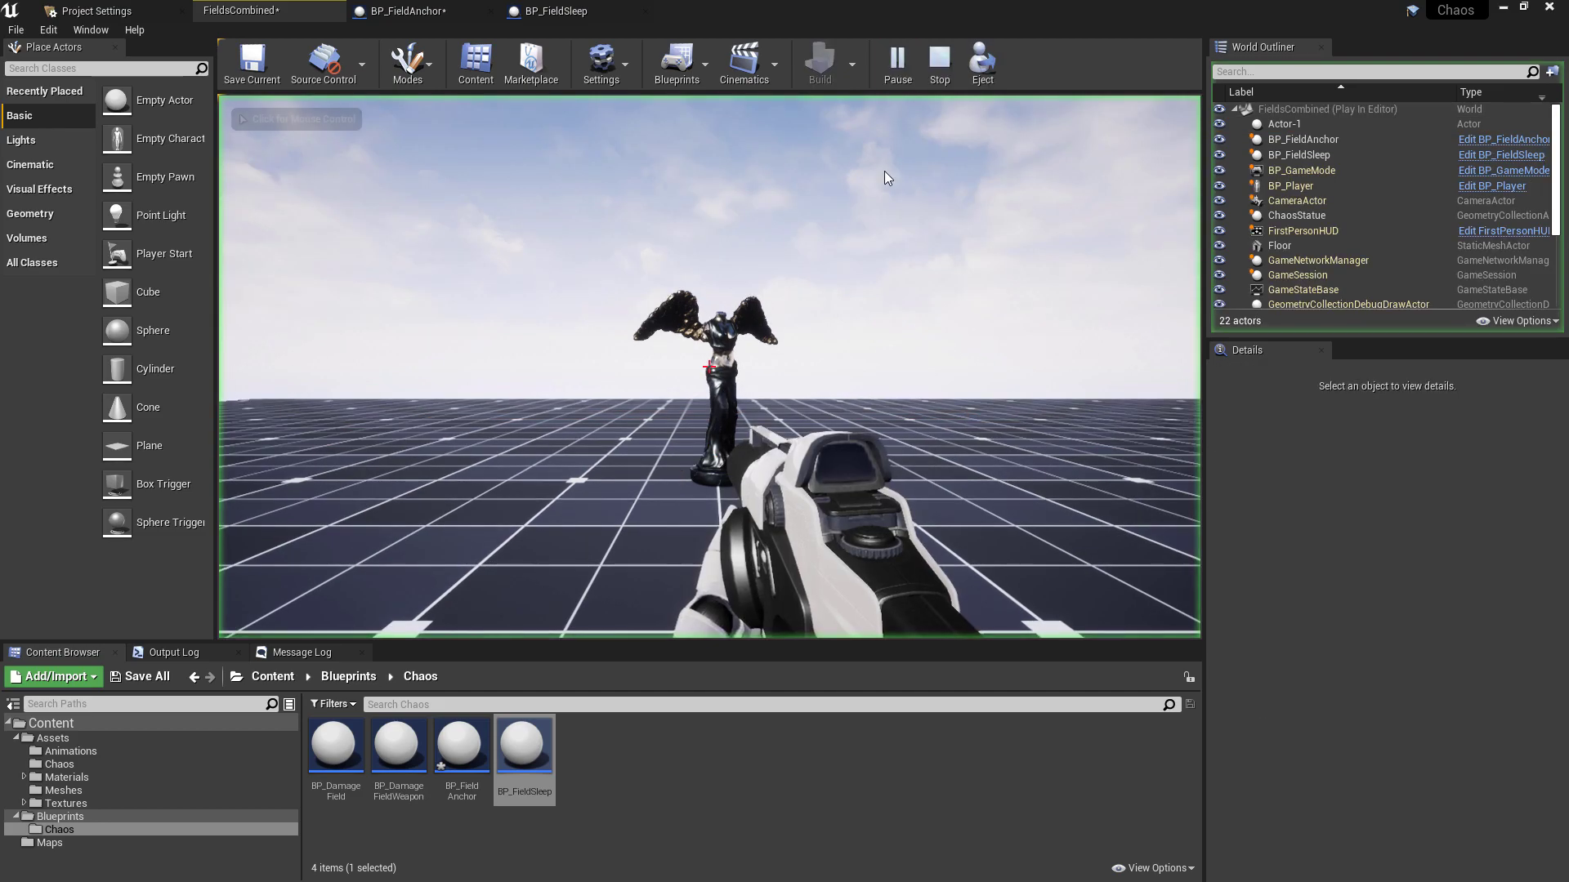
{"action": "left_click", "coordinate": [938, 62]}
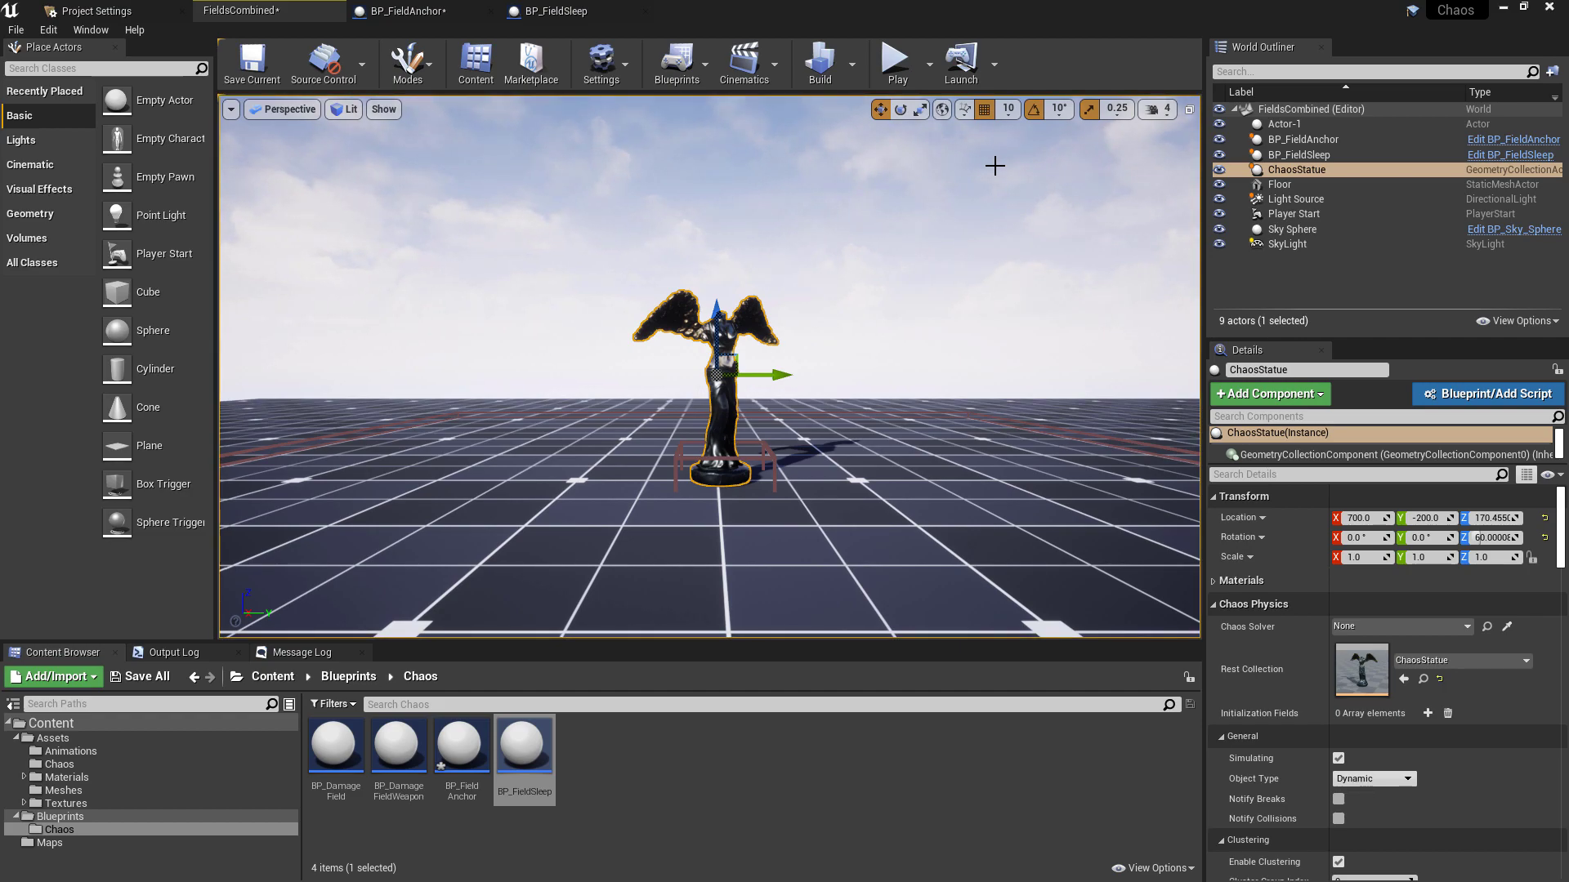
{"action": "mouse_move", "coordinate": [778, 377]}
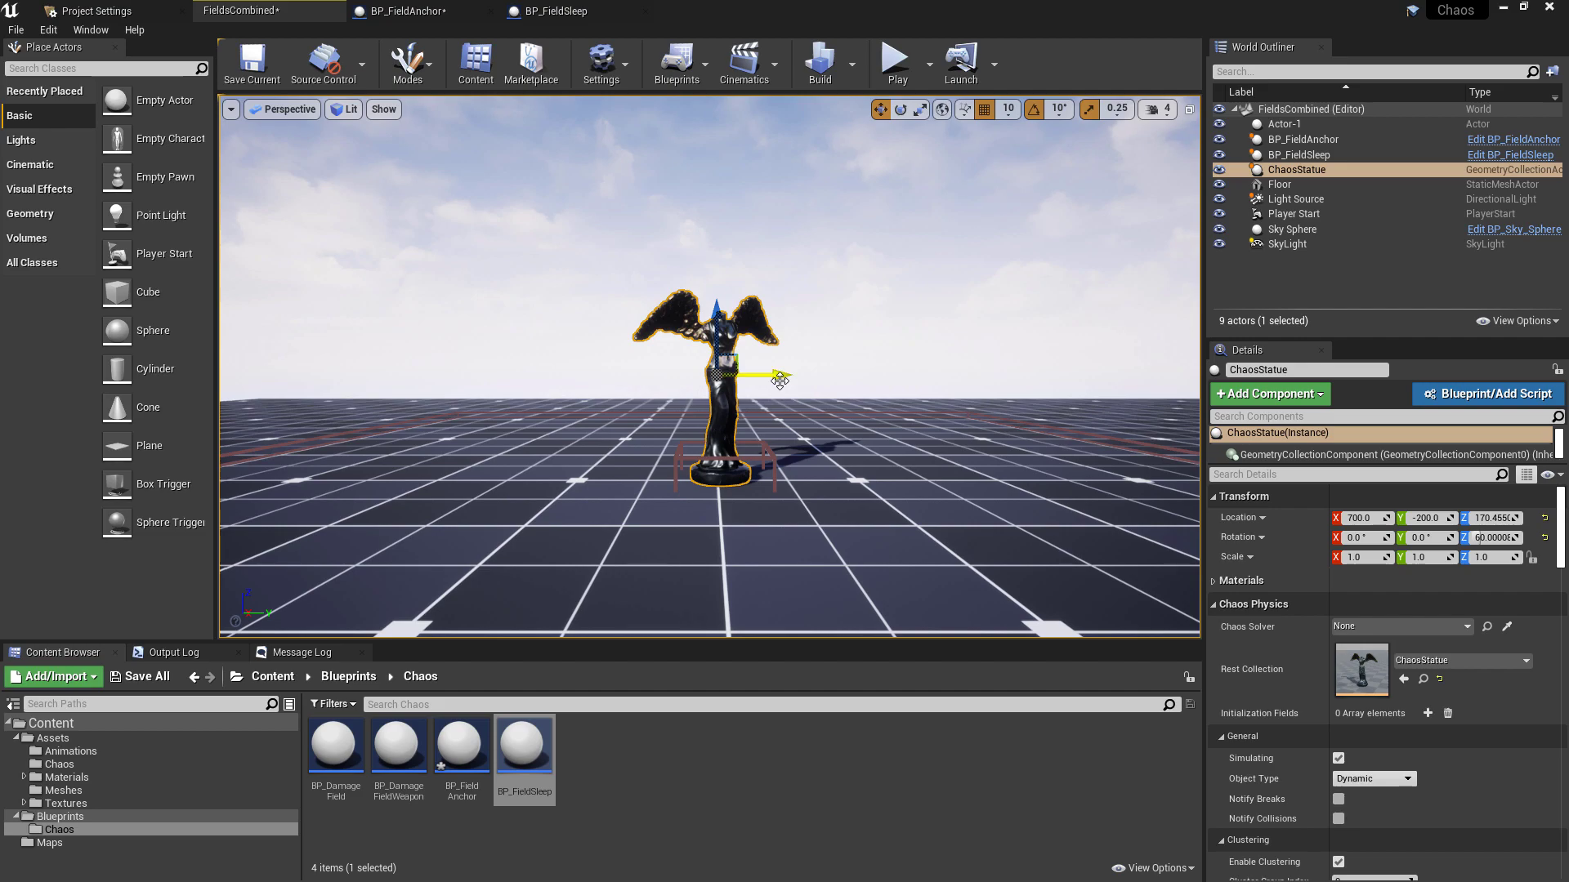
- Select the floor and BP_FieldAnchor, run another play test, then pick BP_FieldSleep in the outliner
{"action": "left_click", "coordinate": [1280, 185]}
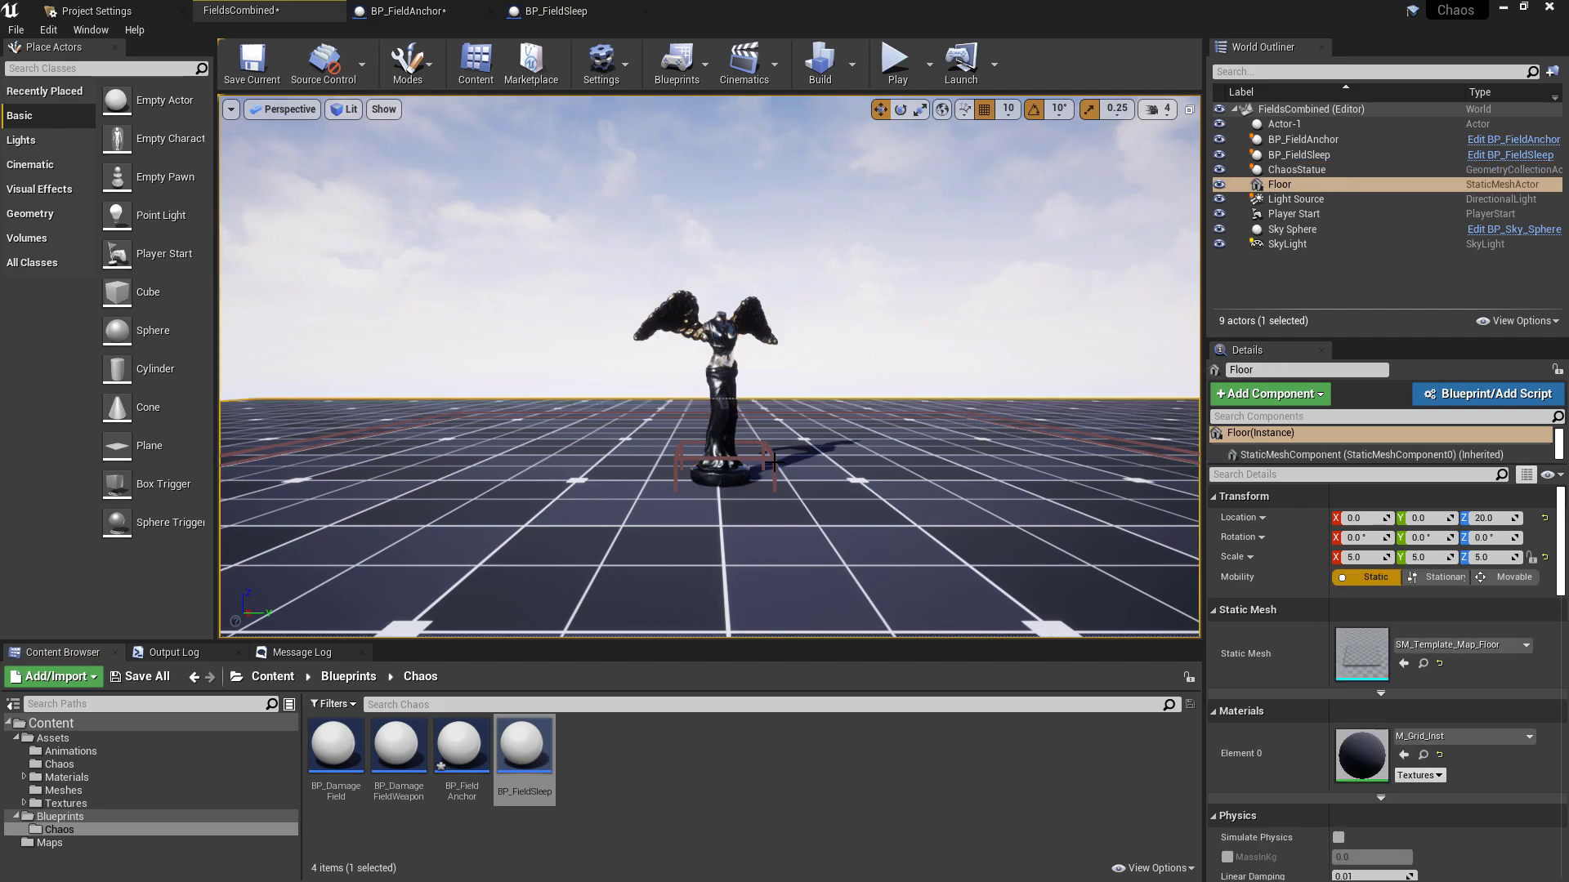
{"action": "left_click", "coordinate": [1302, 139]}
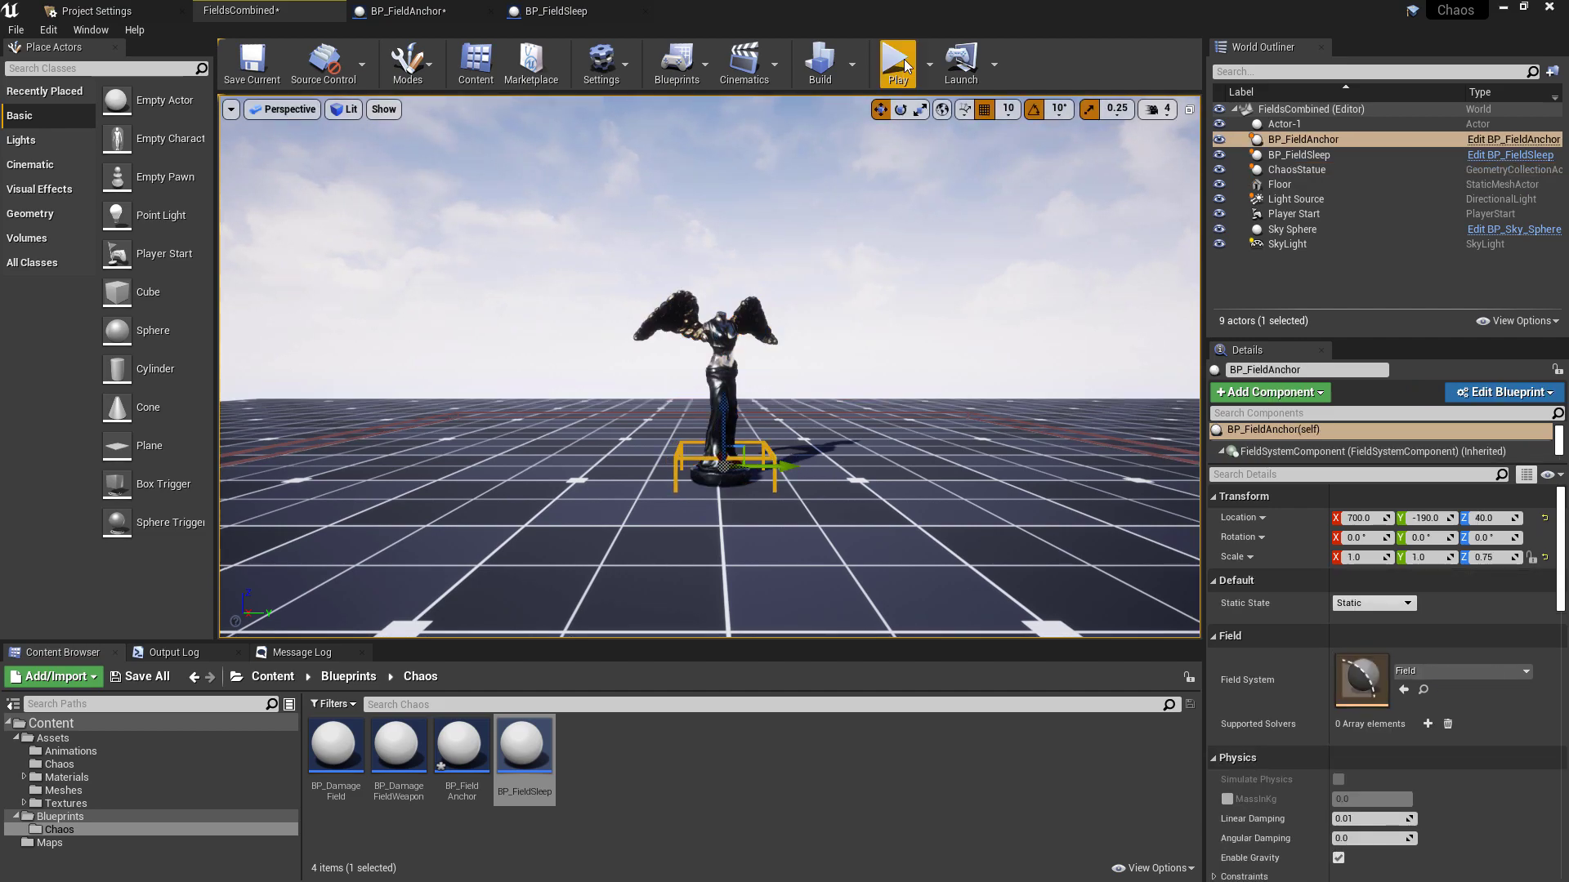
{"action": "left_click", "coordinate": [895, 62]}
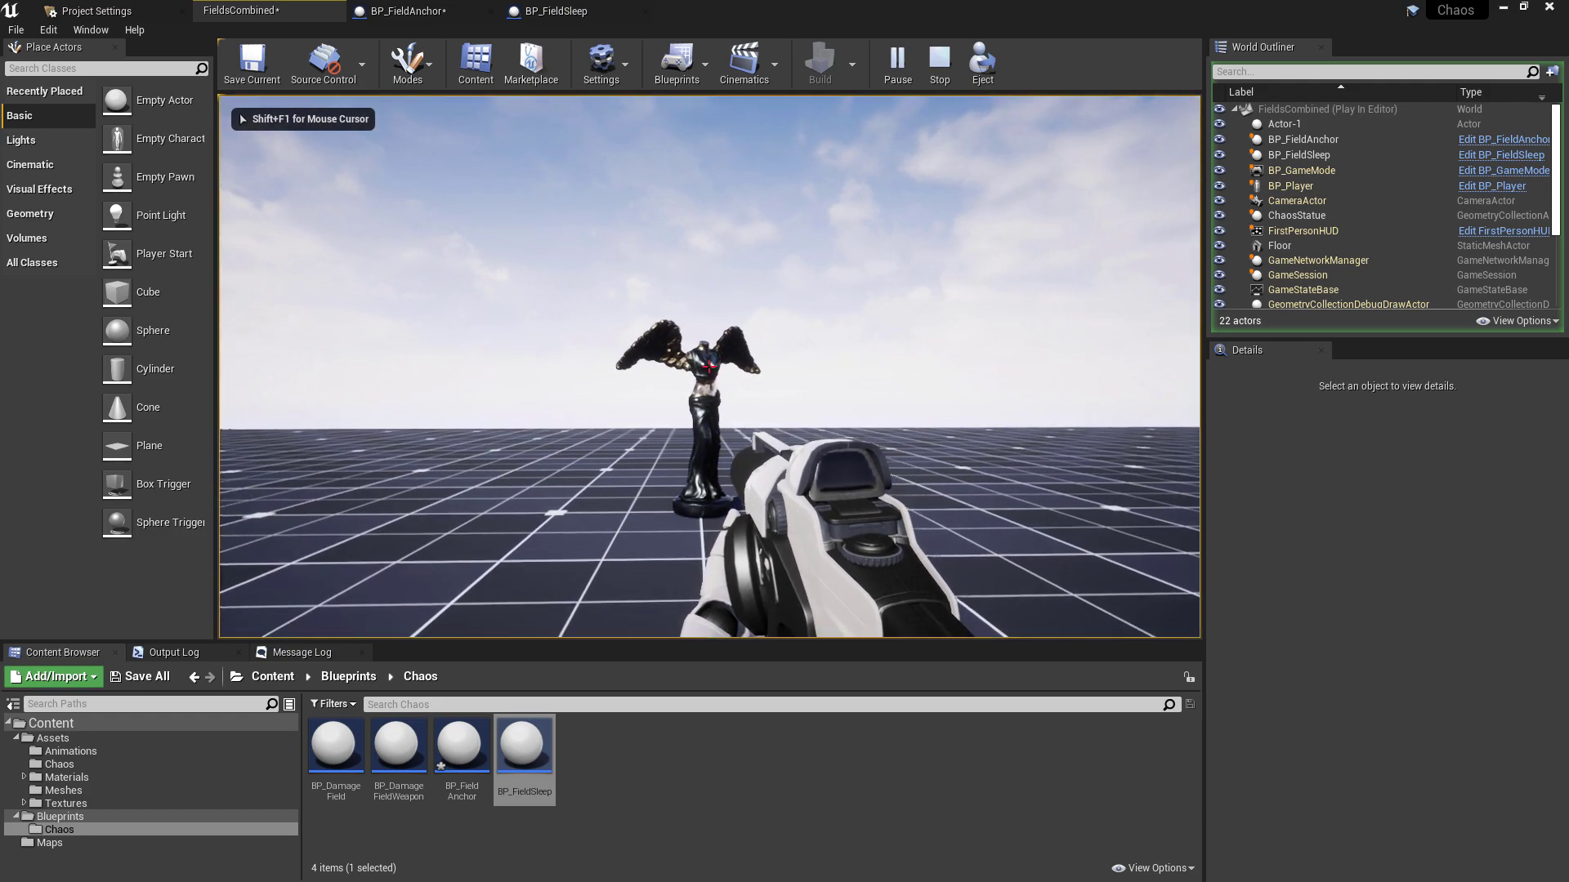
{"action": "left_click", "coordinate": [938, 64]}
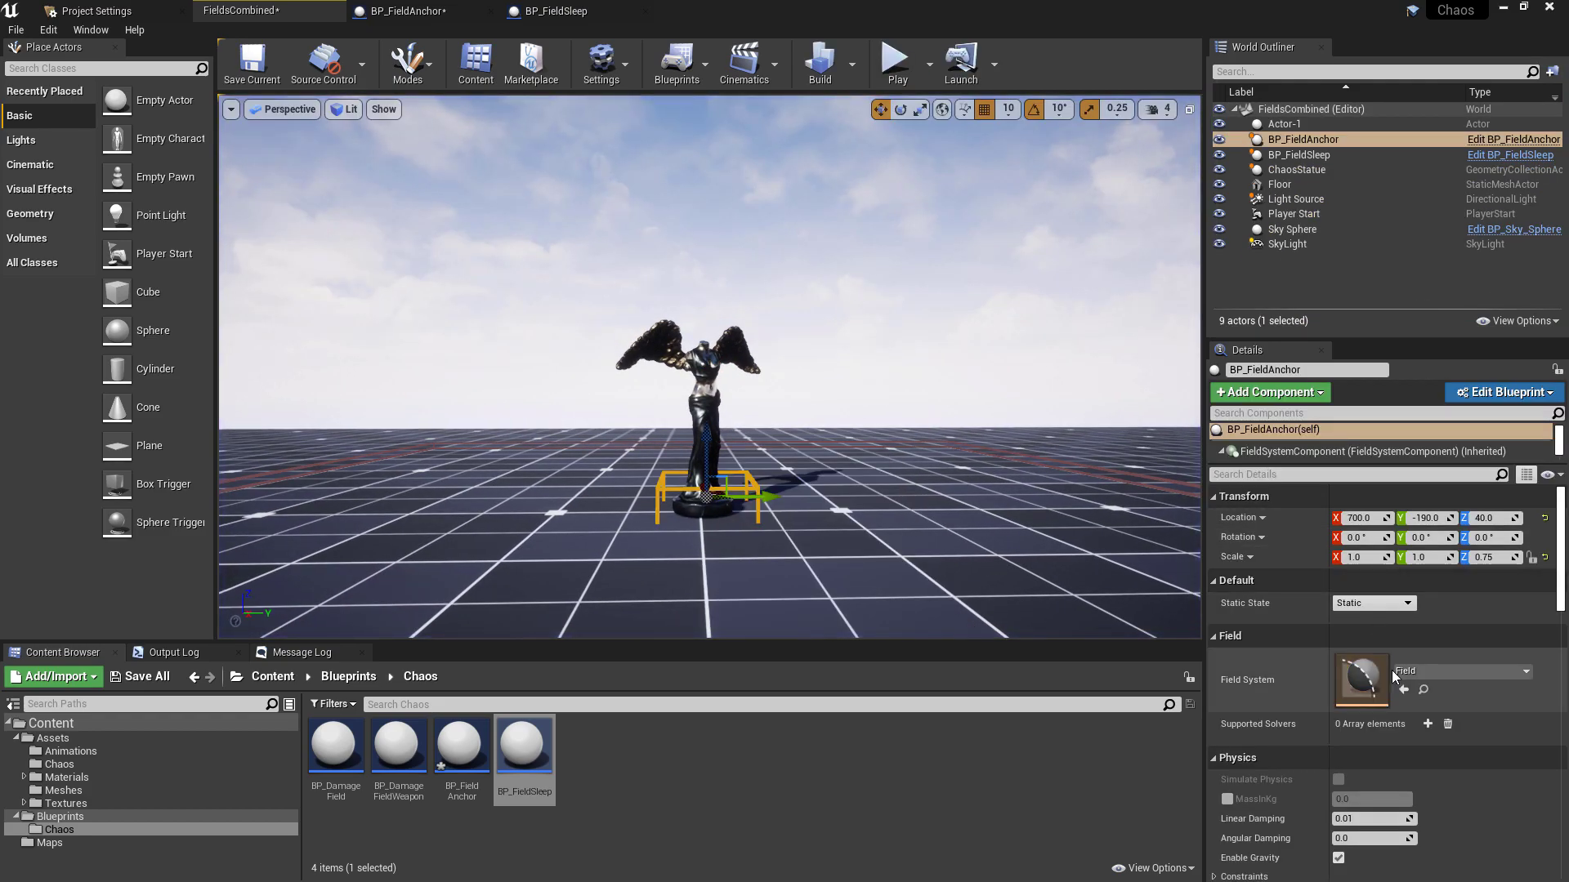
{"action": "left_click", "coordinate": [1294, 168]}
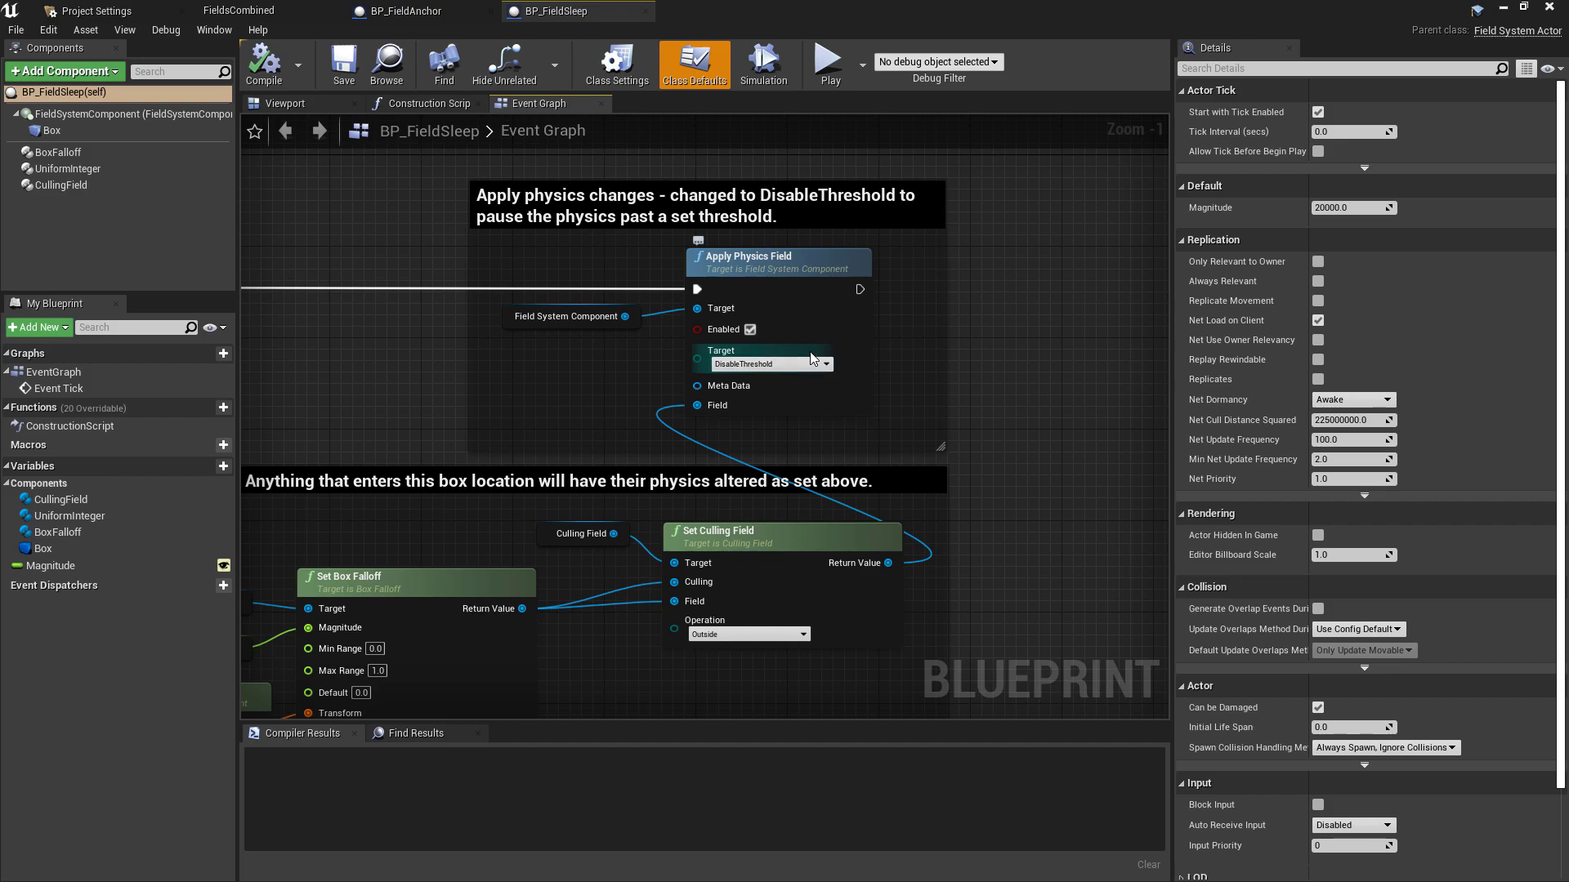
- Flip through the BP_FieldAnchor and BP_FieldSleep blueprints and return to the Fields level
{"action": "left_click", "coordinate": [401, 12]}
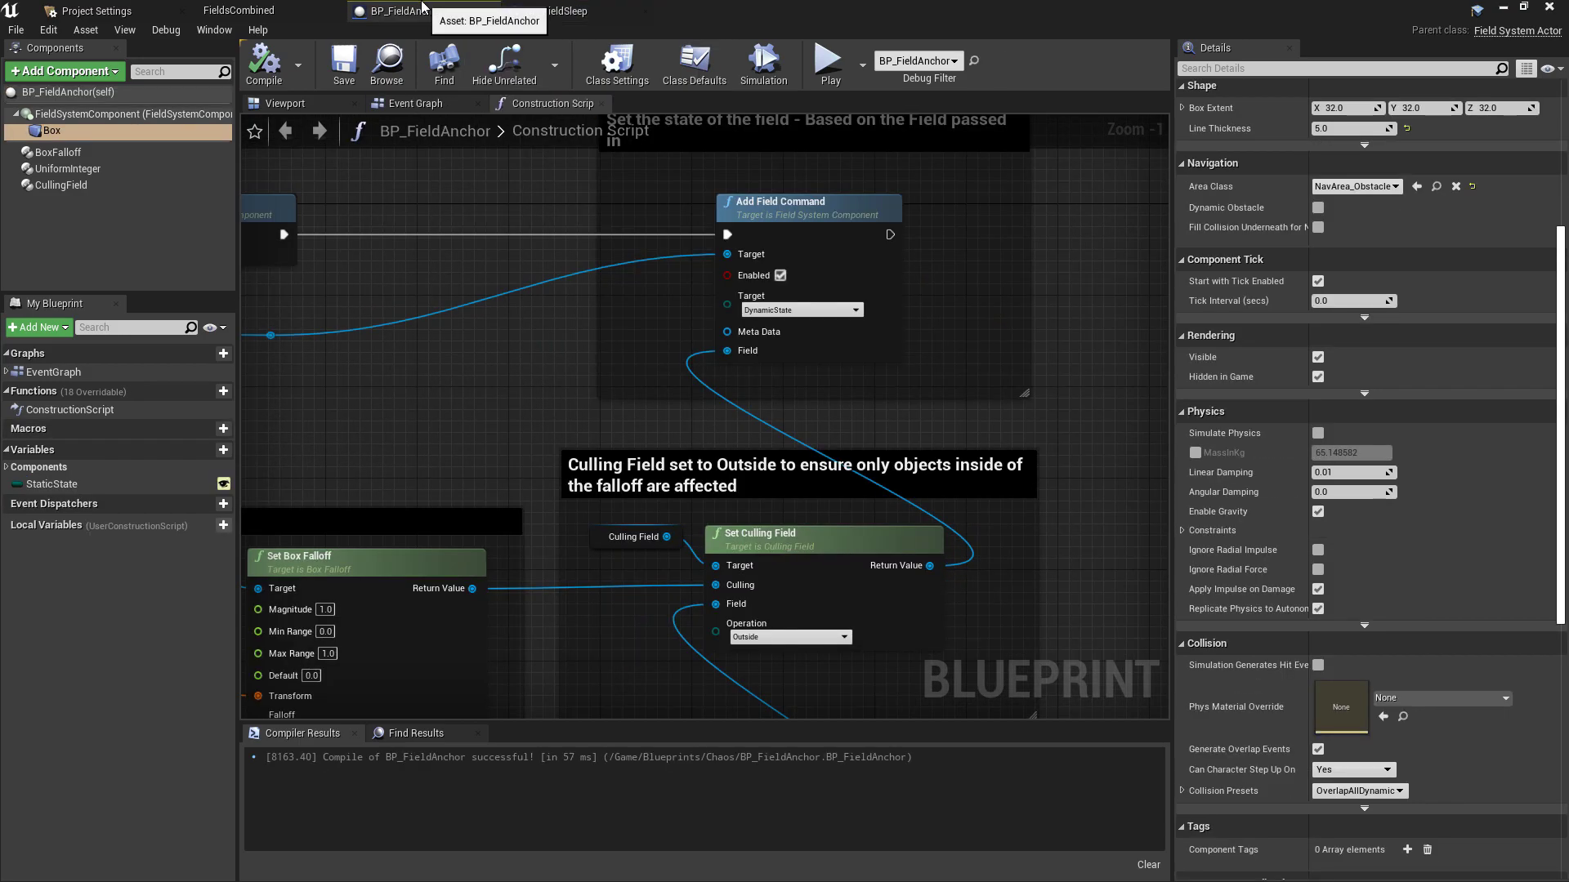
{"action": "left_click", "coordinate": [240, 10]}
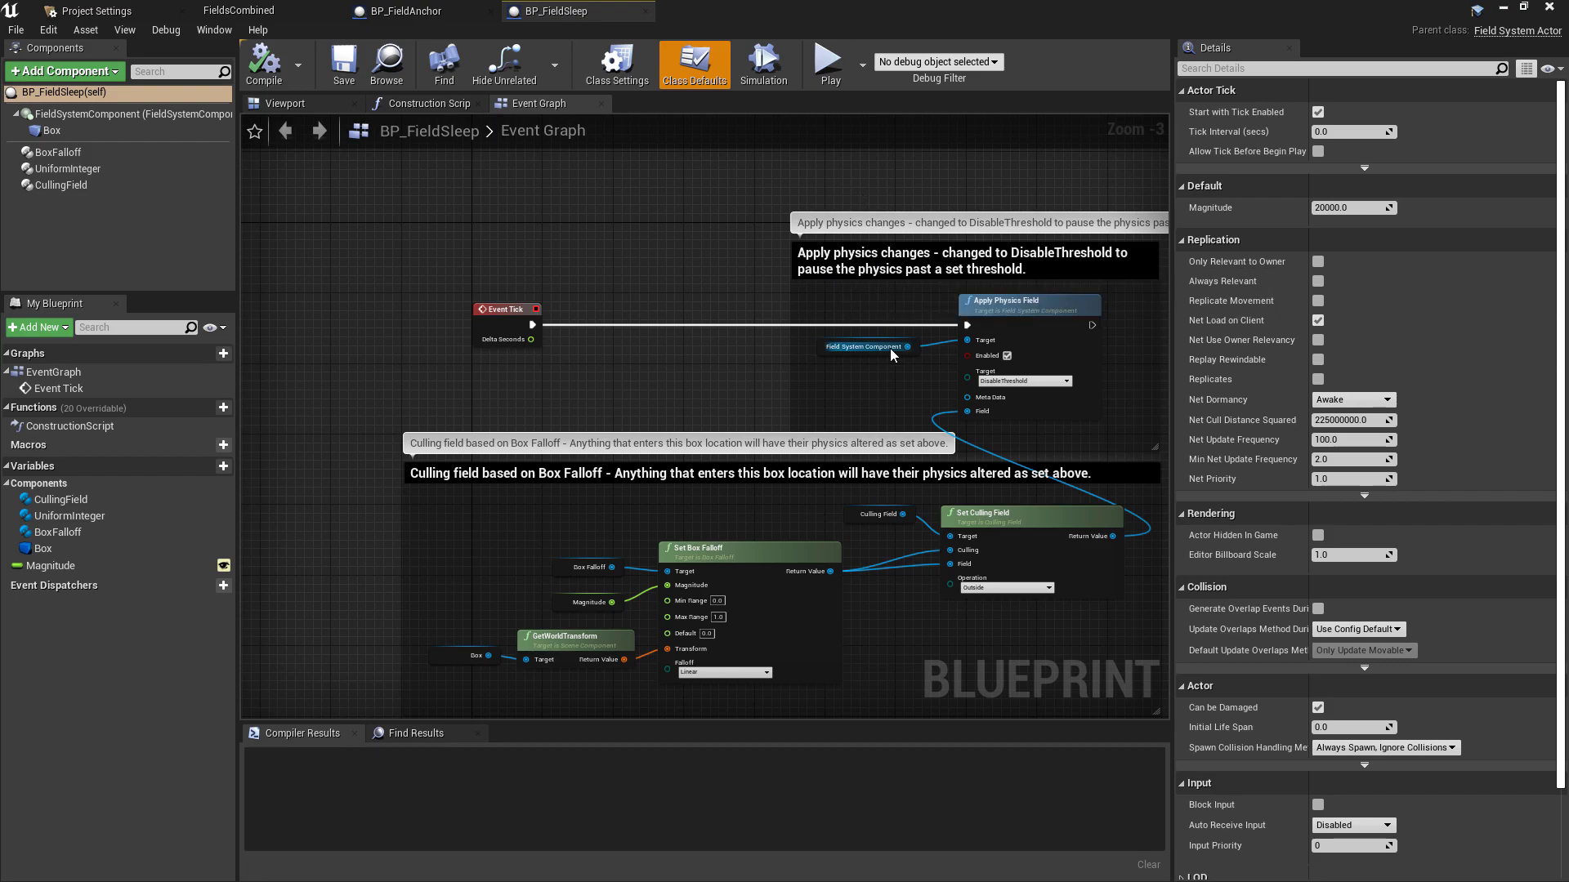
{"action": "left_click", "coordinate": [238, 12]}
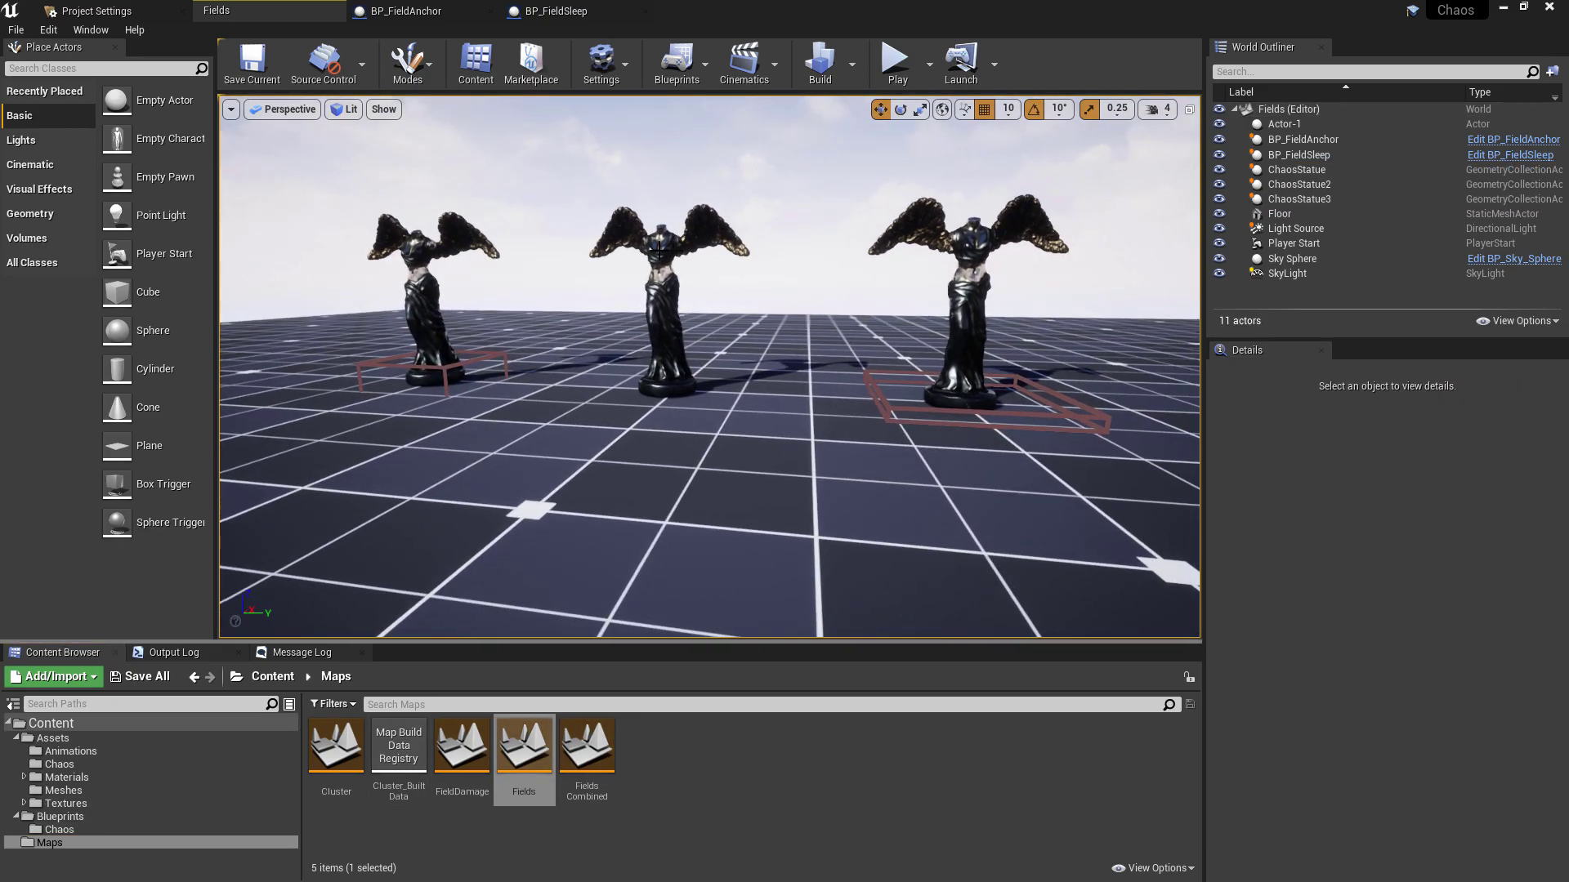
- Play the Fields level, then open BP_FieldSleep for editing from the World Outliner
{"action": "left_click", "coordinate": [894, 58]}
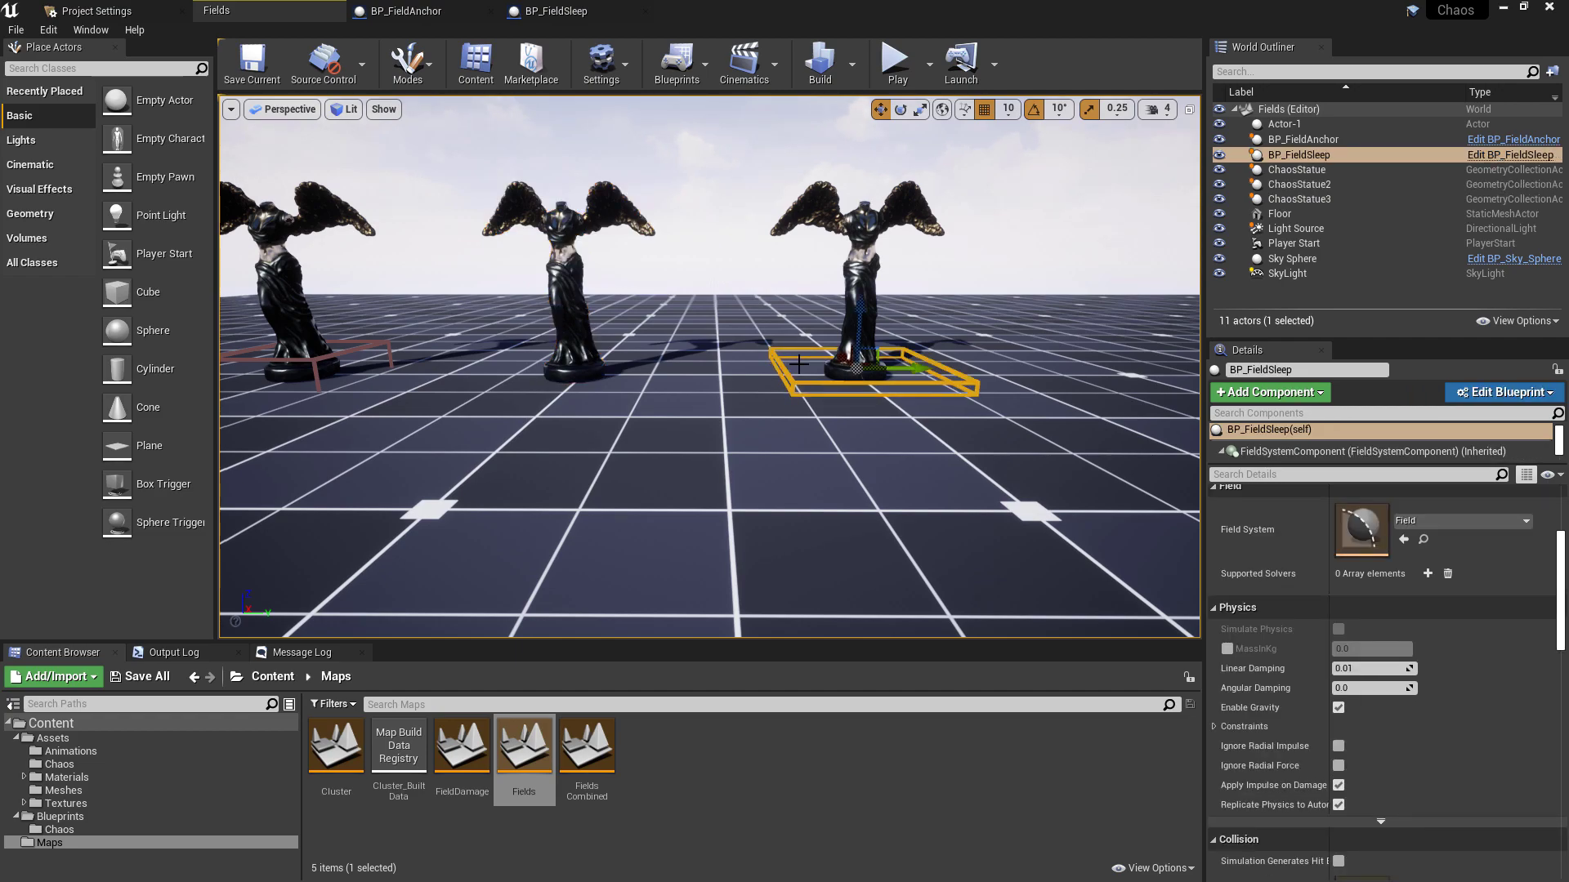
{"action": "left_click", "coordinate": [1500, 393]}
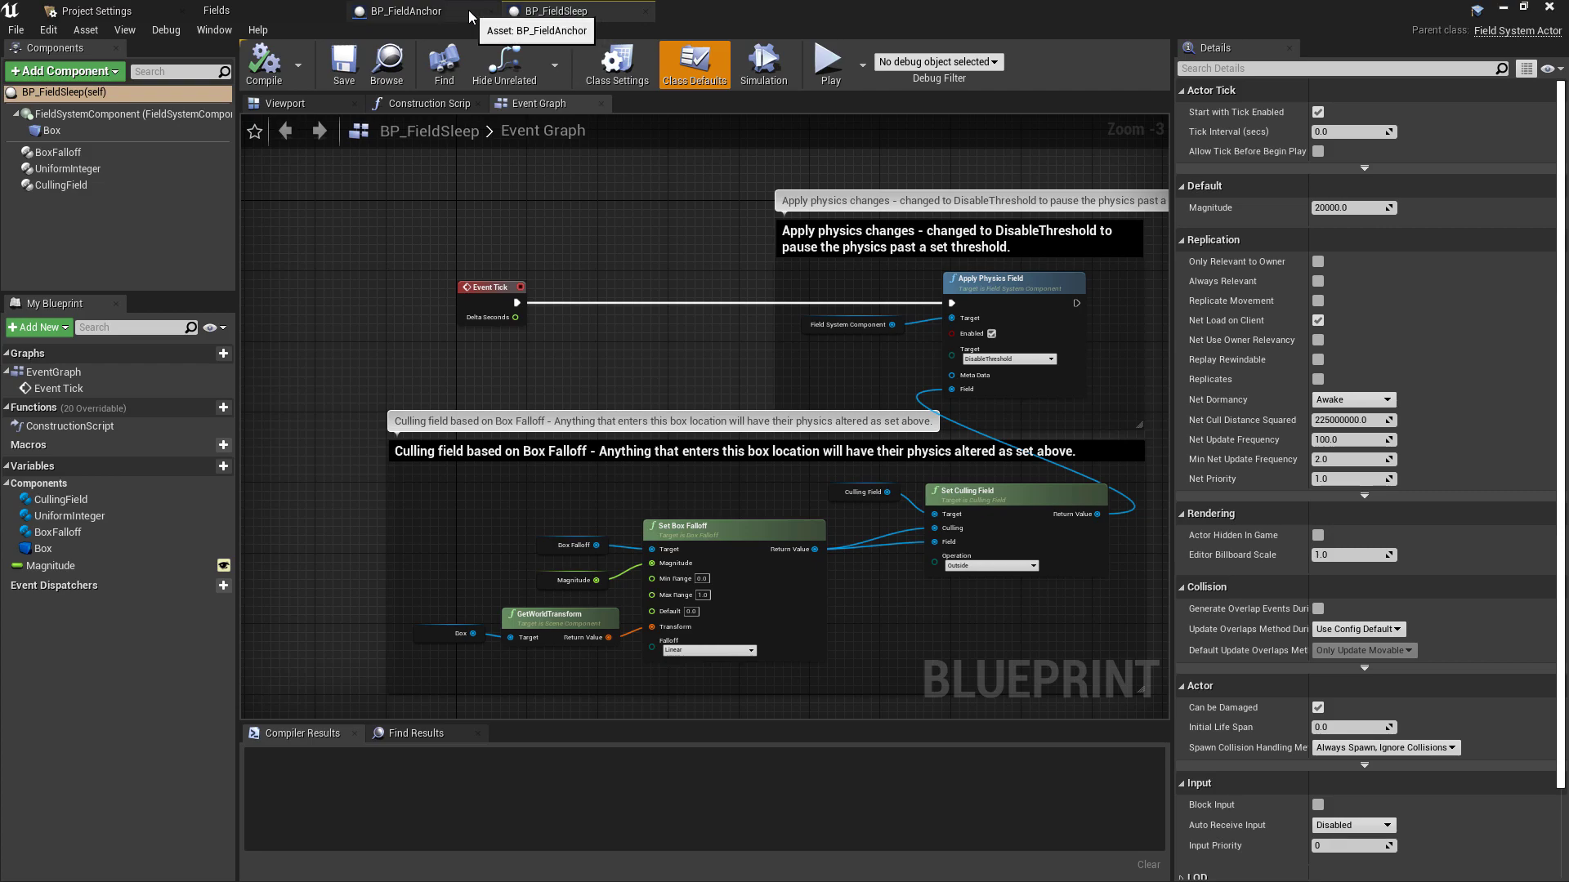
{"action": "mouse_move", "coordinate": [408, 24]}
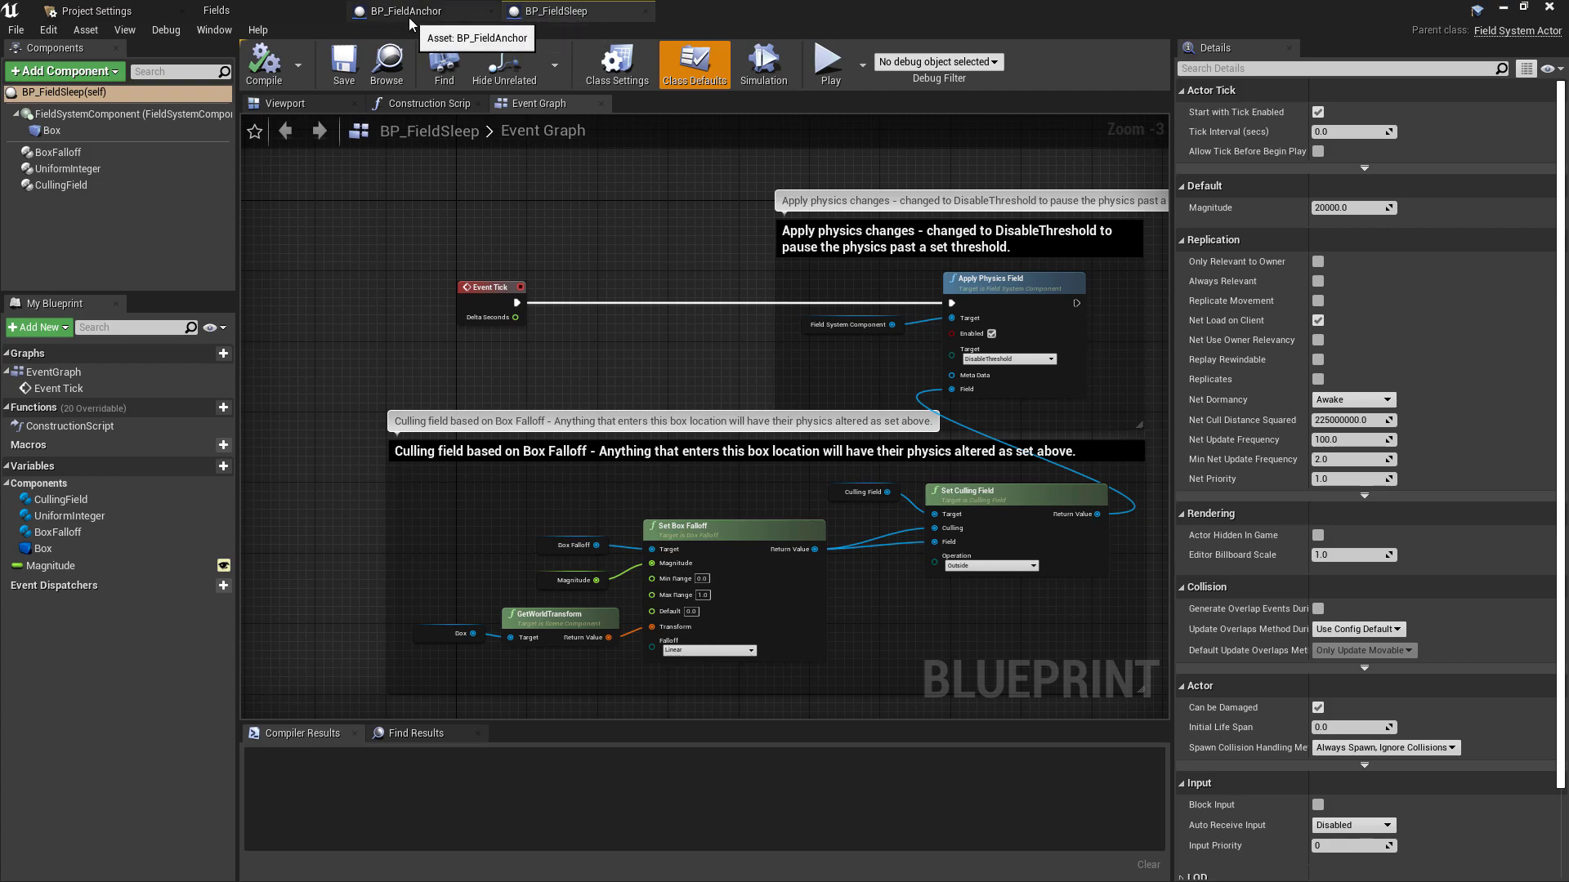
{"action": "left_click", "coordinate": [405, 12]}
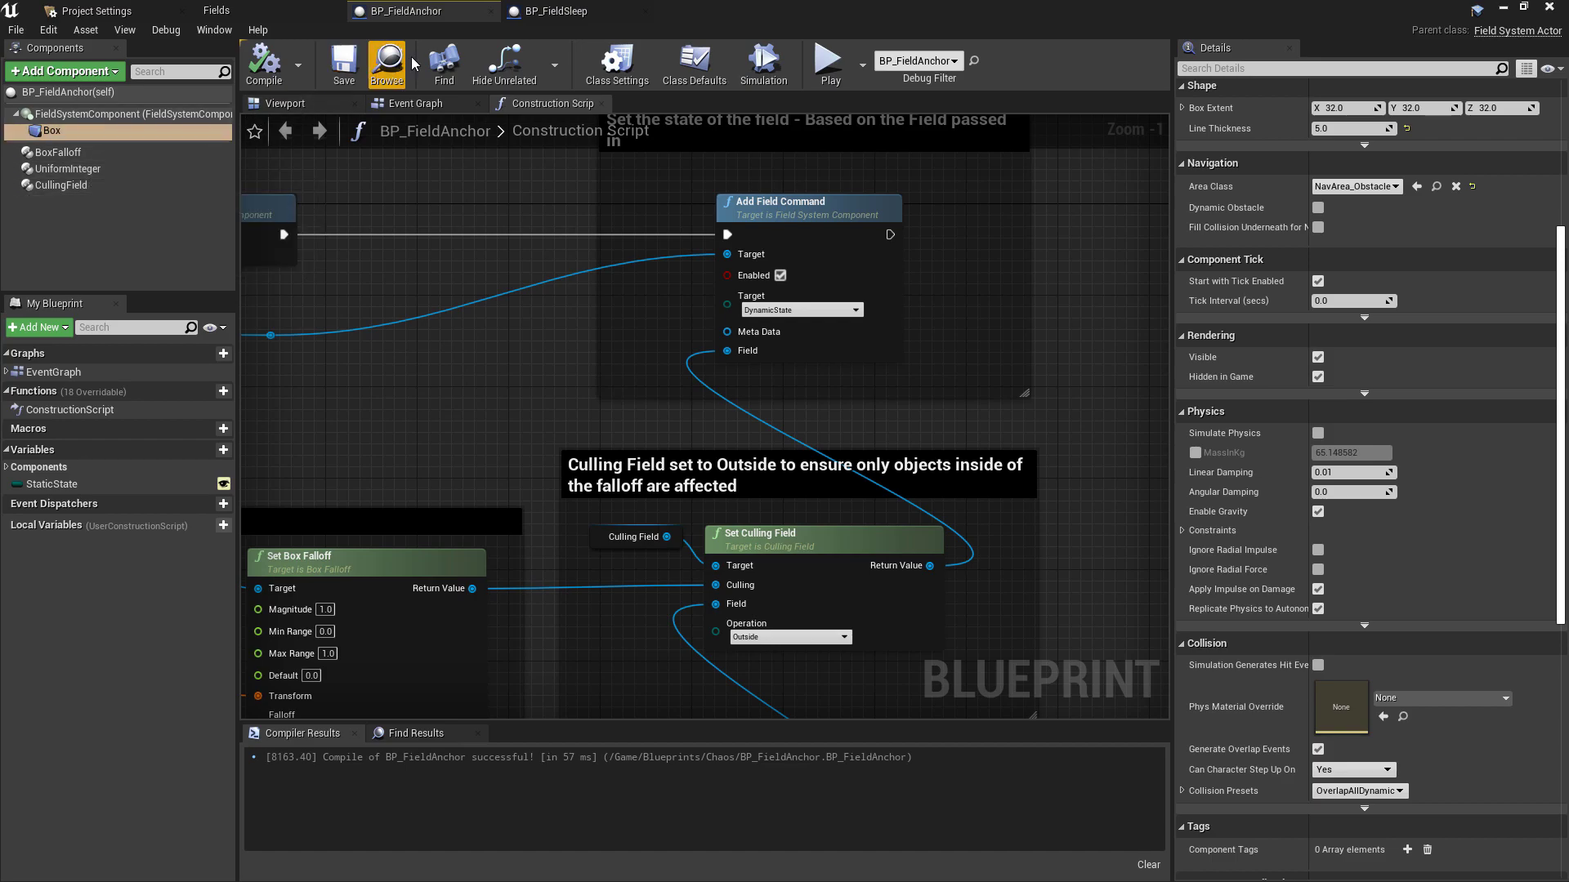
{"action": "left_click", "coordinate": [577, 11]}
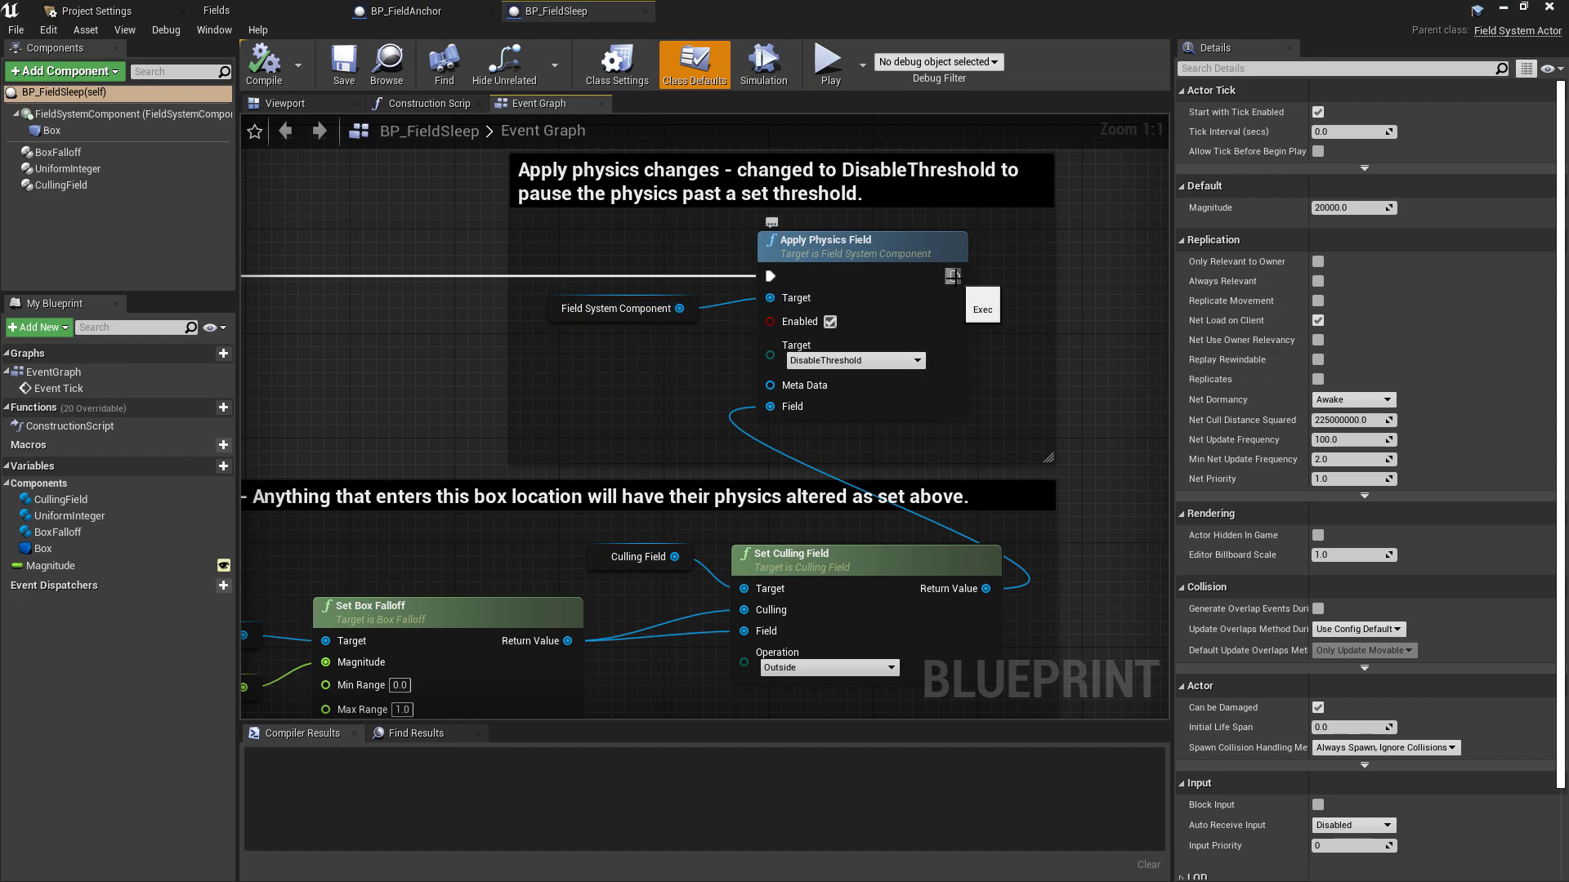
{"action": "mouse_move", "coordinate": [401, 12]}
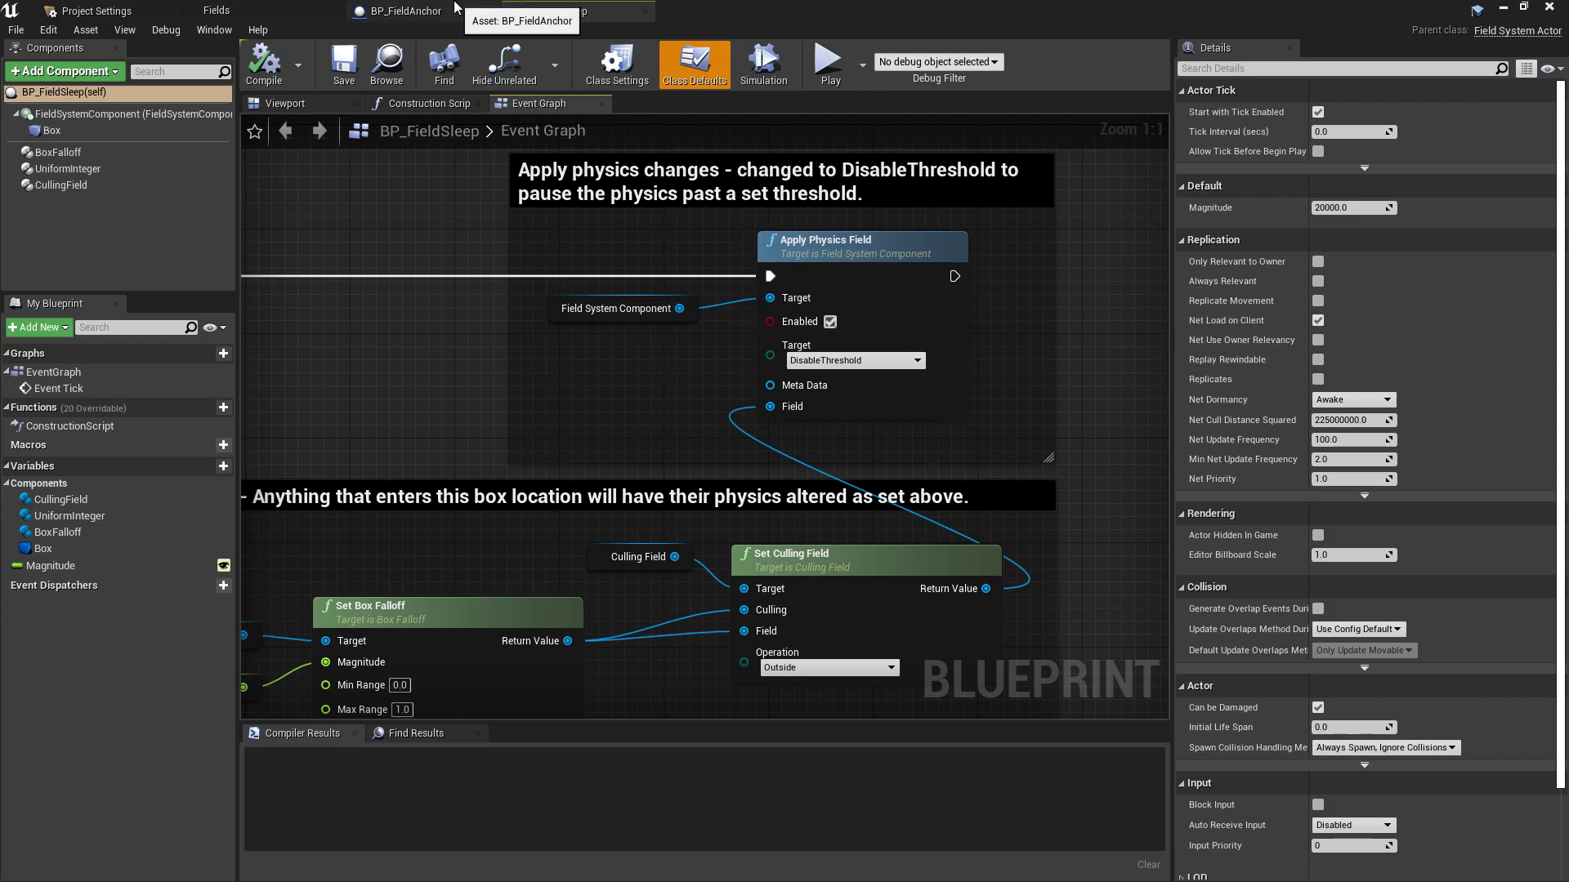
{"action": "left_click", "coordinate": [406, 12]}
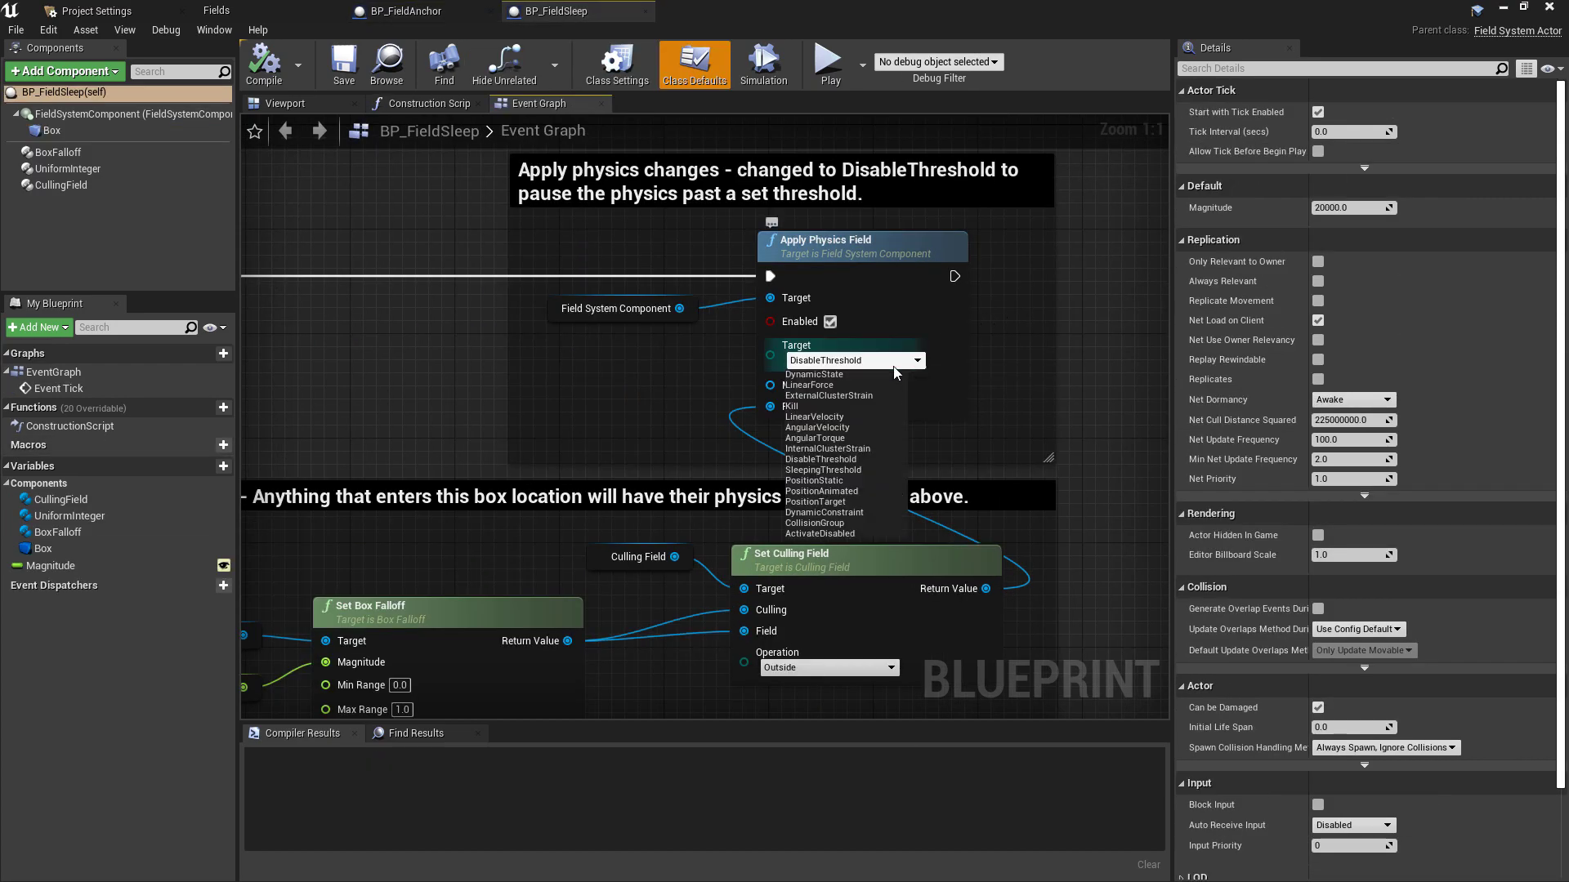
{"action": "mouse_move", "coordinate": [858, 414]}
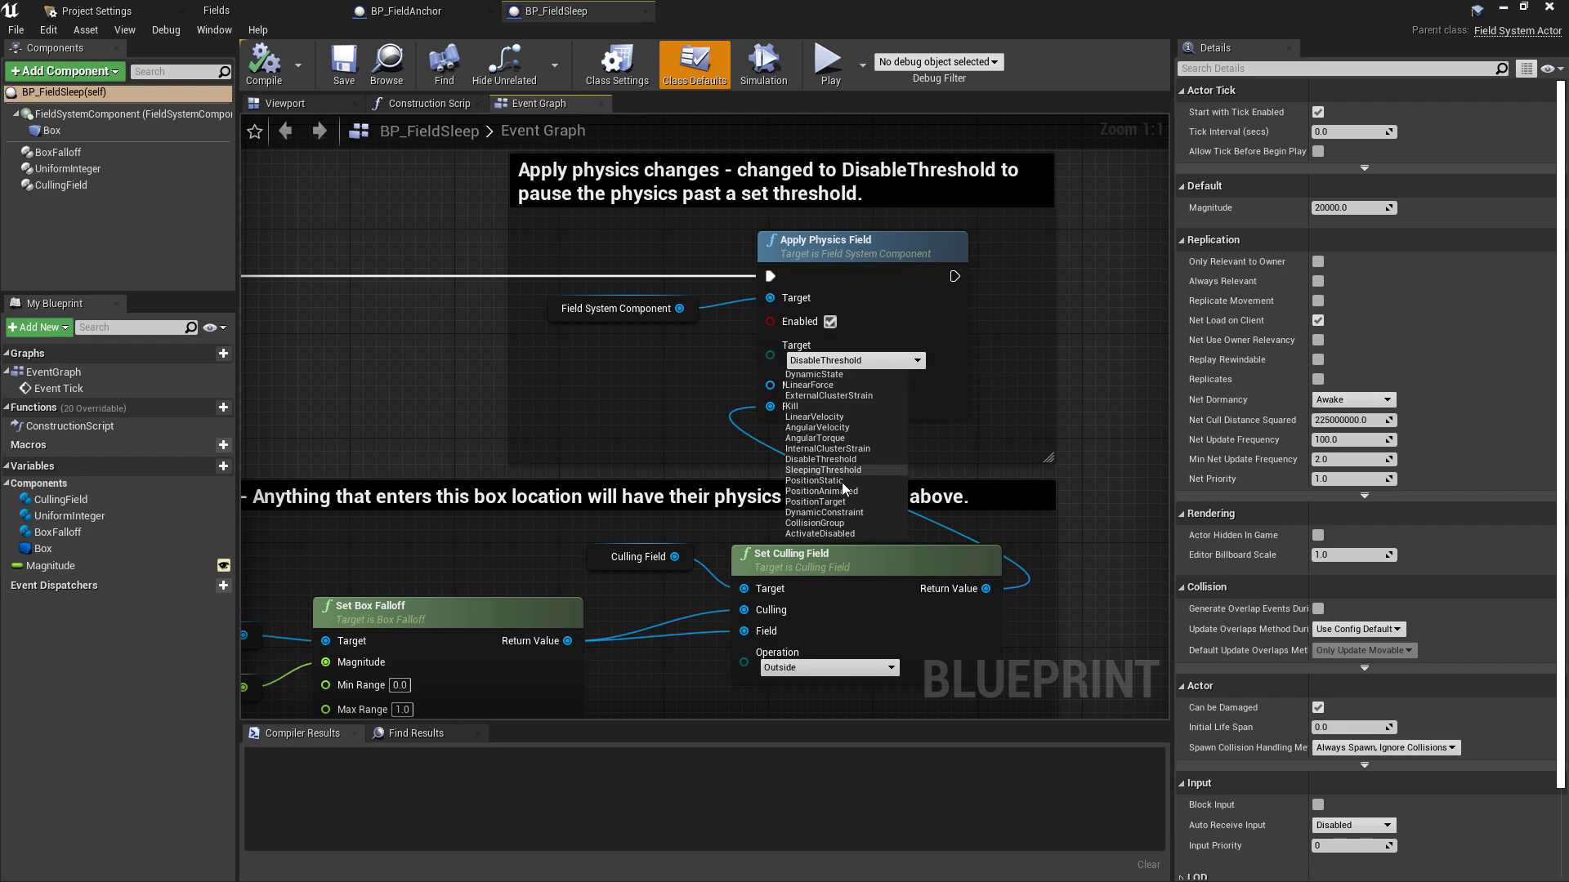
{"action": "mouse_move", "coordinate": [858, 481]}
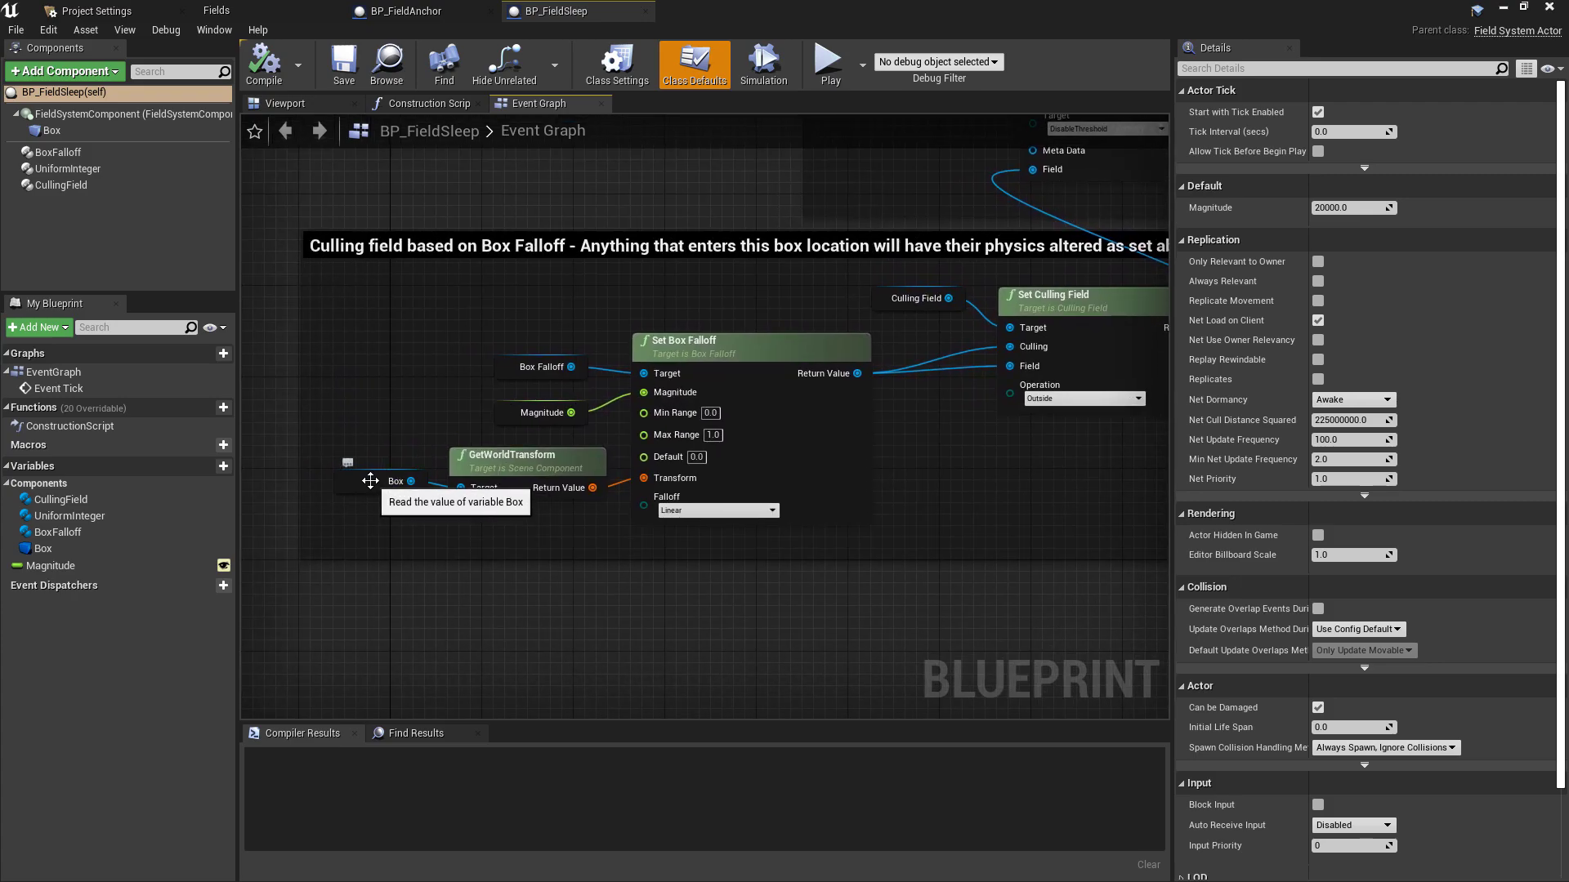
{"action": "mouse_move", "coordinate": [381, 437]}
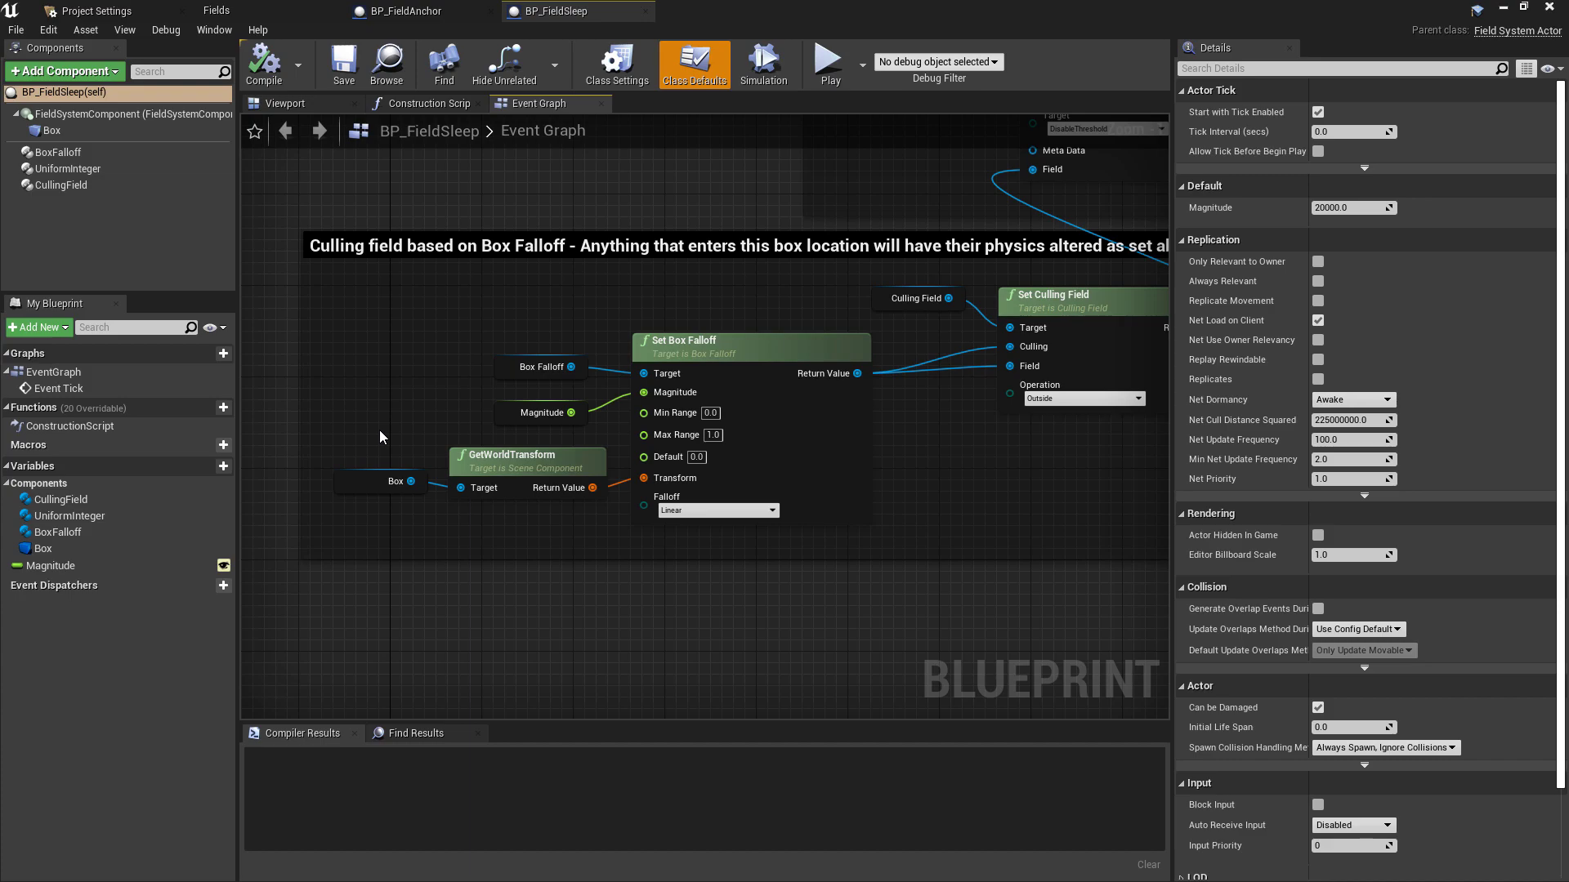
{"action": "mouse_move", "coordinate": [445, 420]}
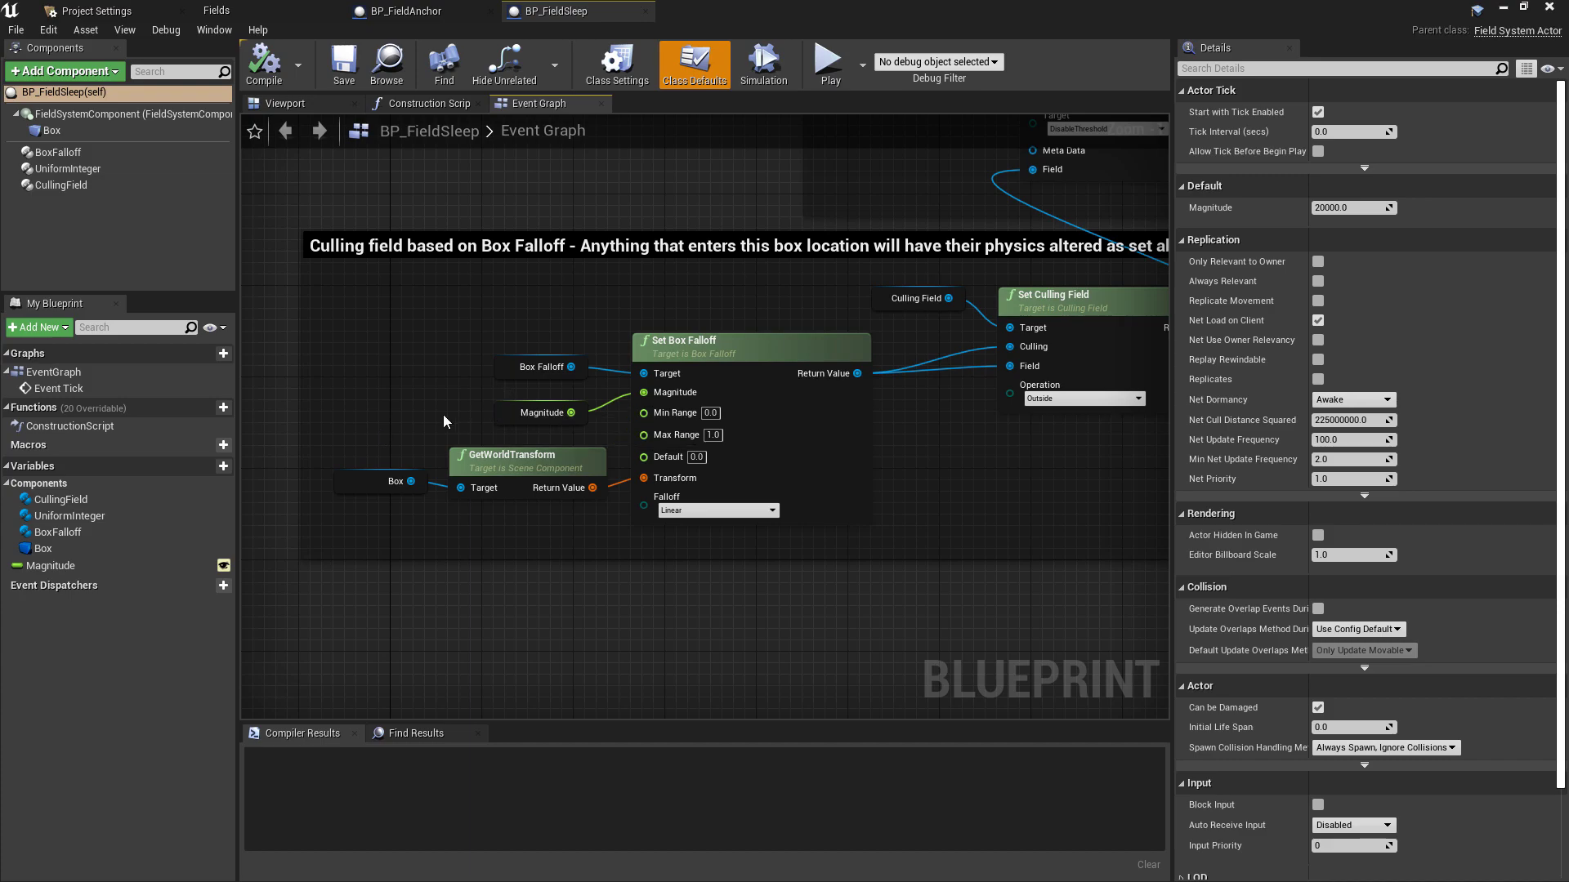
- Select the Magnitude variable node showing its 20000 float default
{"action": "left_click", "coordinate": [541, 412]}
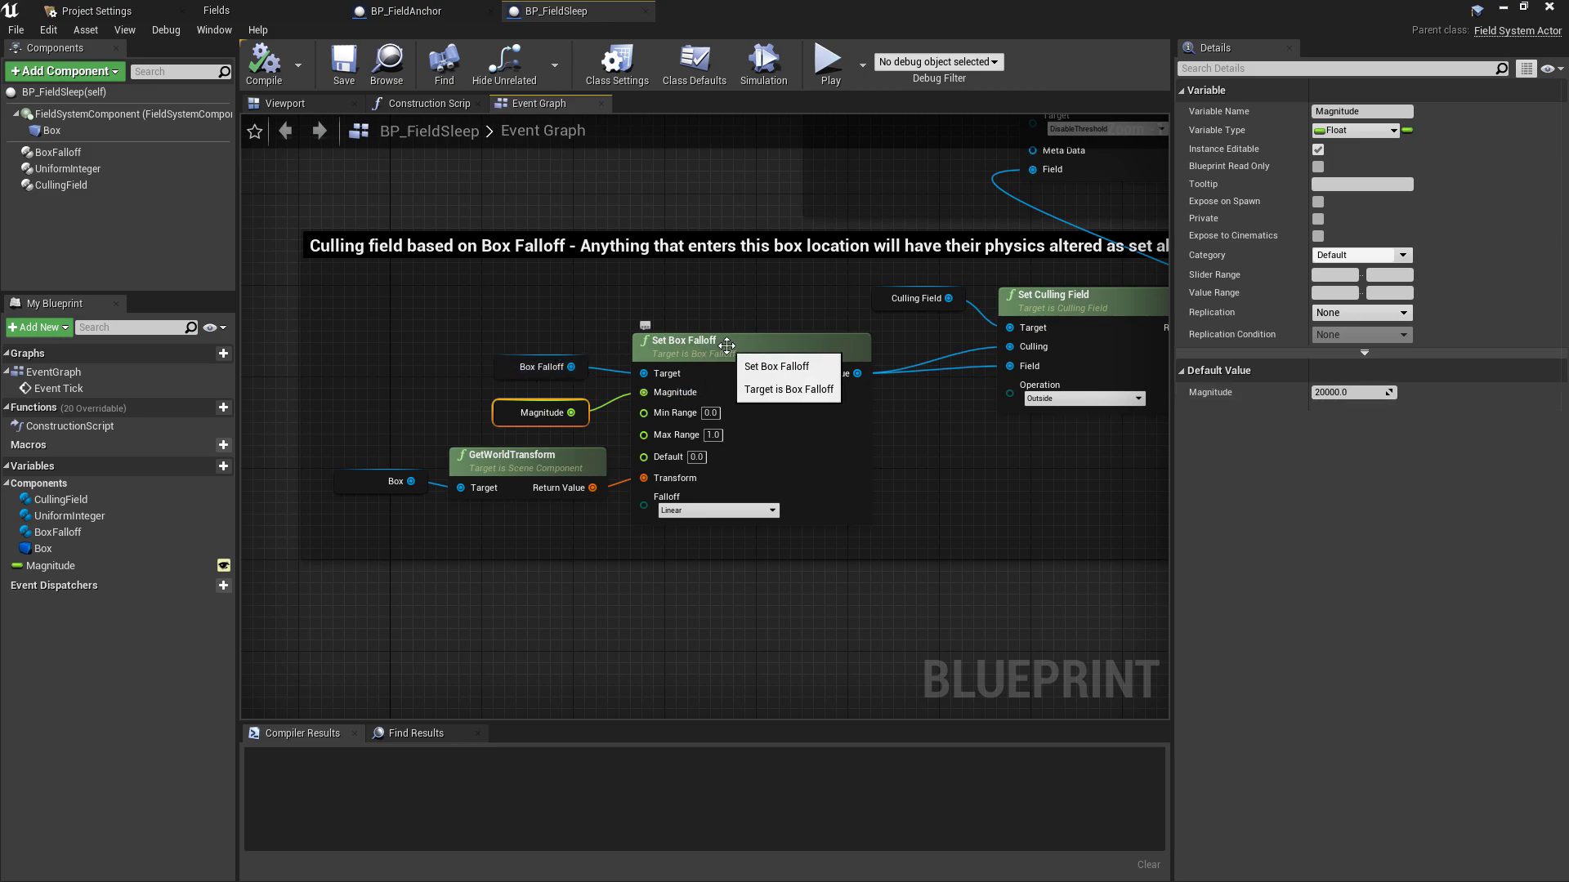
{"action": "mouse_move", "coordinate": [760, 316]}
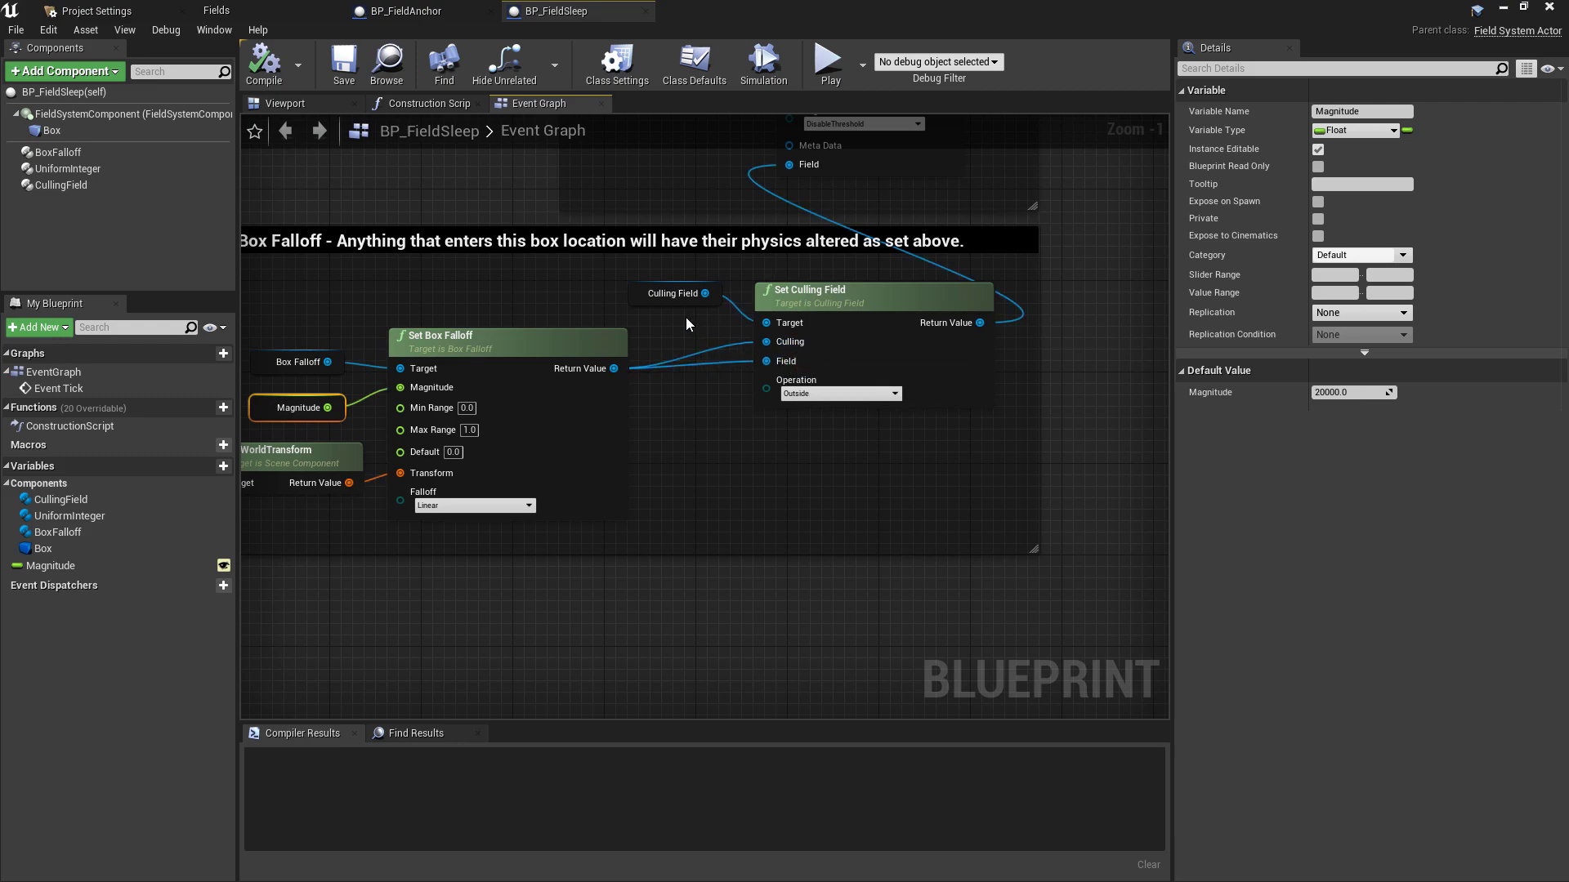
{"action": "mouse_move", "coordinate": [814, 424]}
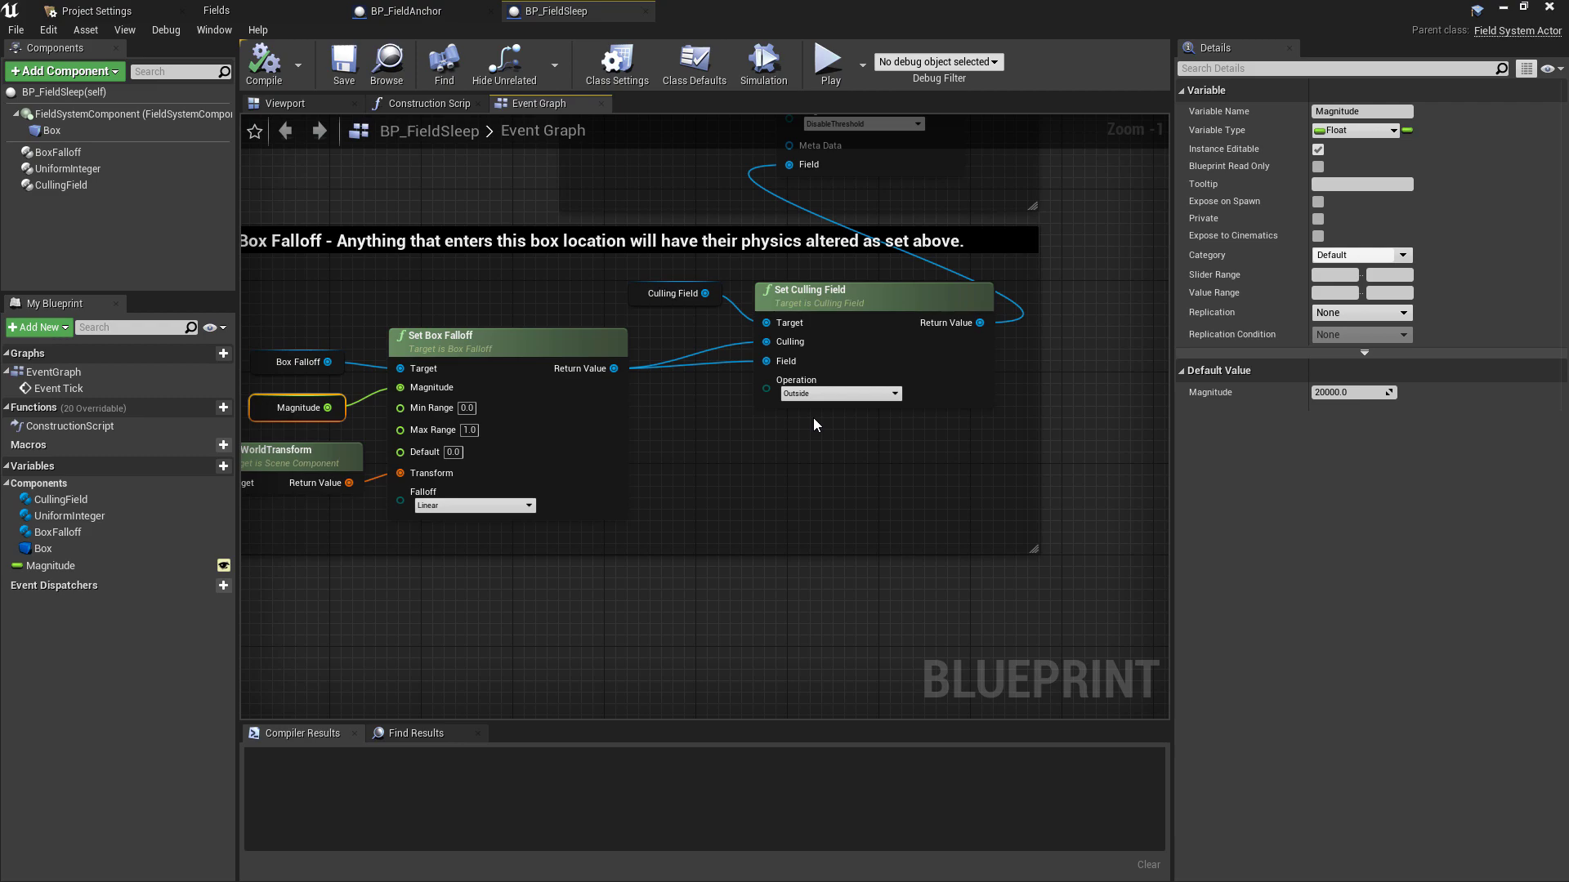
{"action": "mouse_move", "coordinate": [827, 423]}
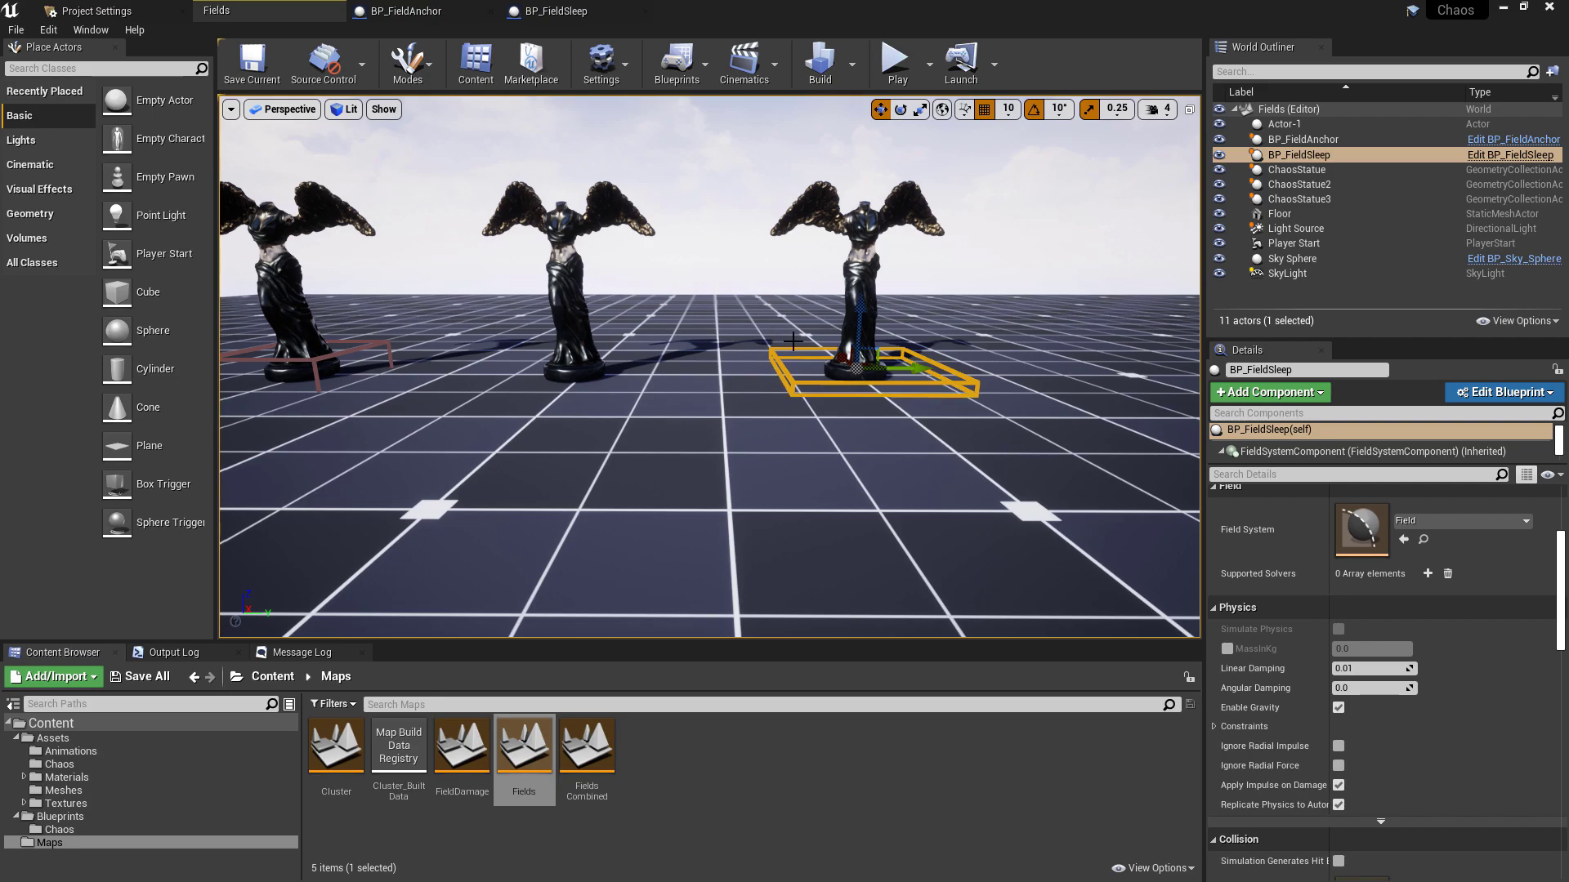
{"action": "mouse_move", "coordinate": [897, 57]}
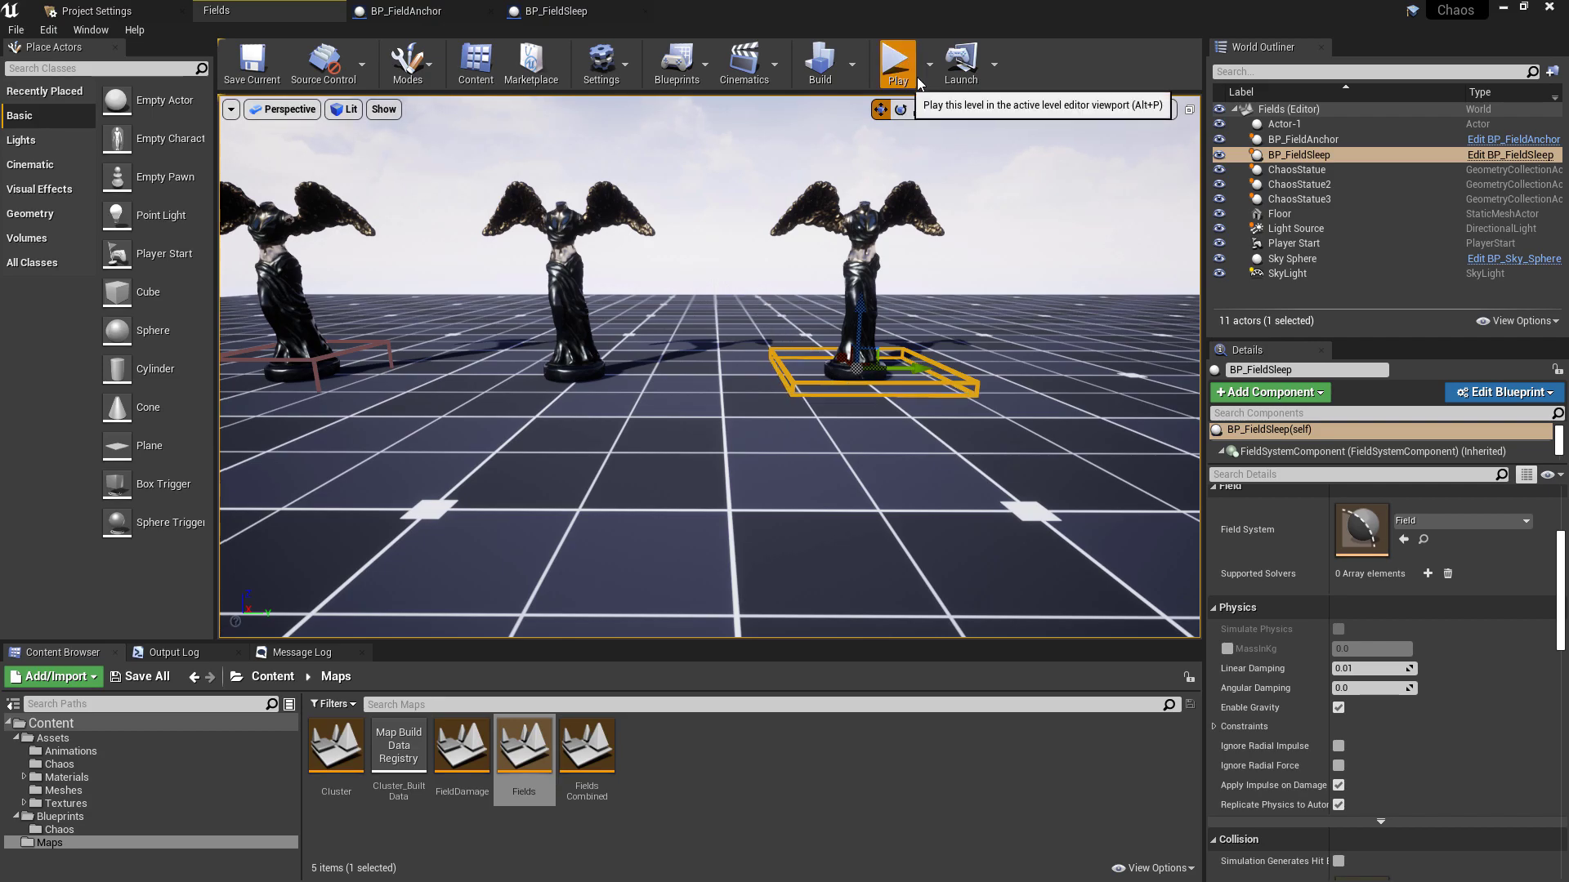
- Play FieldsCombined to watch the statue fracture, stop, and return to BP_FieldSleep's event graph
{"action": "left_click", "coordinate": [896, 64]}
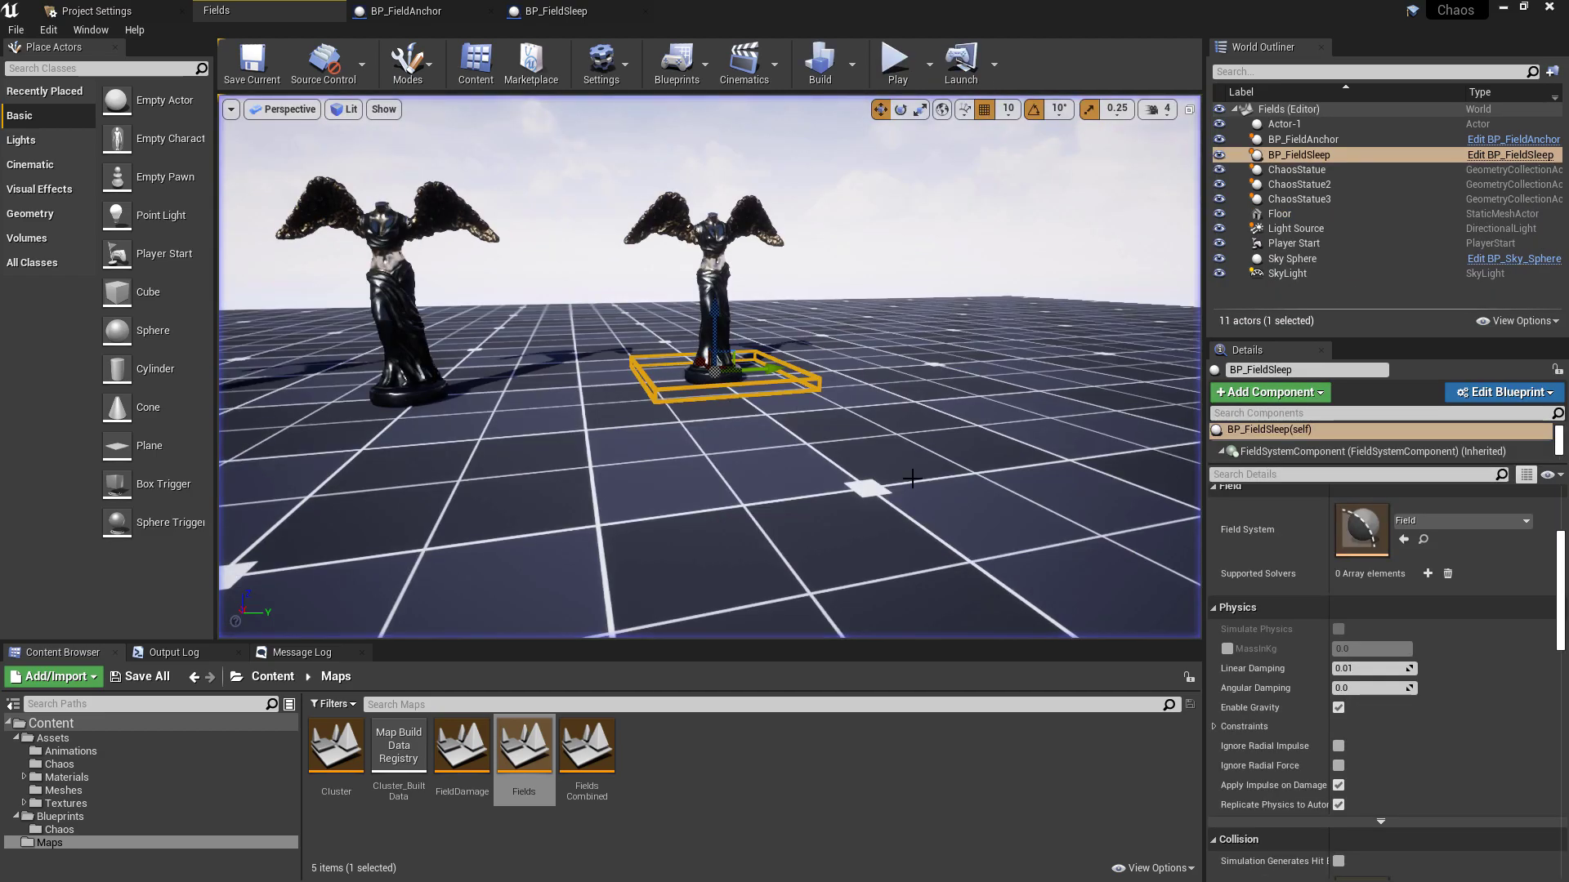
{"action": "left_click", "coordinate": [894, 60]}
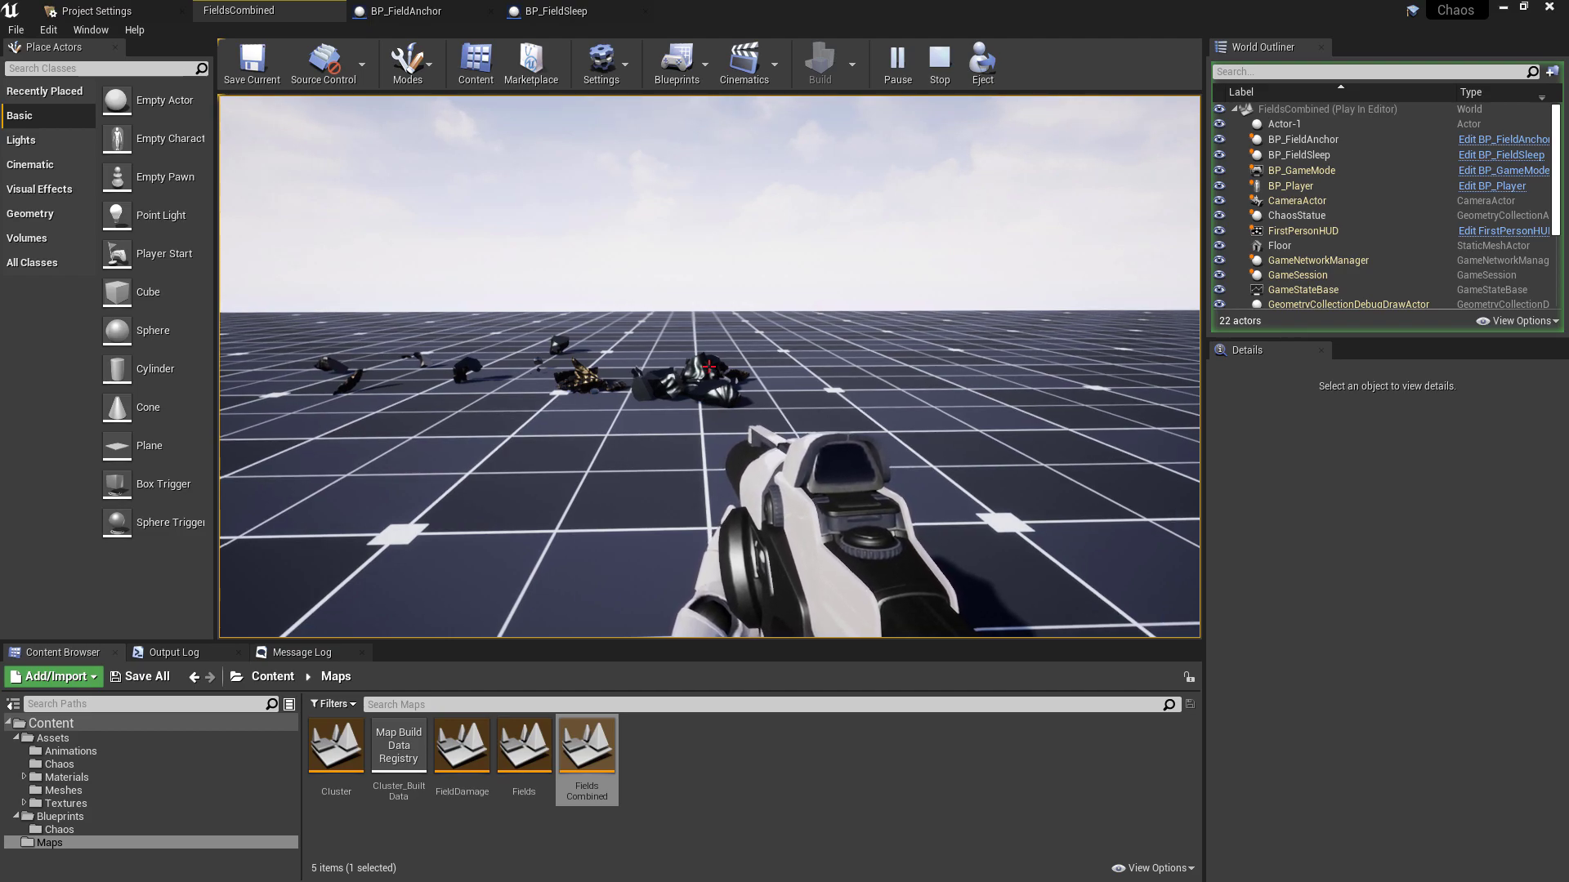
{"action": "left_click", "coordinate": [559, 12]}
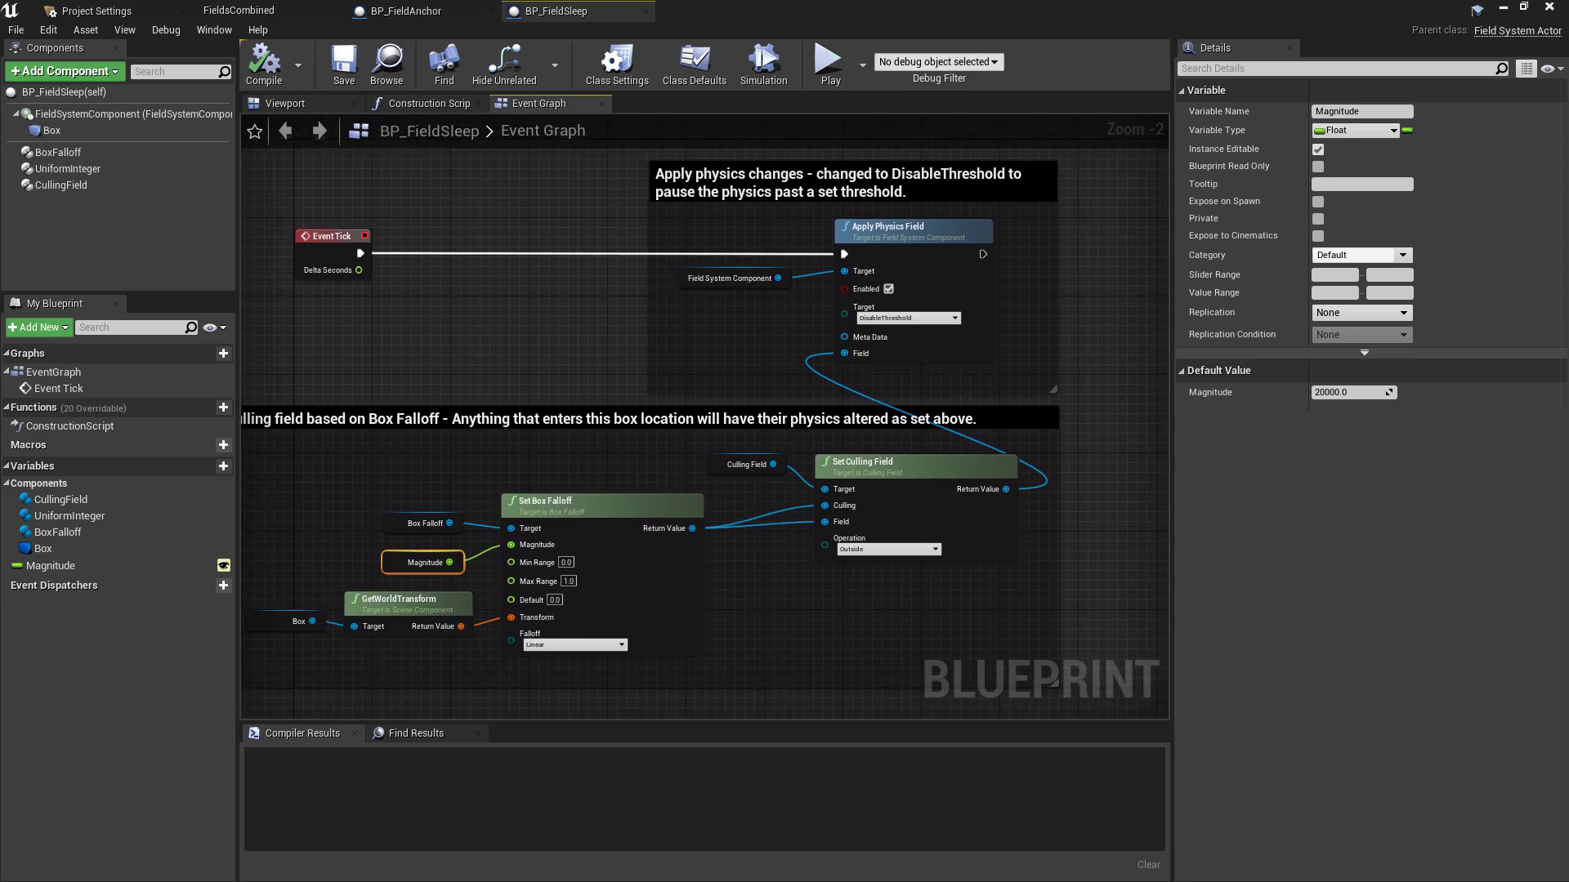
{"action": "mouse_move", "coordinate": [425, 103]}
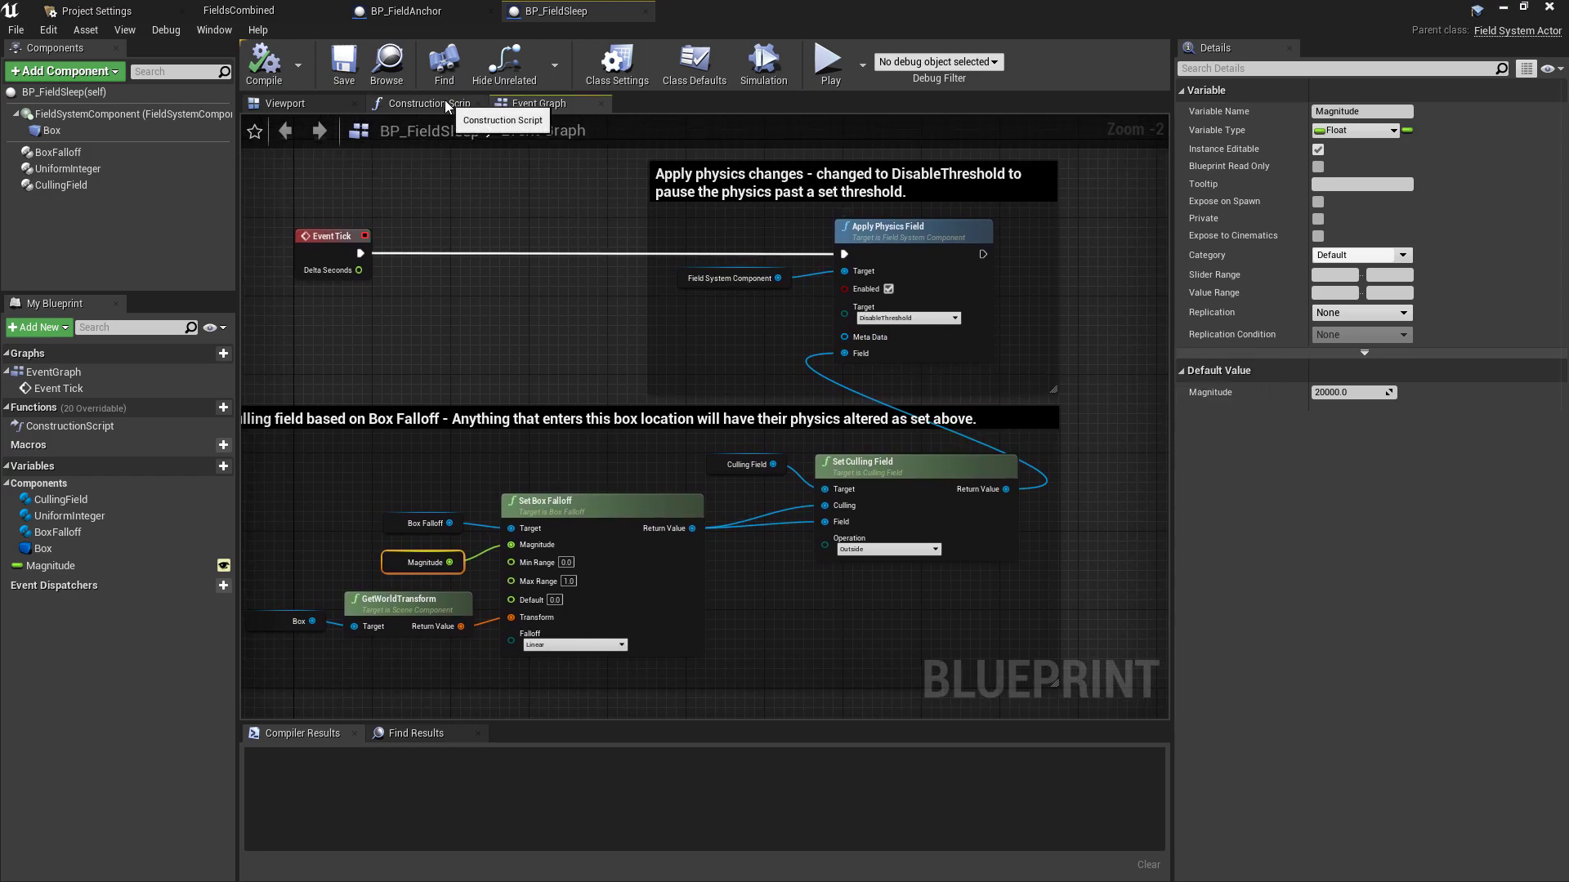
- Glance at BP_FieldSleep's construction script and event graph, then return to the FieldsCombined level
{"action": "left_click", "coordinate": [426, 103]}
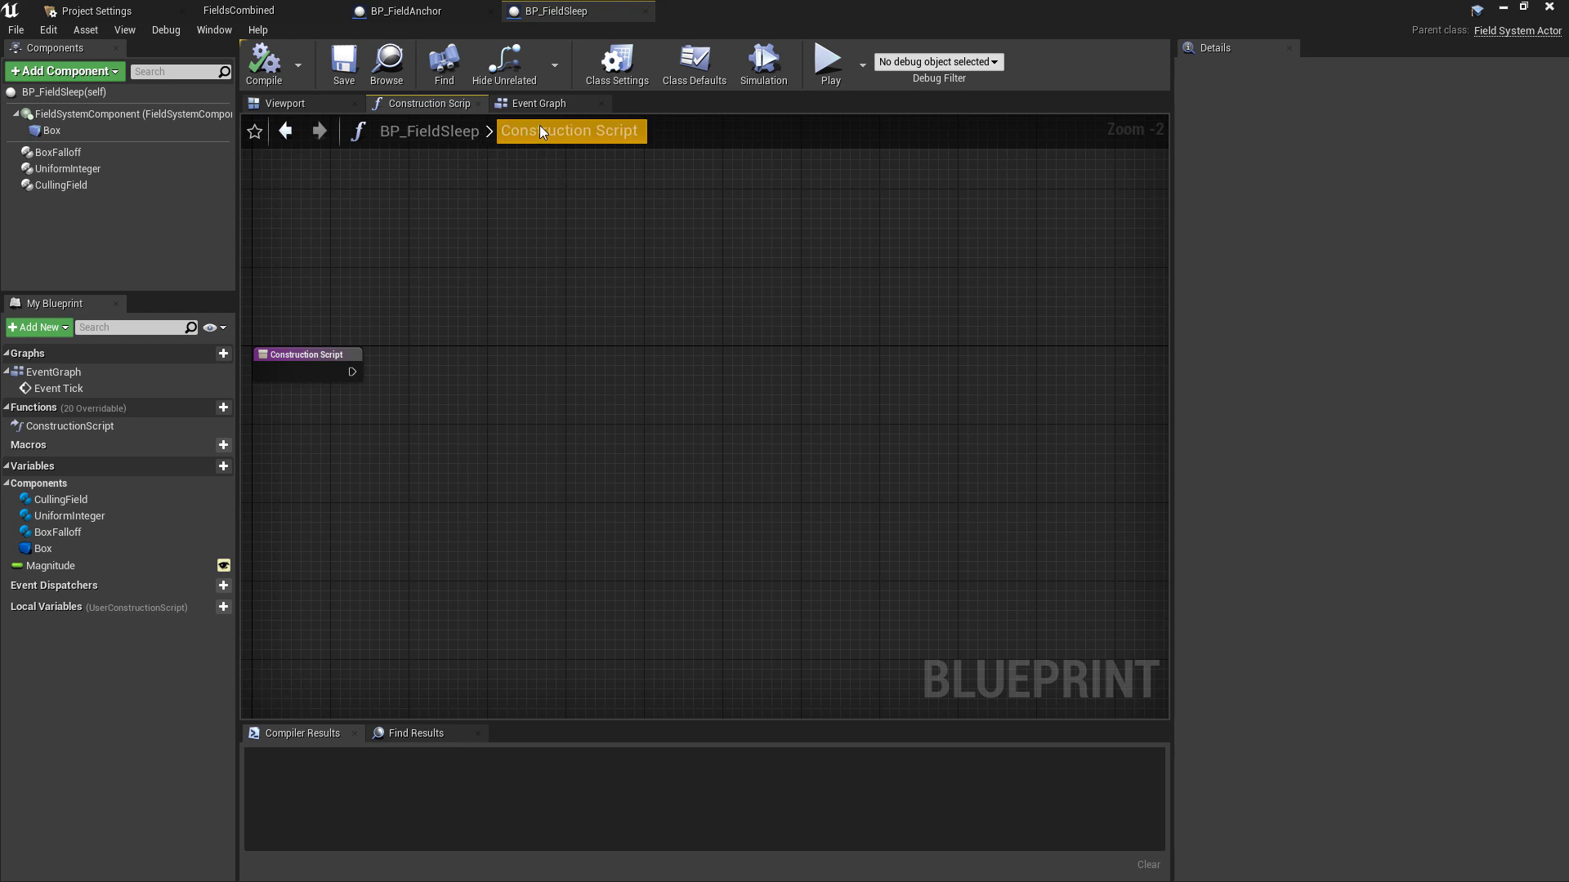
{"action": "left_click", "coordinate": [537, 102]}
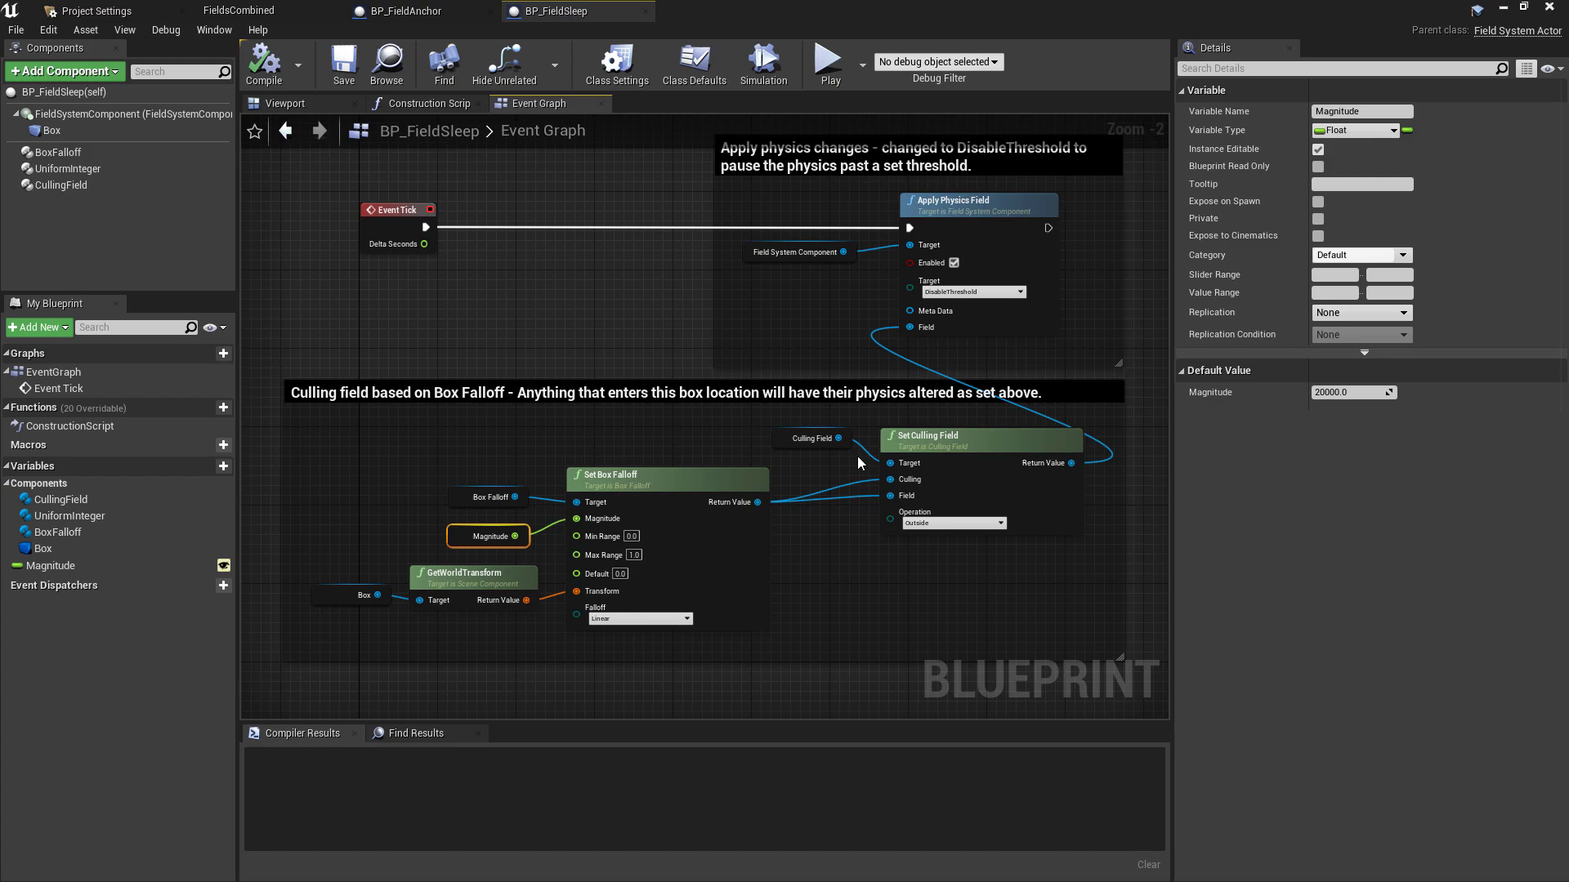
{"action": "left_click", "coordinate": [237, 10]}
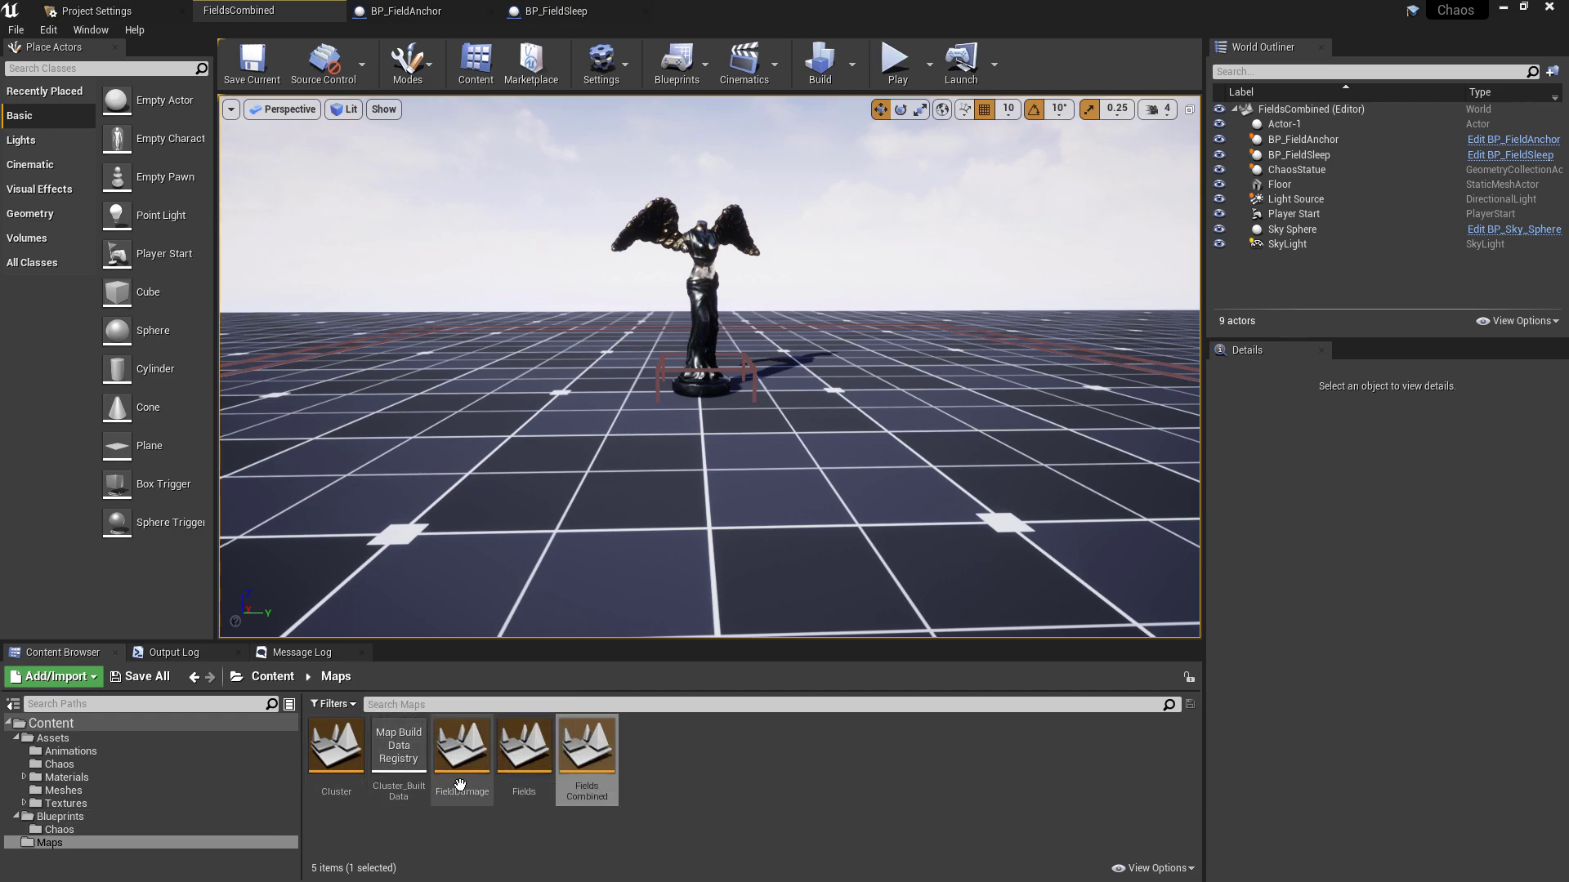
- Load the FieldDamage level and play-test it twice, watching the statue shatter each time
{"action": "double_click", "coordinate": [461, 742]}
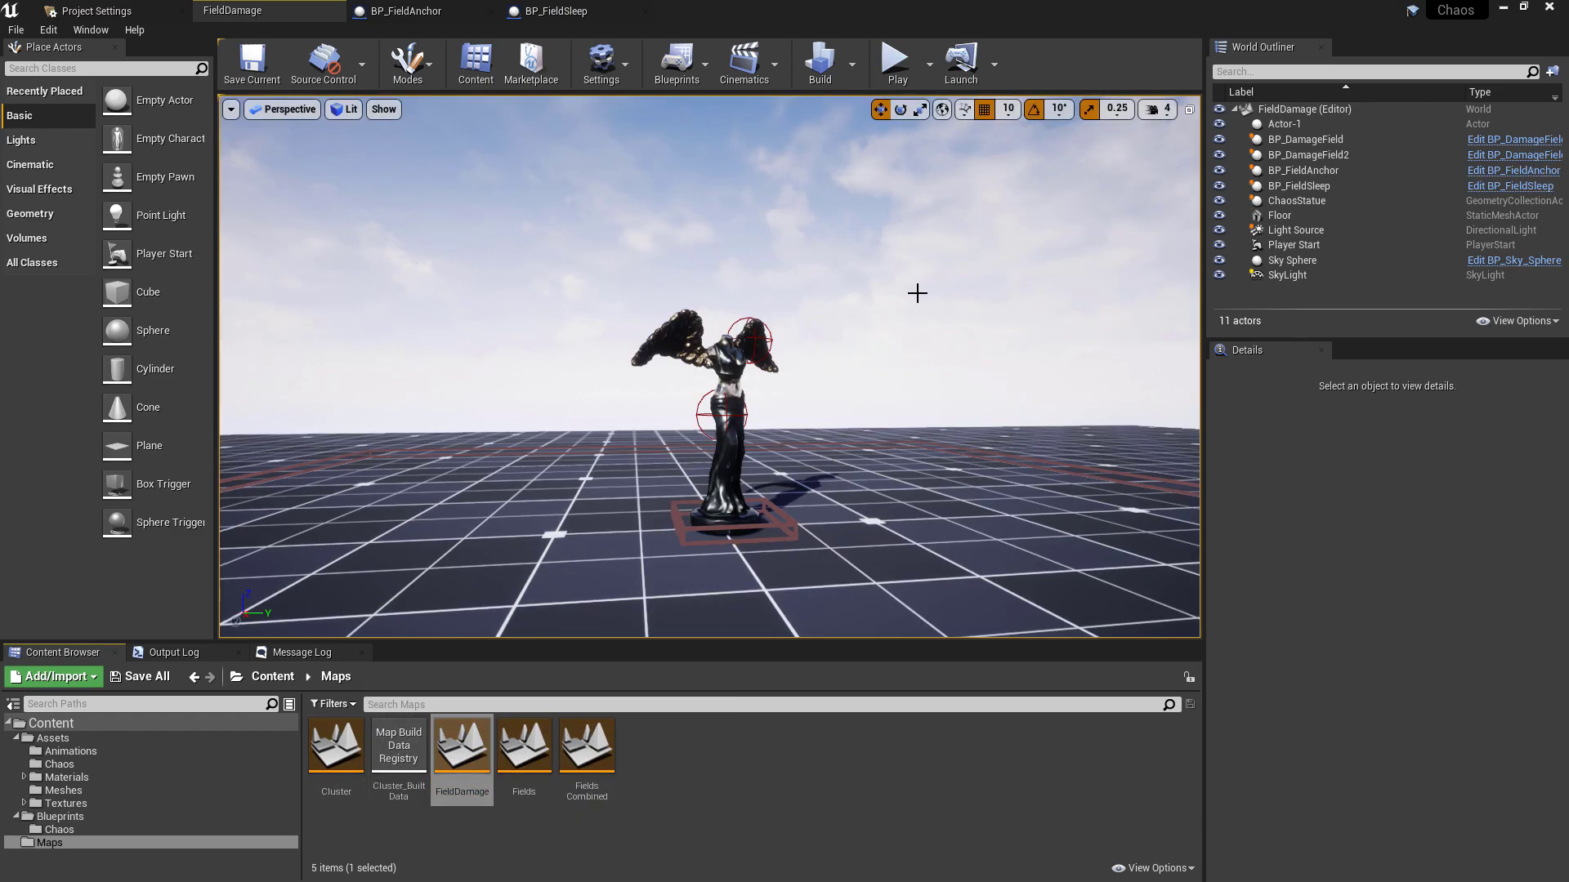
{"action": "left_click_drag", "start_coordinate": [916, 293], "coordinate": [835, 319]}
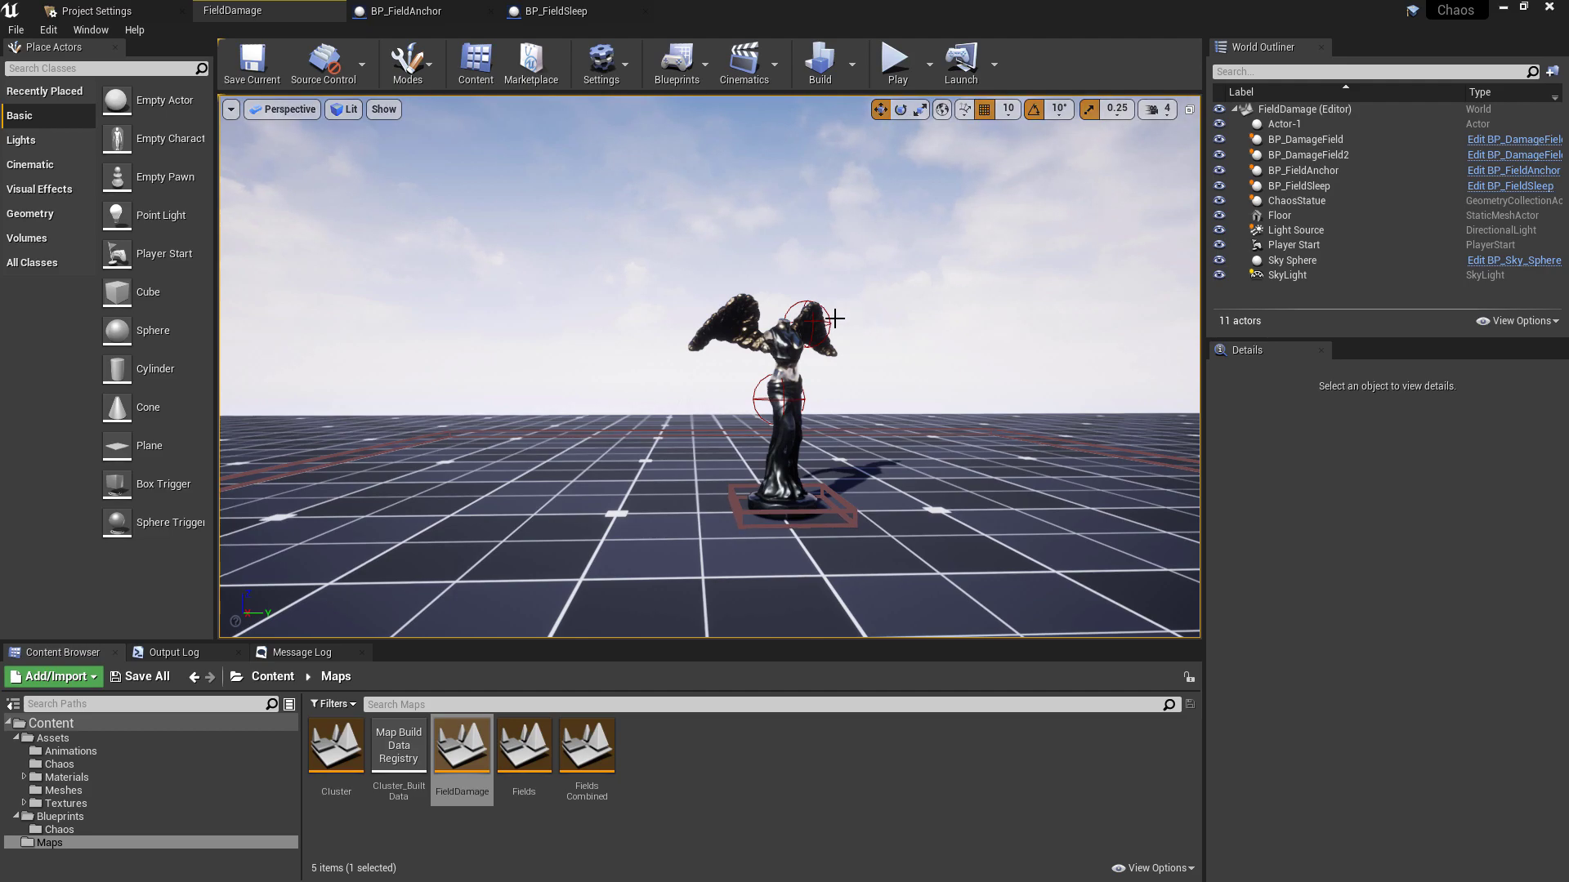
{"action": "left_click", "coordinate": [893, 63]}
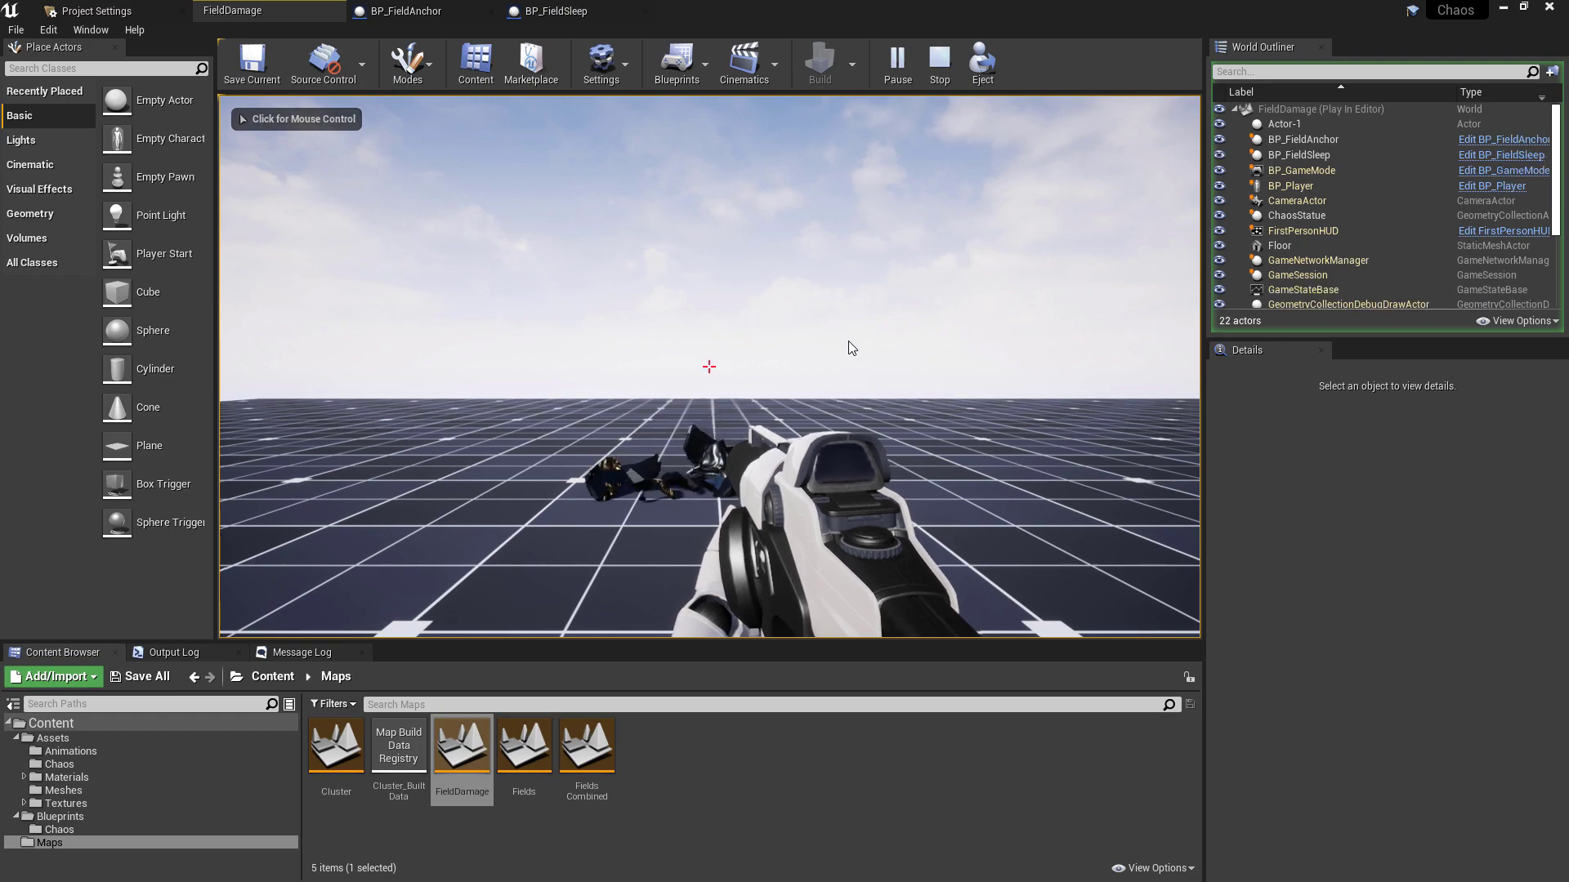
{"action": "left_click", "coordinate": [938, 62]}
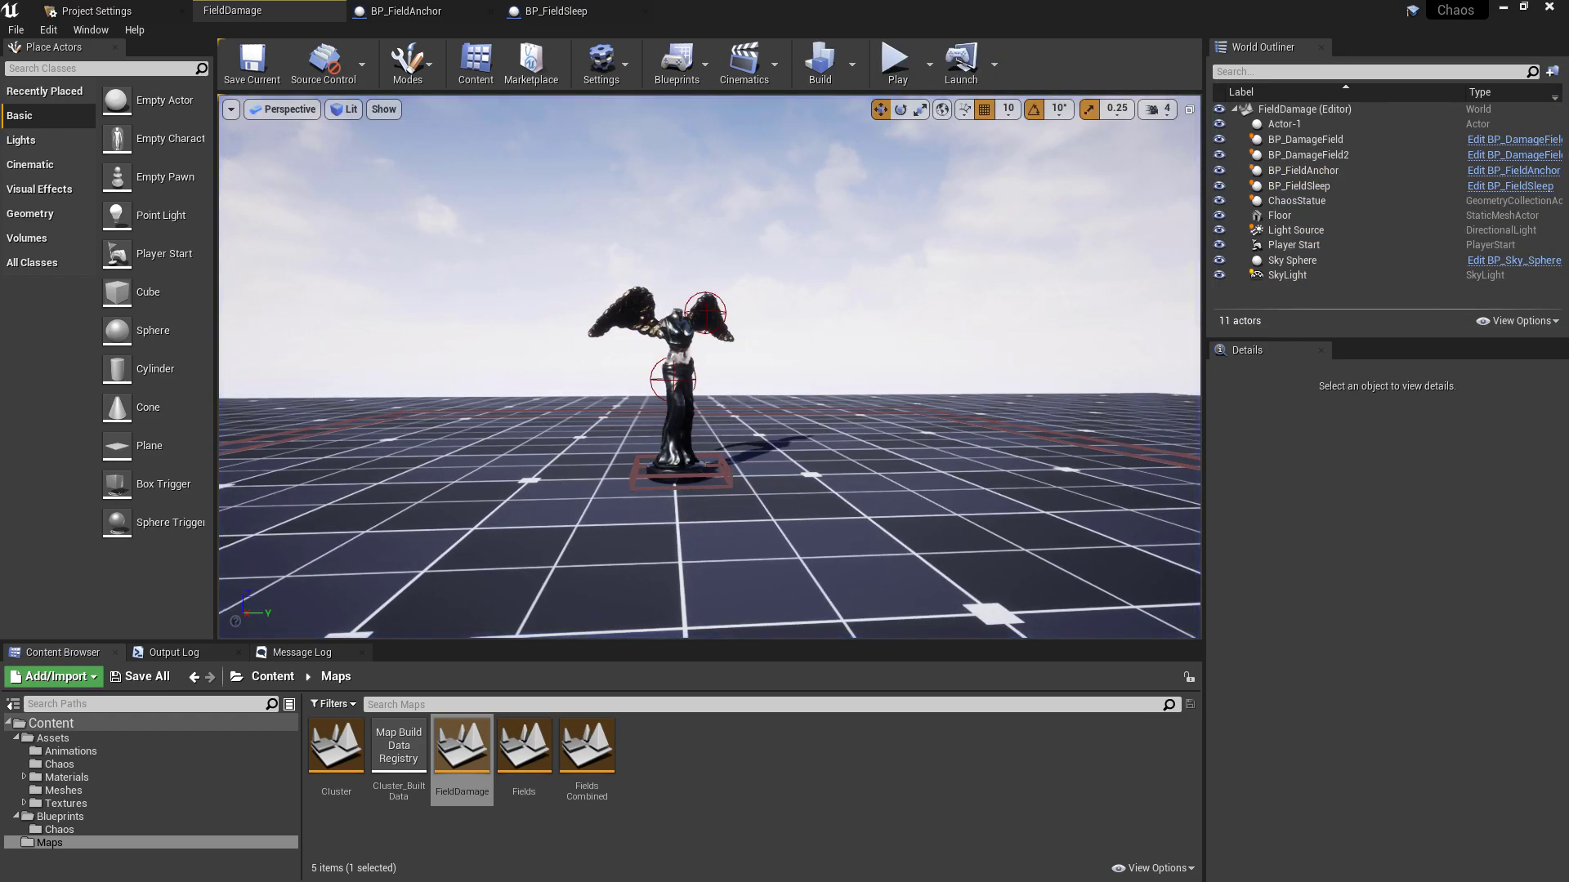
{"action": "left_click", "coordinate": [894, 59]}
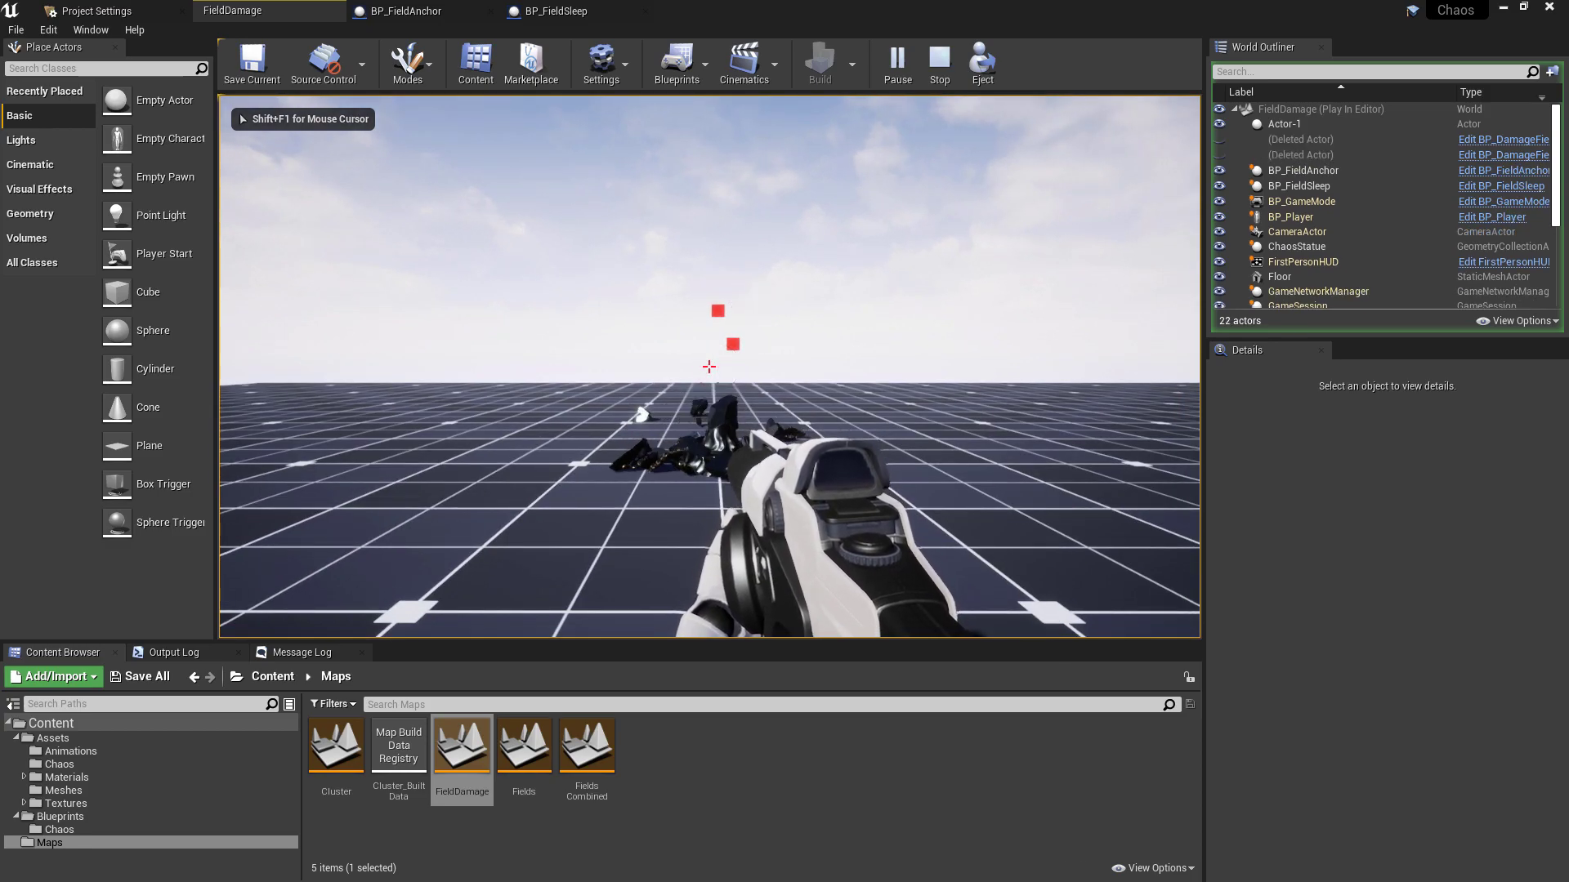
{"action": "left_click", "coordinate": [938, 64]}
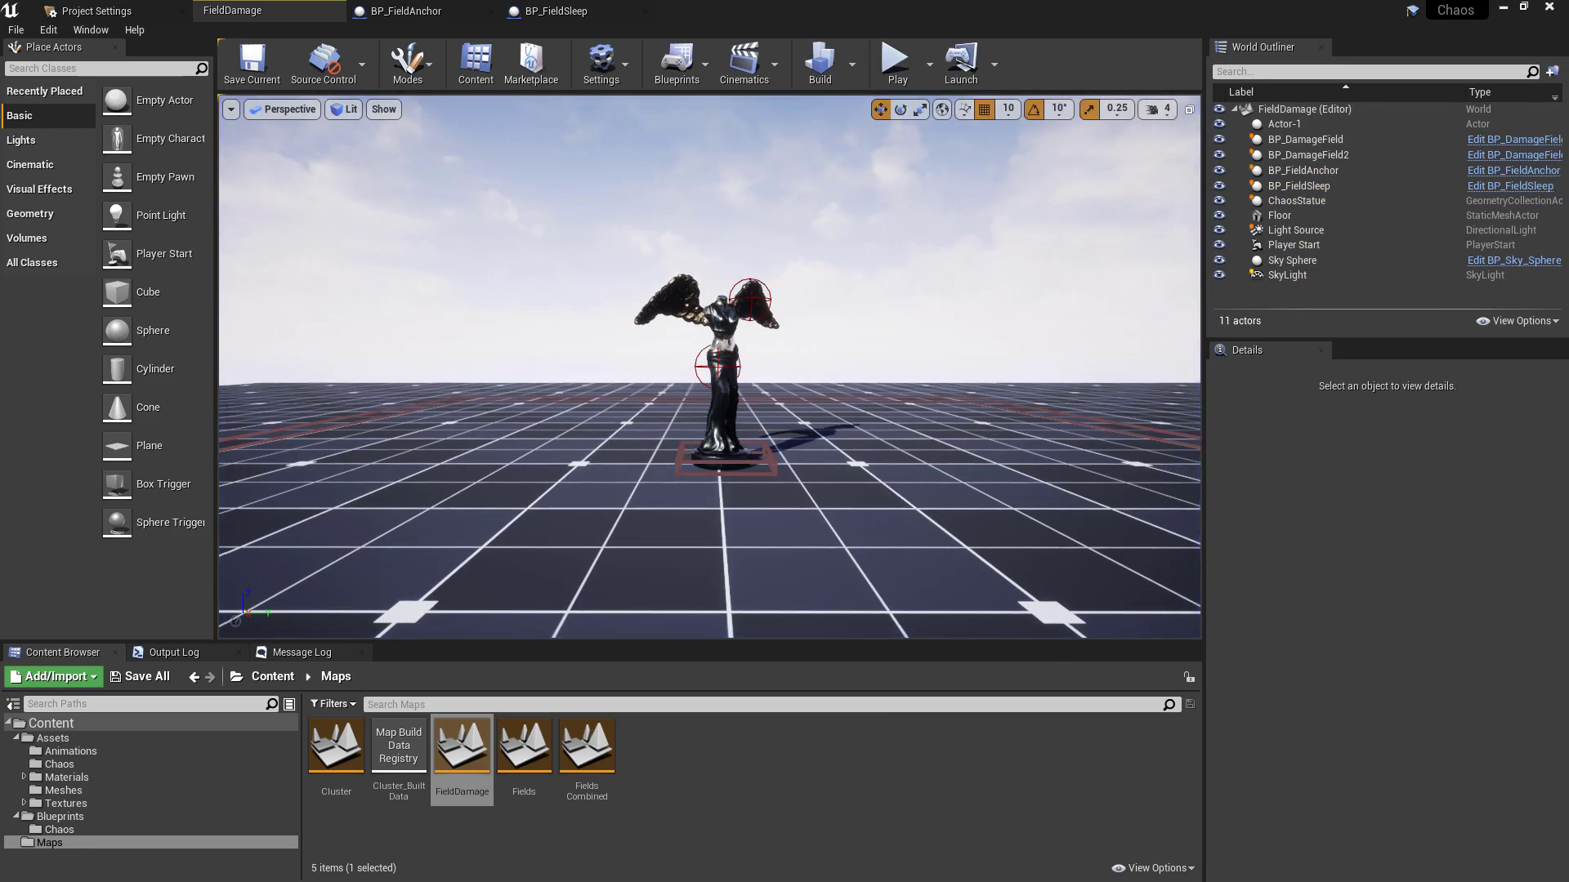